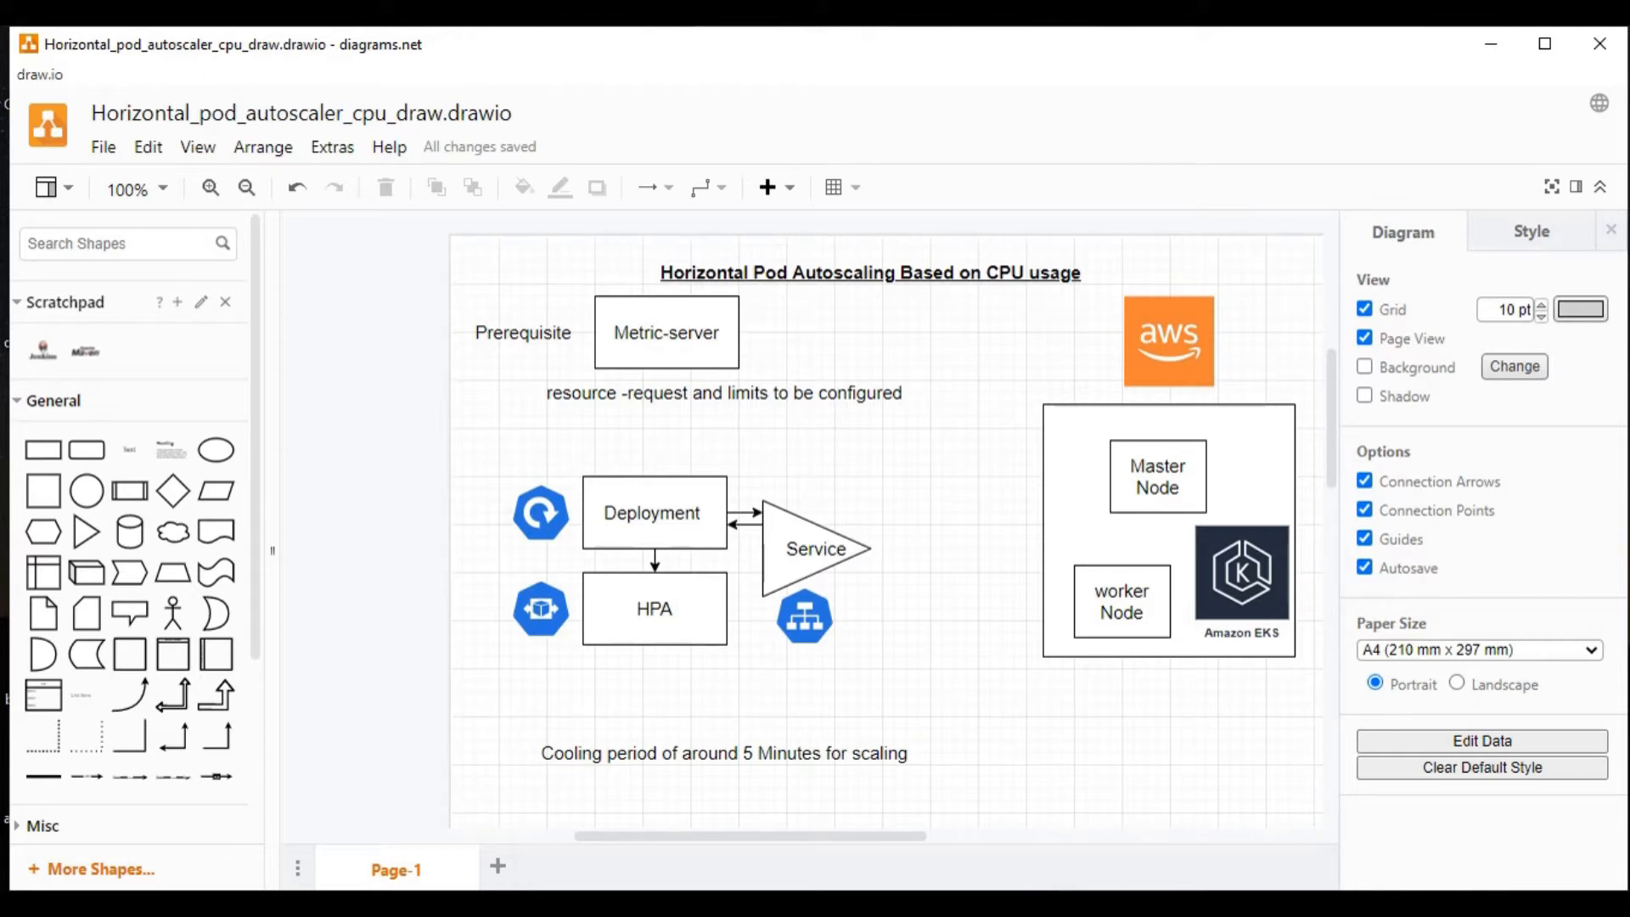
Switch to the Ubuntu SSH session and list all cluster resources with kubectl get all.
left_click(666, 333)
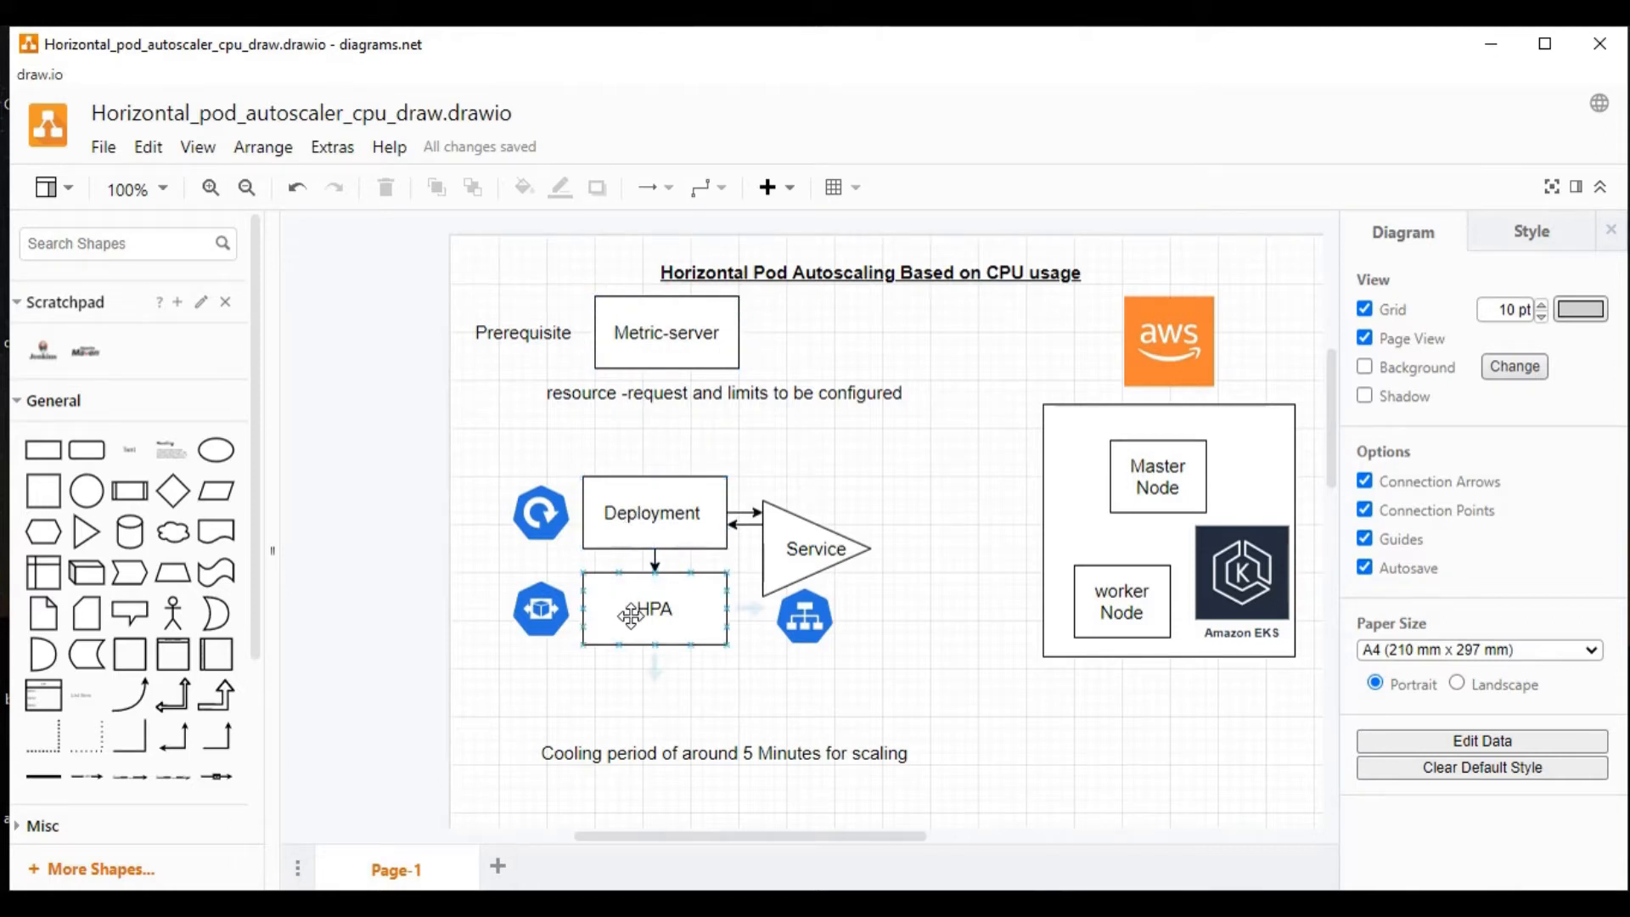
left_click(666, 333)
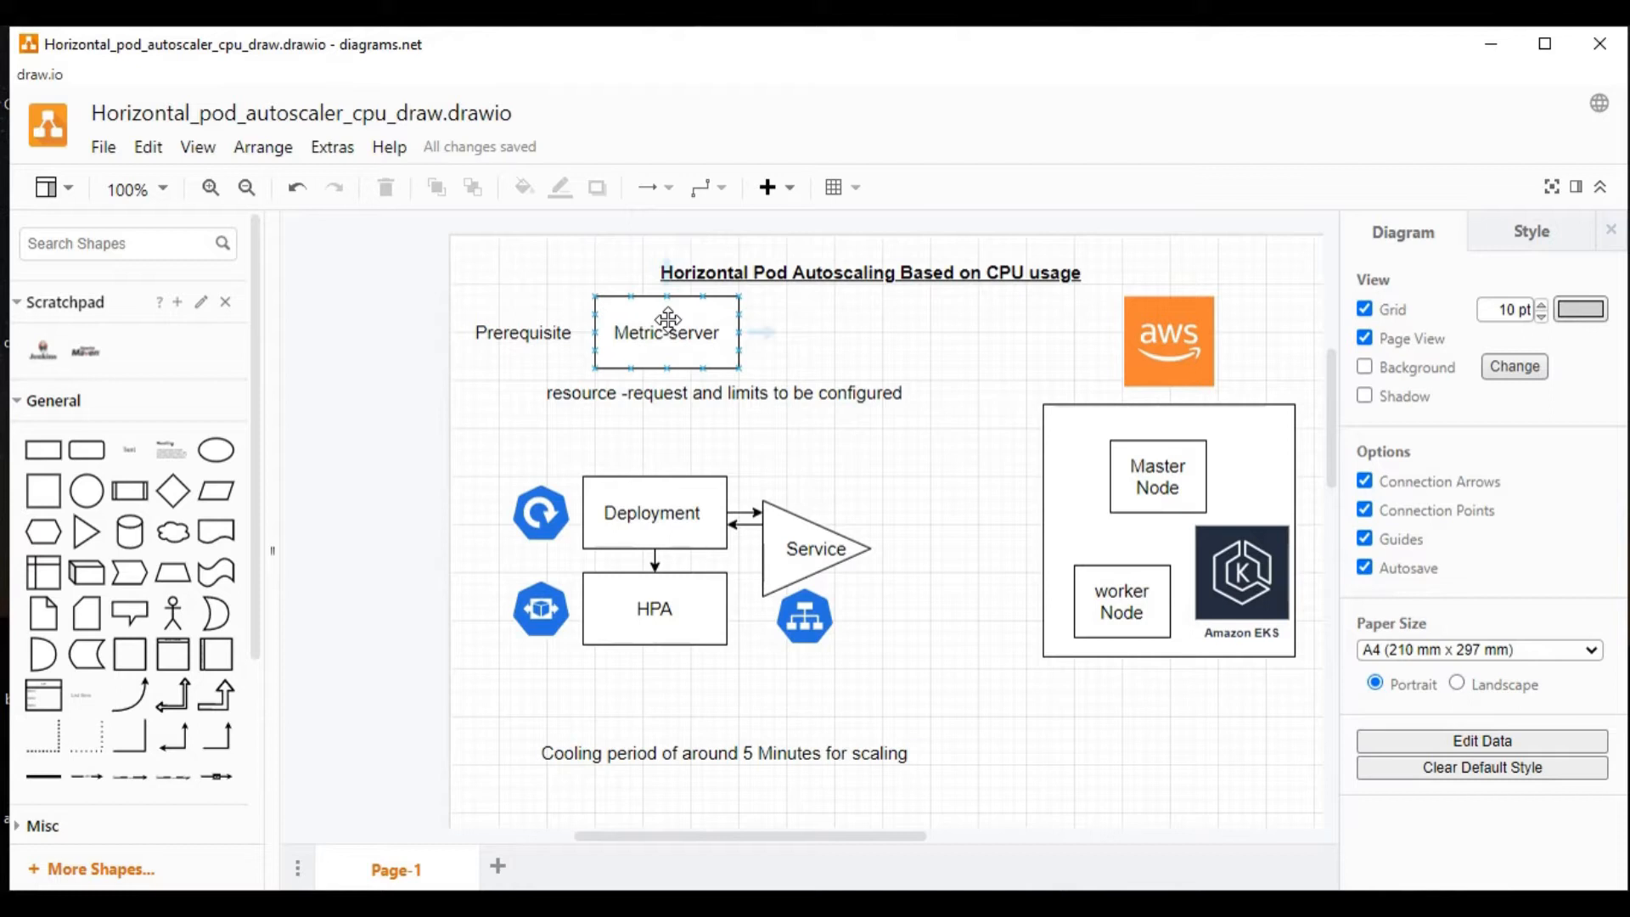
left_click(812, 360)
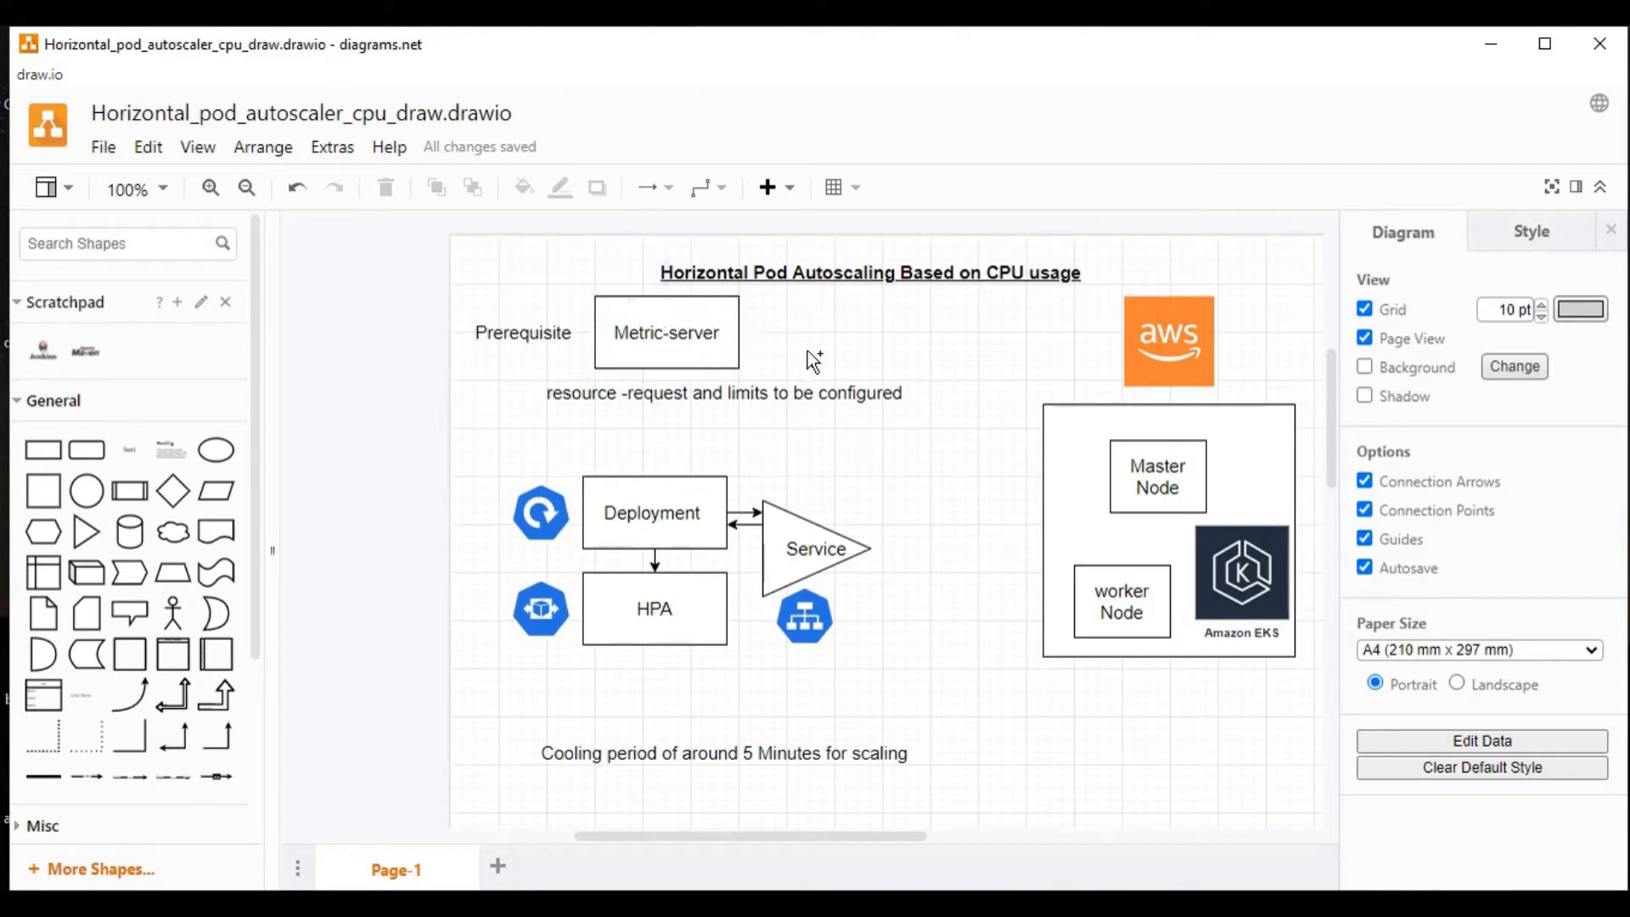
mouse_move(939, 389)
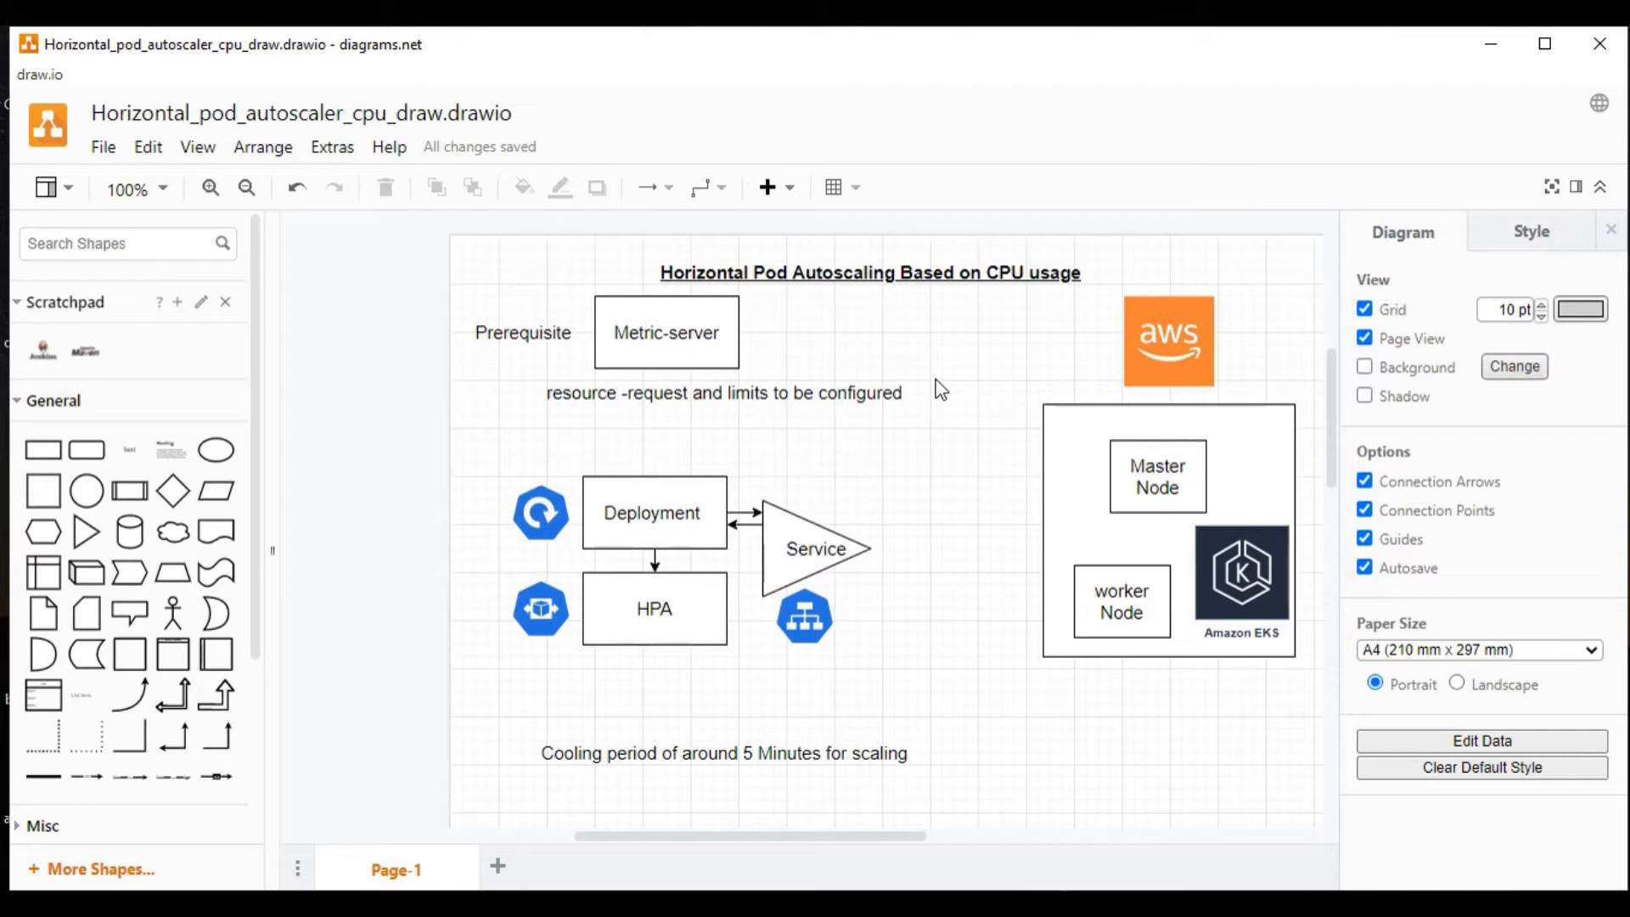
mouse_move(1015, 337)
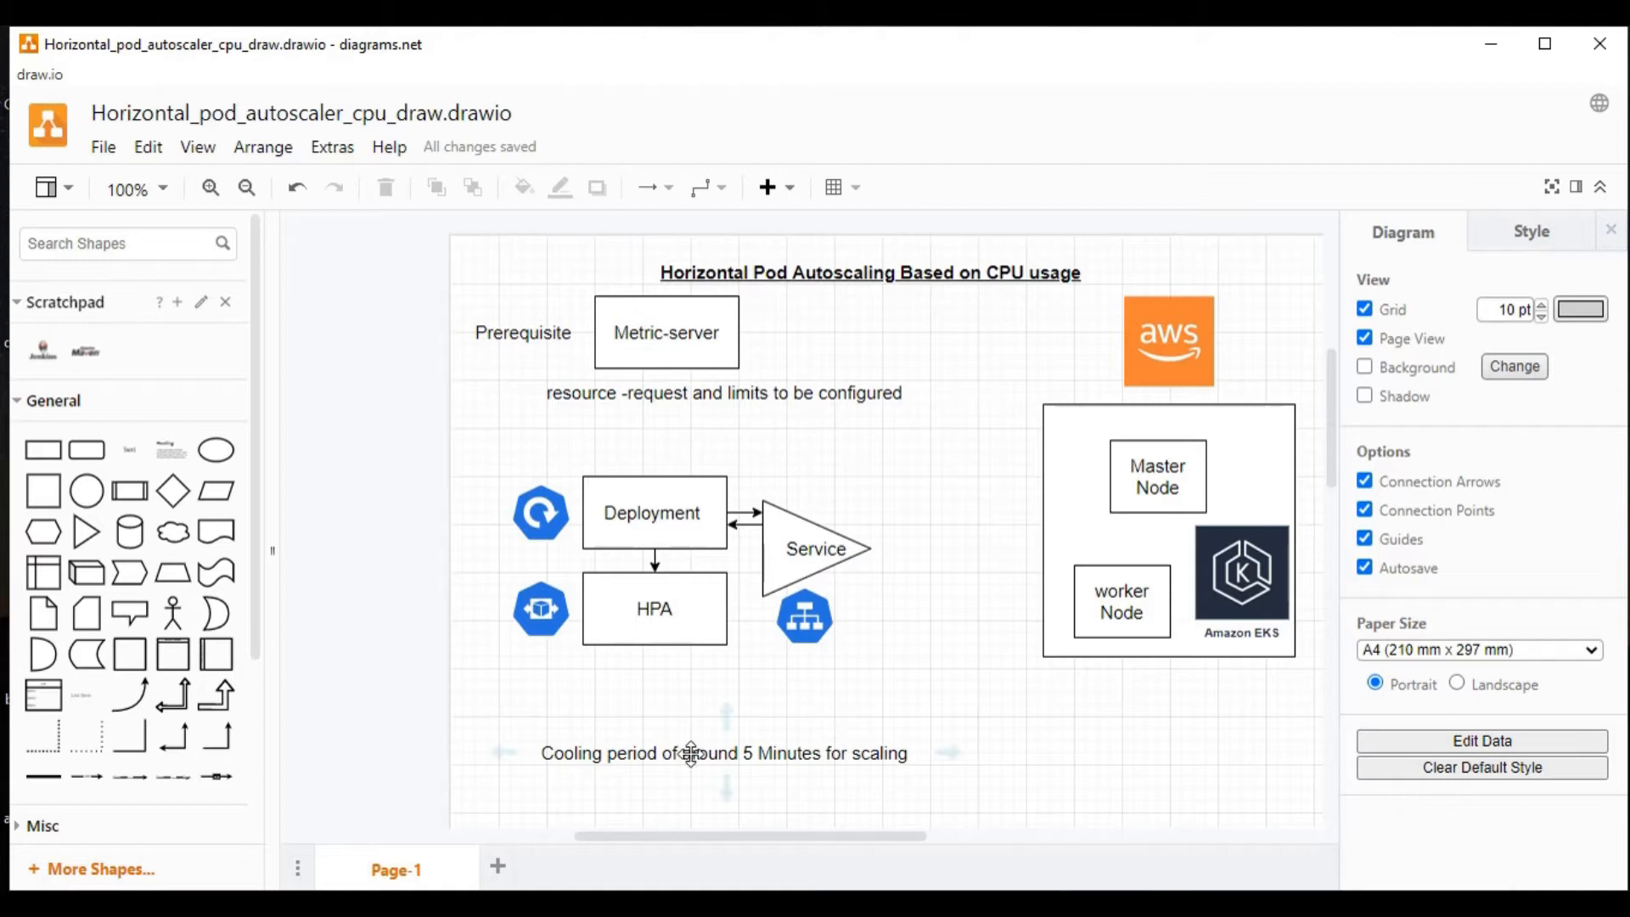
mouse_move(549, 754)
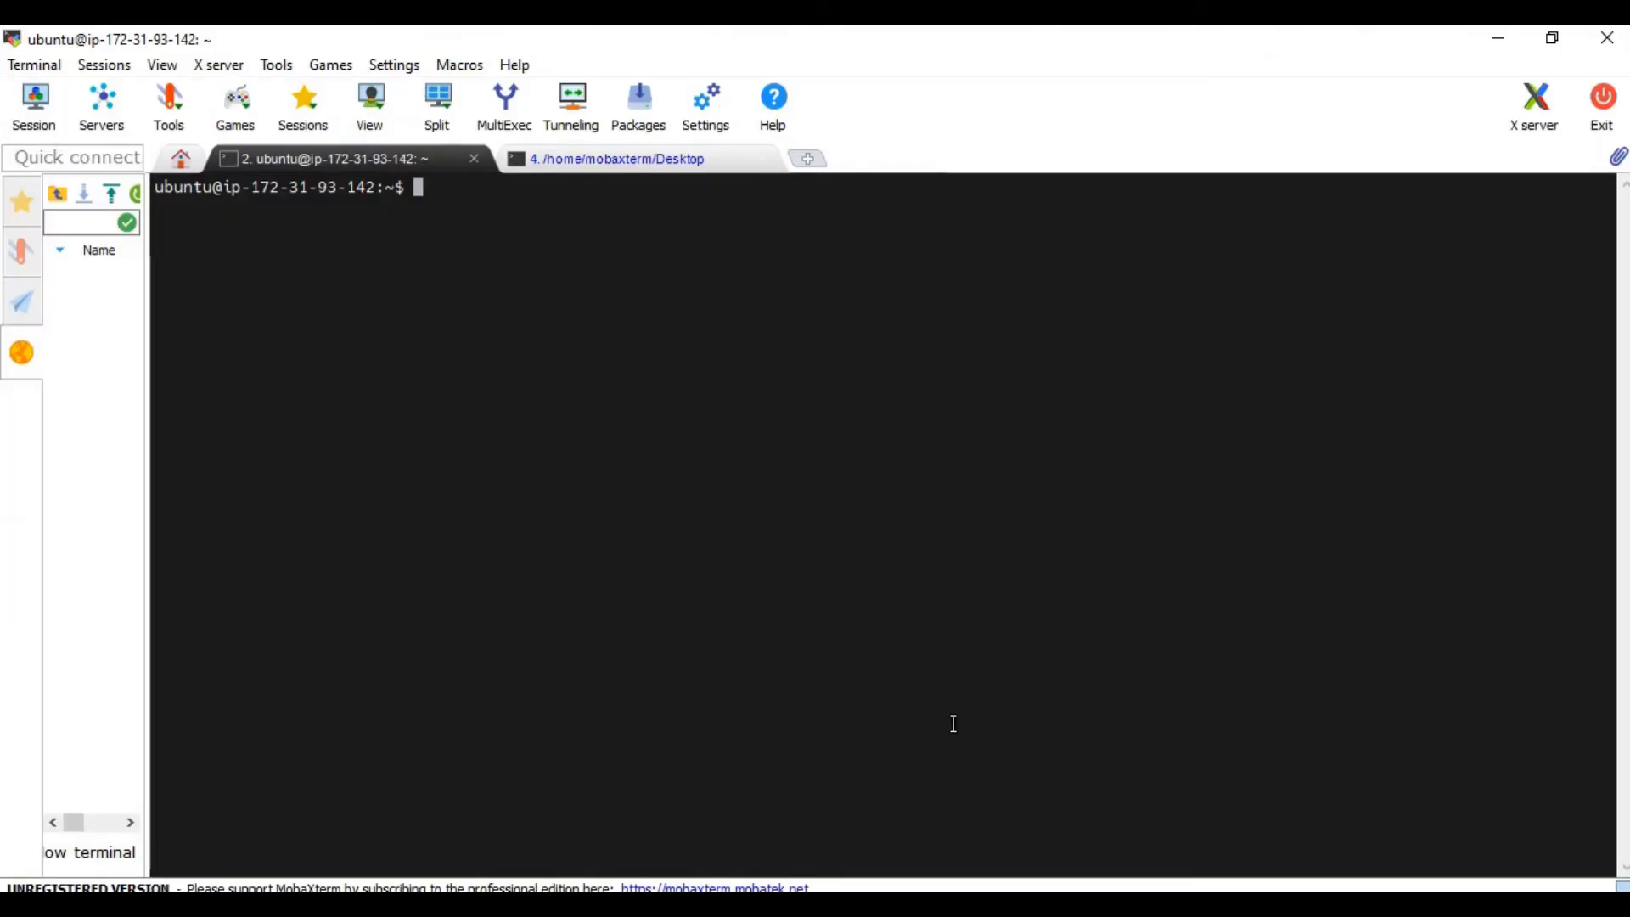
type("kubectl get all")
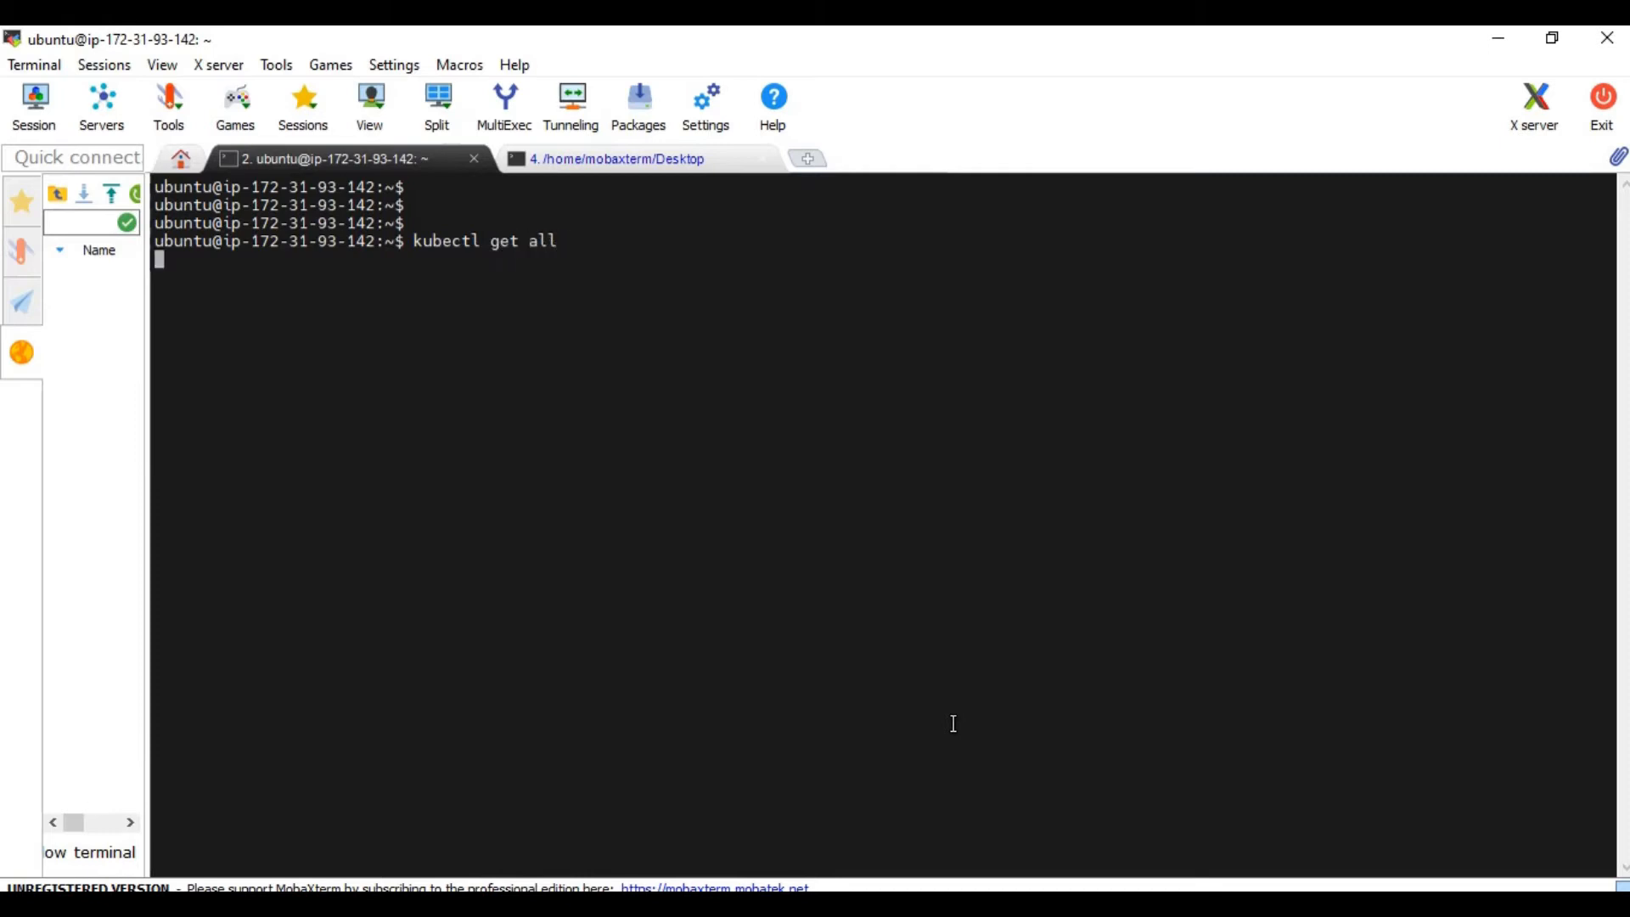
key("Return")
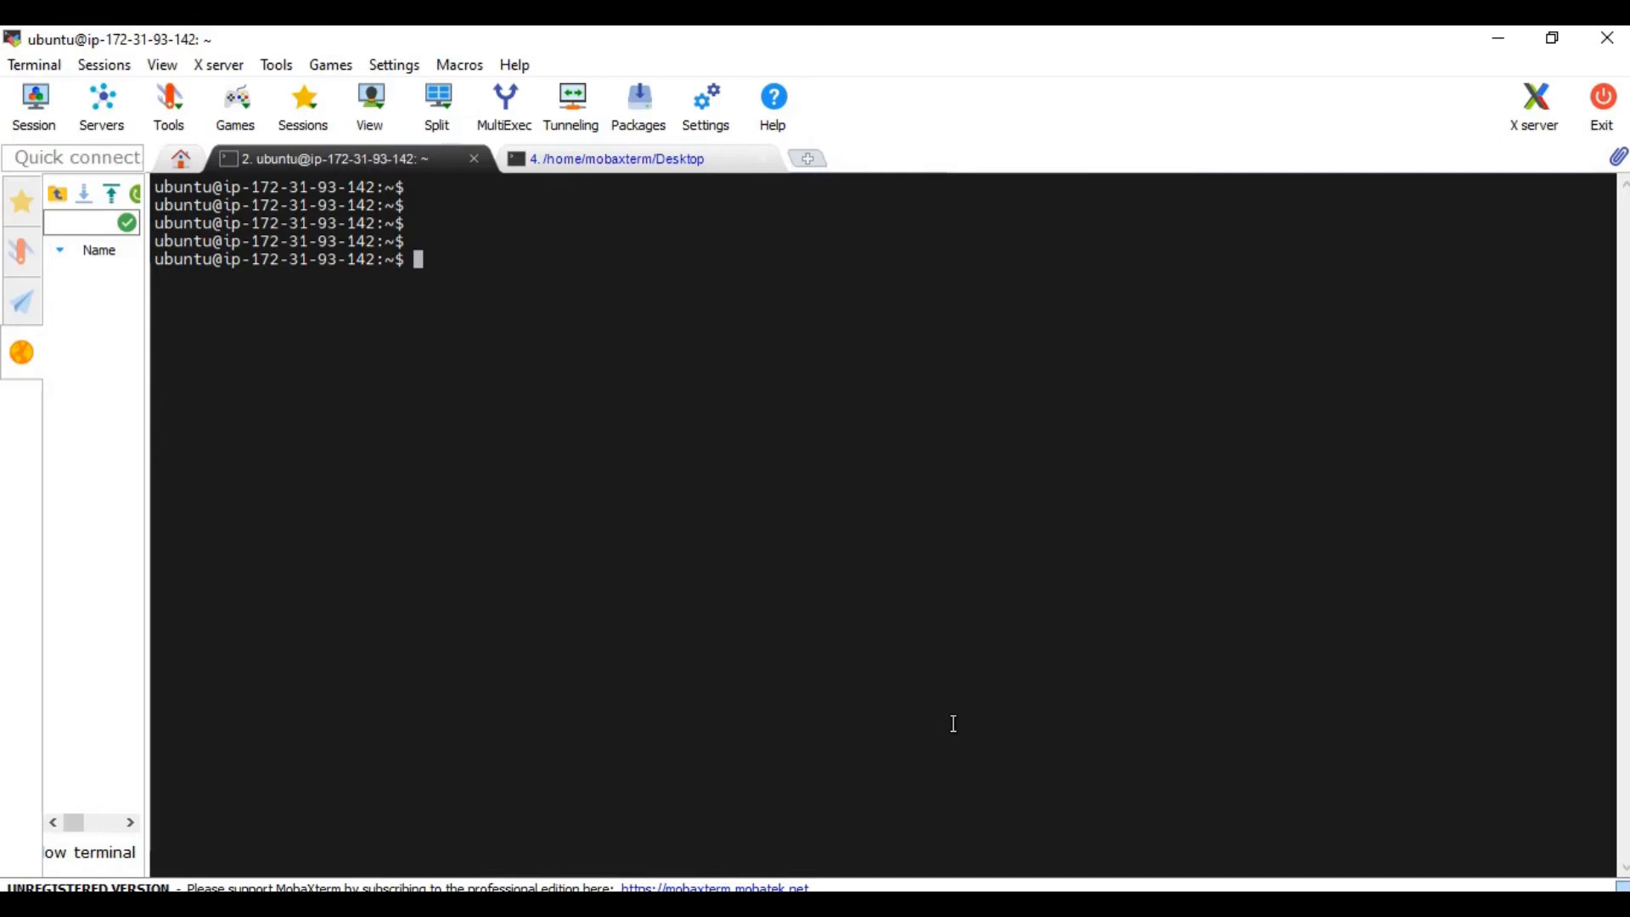
Print a dry-run nginx Deployment manifest (image nginx) as YAML.
type("kubec")
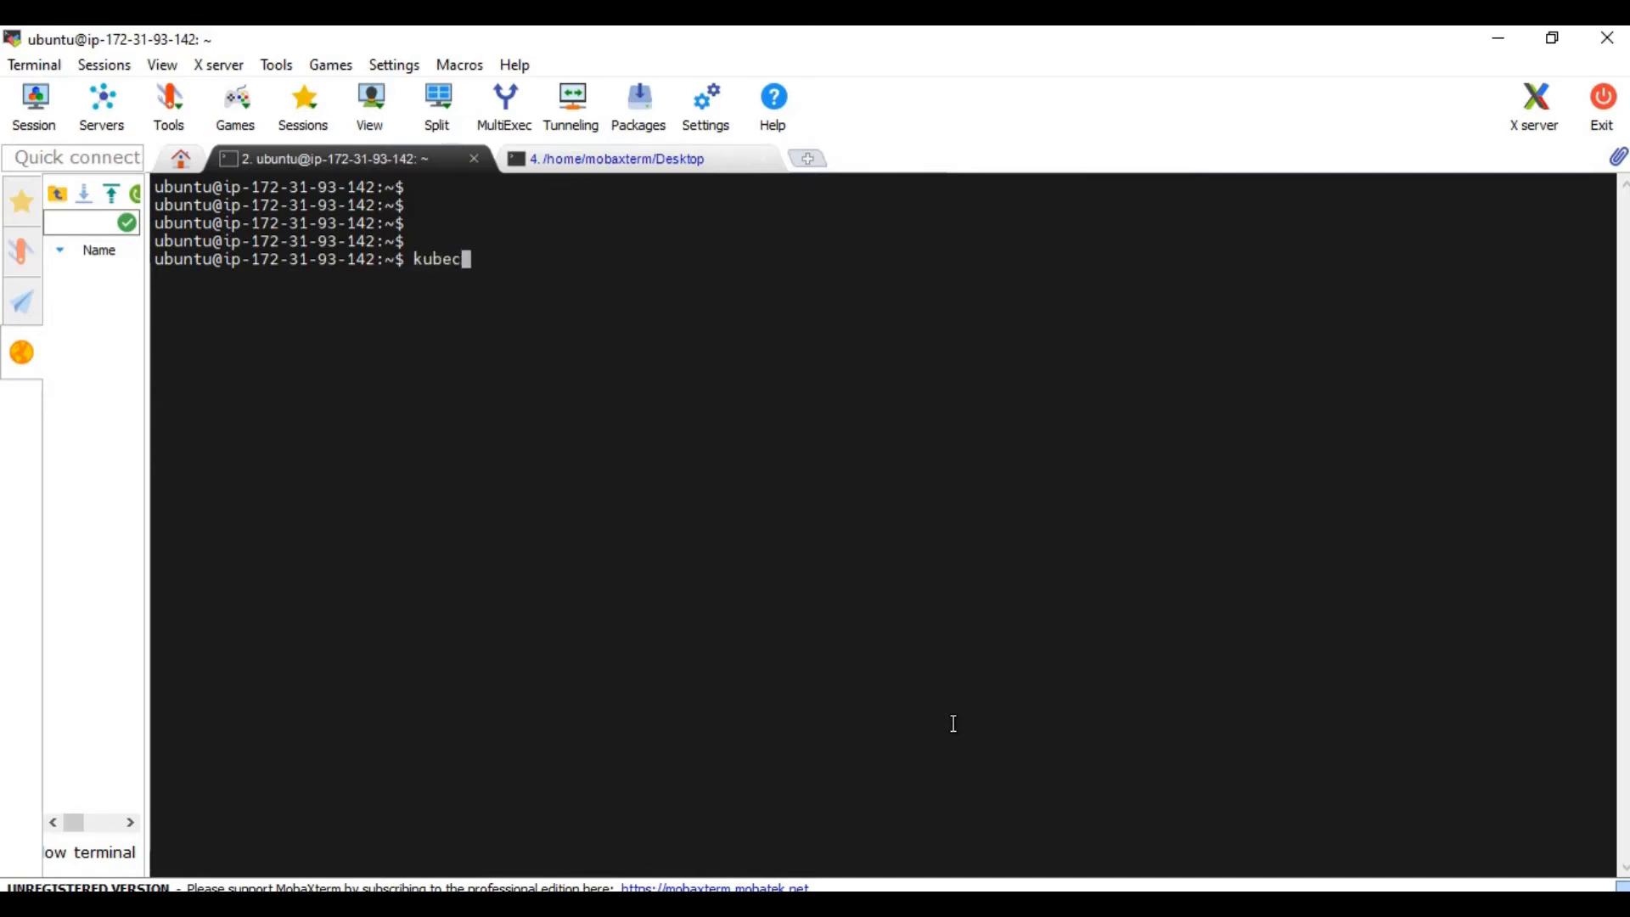
type("tl")
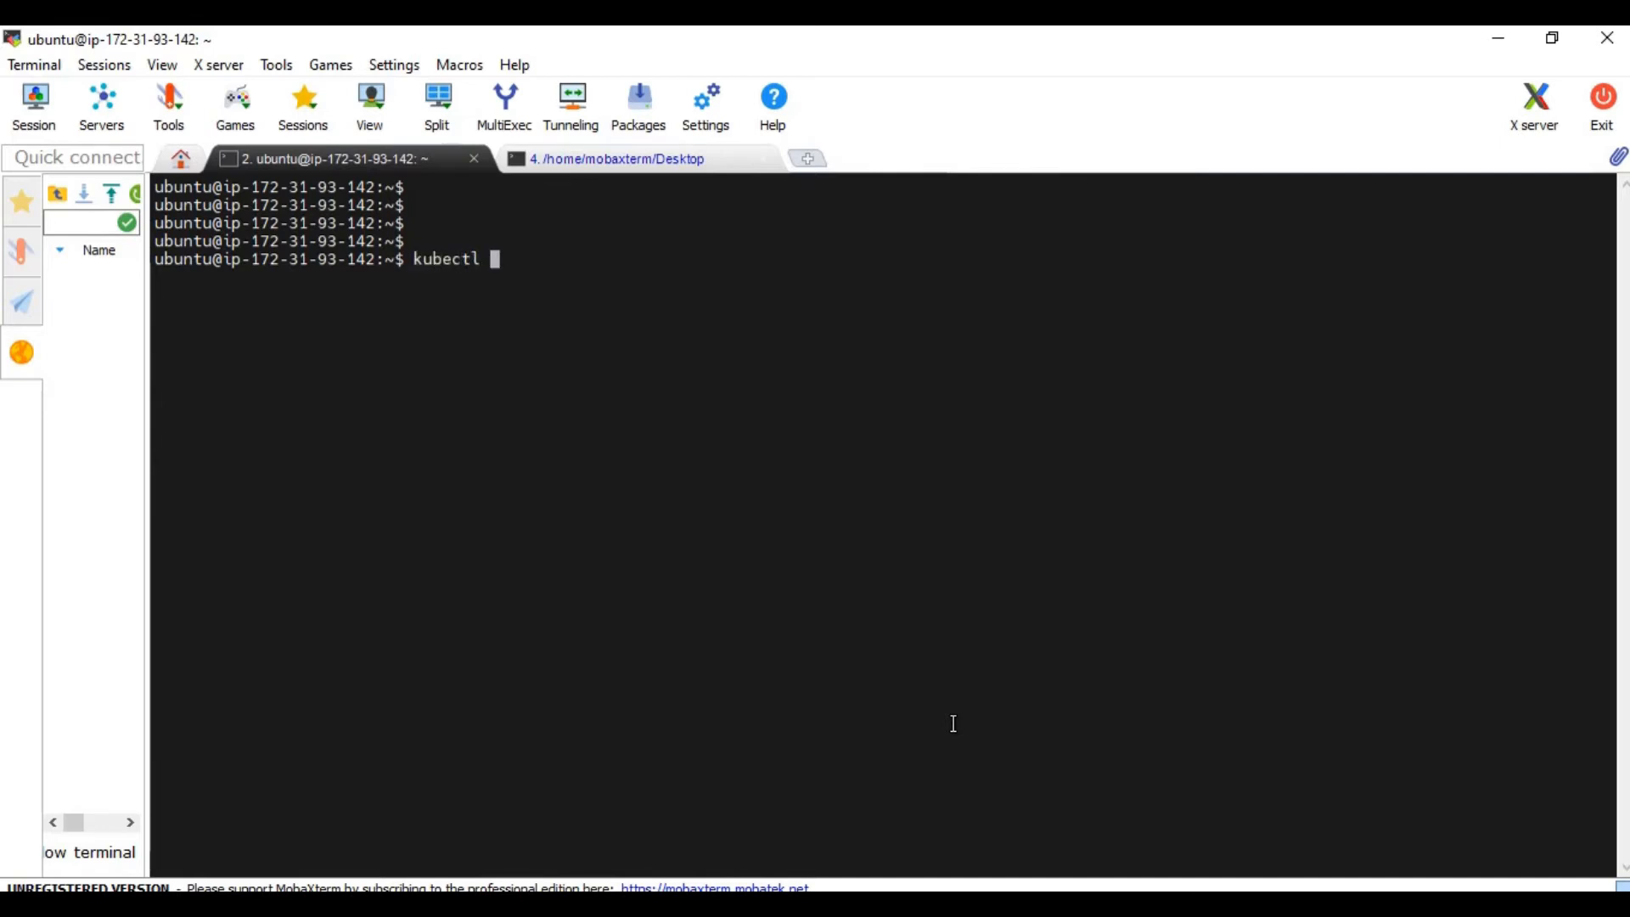
type("create dep")
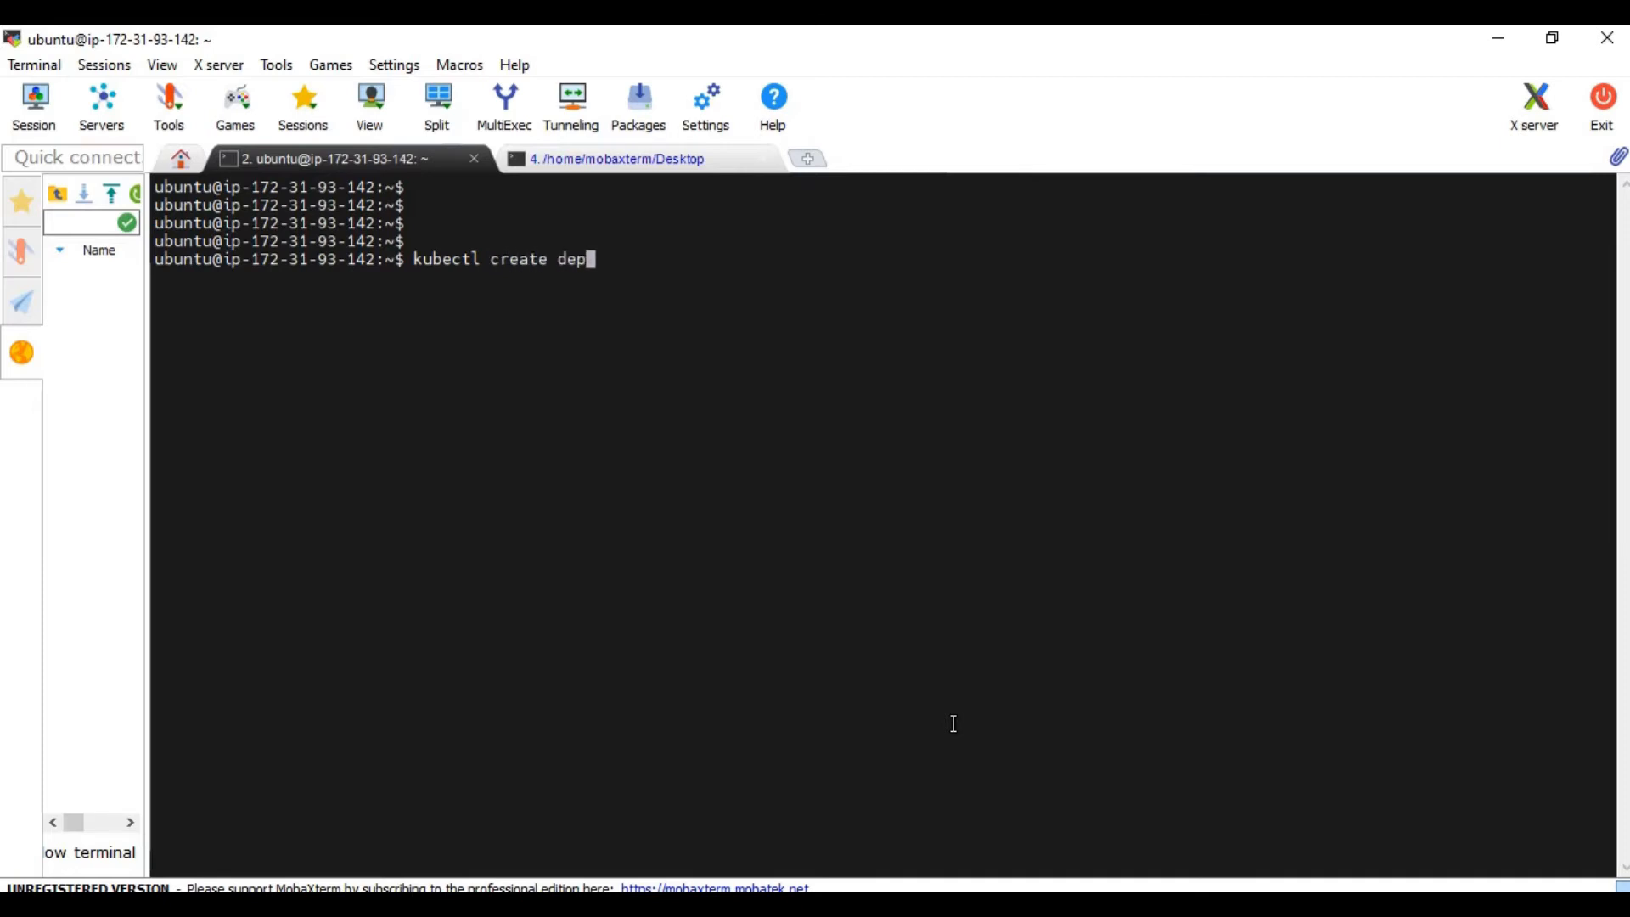
type("loyment")
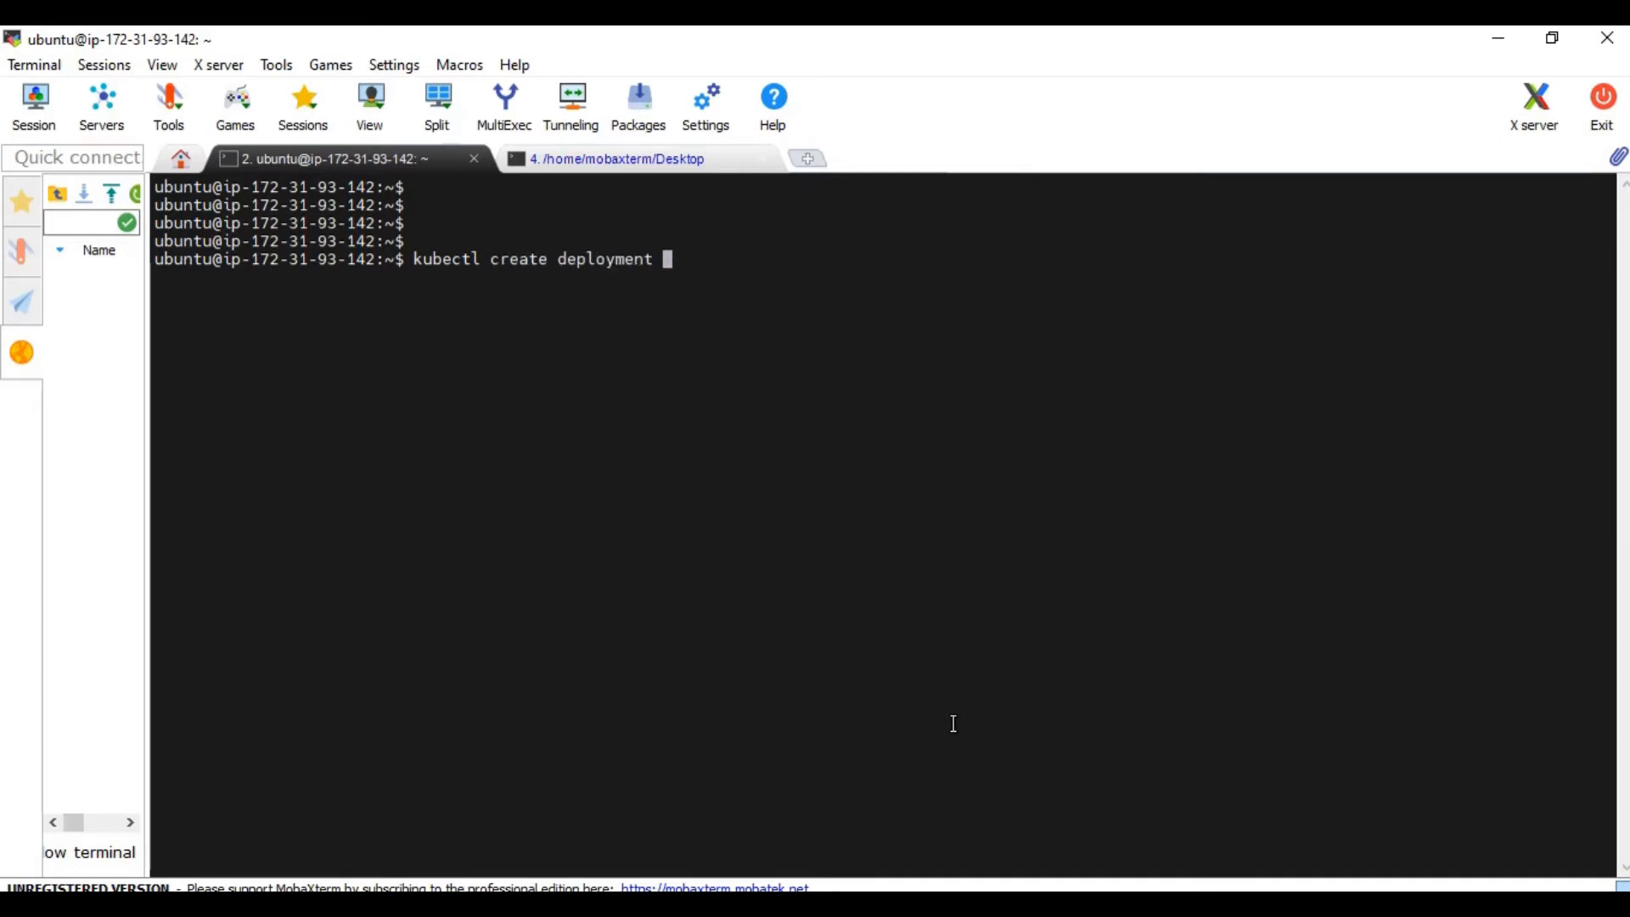
type("nginx")
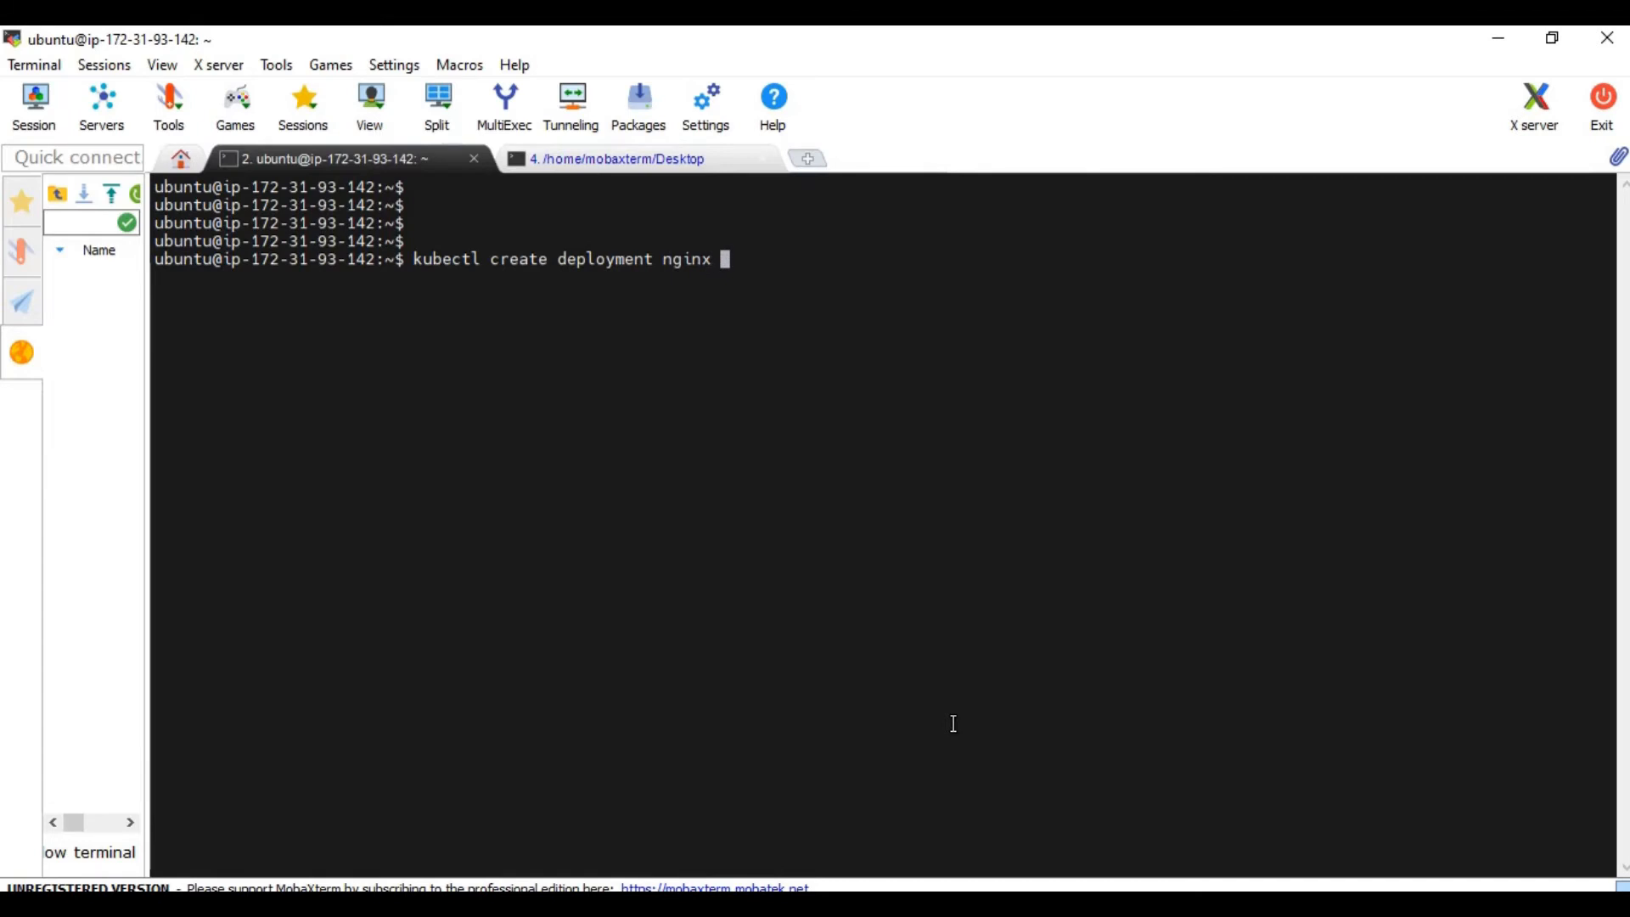
type("--image=")
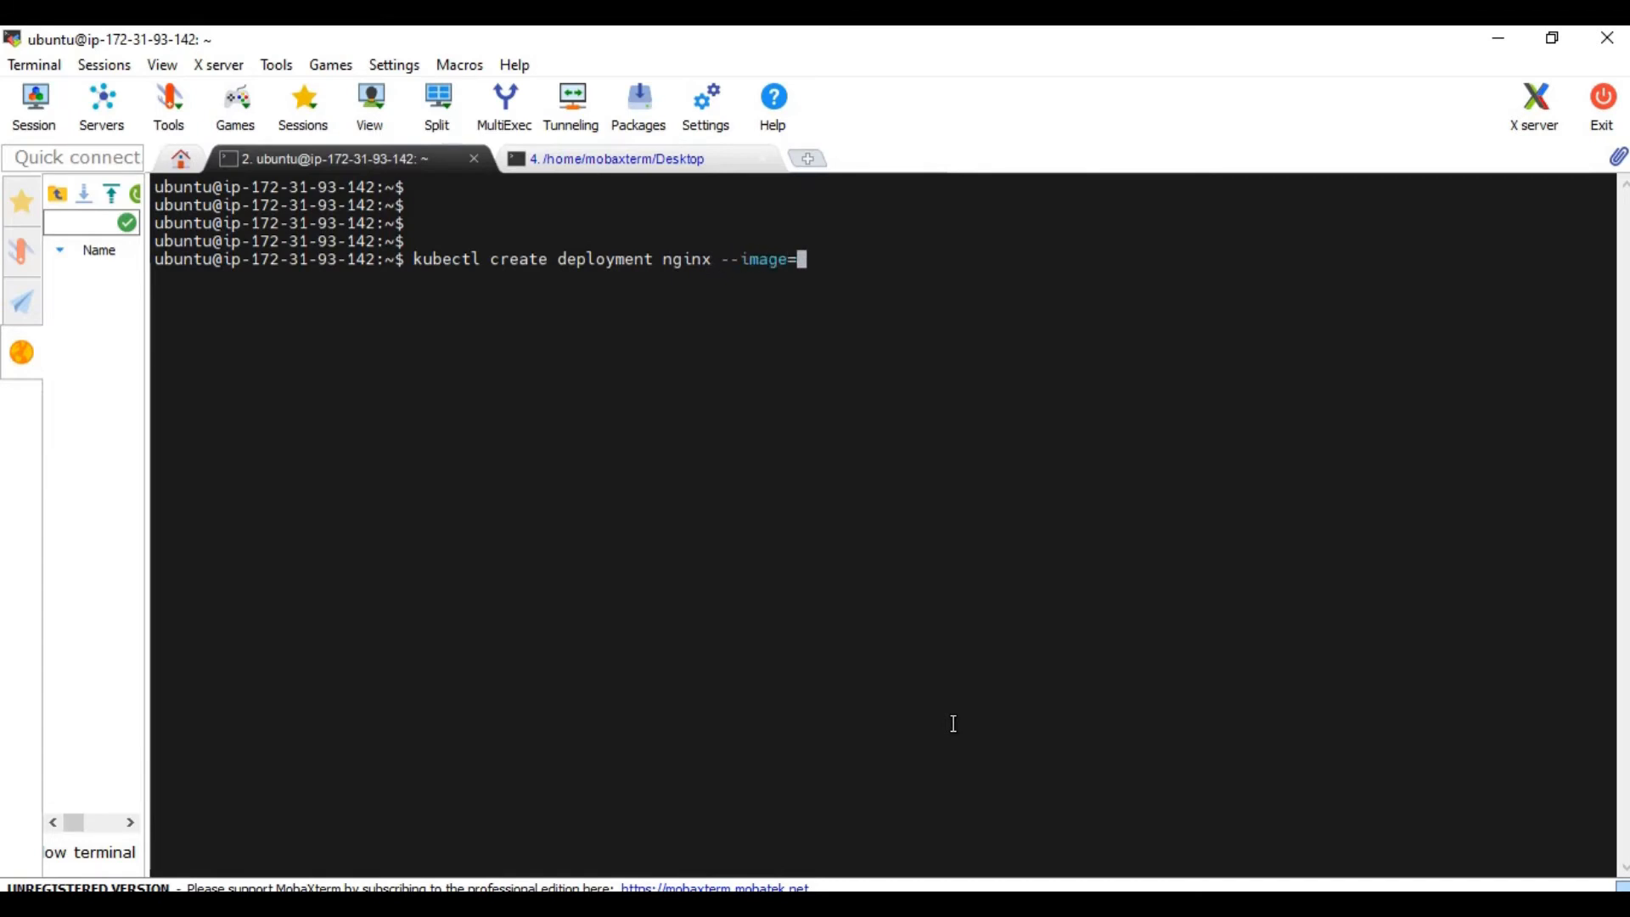
type("nginx")
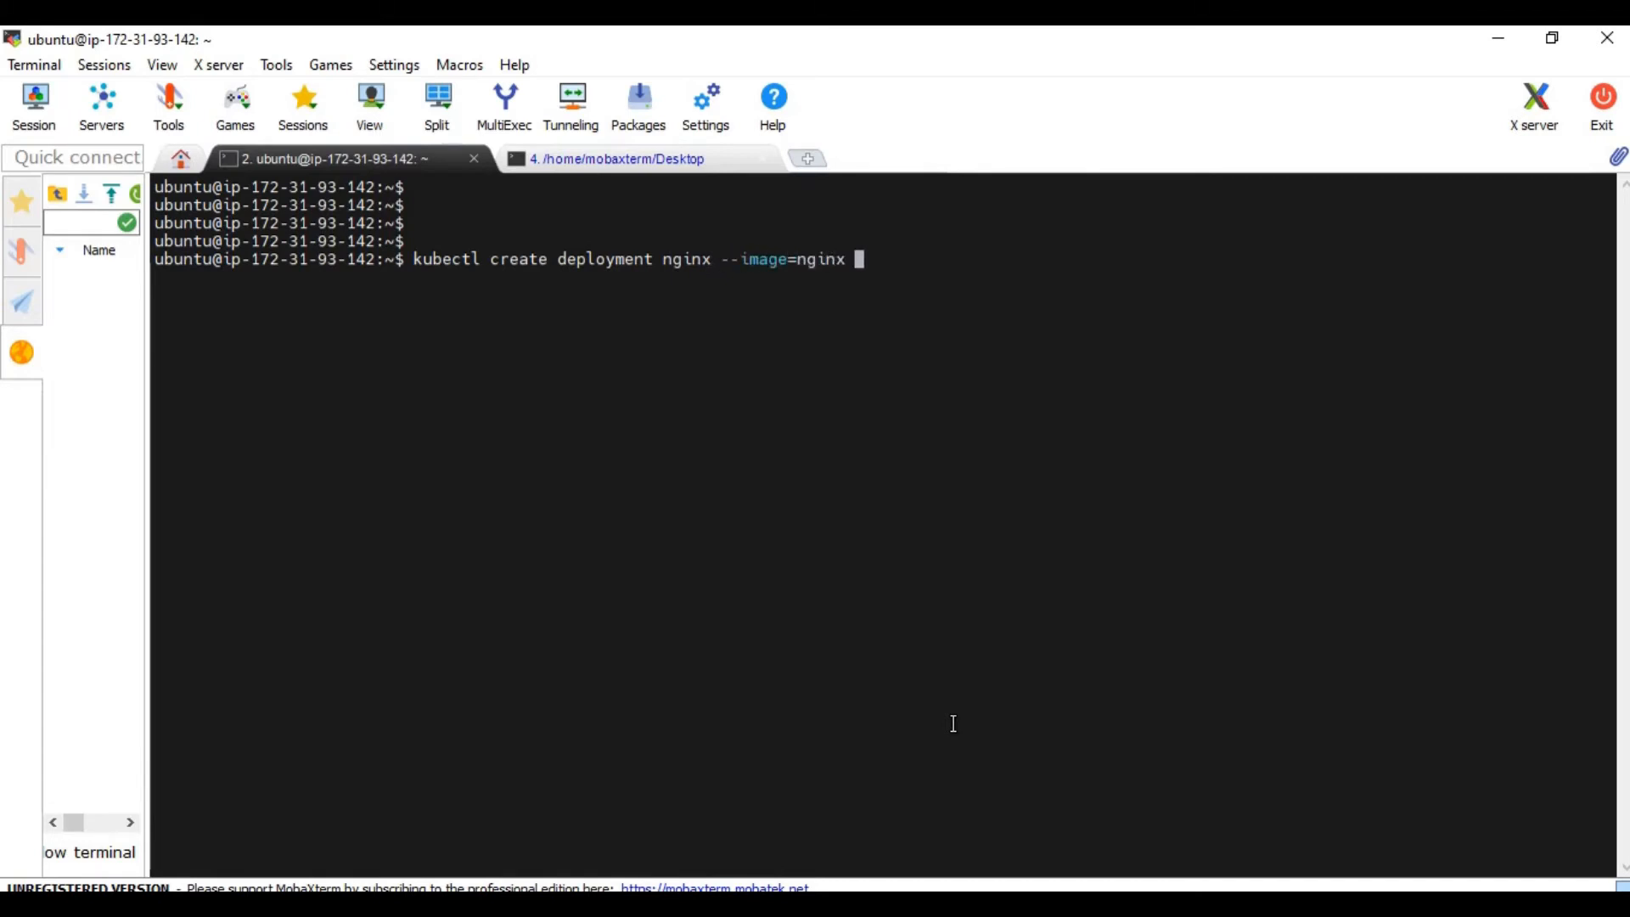
type("--dry-run -")
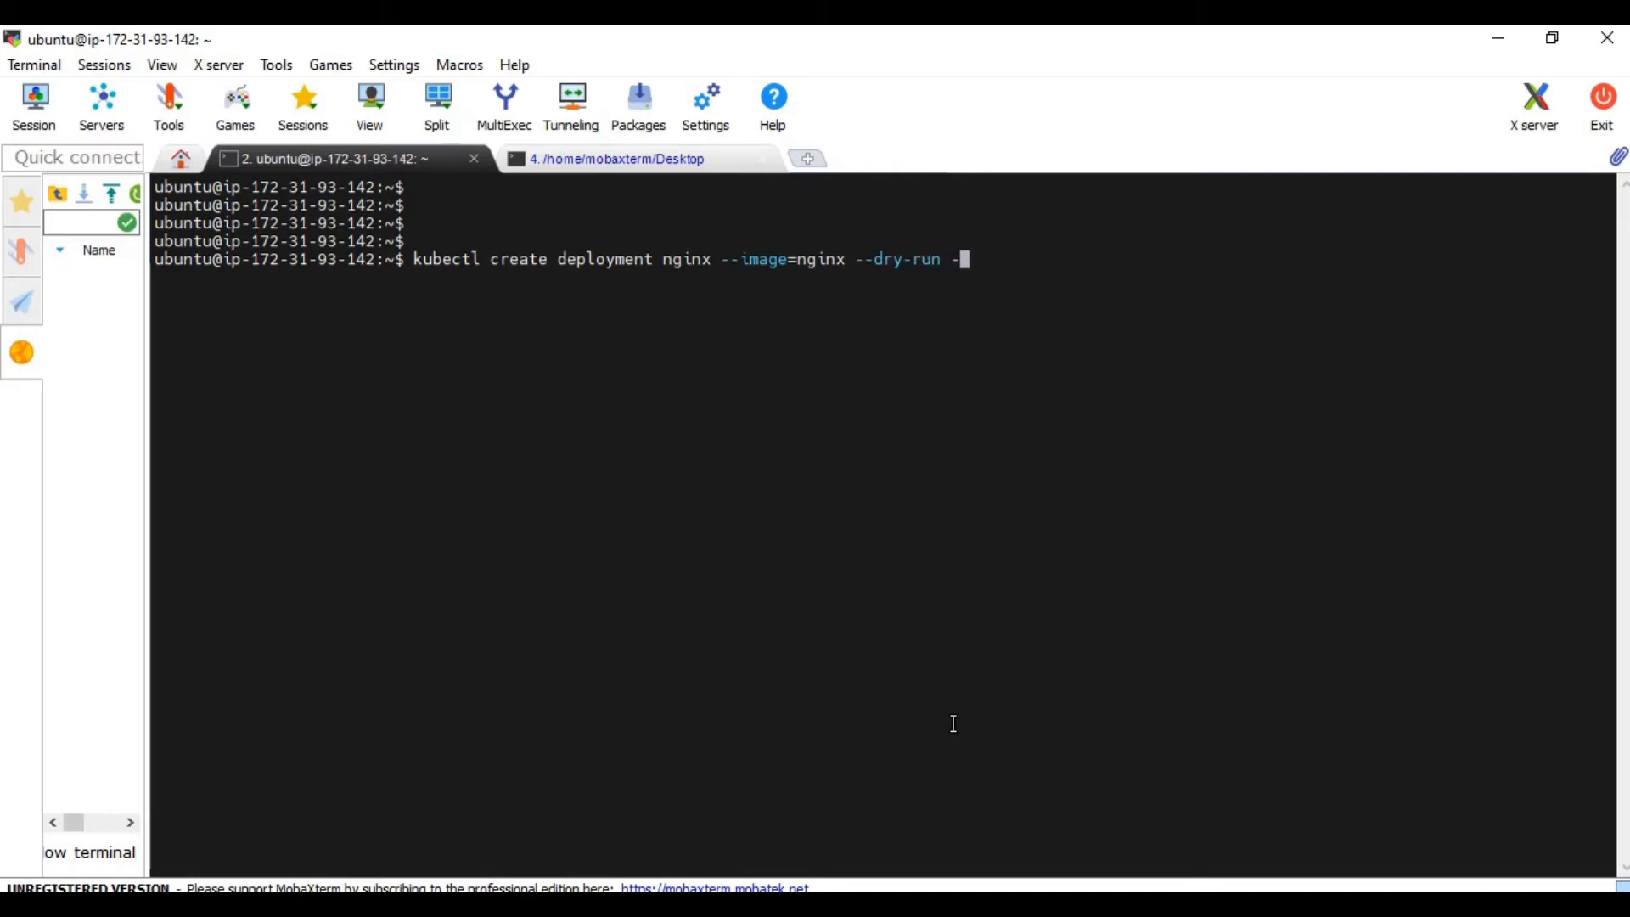
type("o yaml")
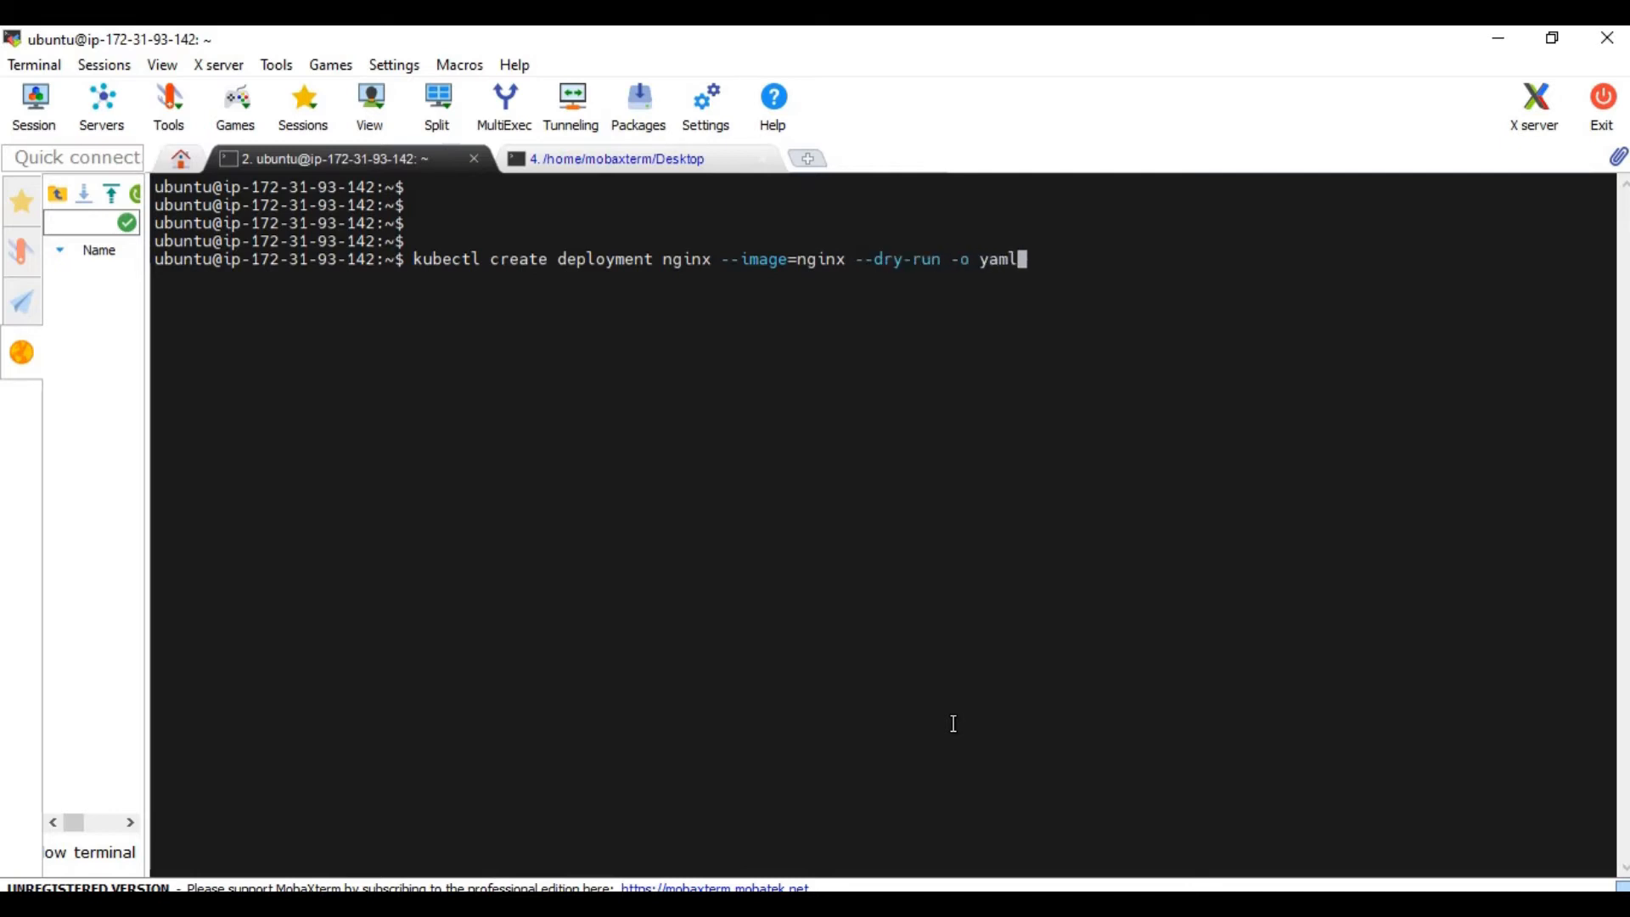
key("Return")
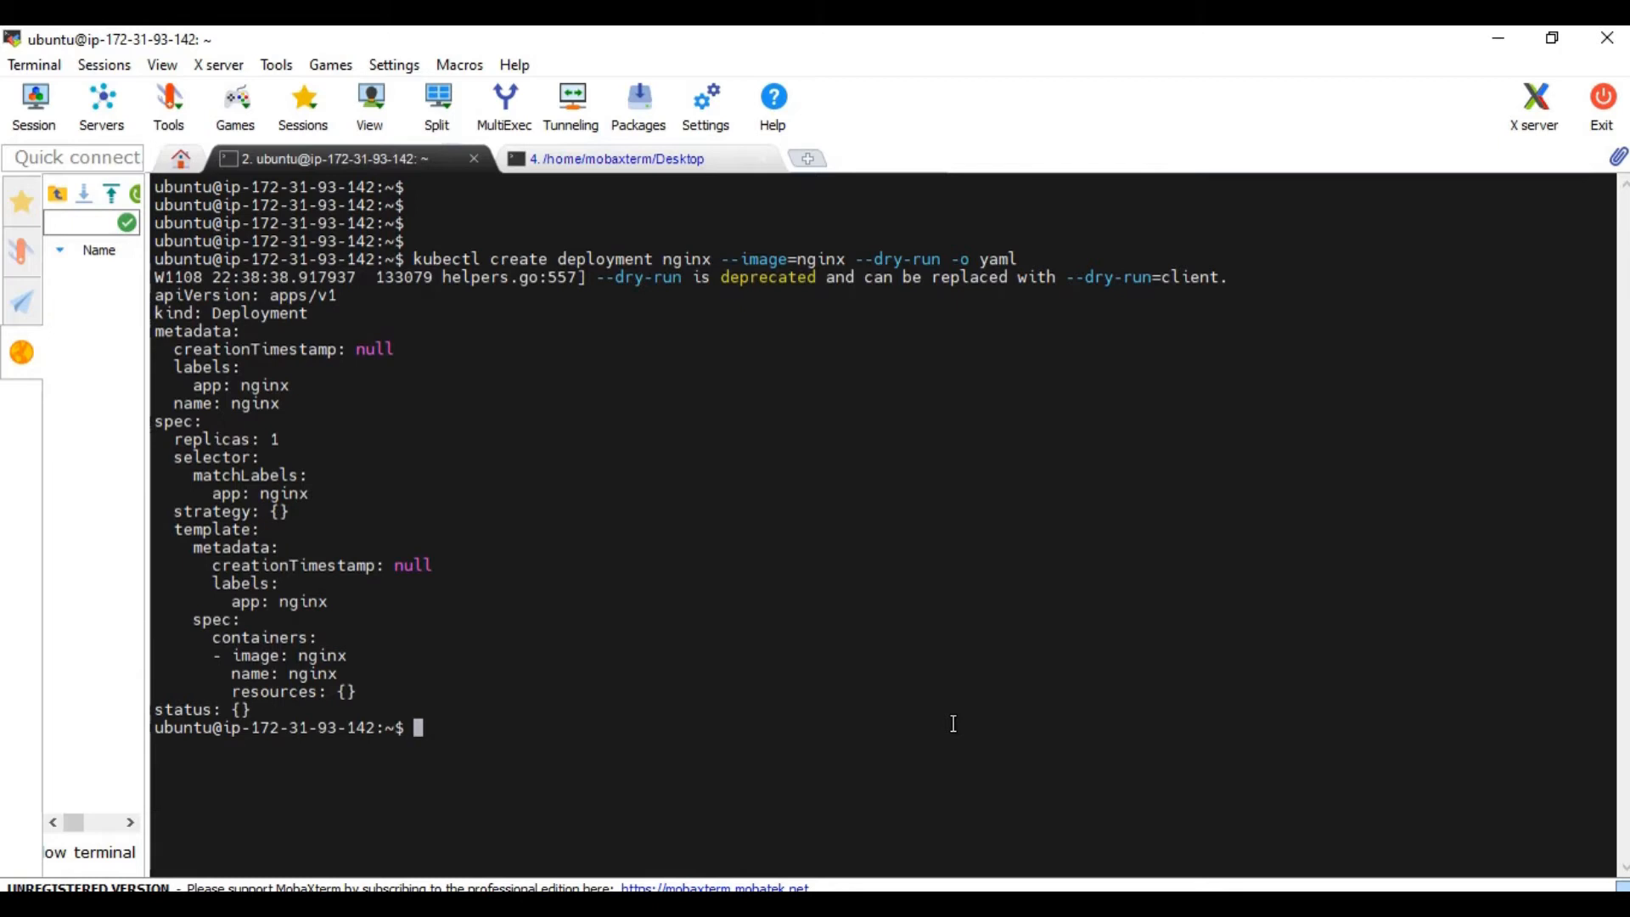
Rerun the dry-run redirected into deployment.yaml.
type("kubectl create deployment nginx --image=nginx --dry-run -o yaml >")
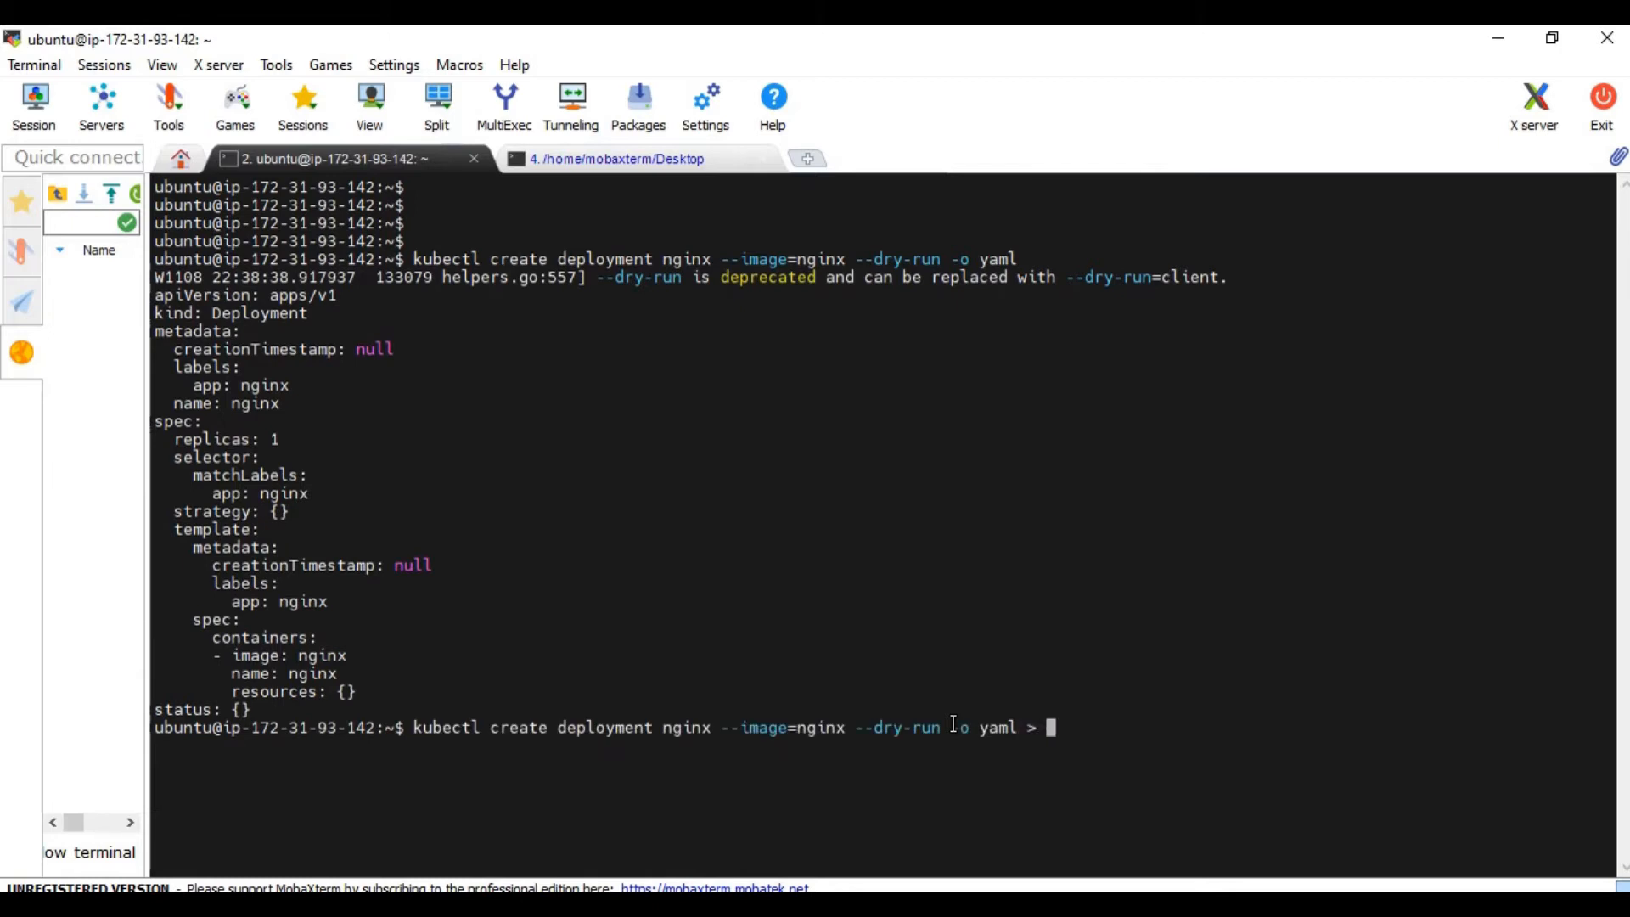
key("Return")
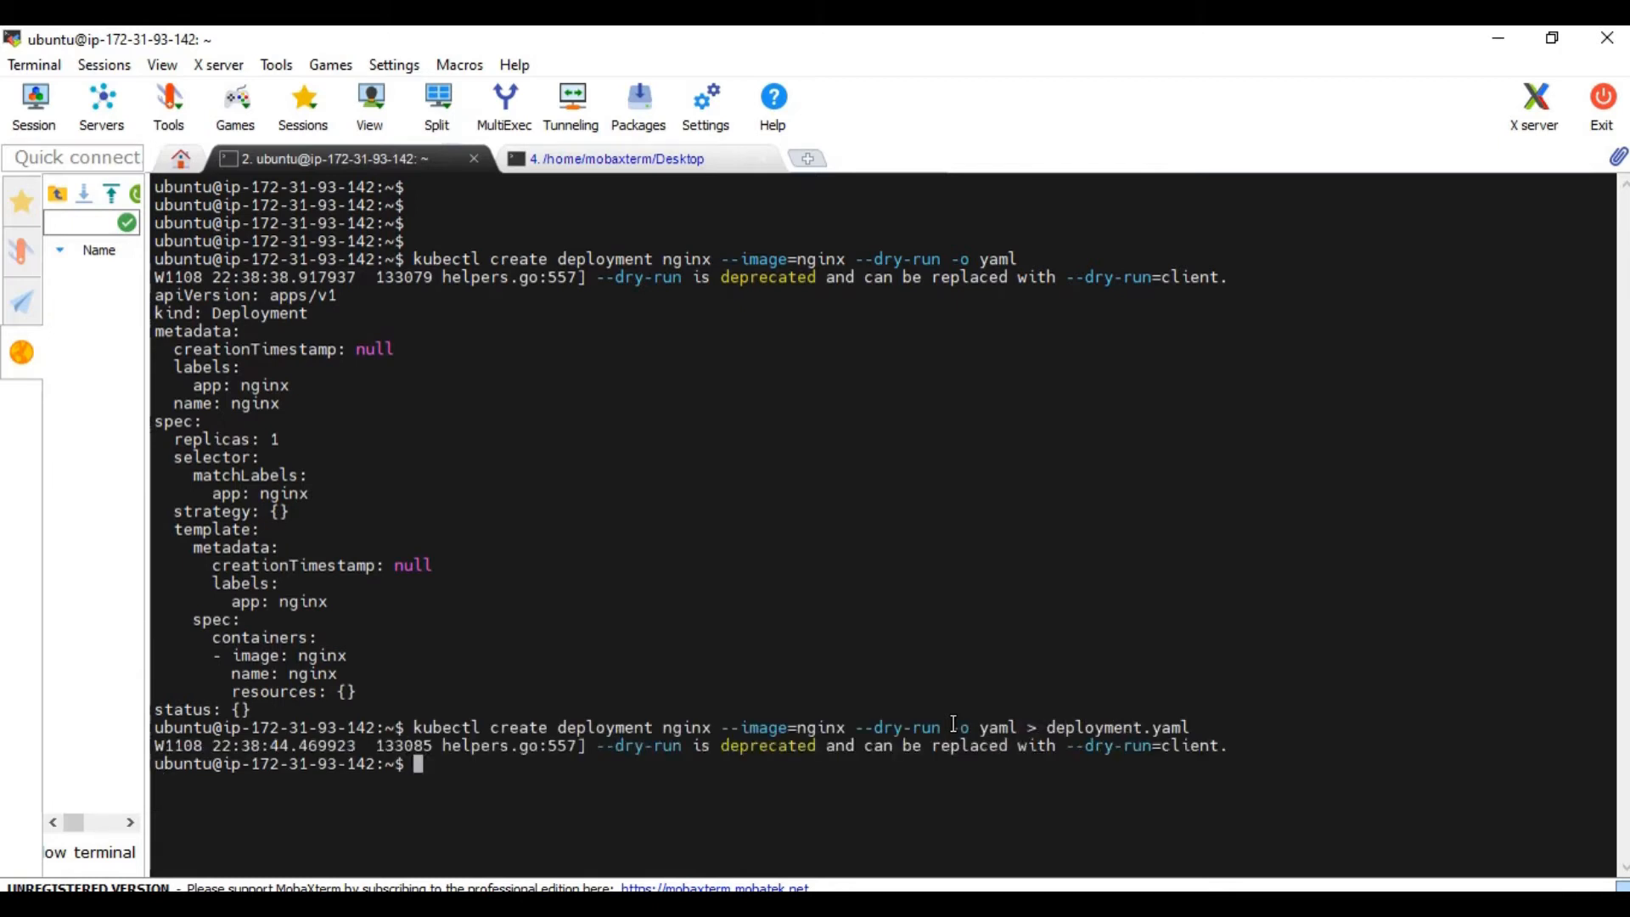
Open deployment.yaml in vi to view the nginx Deployment manifest.
type("vo")
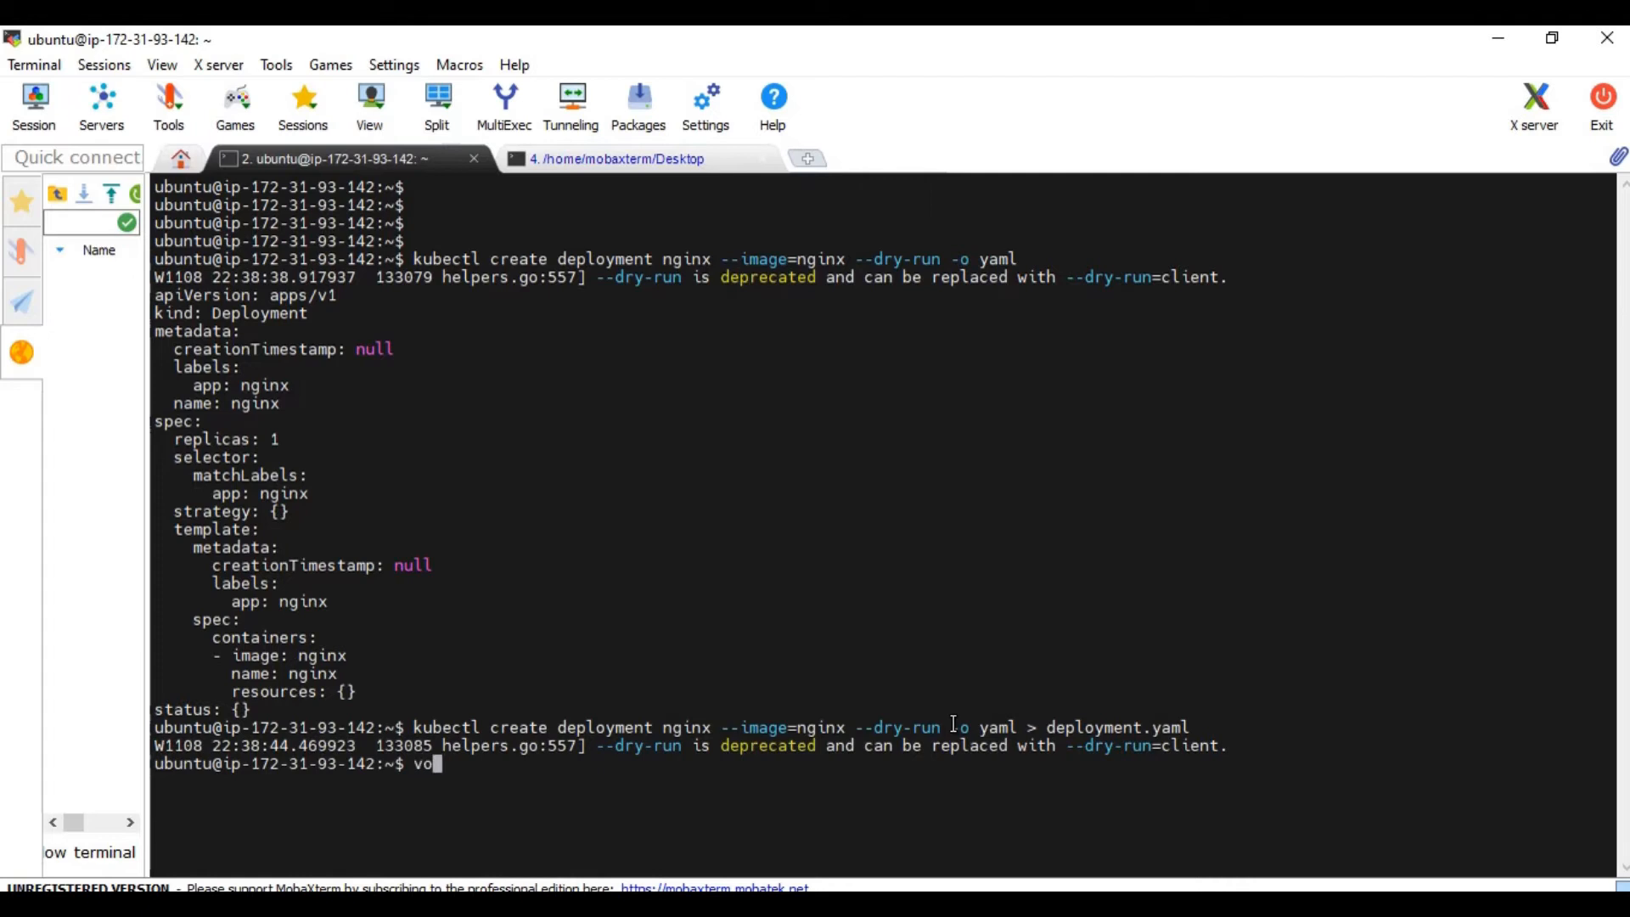
type("i")
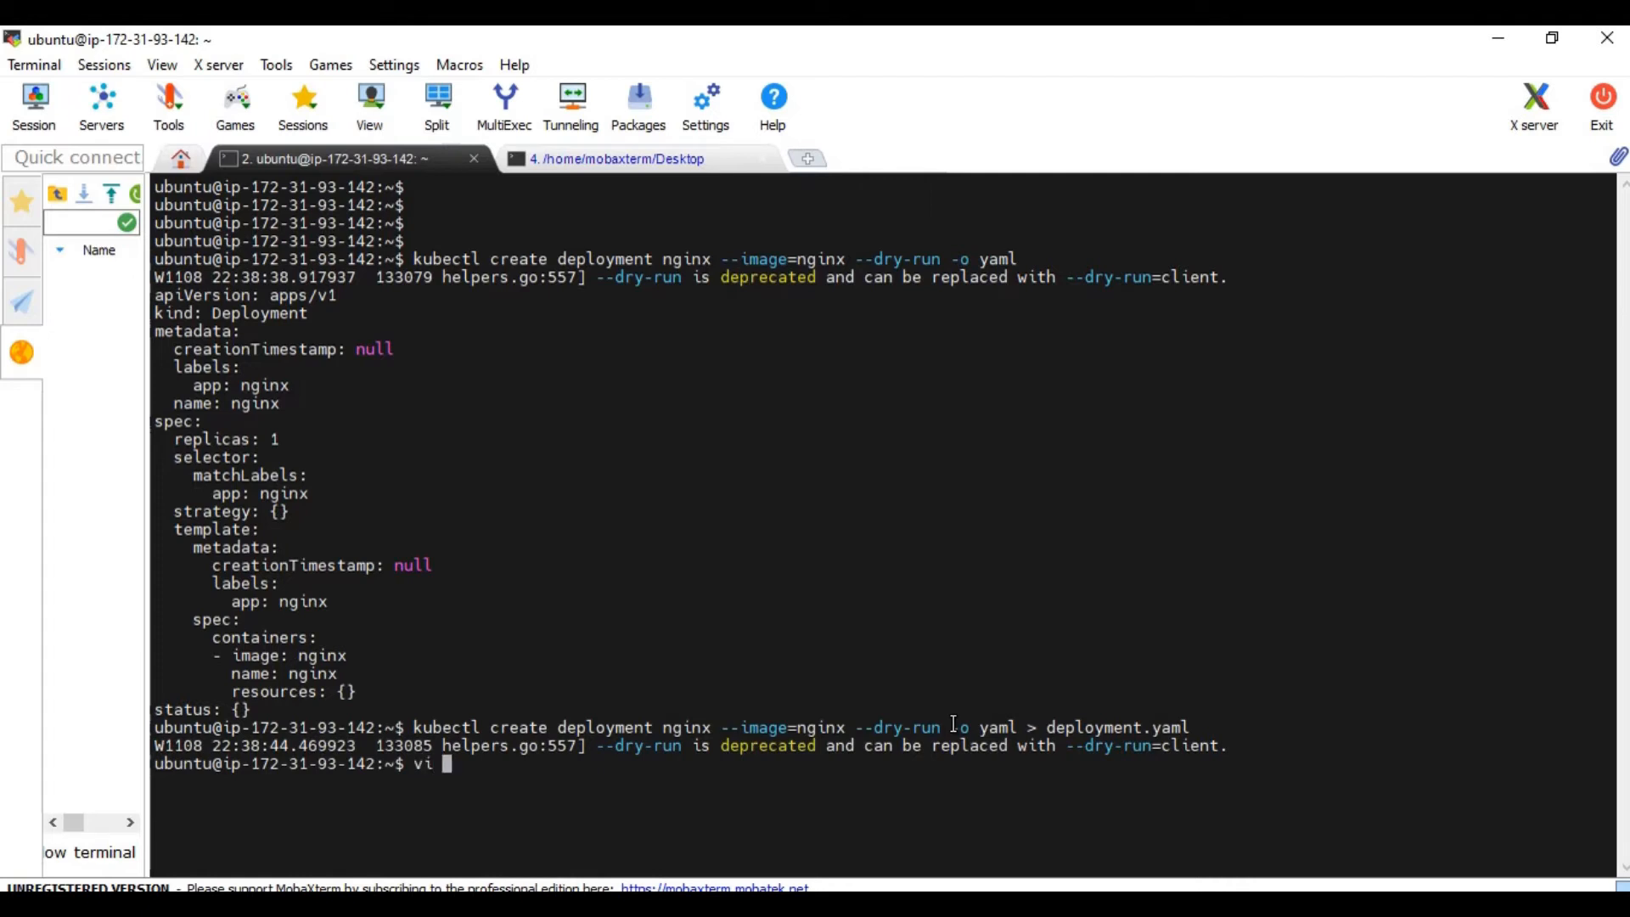
type("deployment.yaml")
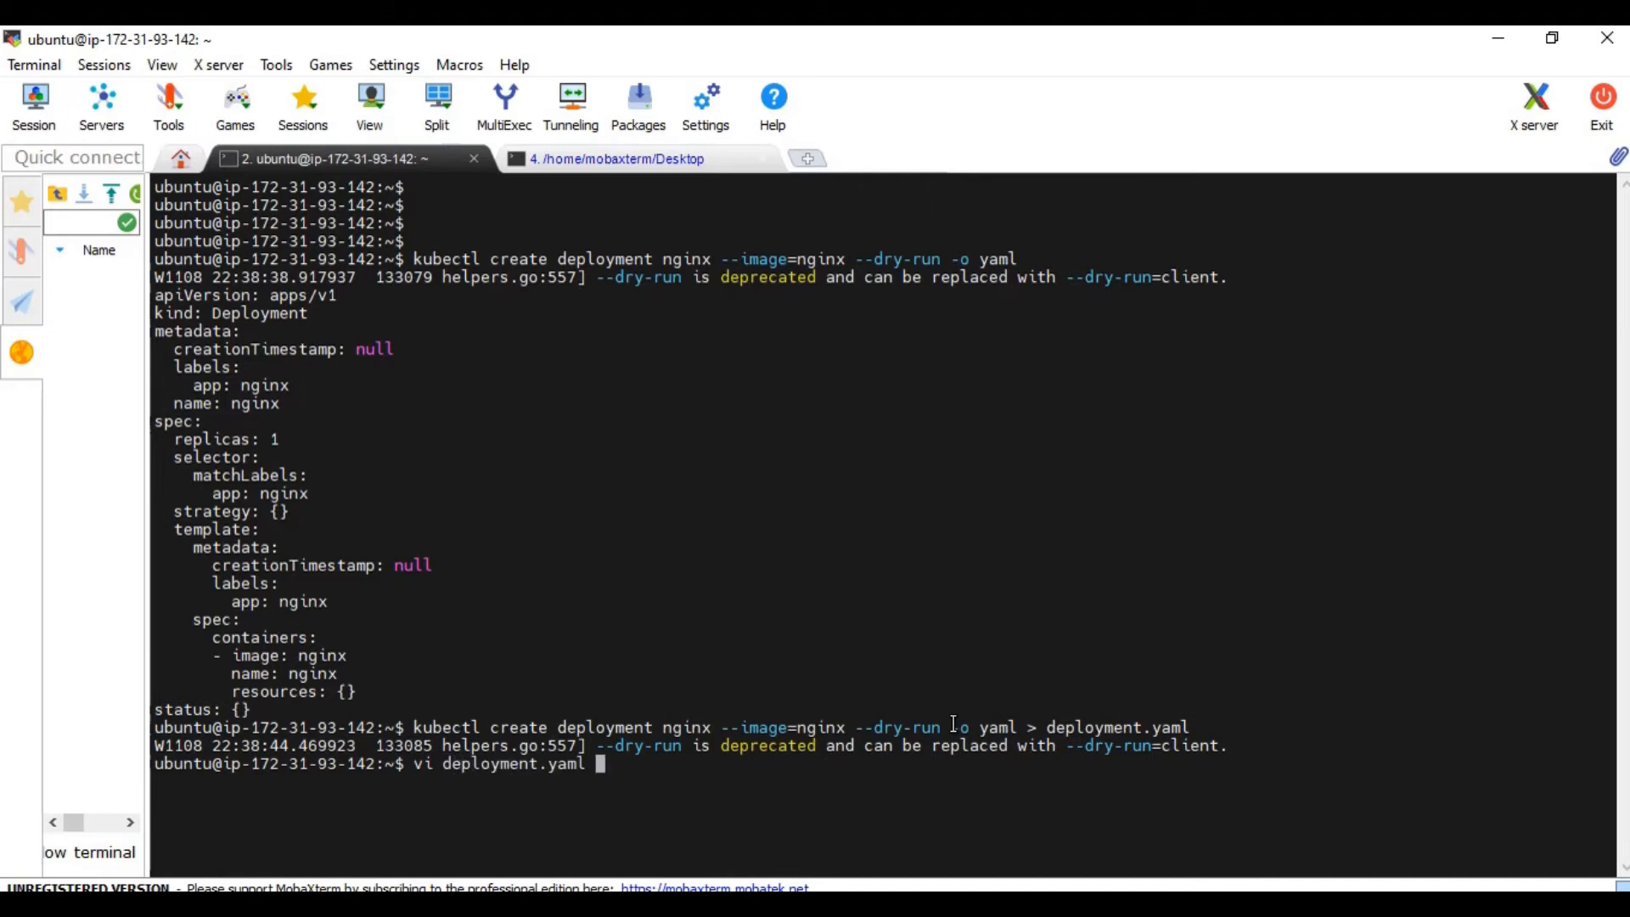
key("Return")
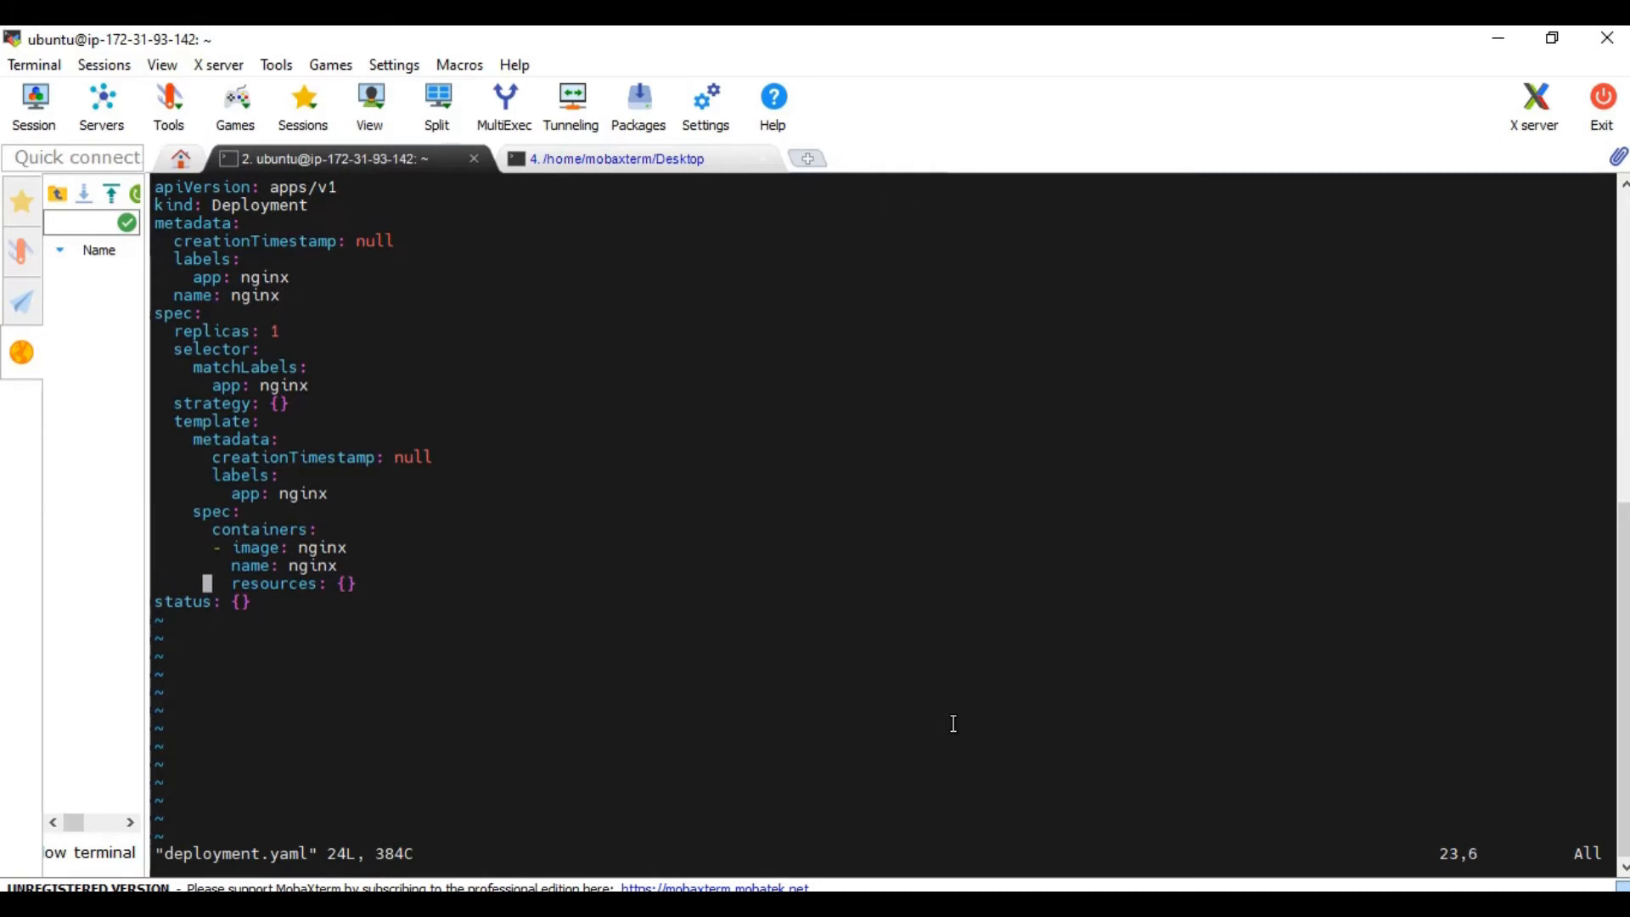
Add resource requests of 250Mi memory and 100m CPU under the nginx container.
key("i")
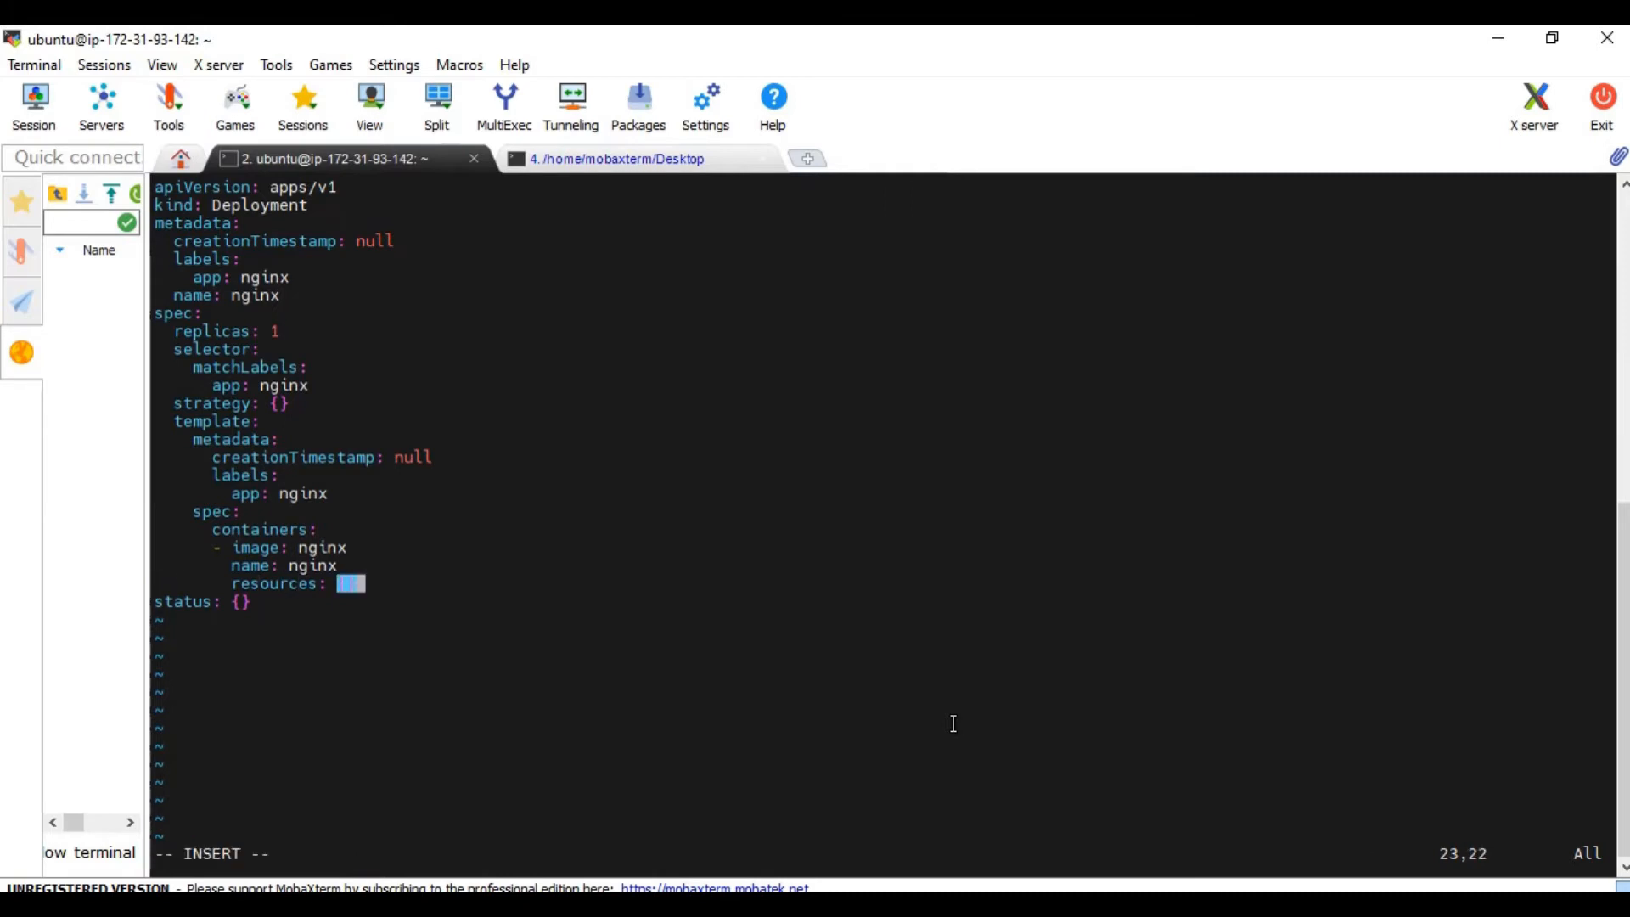
key("Return")
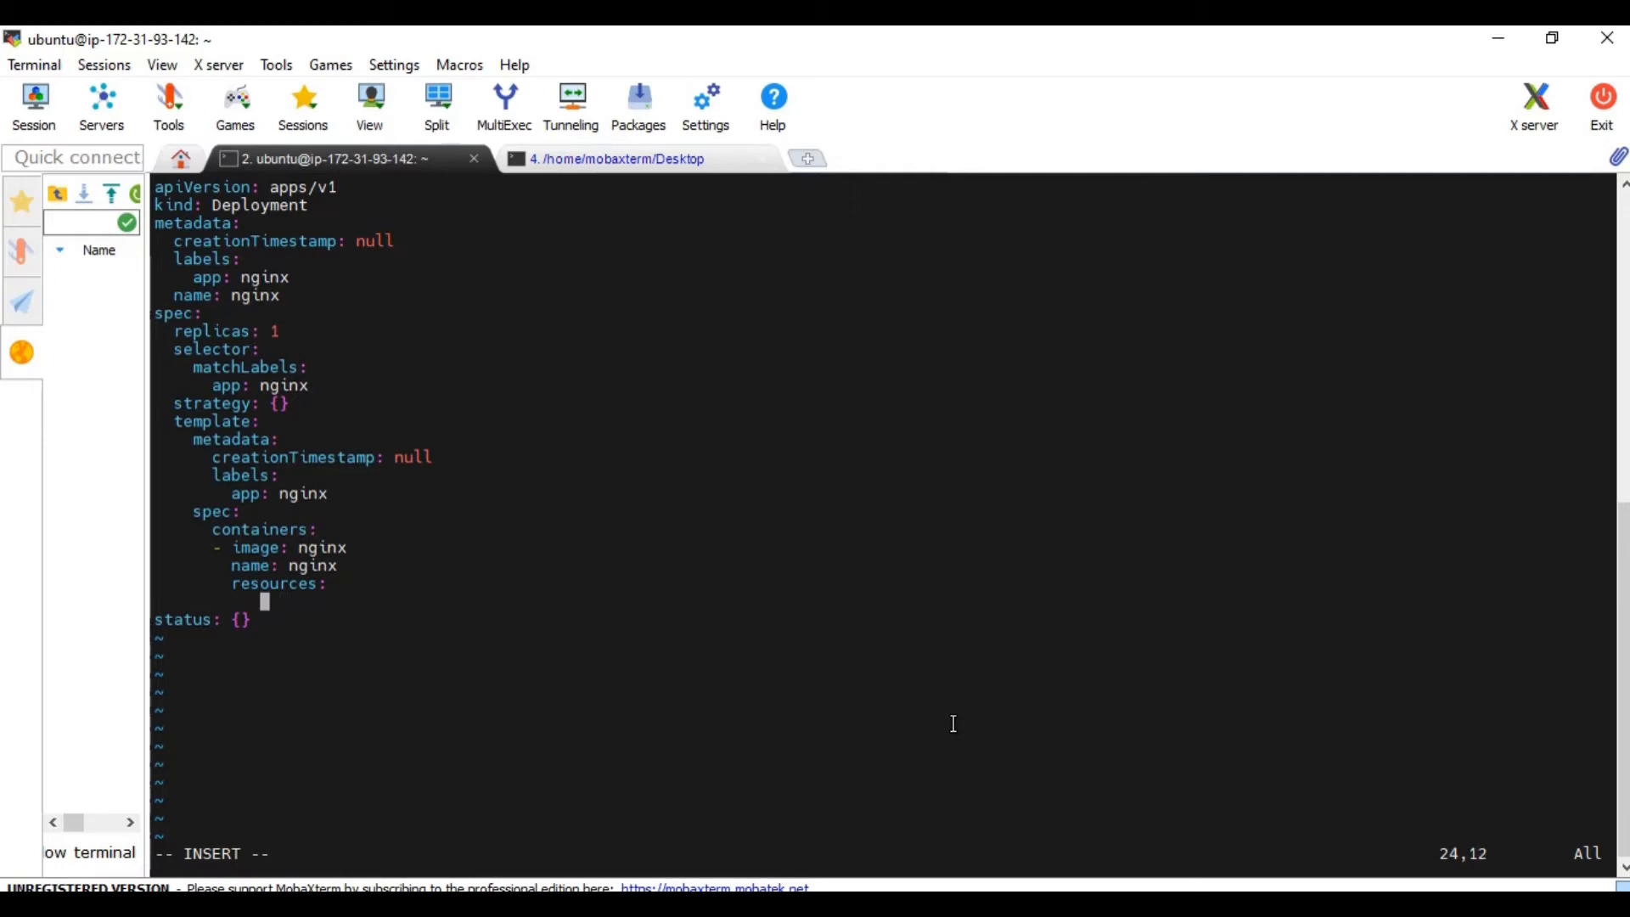
type("re")
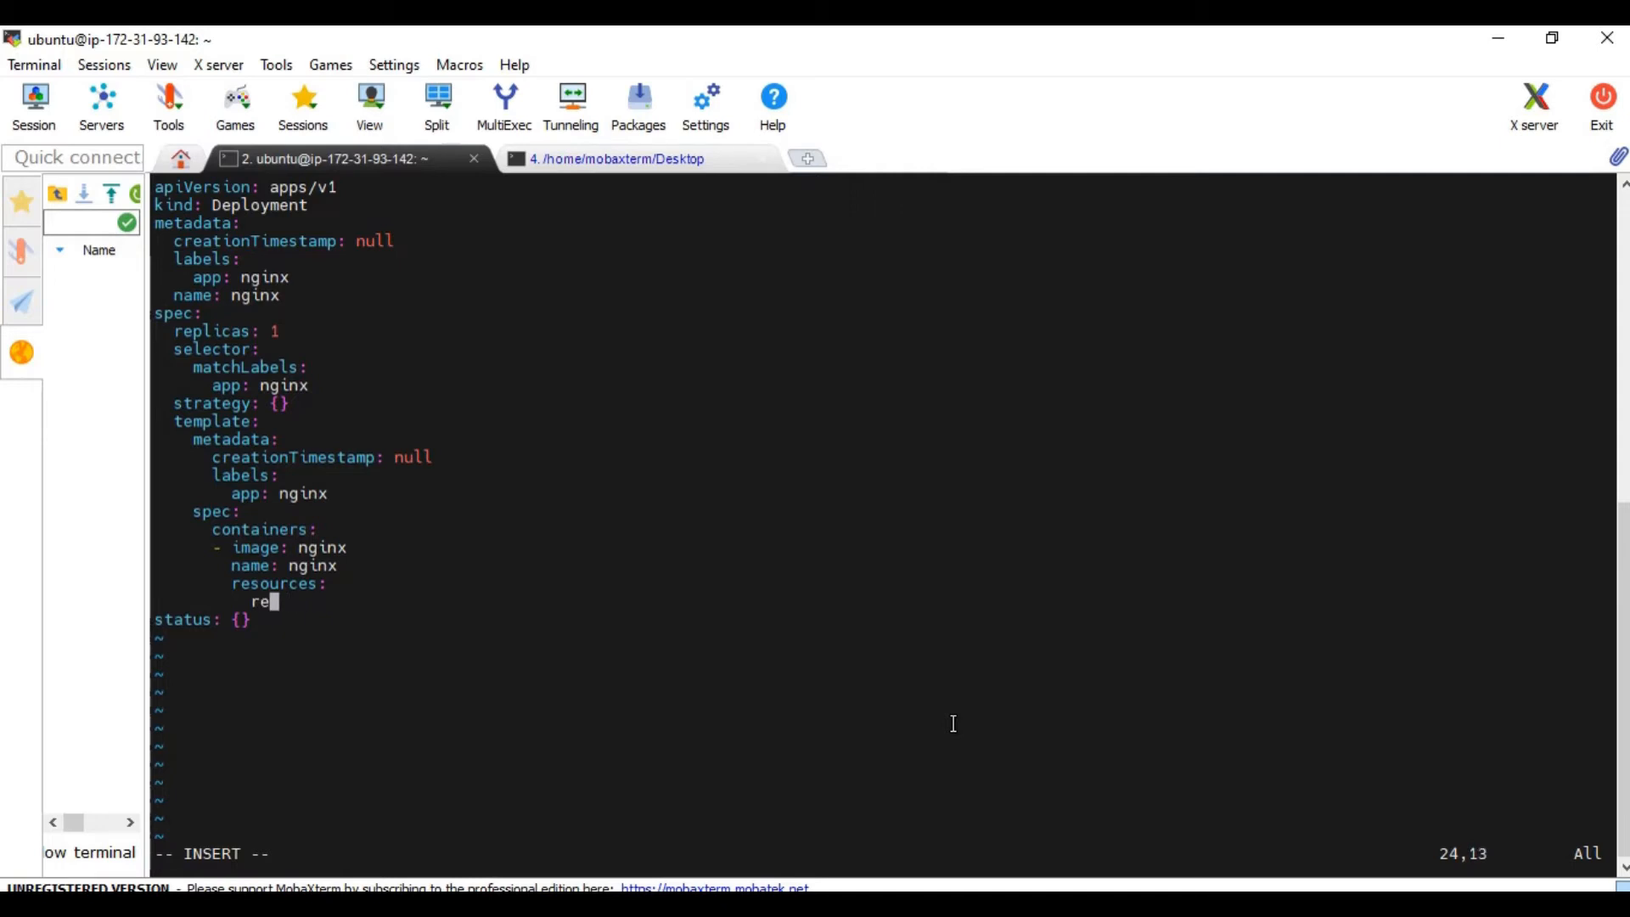
type("quests:")
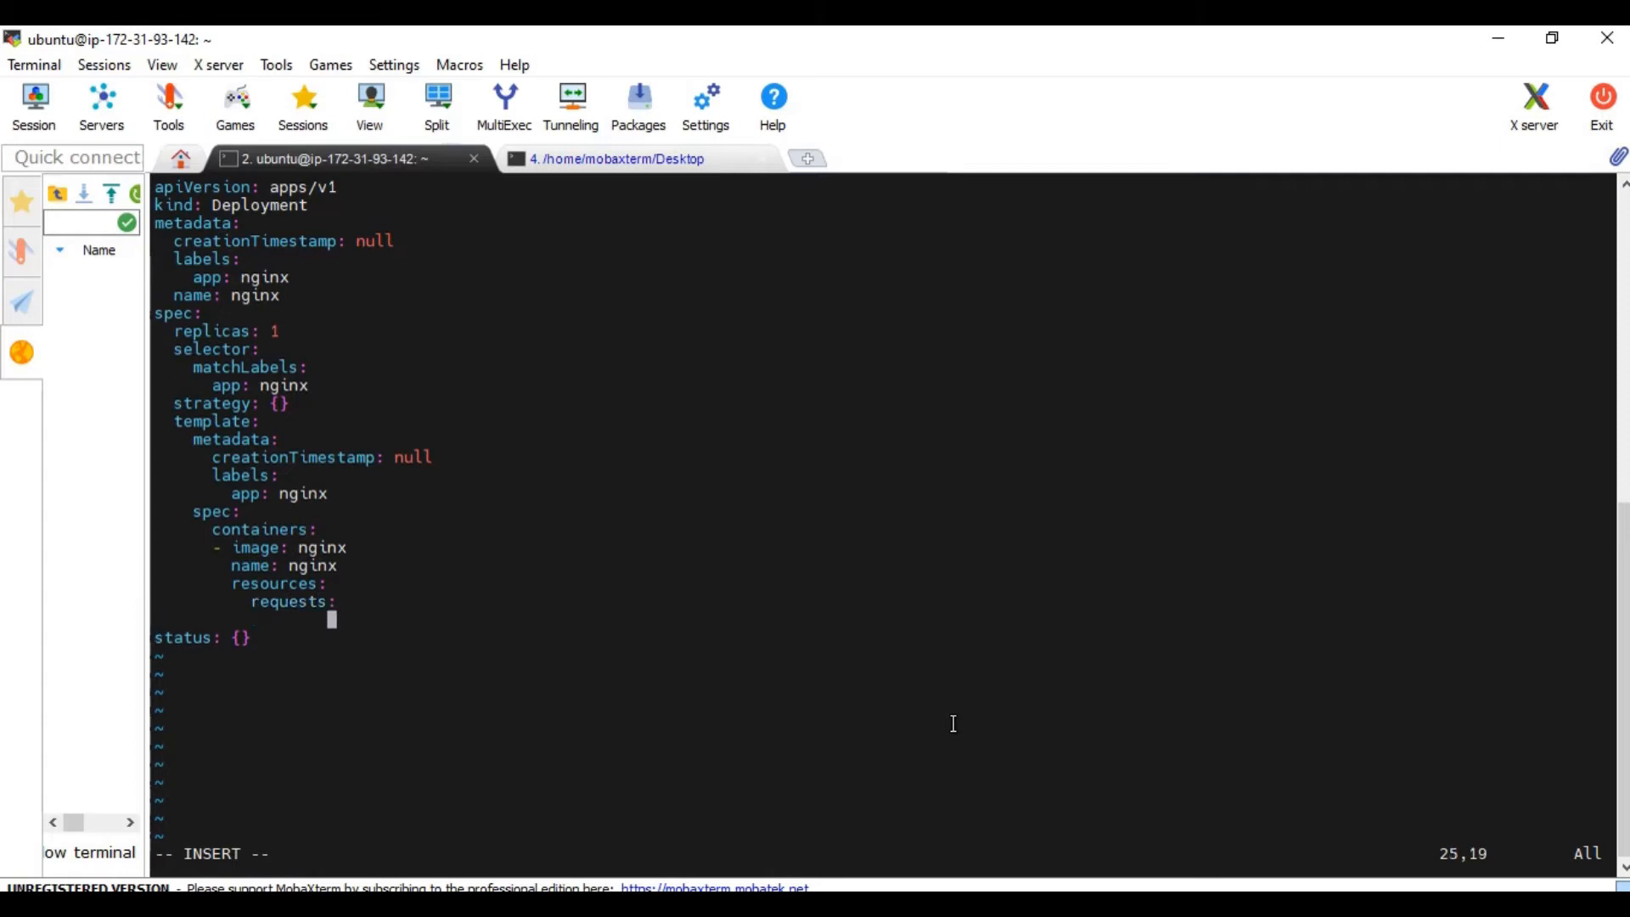
type("memory: \"")
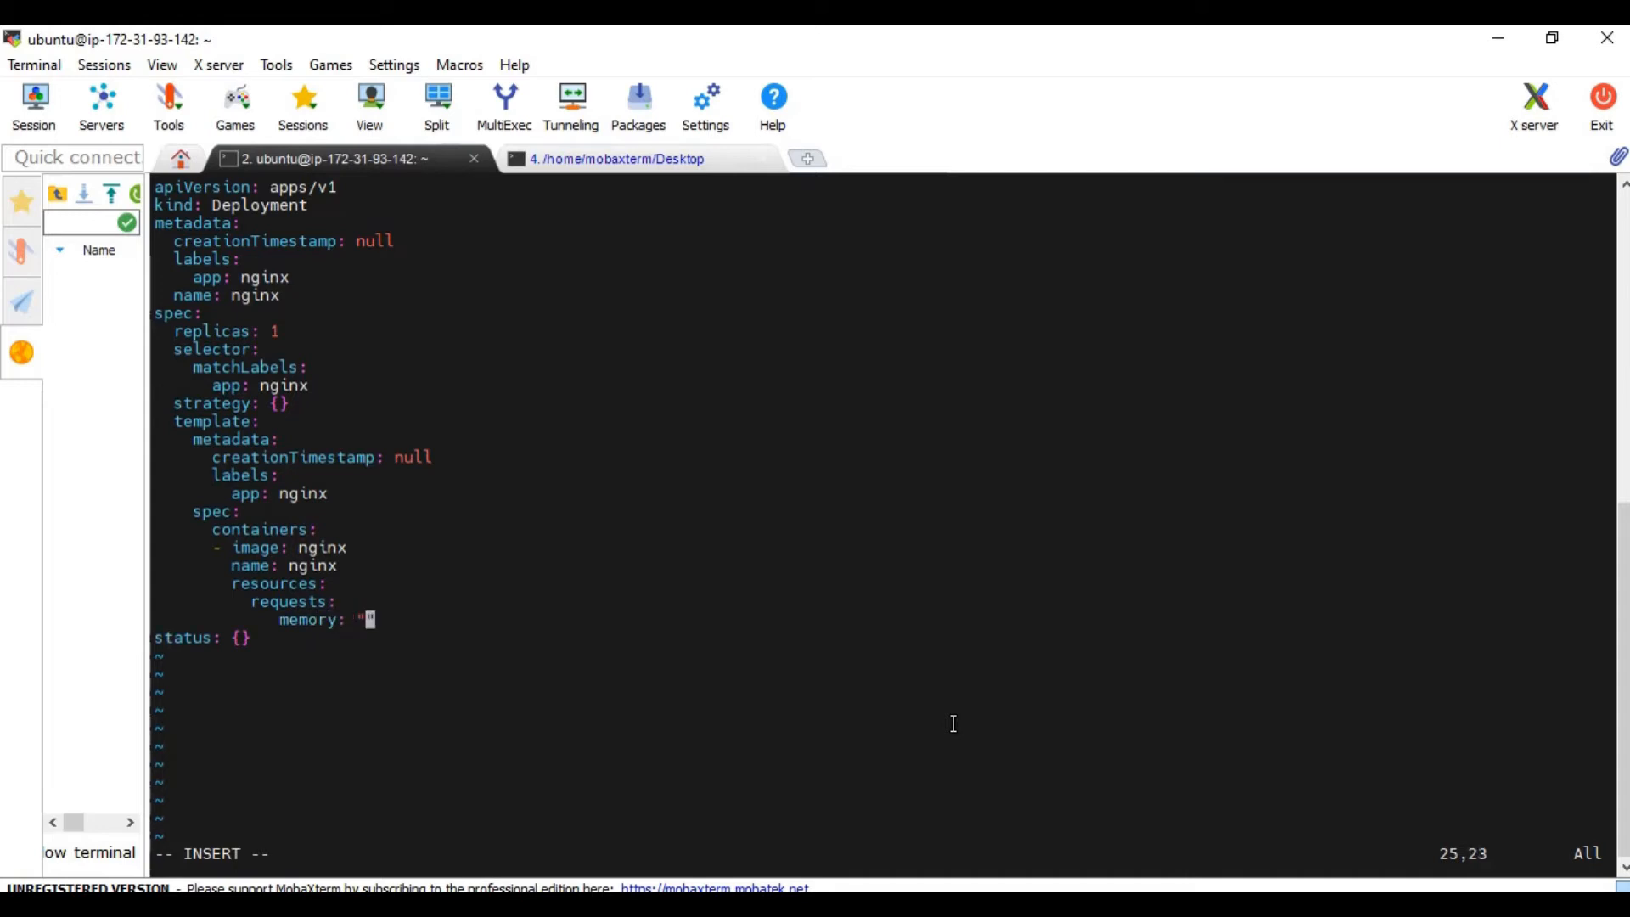
type("250")
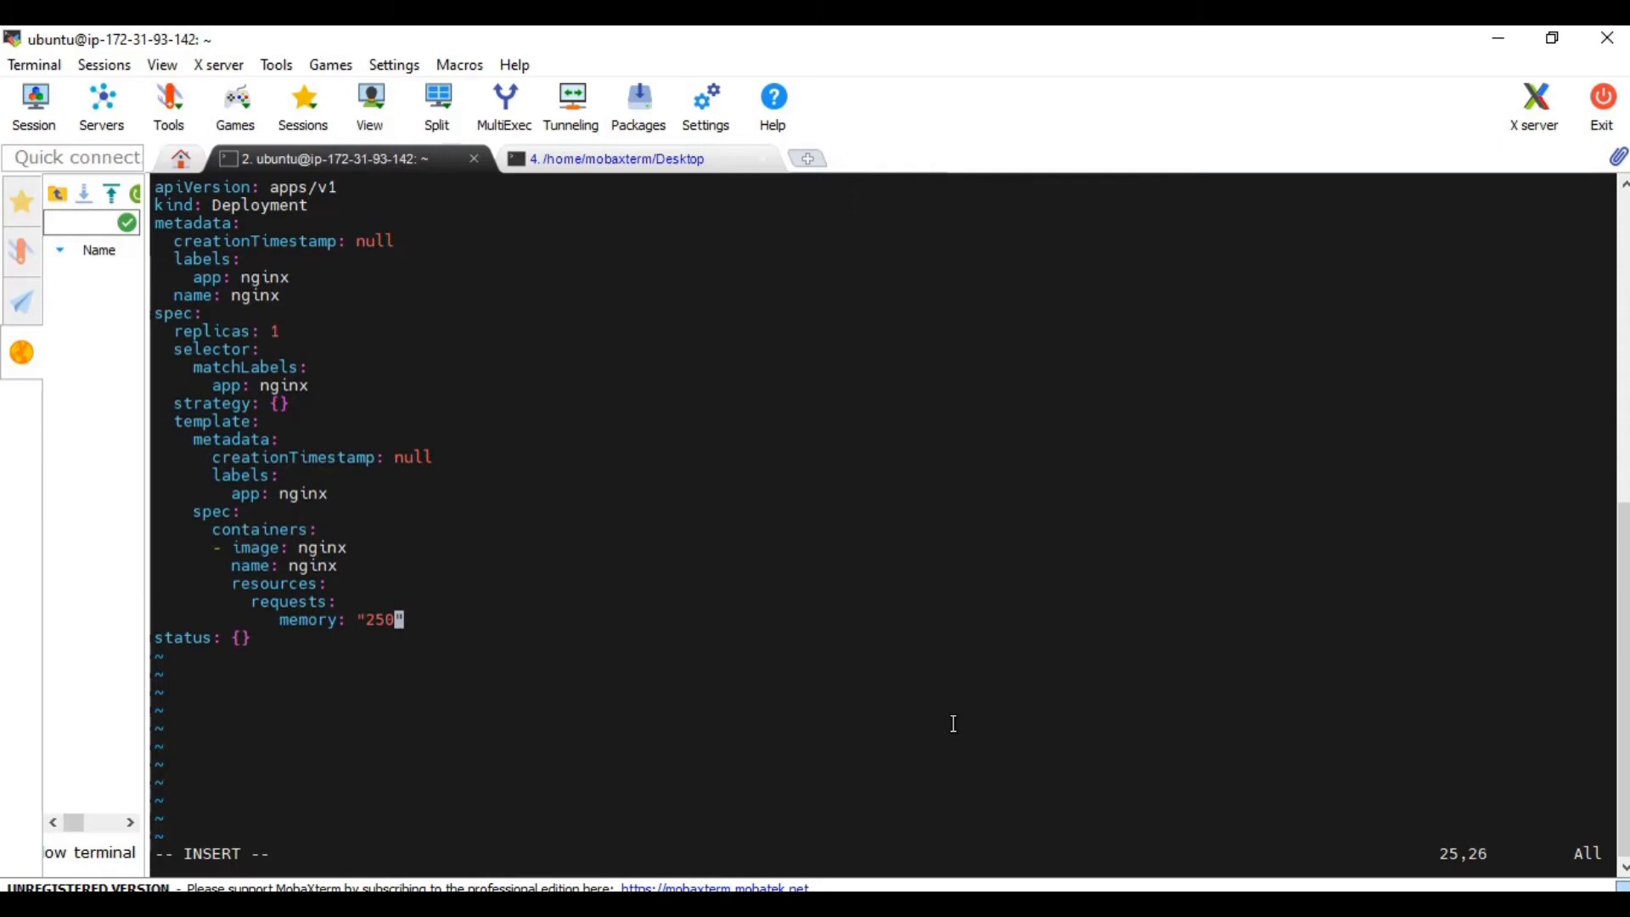
type("Mi")
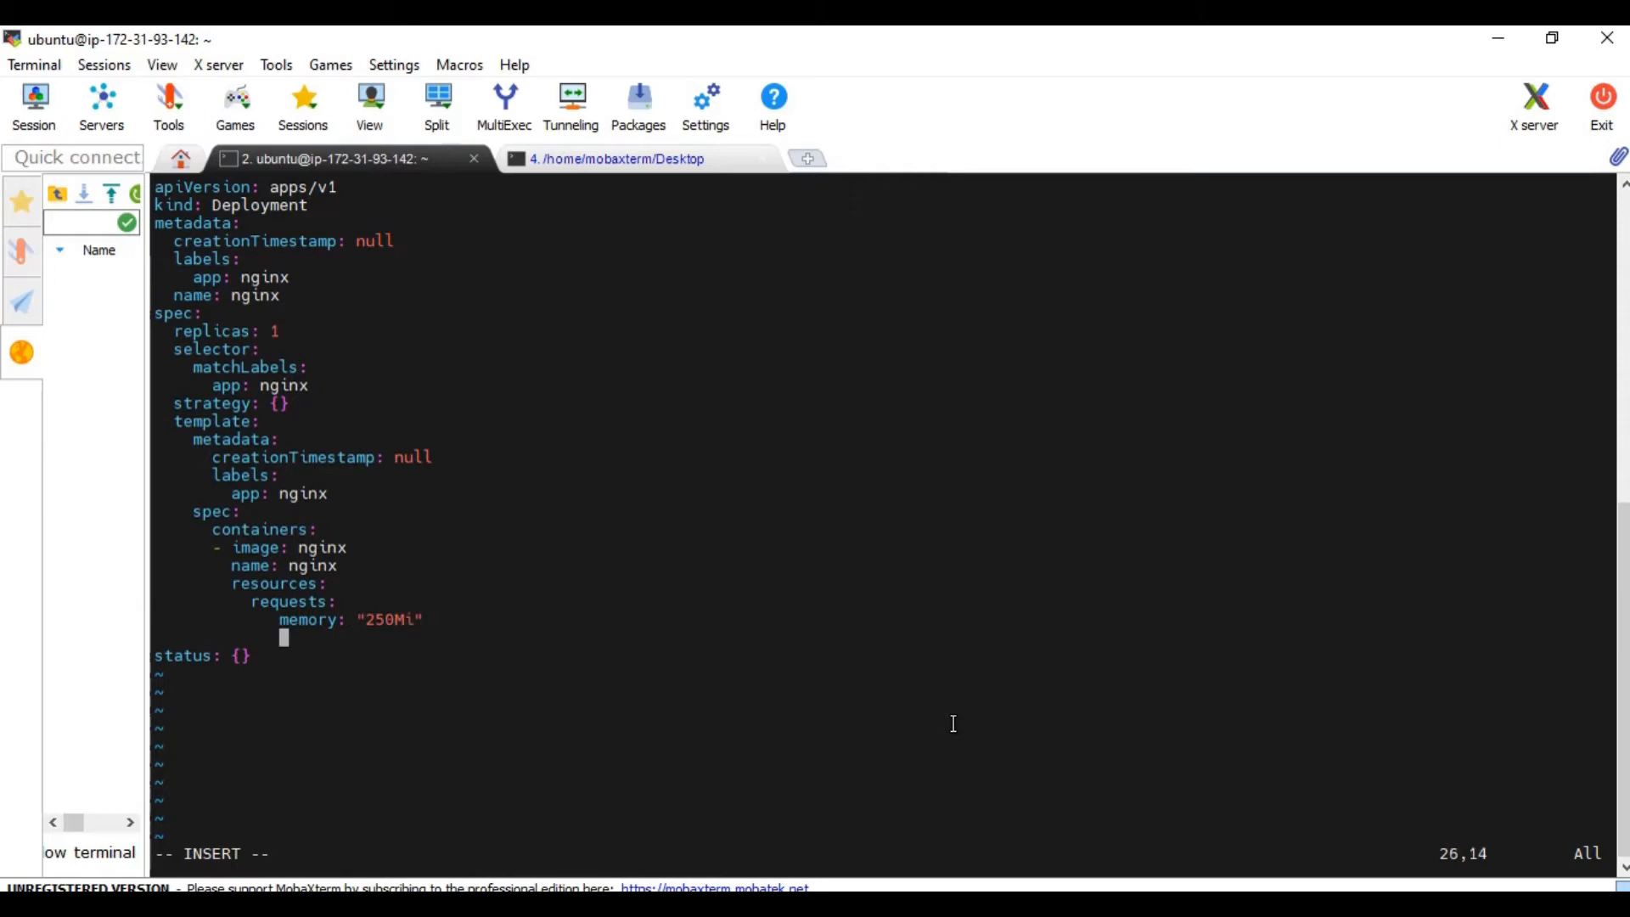
type("cpu:")
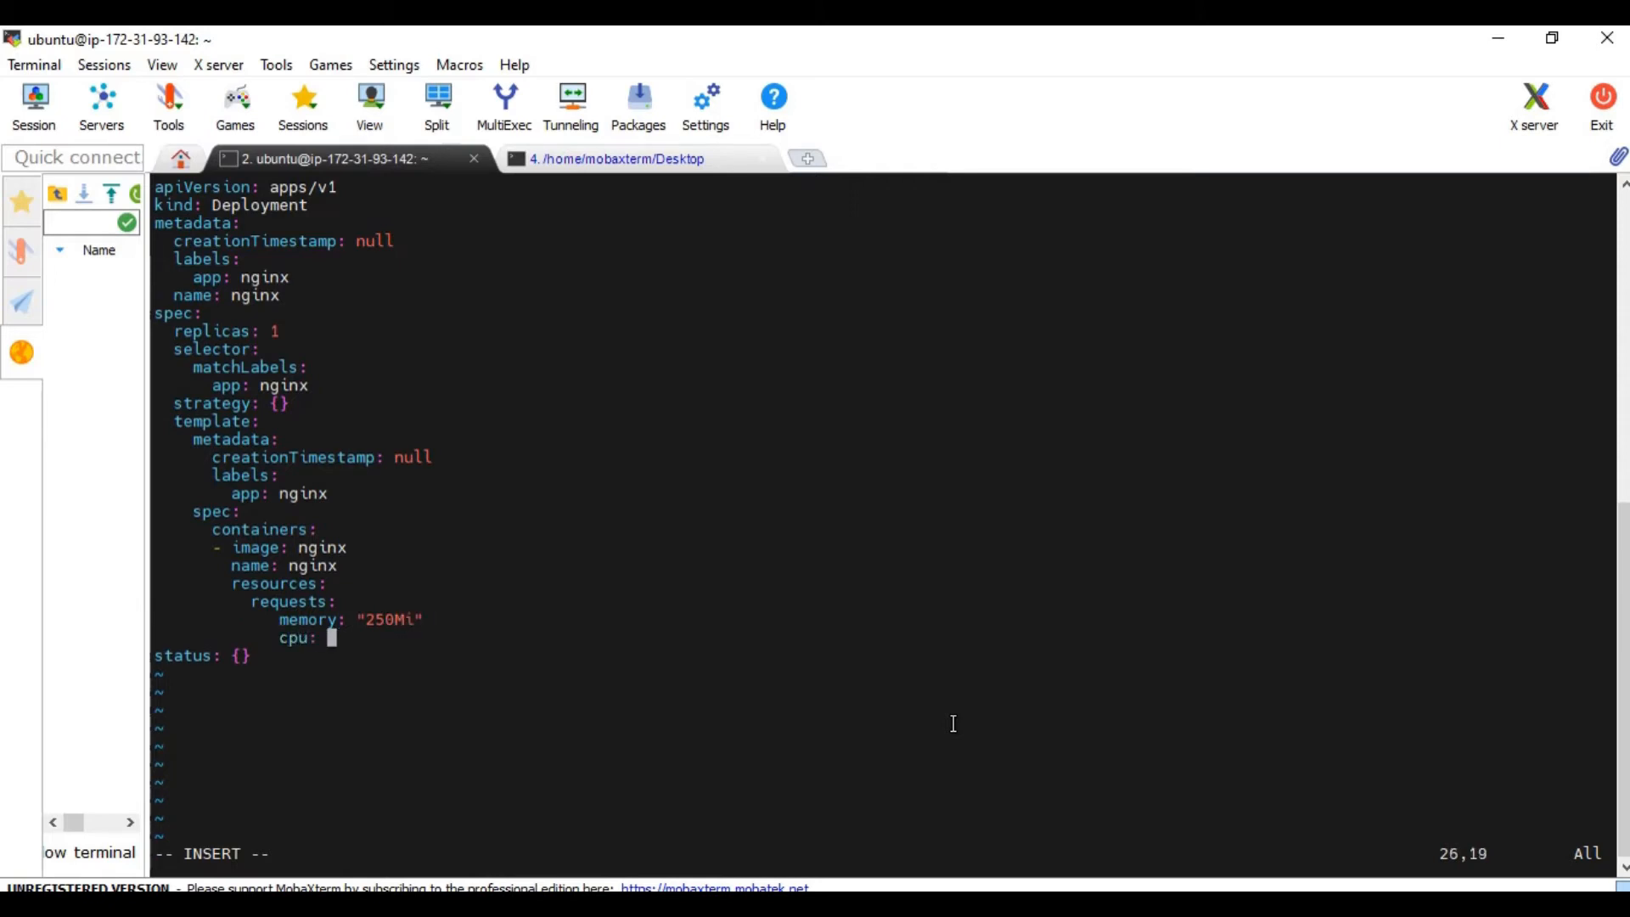
type("\"")
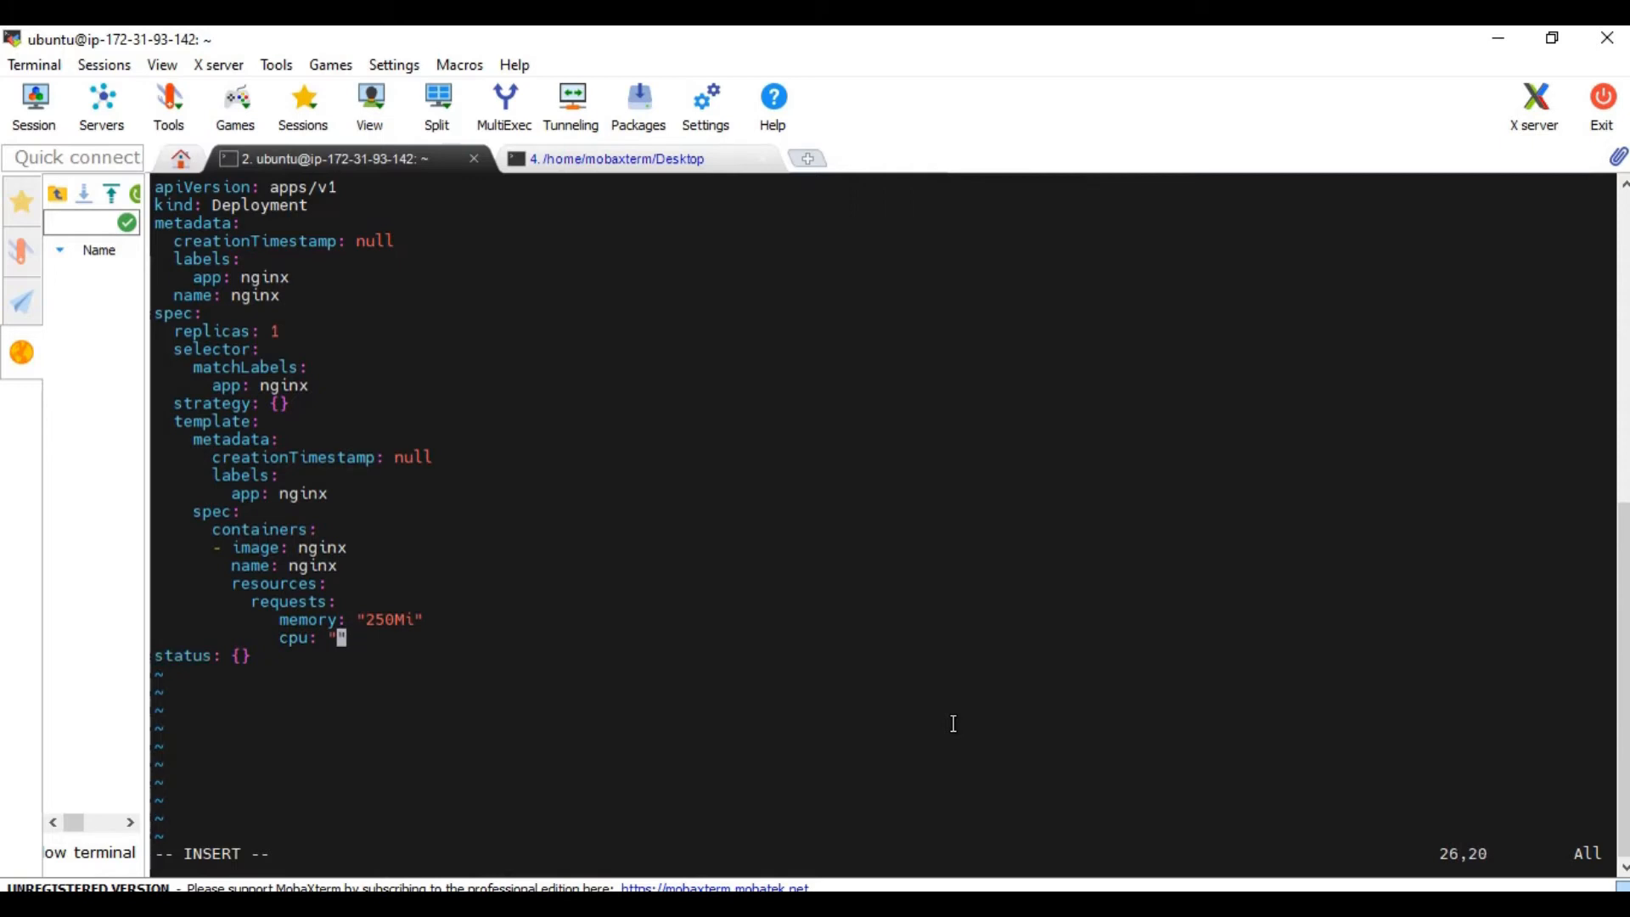
type("100m")
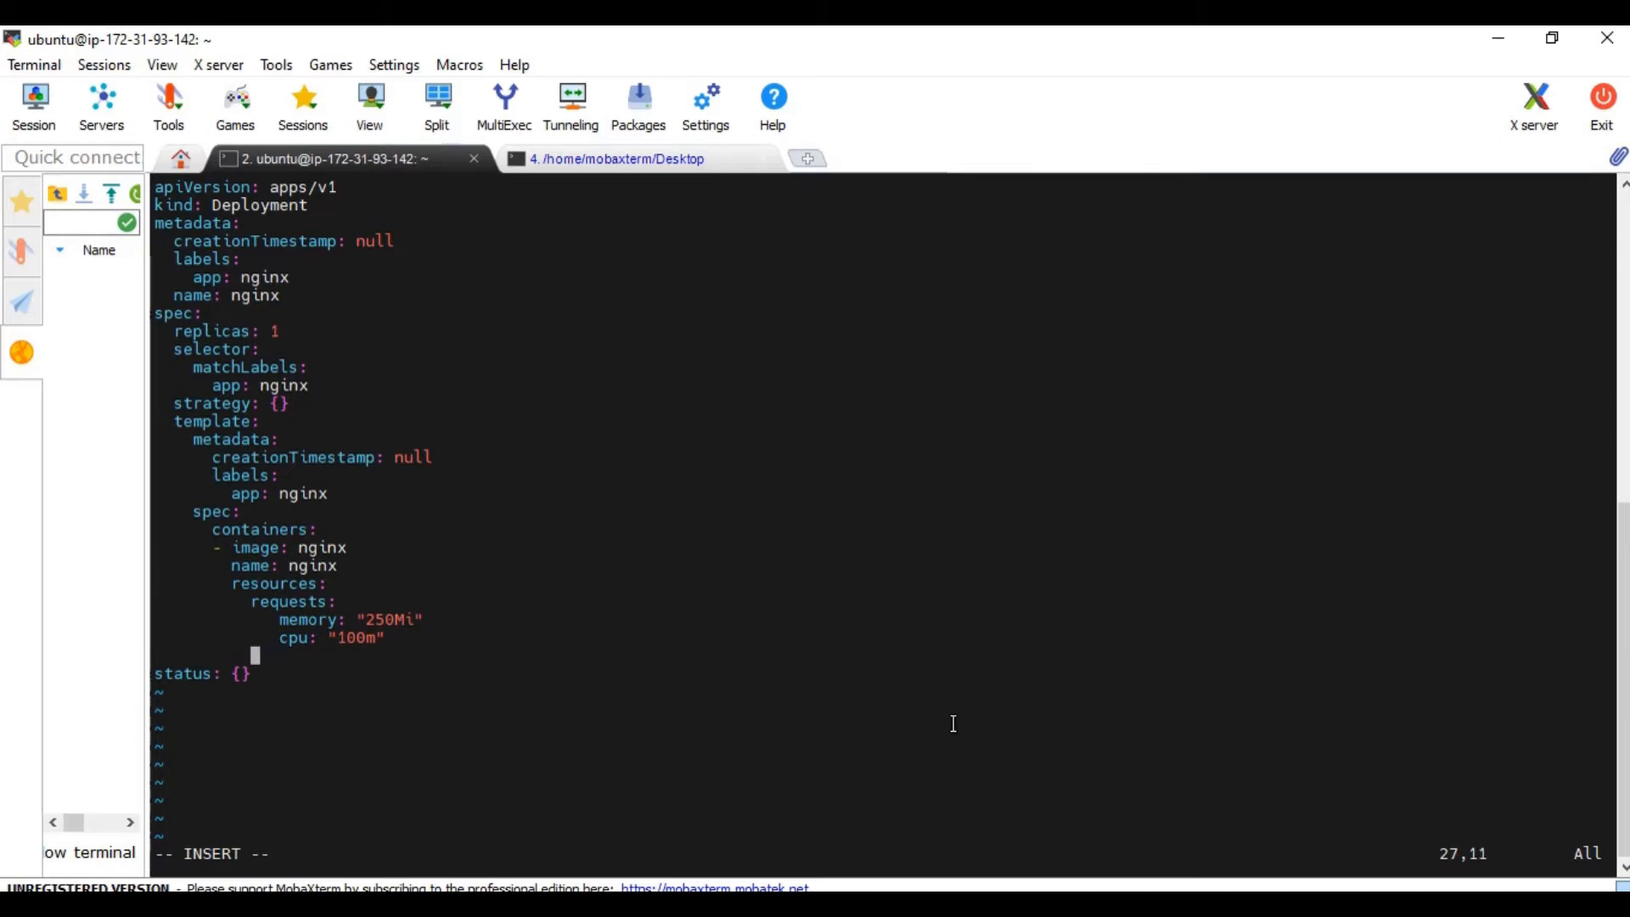
Add resource limits of 500Mi memory and 200m CPU and enter :wq! to save.
type("limits:")
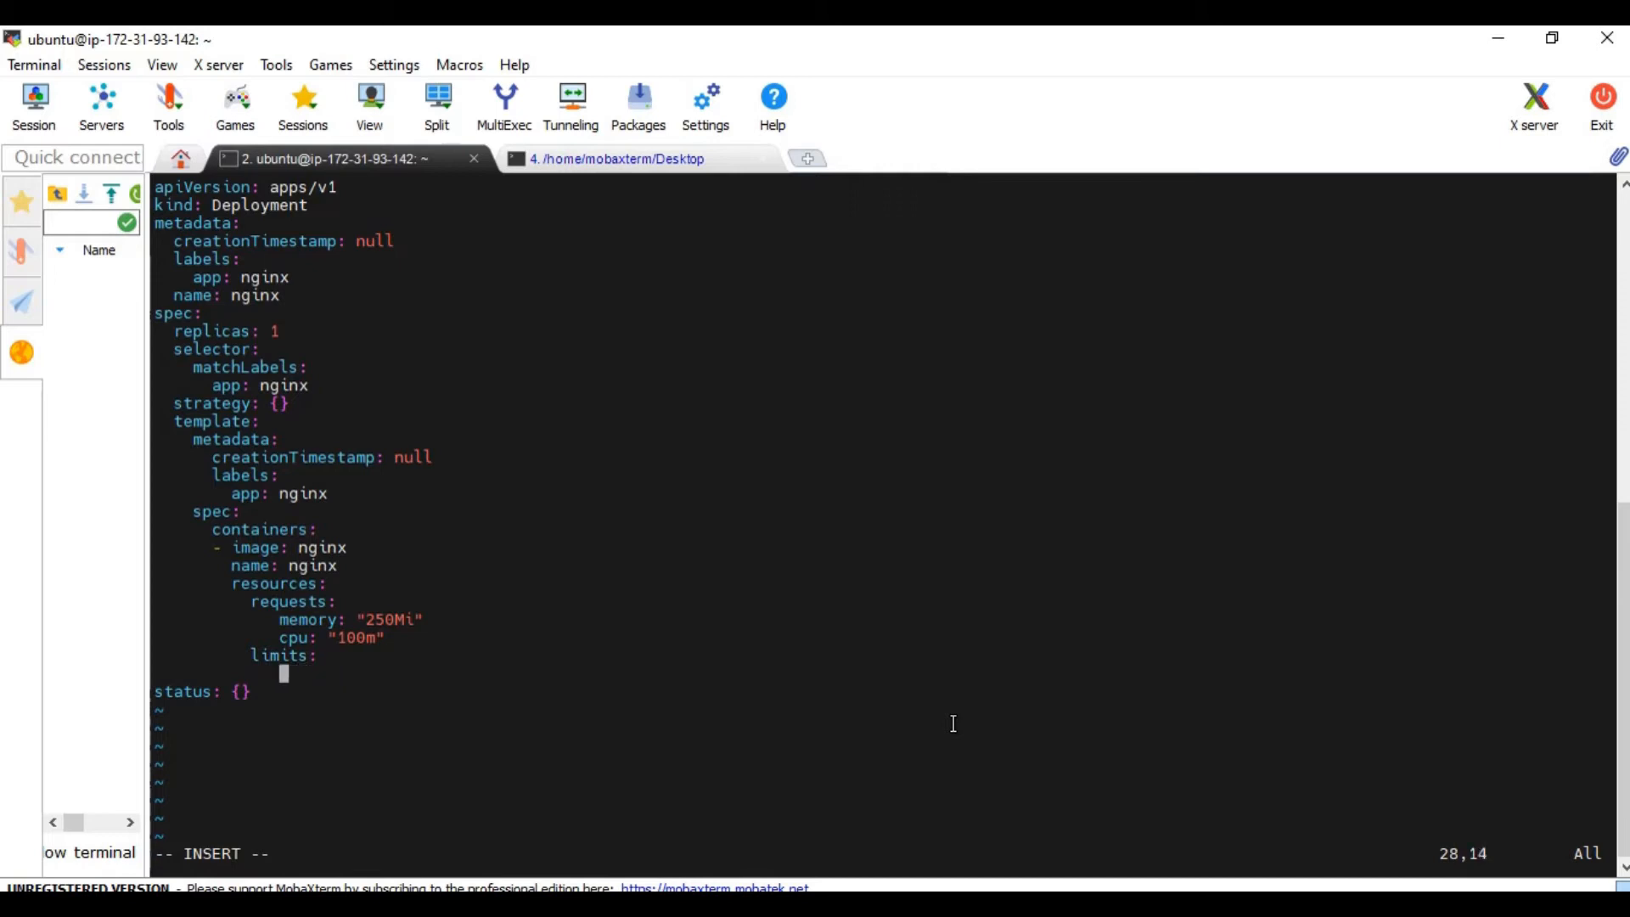
type("mem")
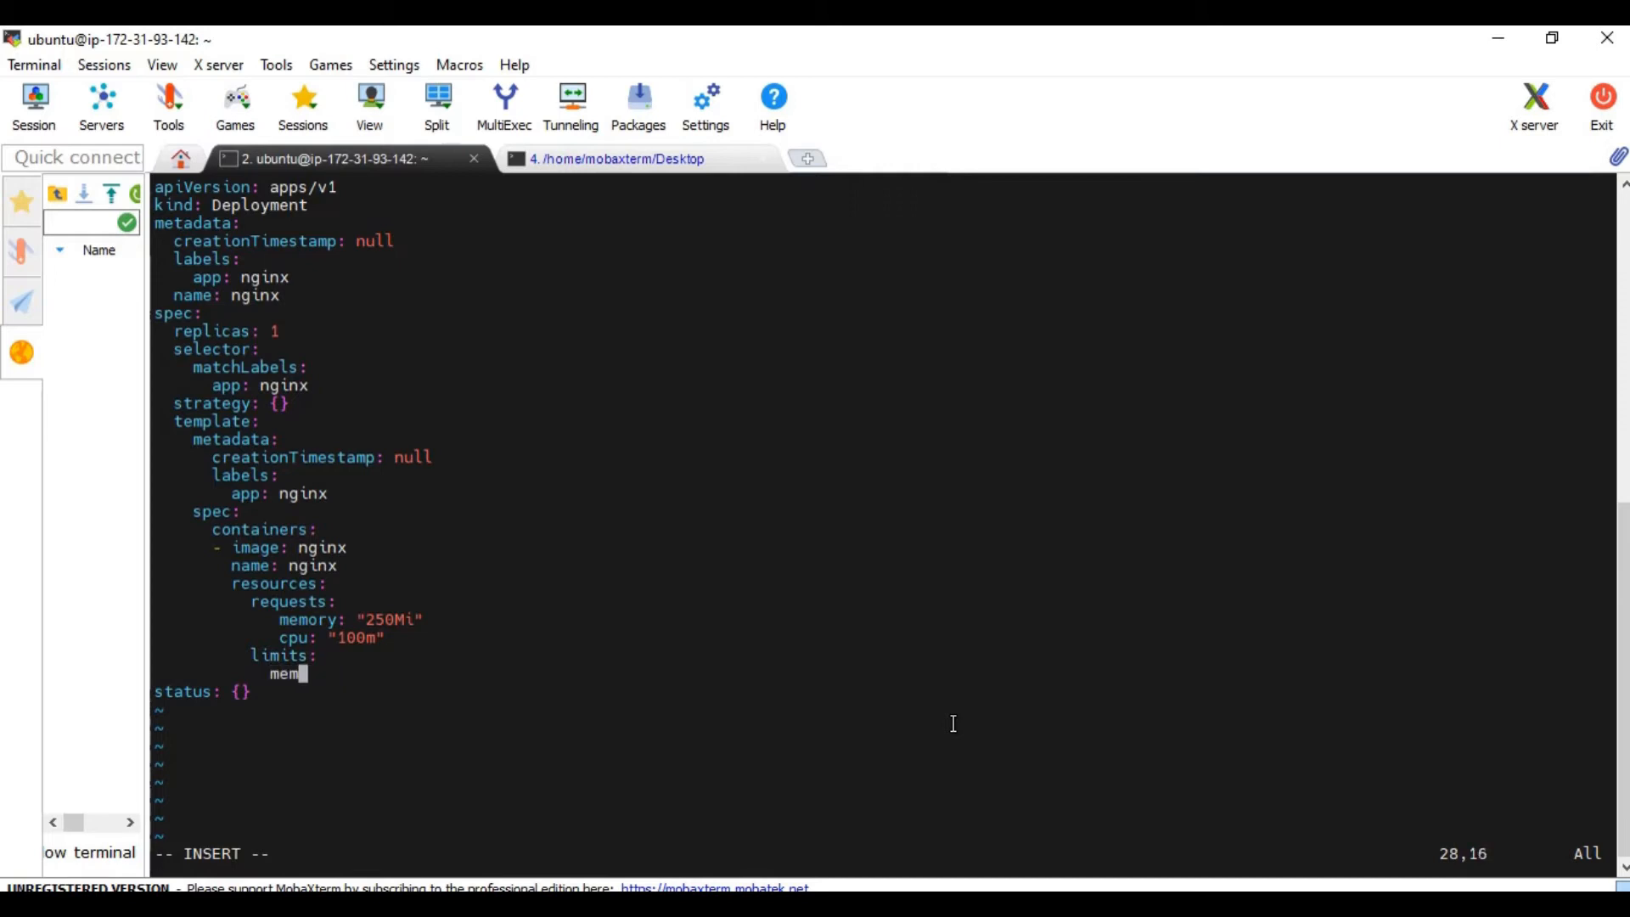
type("ory:")
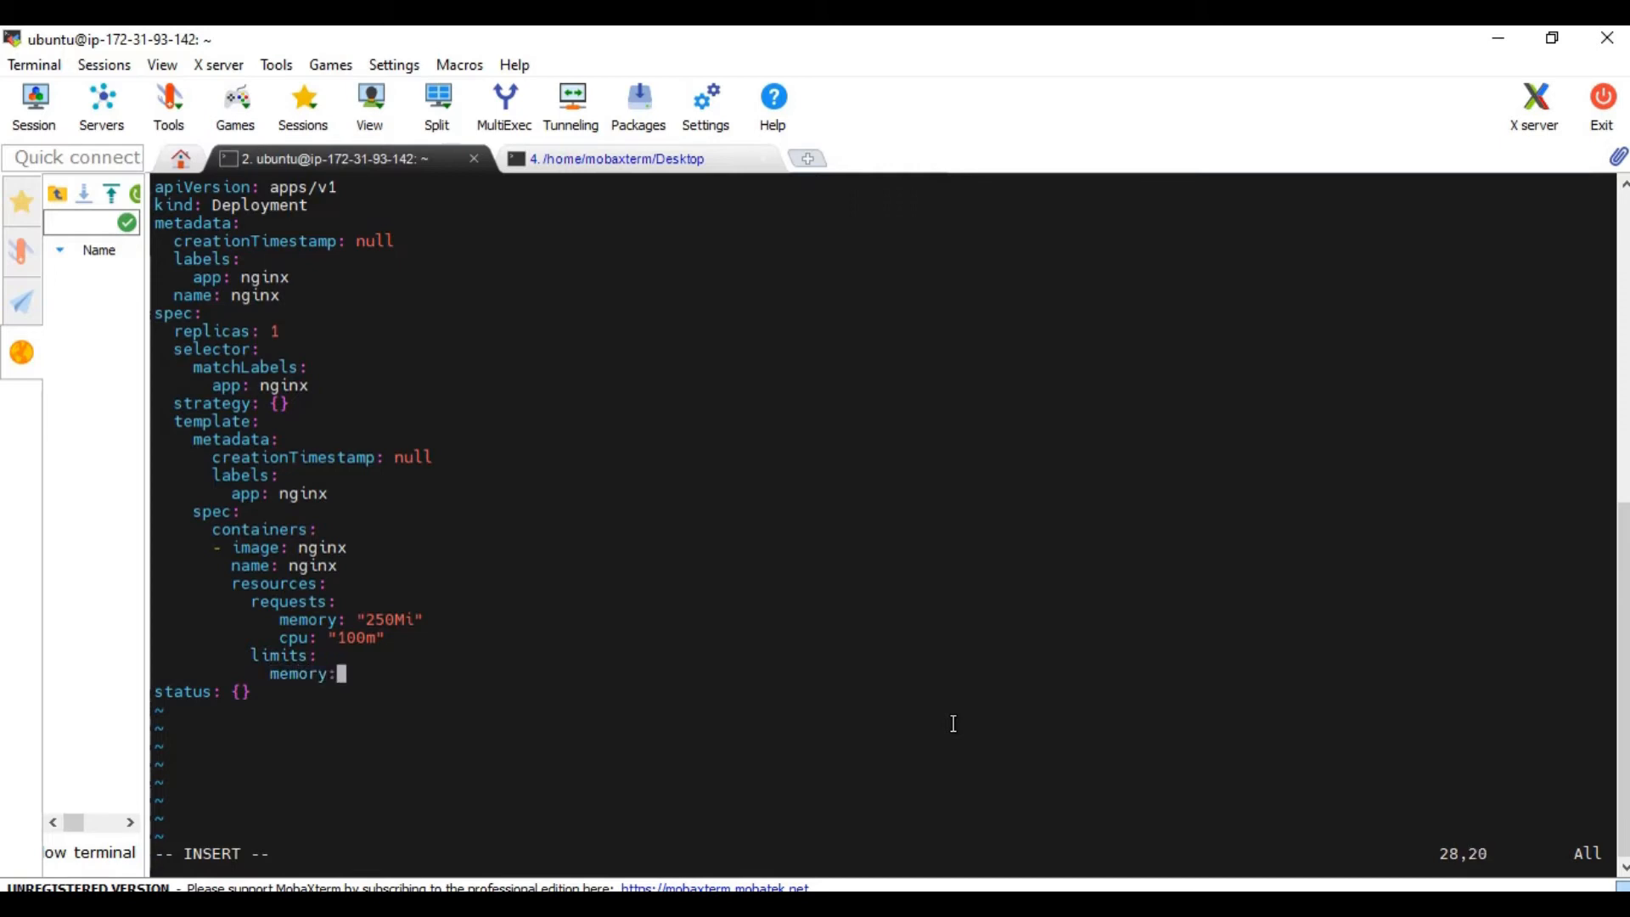
type("\"")
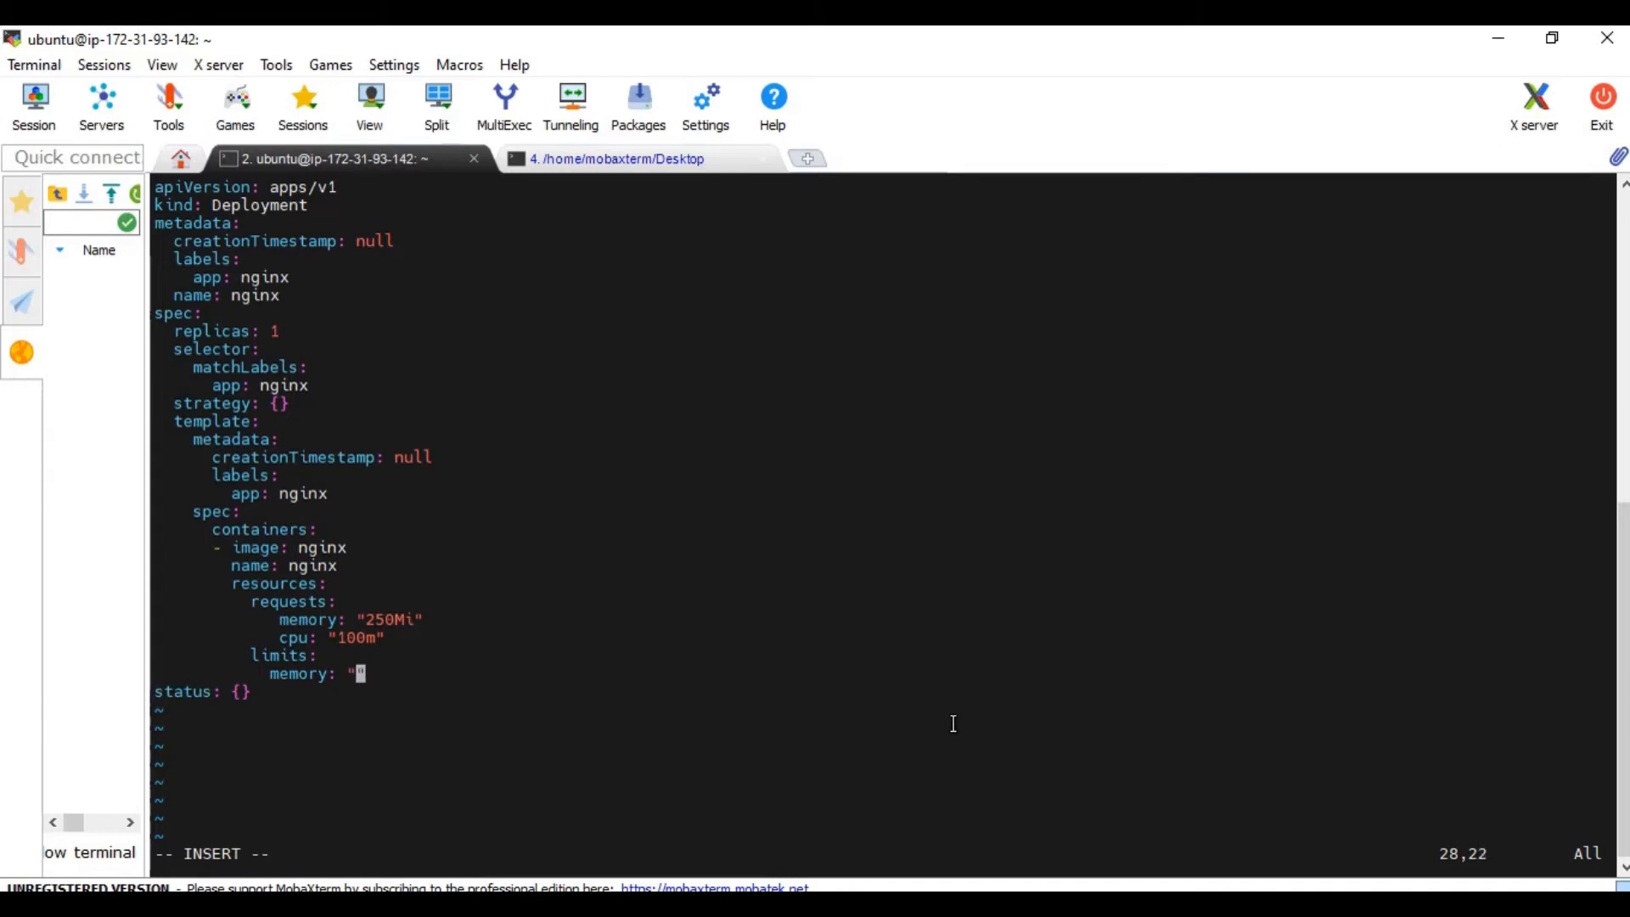
type("500Mi\"")
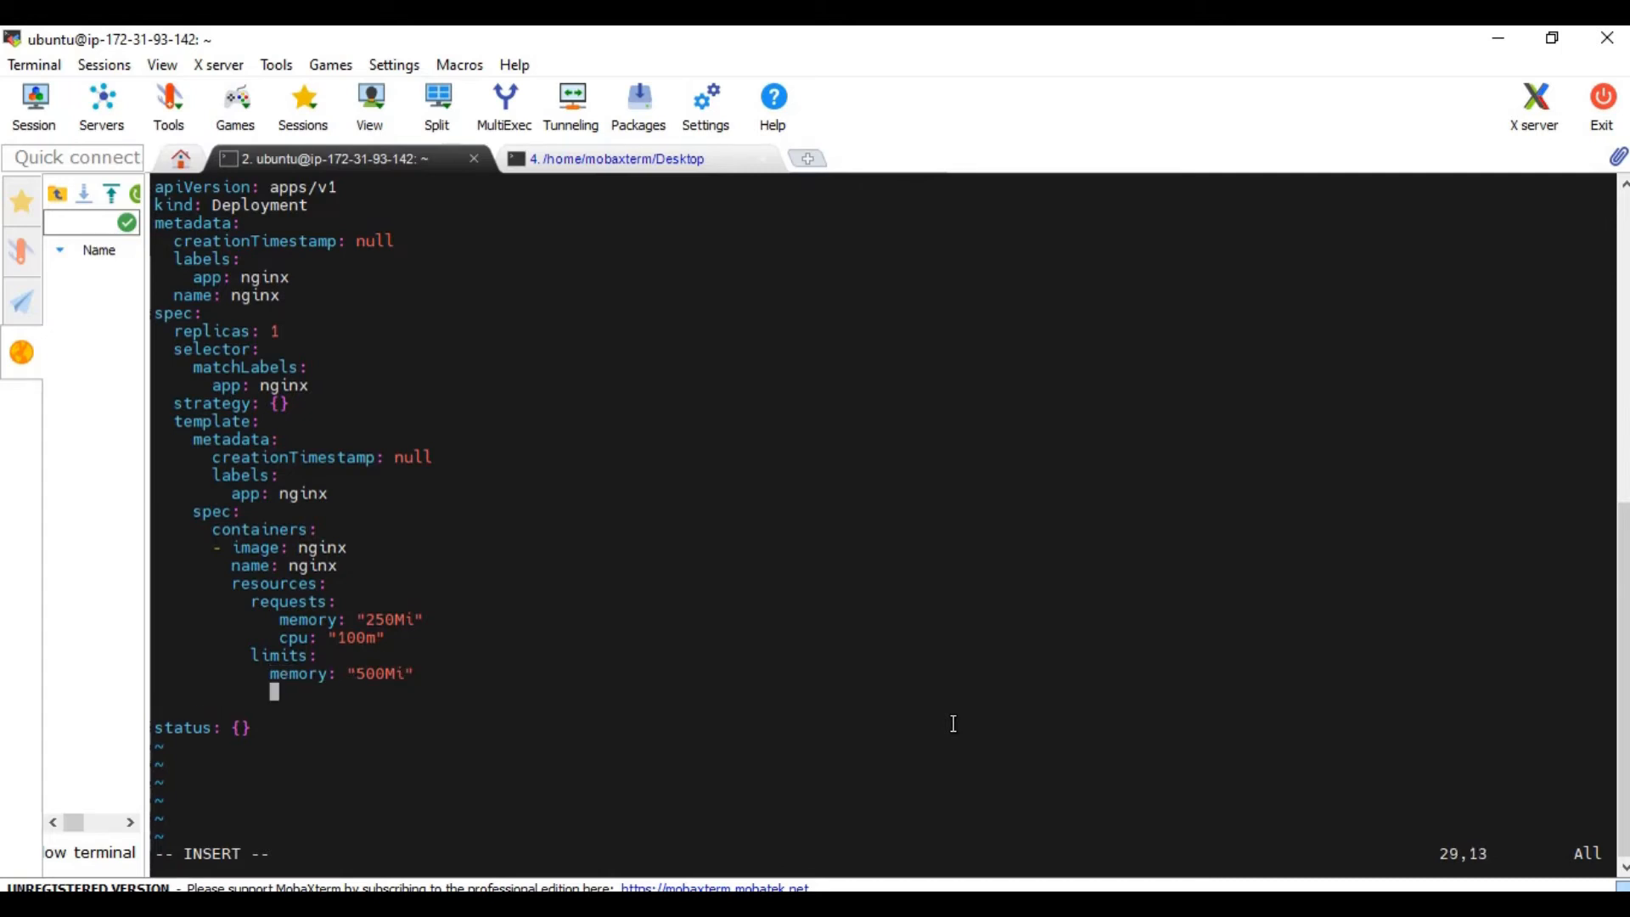
type("cpu:")
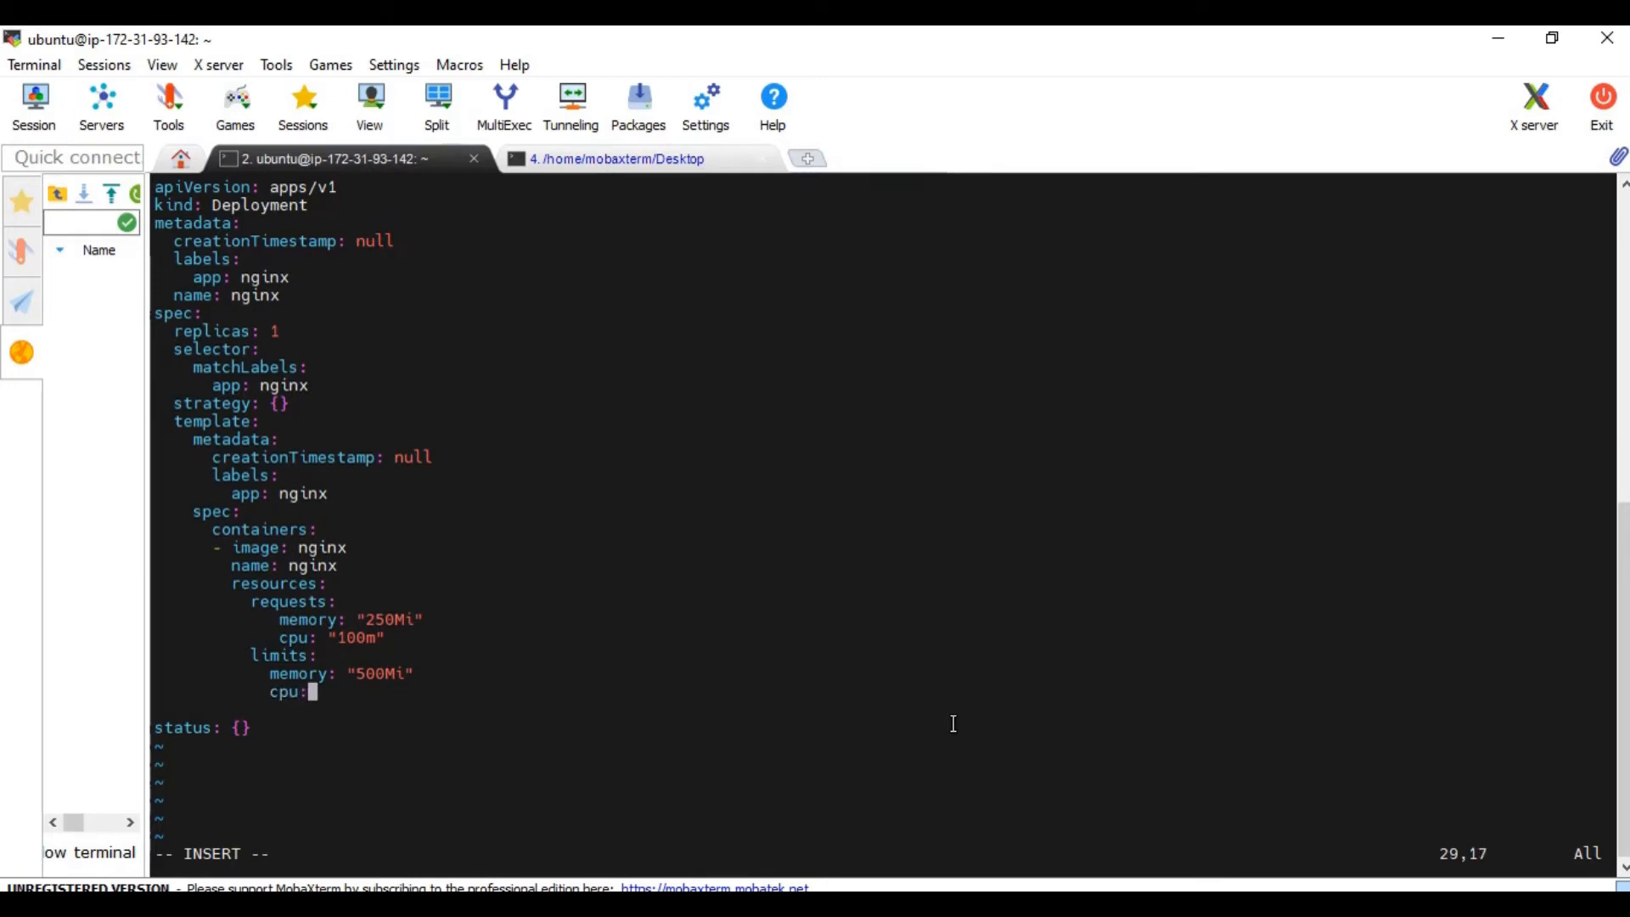
type("\"")
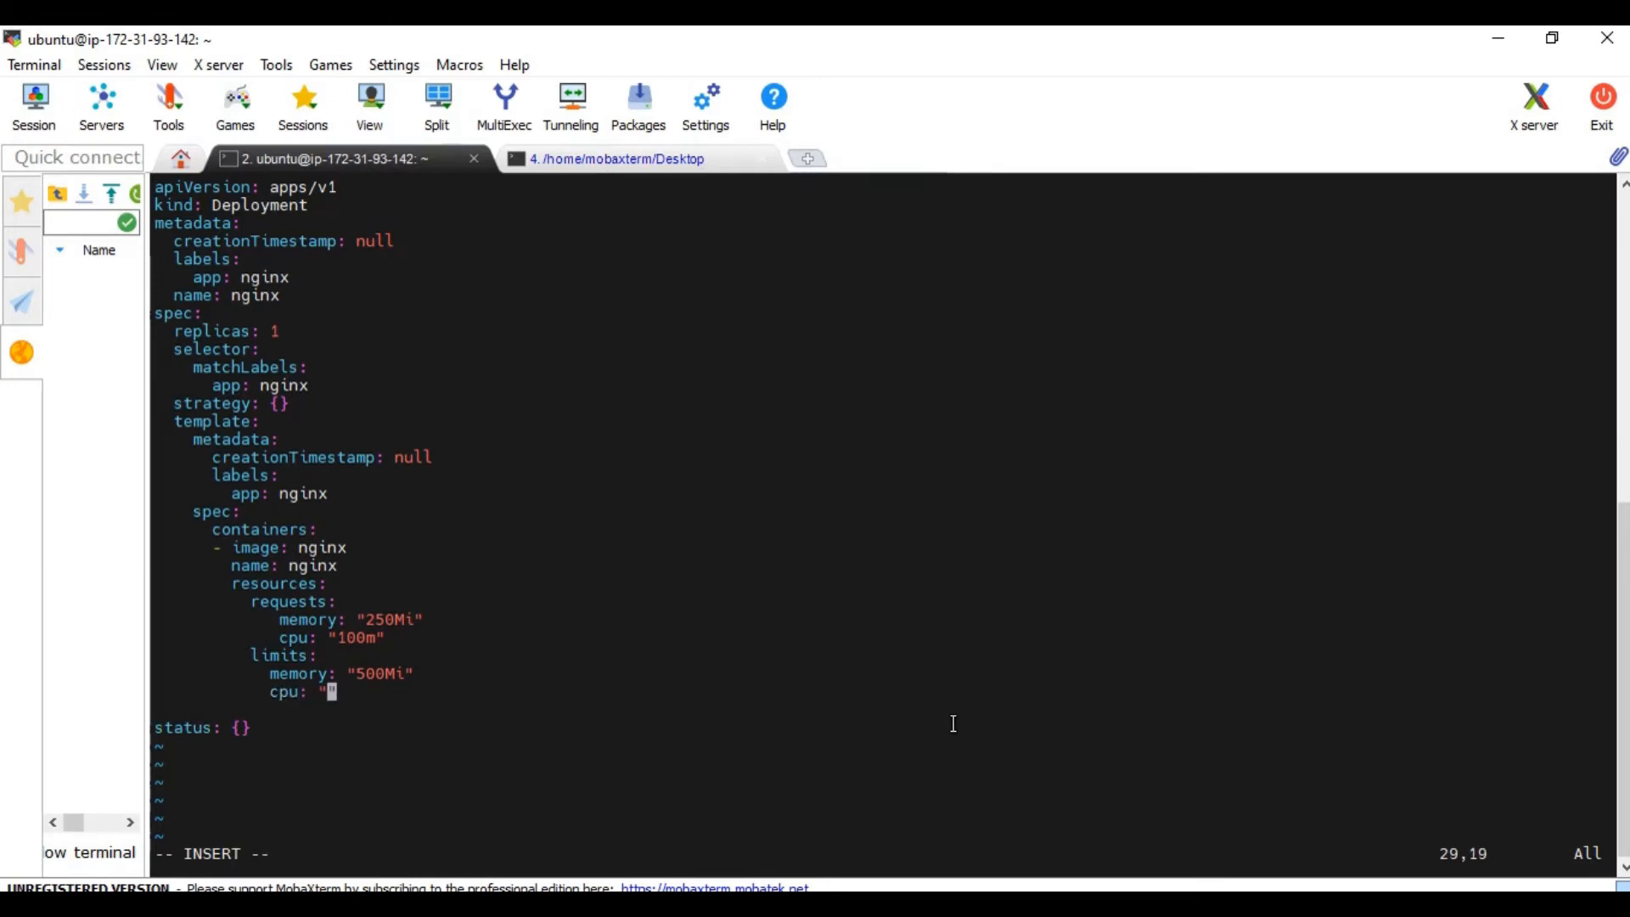
type("200")
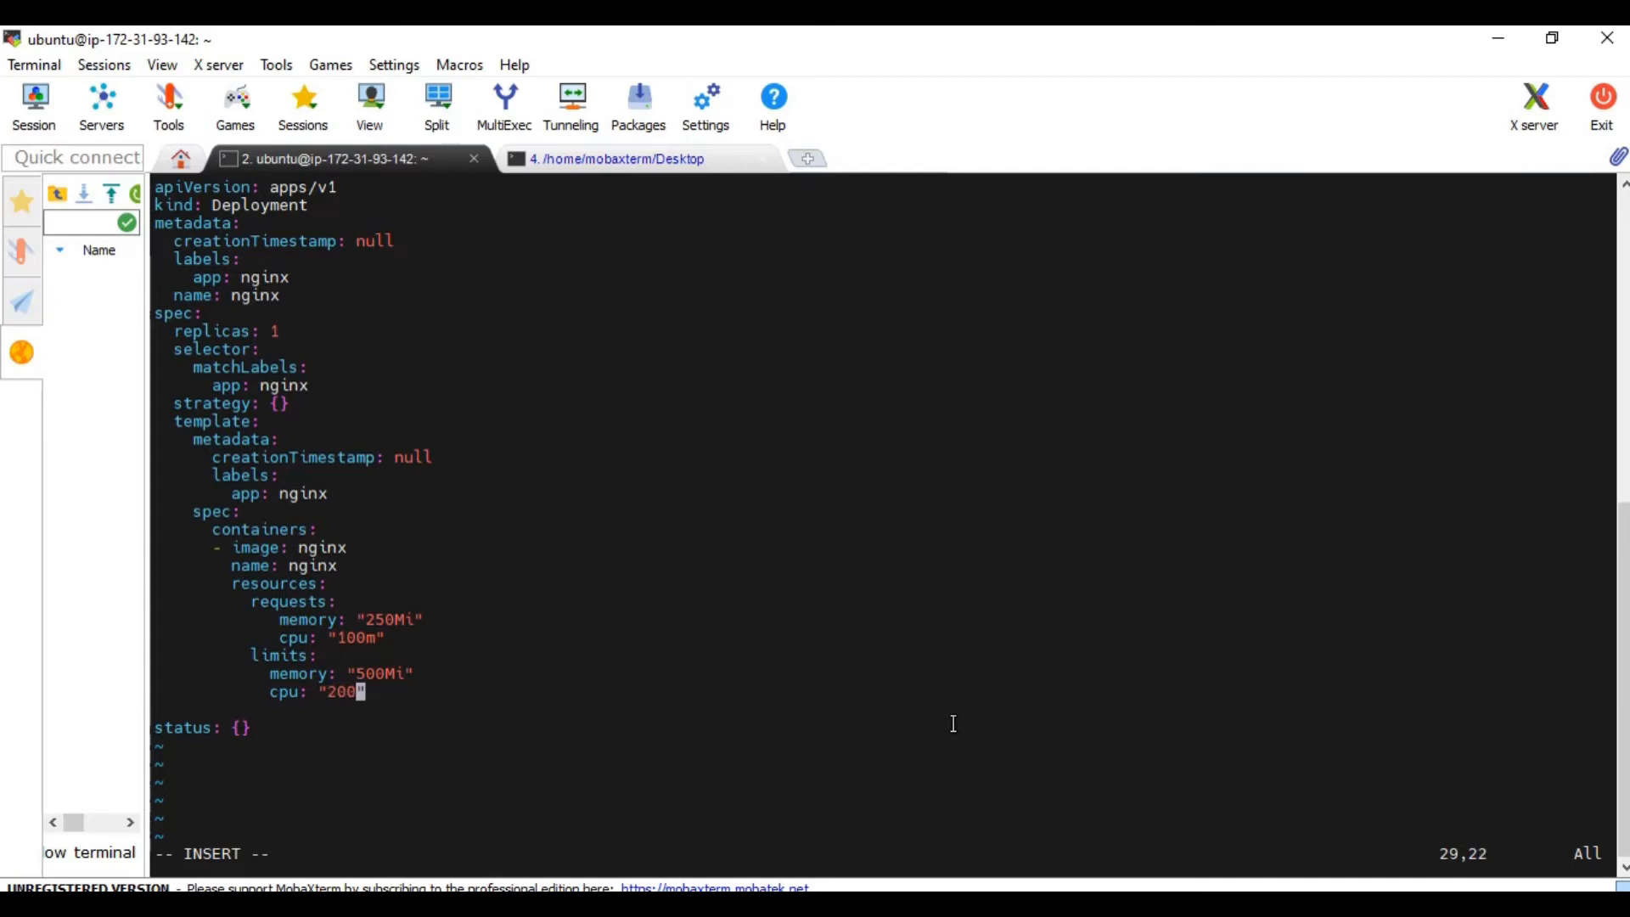
type("m")
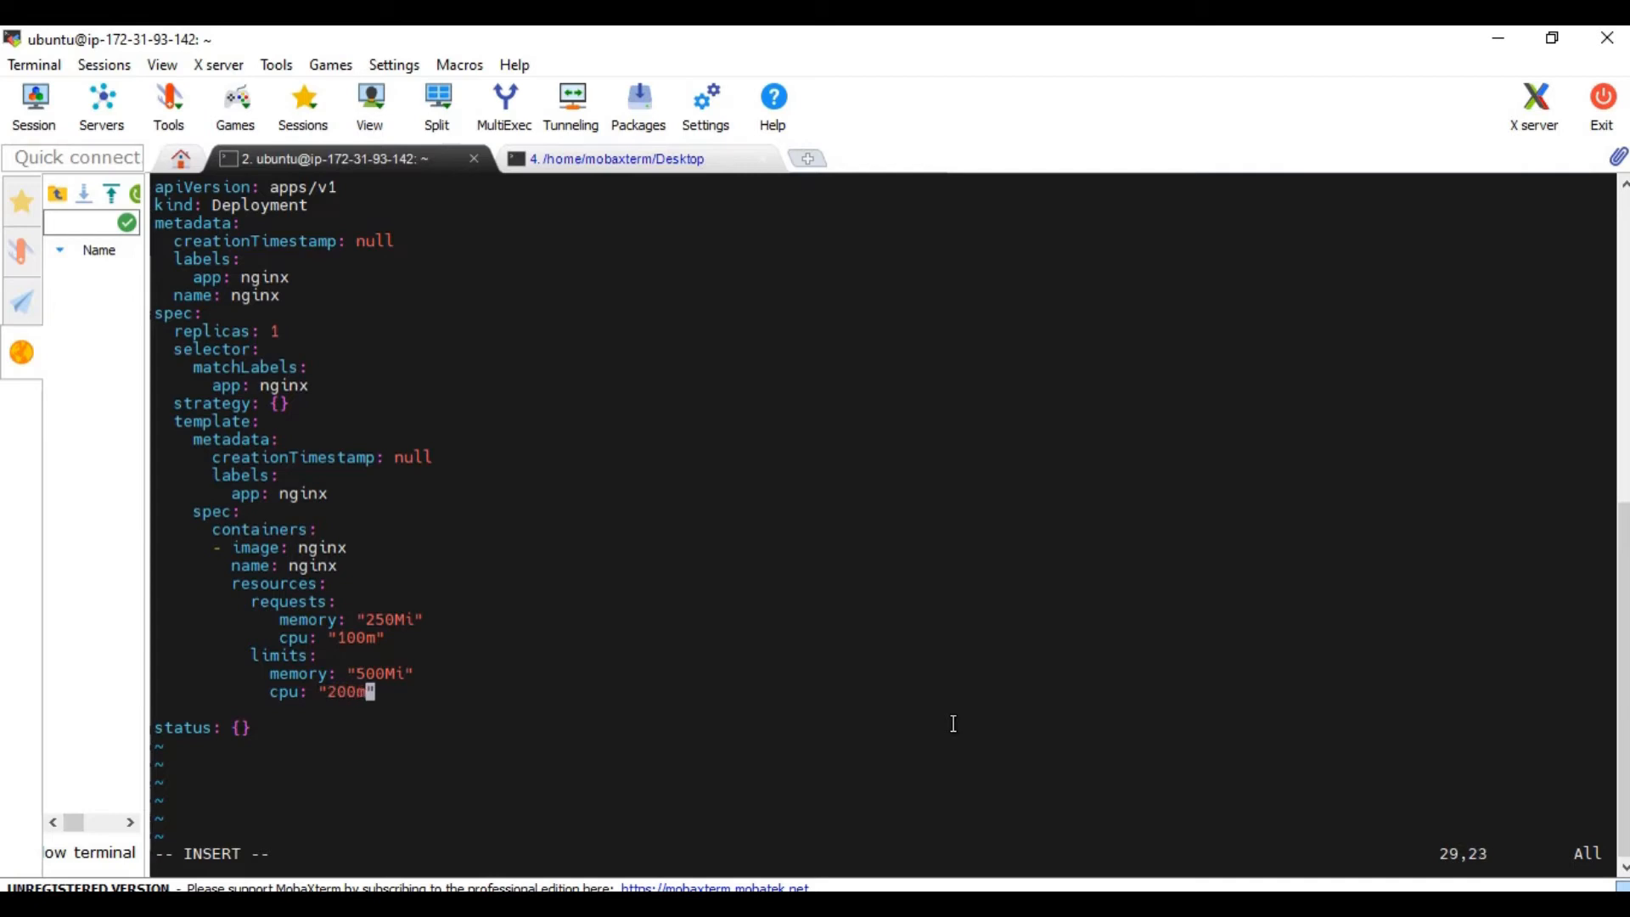
type(":wq!")
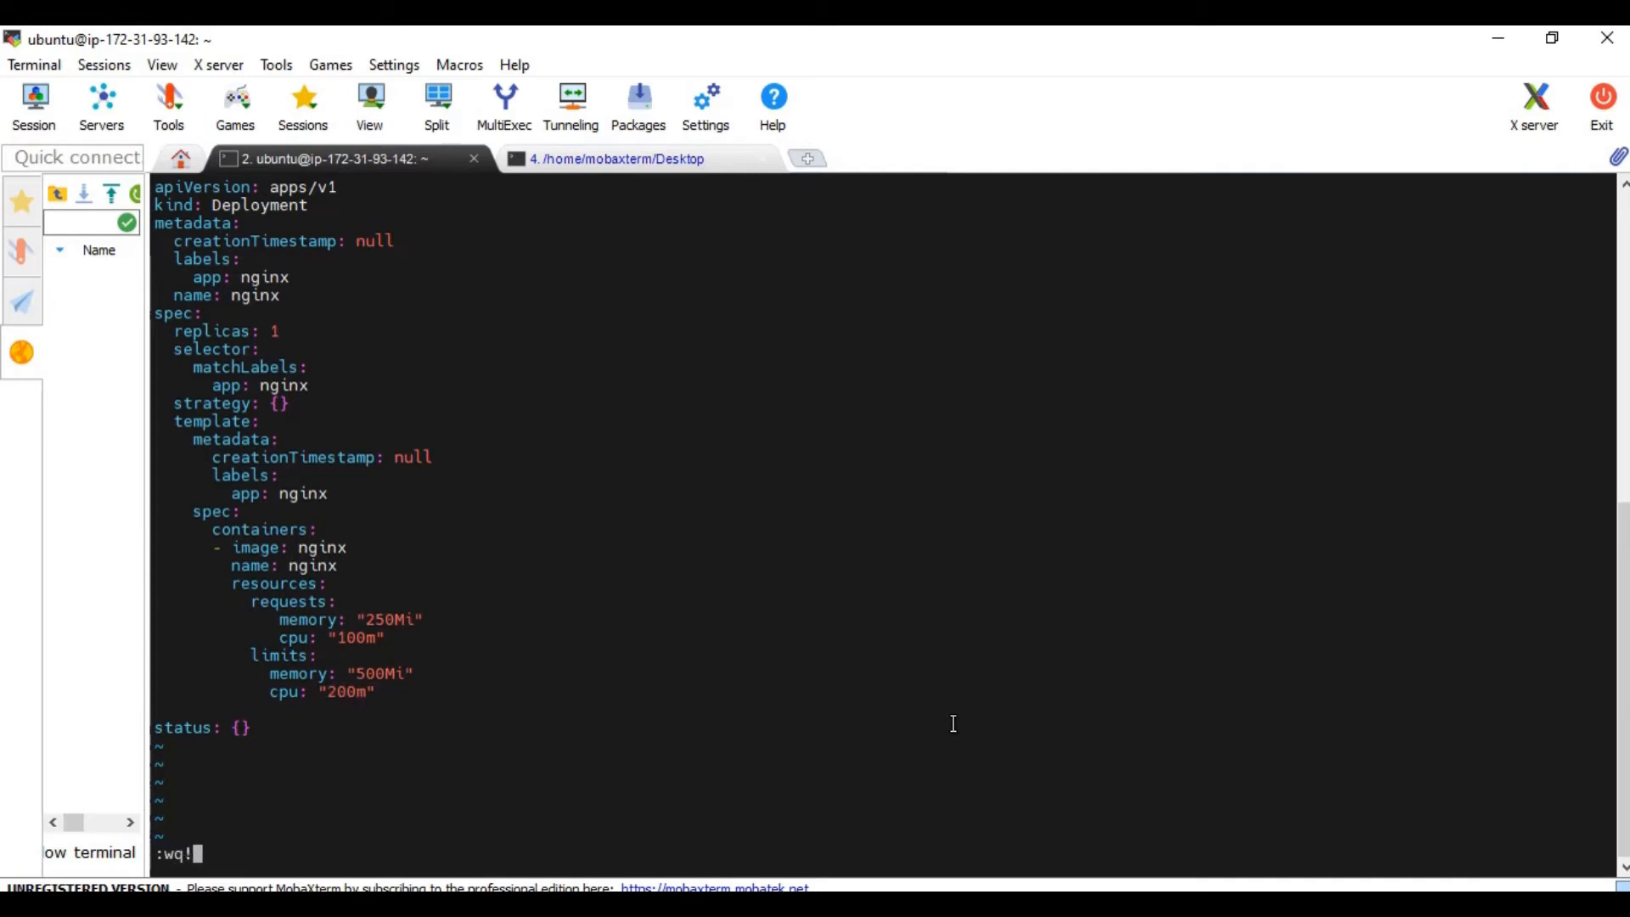
Save the file, create the nginx deployment from deployment.yaml and list the running resources.
key("Return")
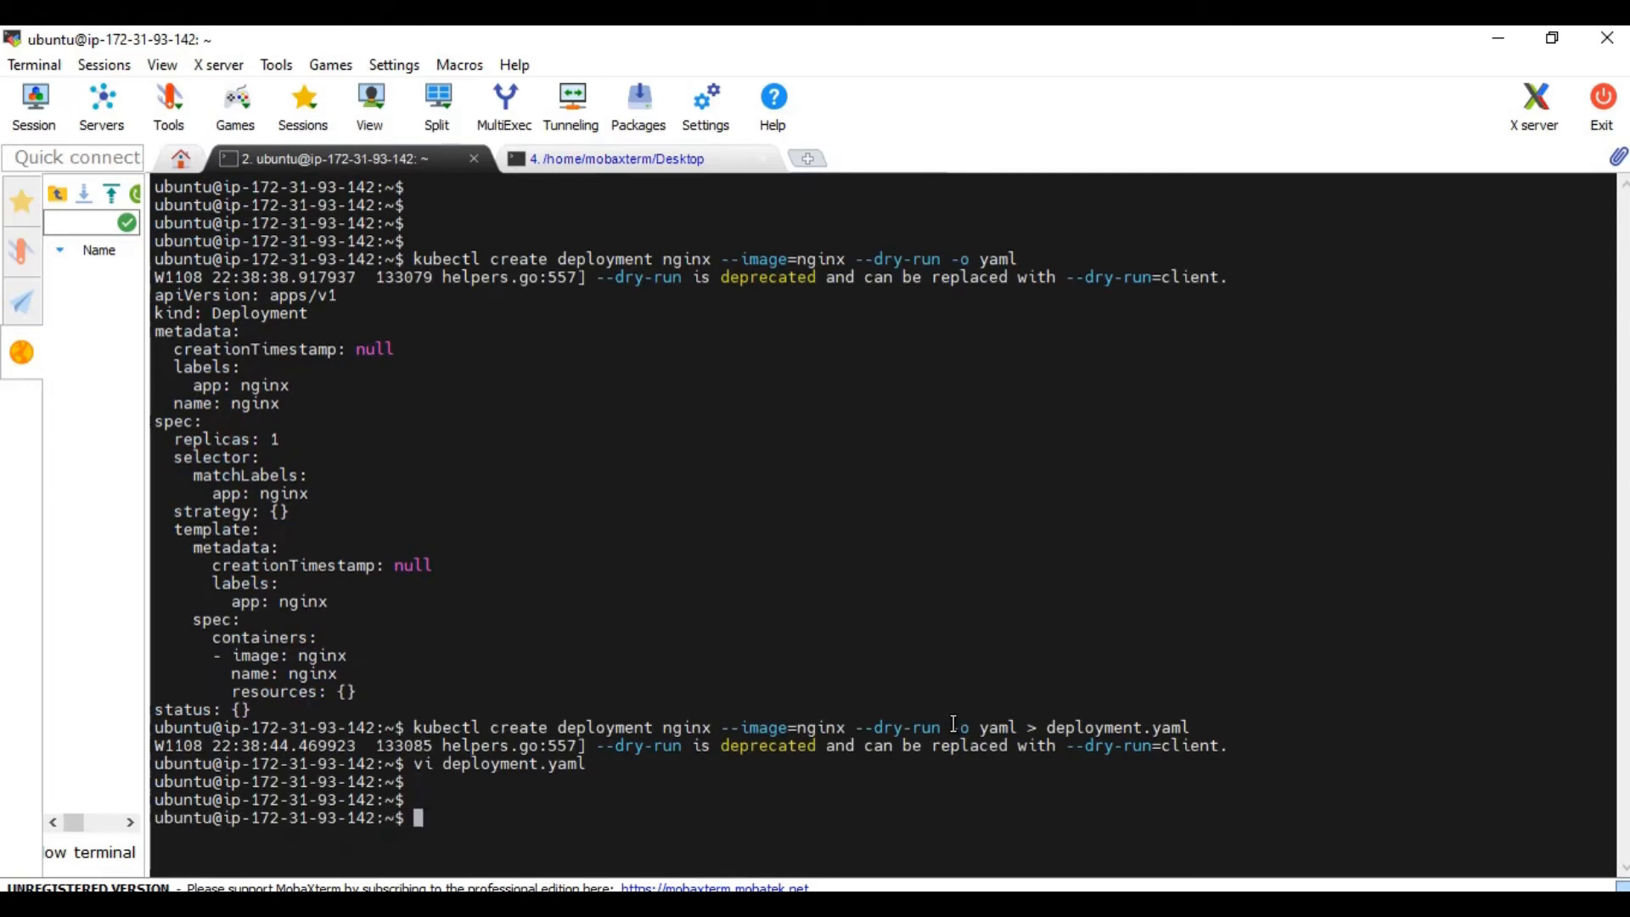
type("kubectl")
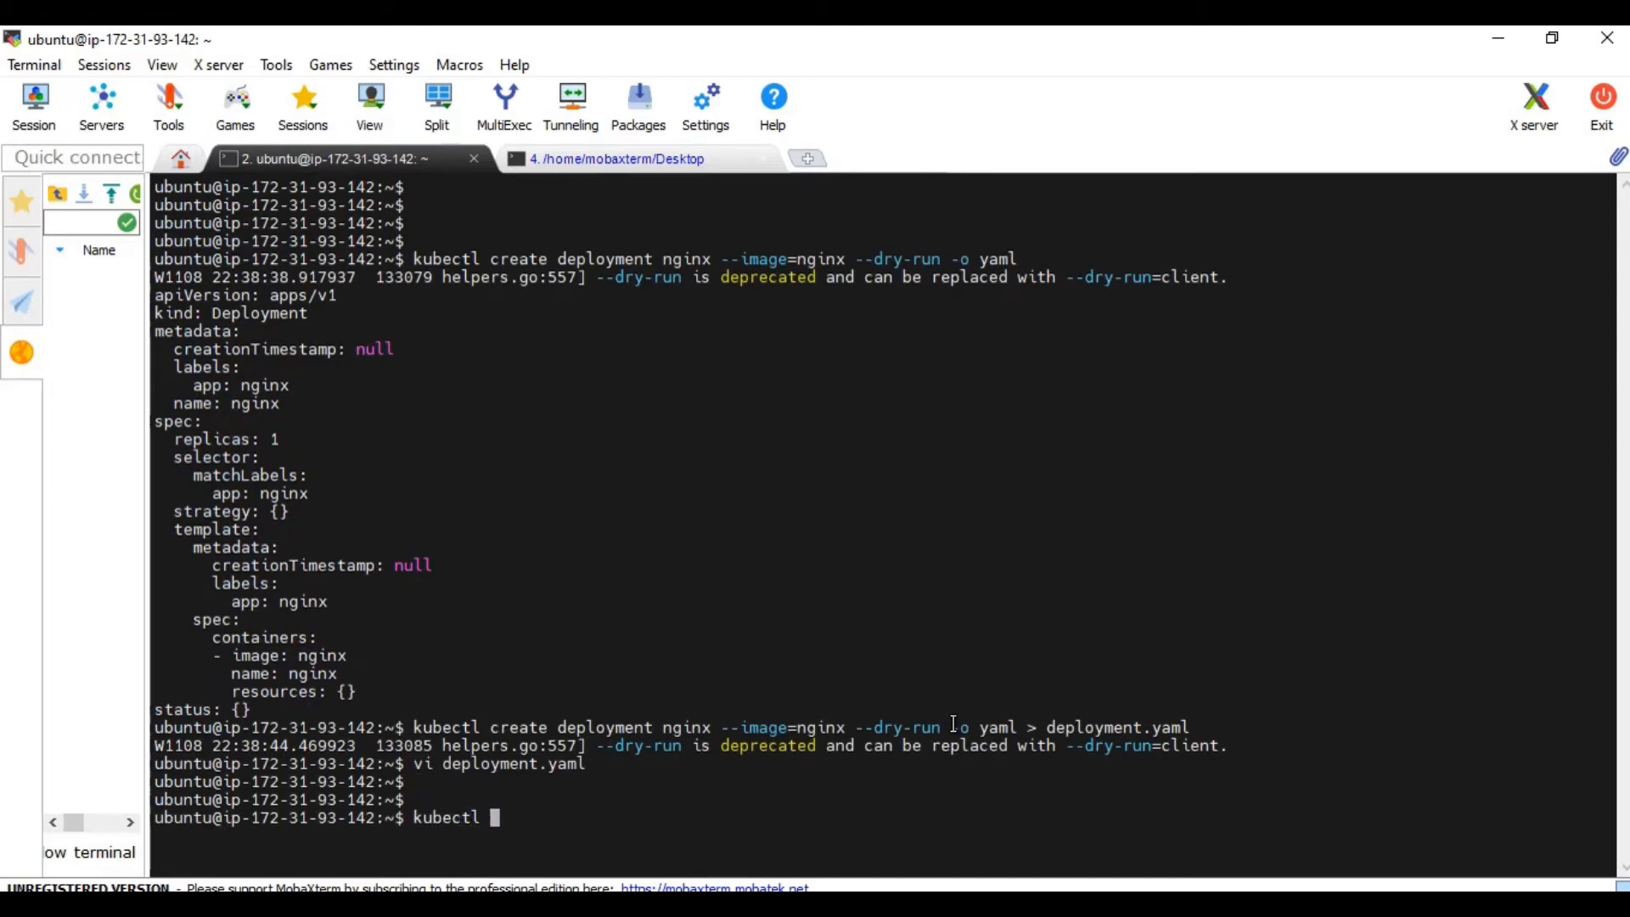
type("create -f")
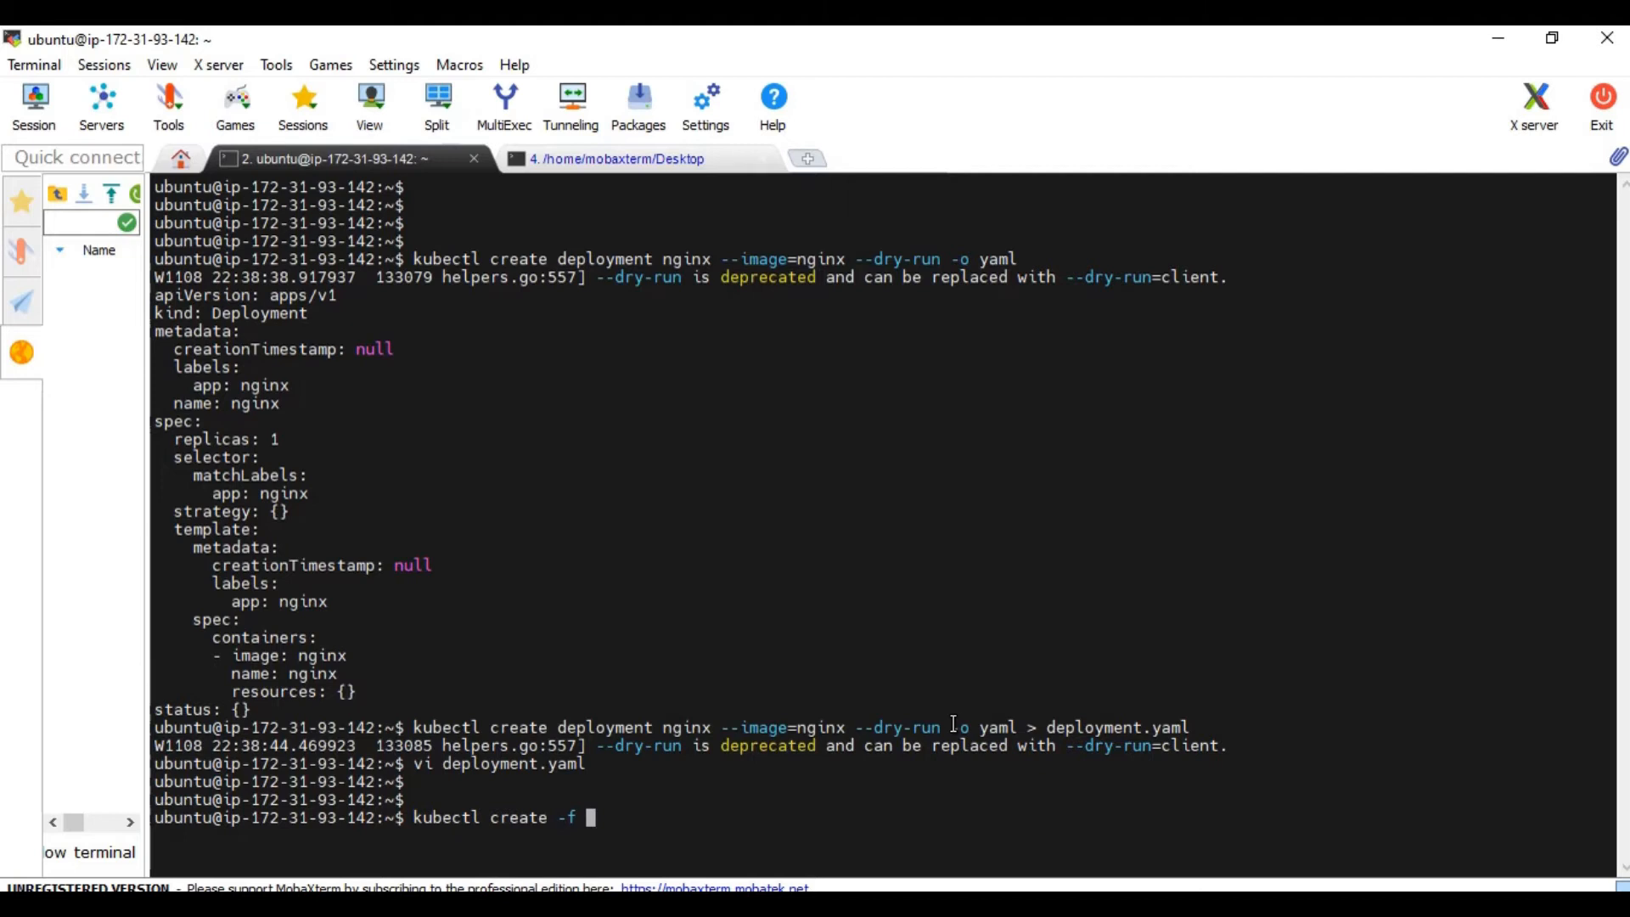
type("deployment.yaml")
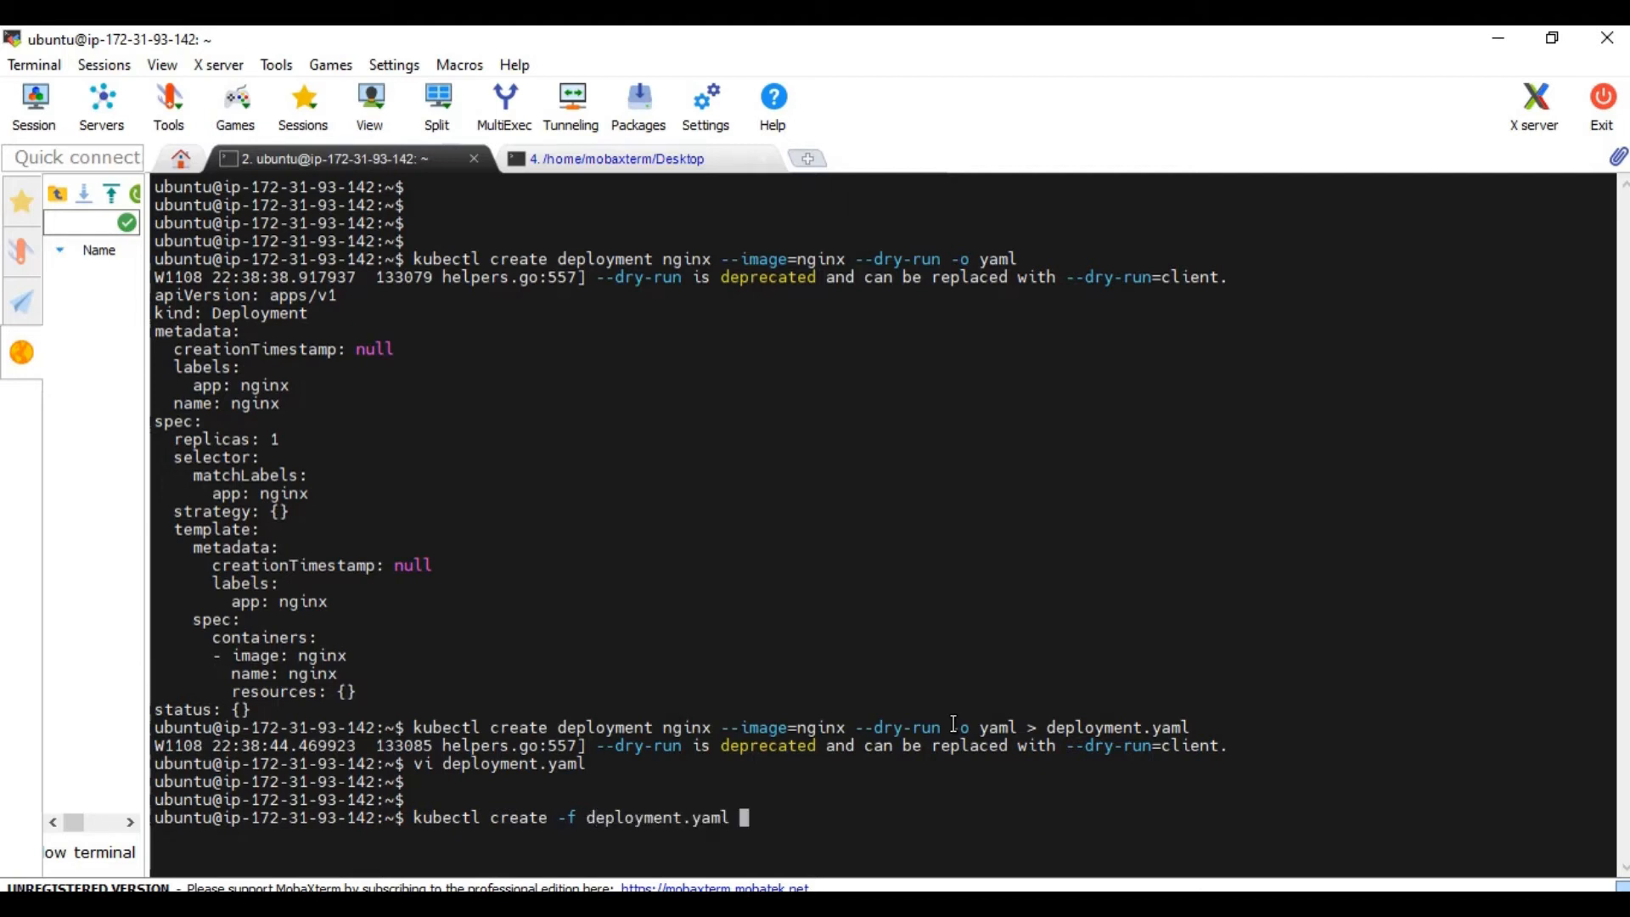
key("Return")
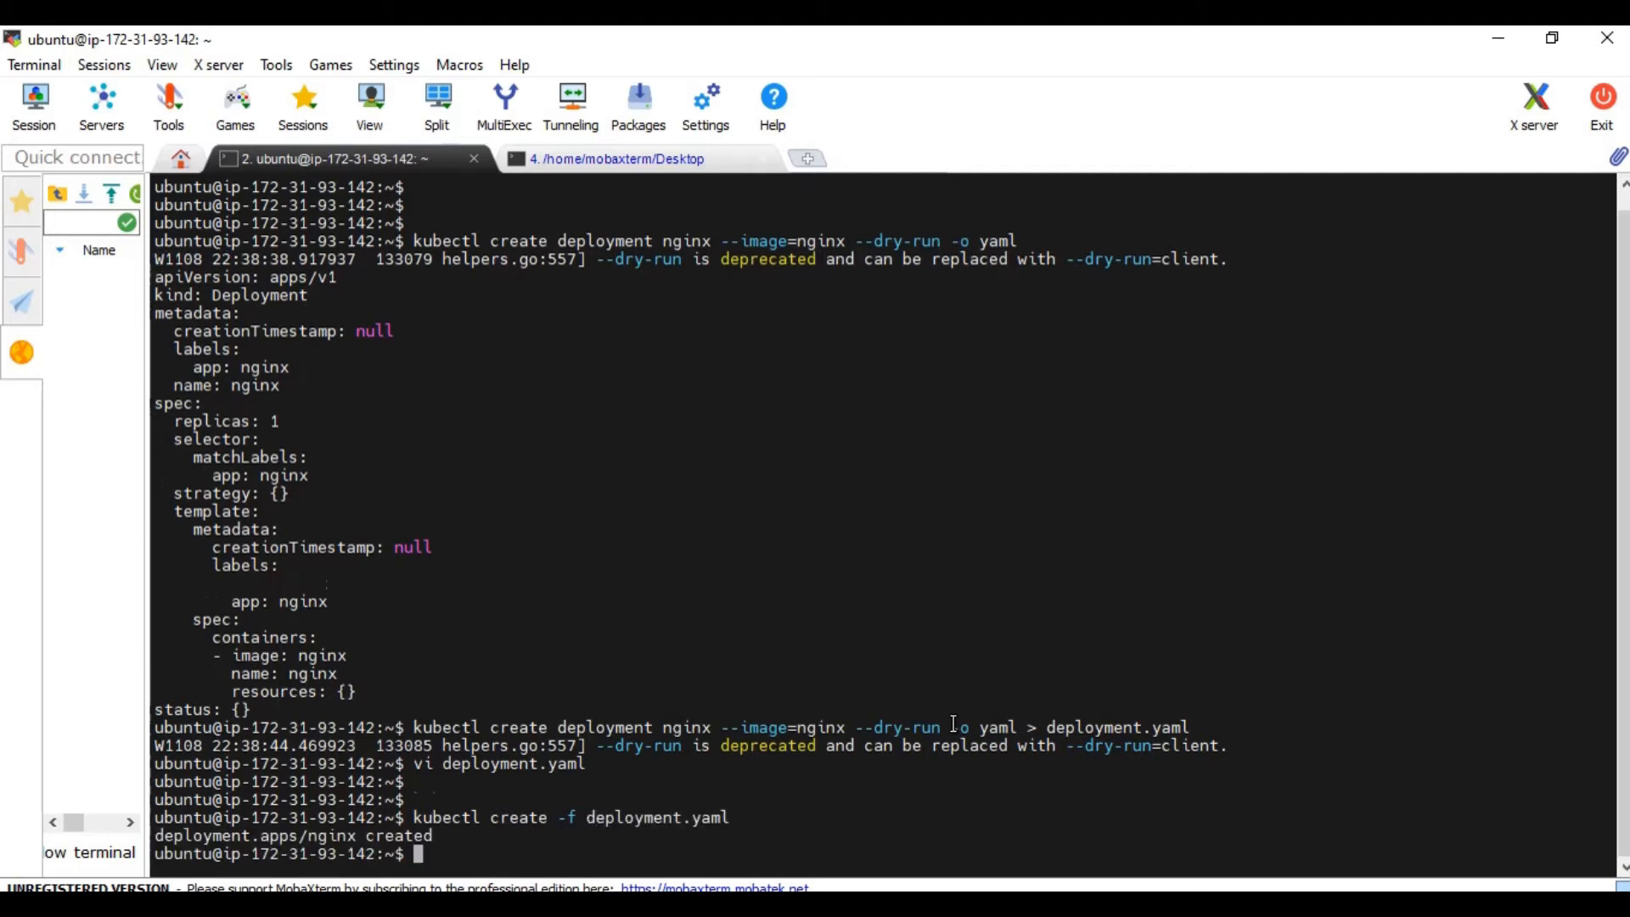
type("kubectl get all")
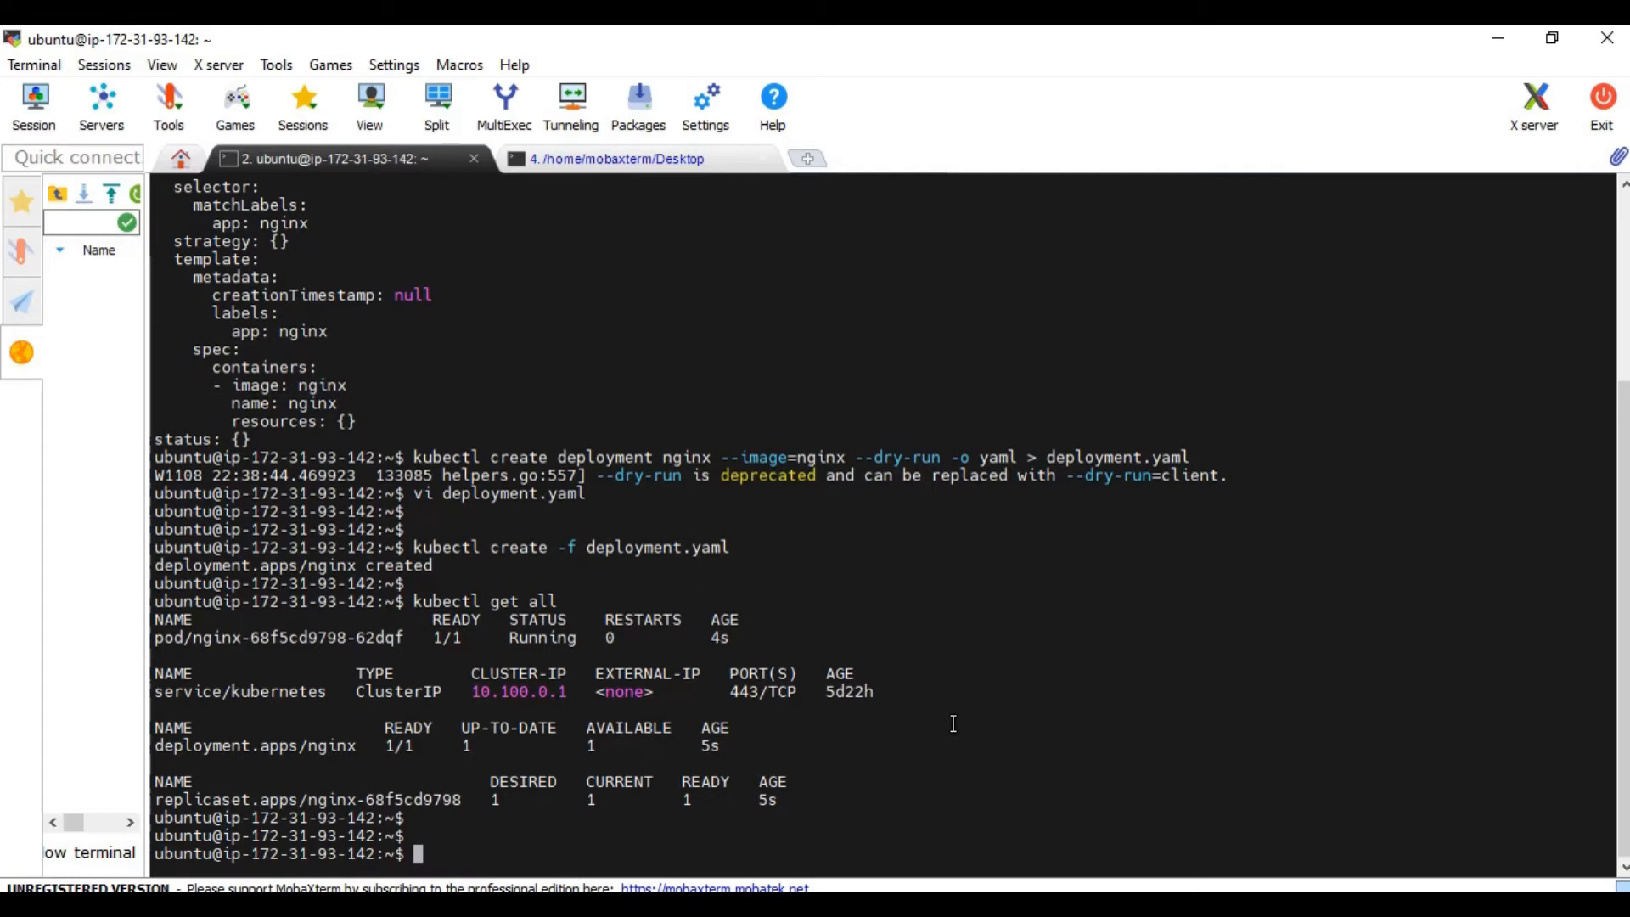
Preview a dry-run Service exposing the nginx deployment on port 80 as YAML.
type("kubectl ex")
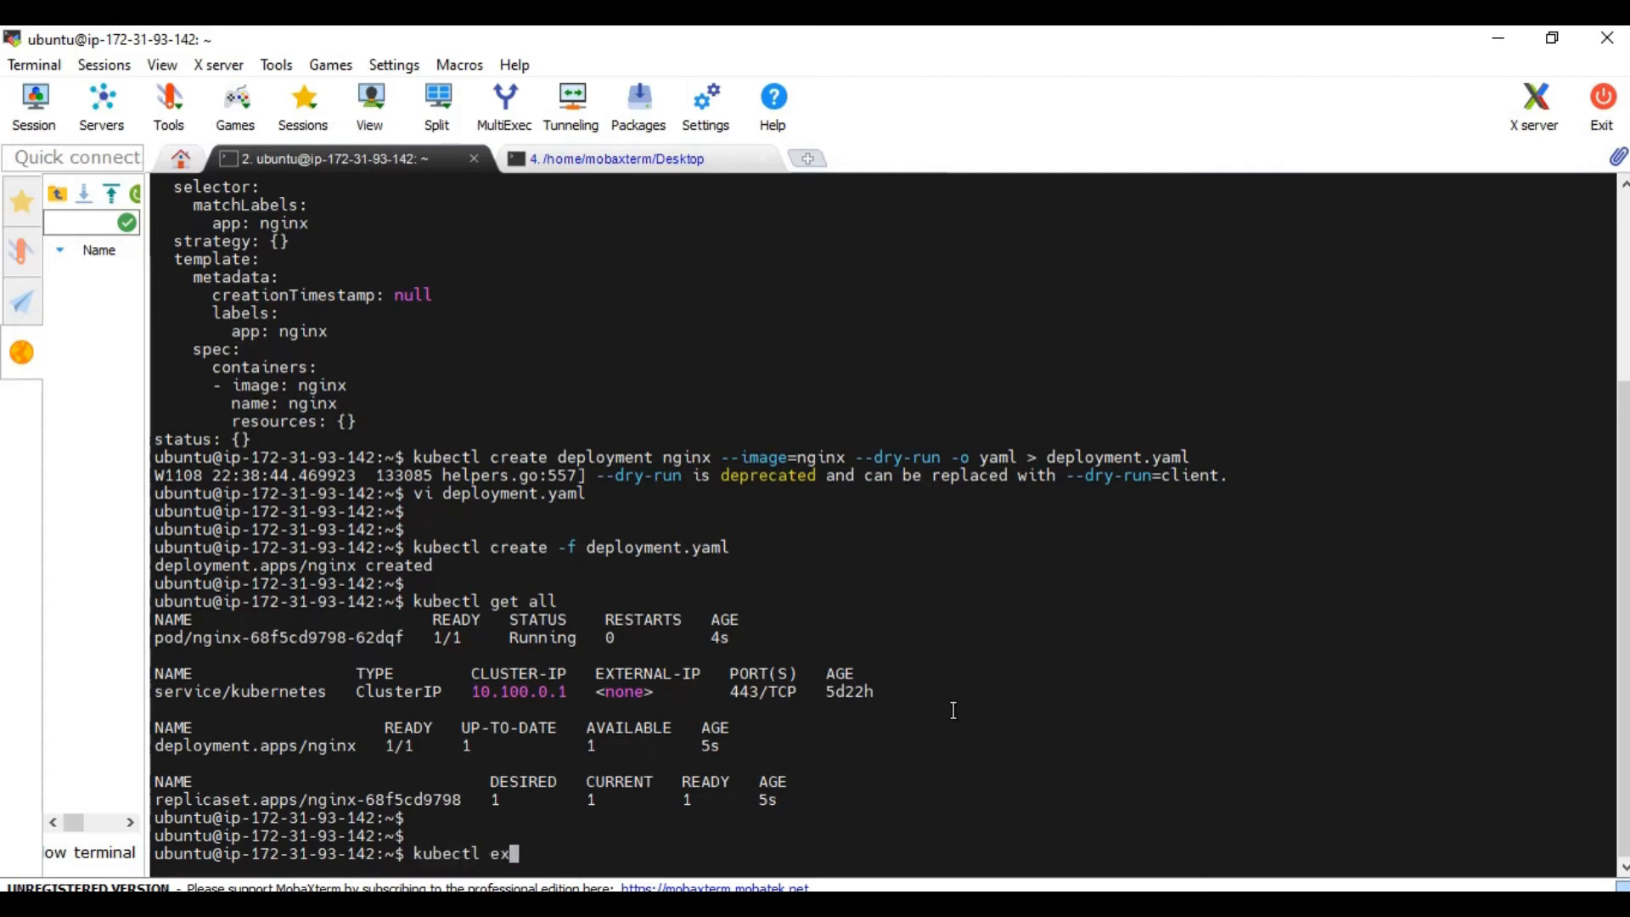
type("pose")
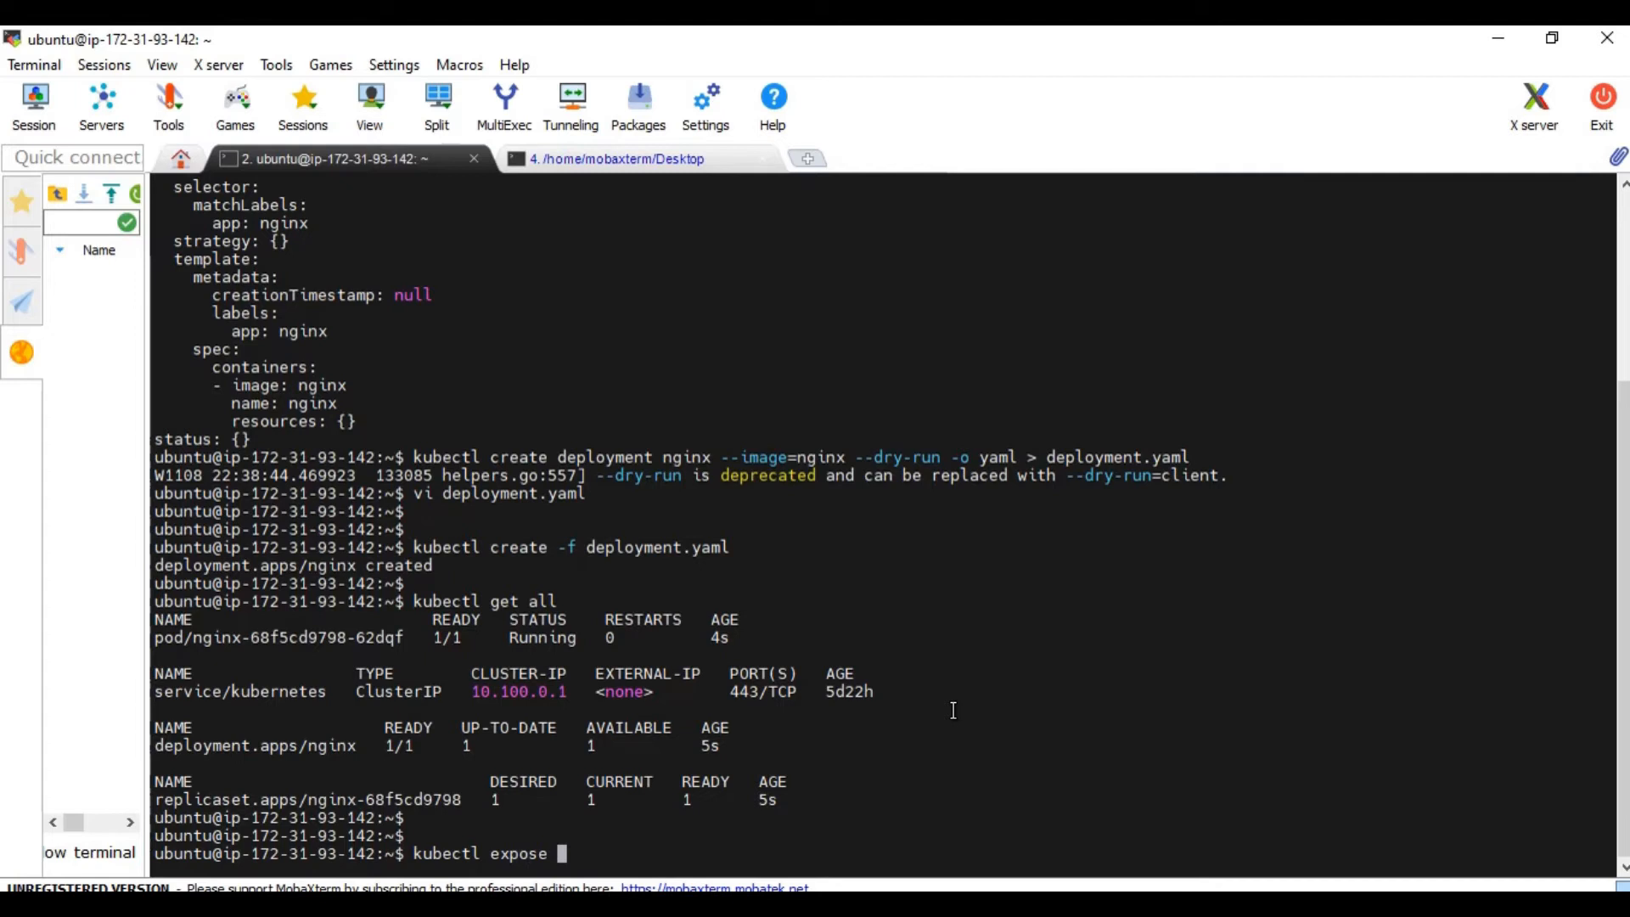
type("deployment nginx")
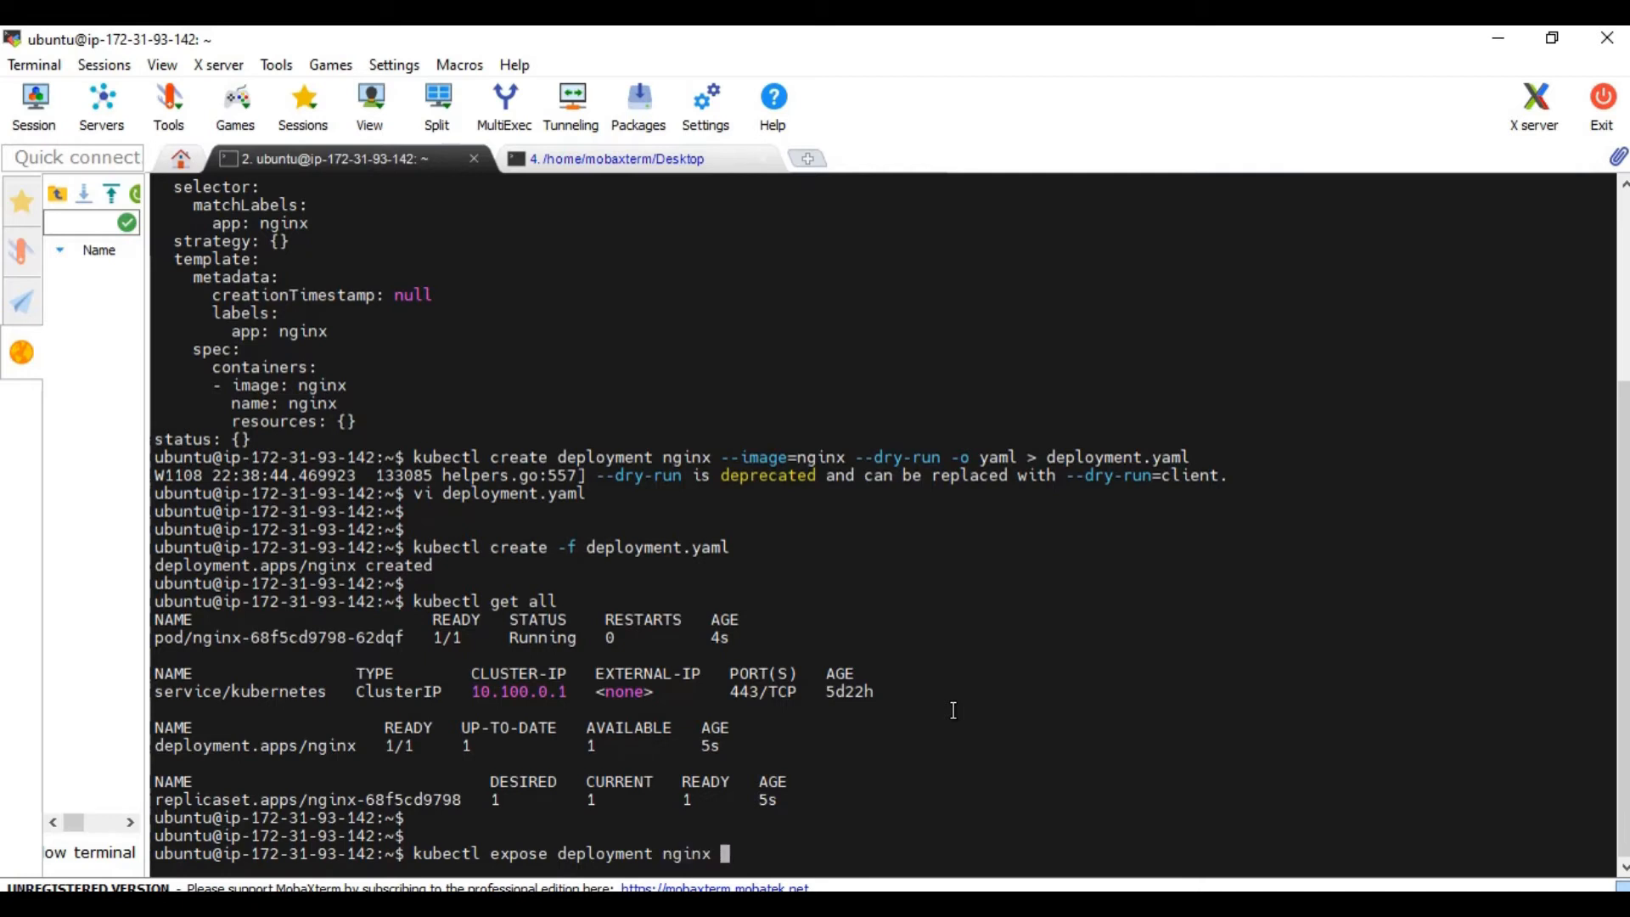
type("--po")
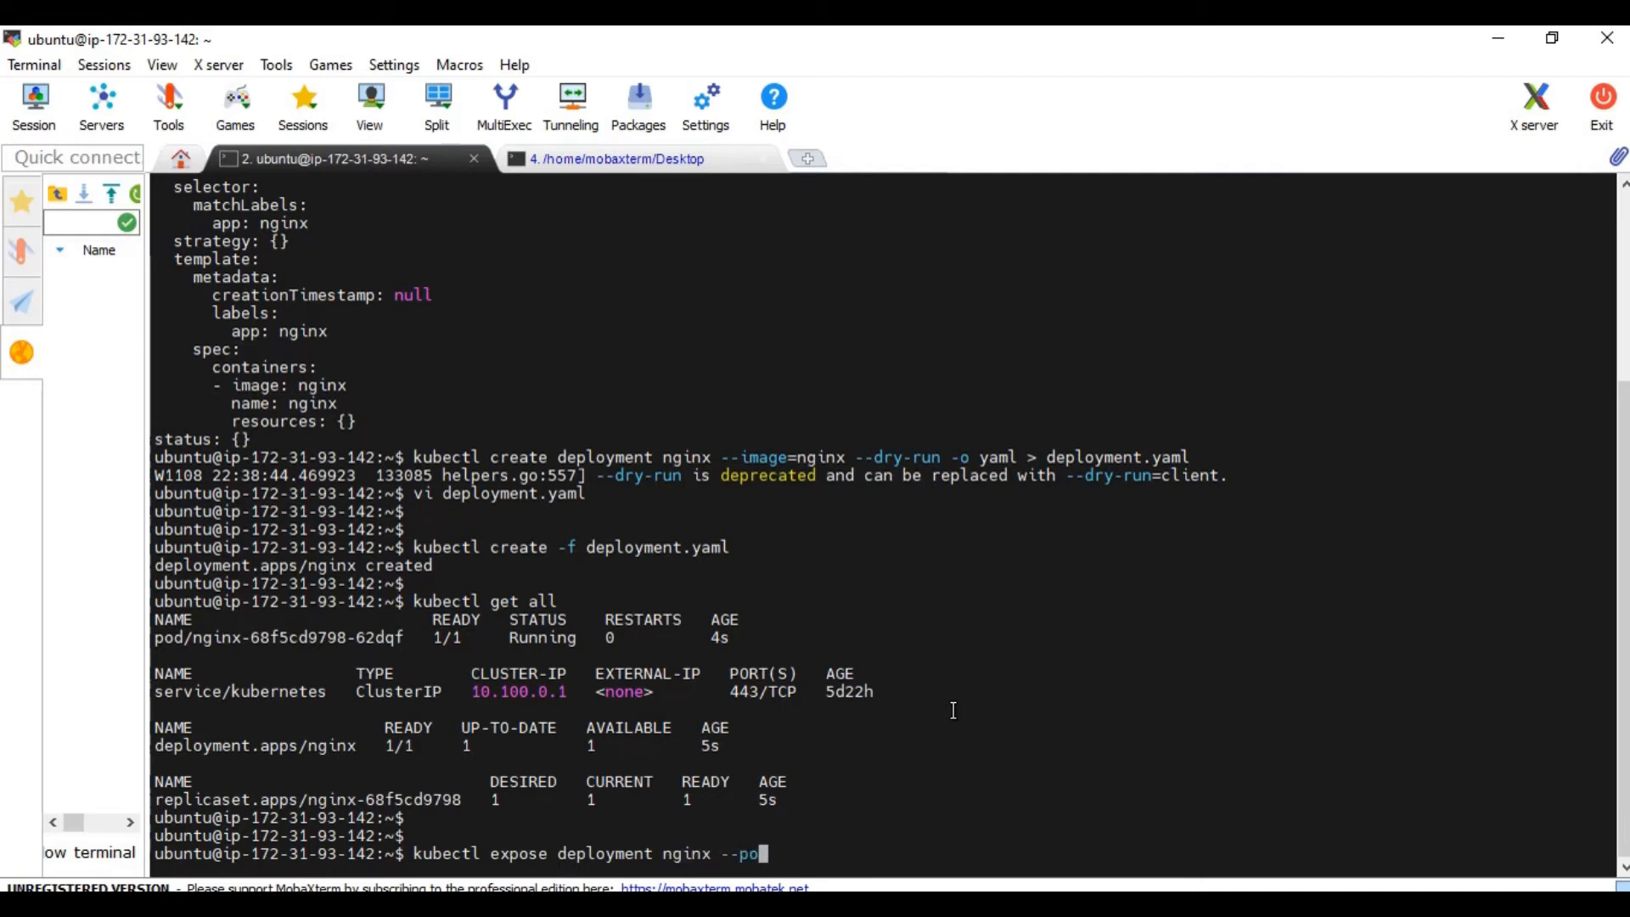
type("rt=")
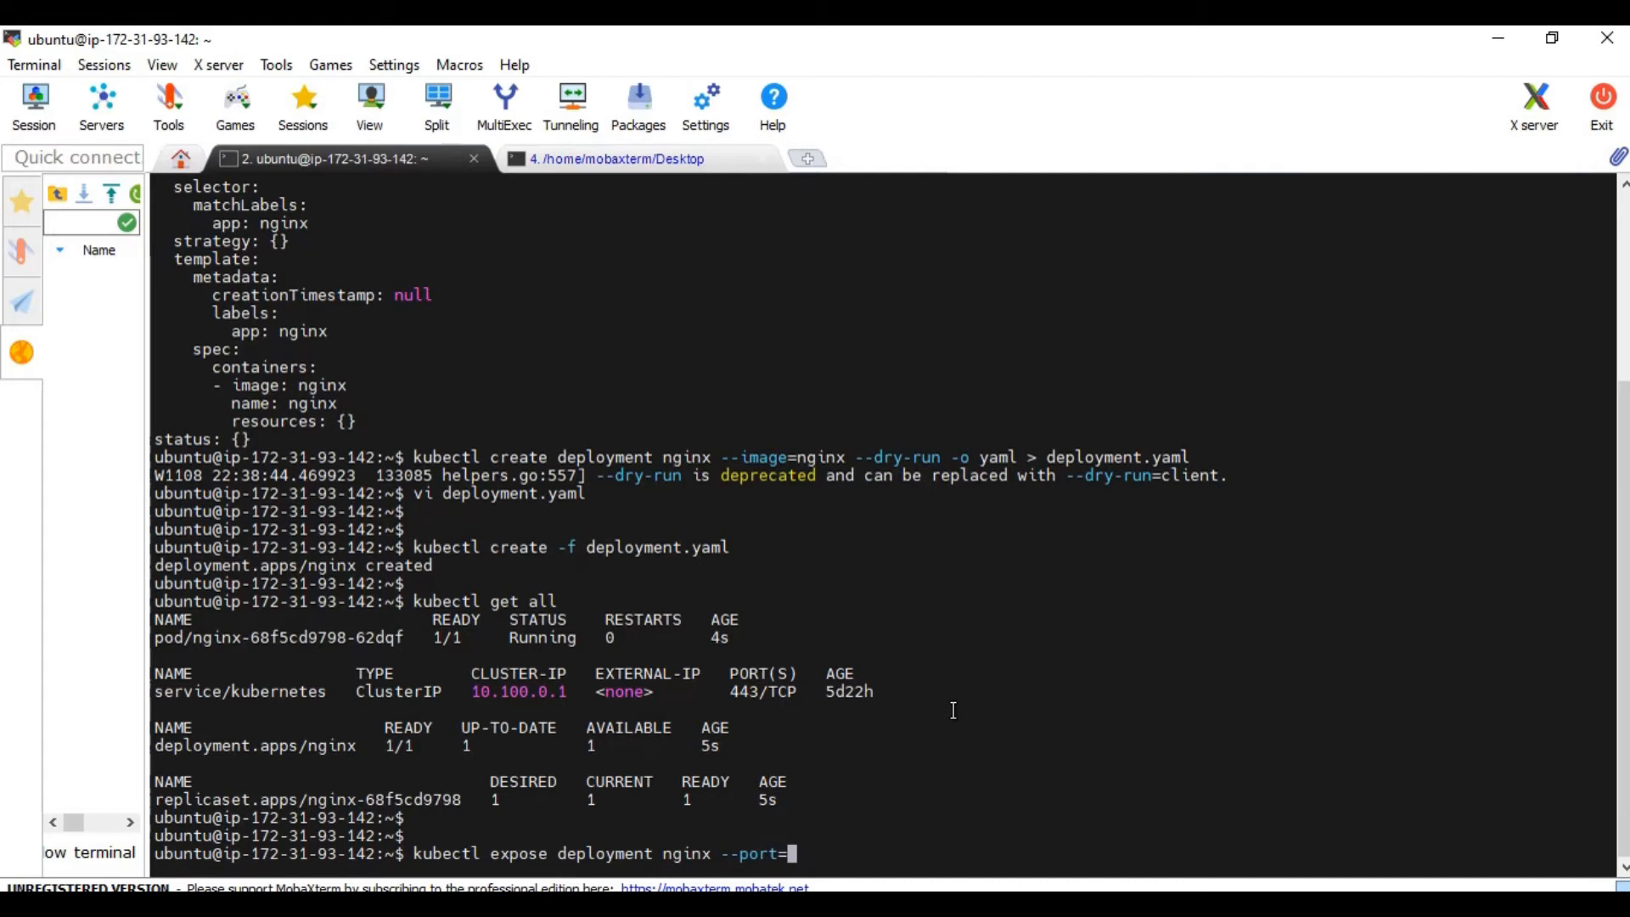
type("80")
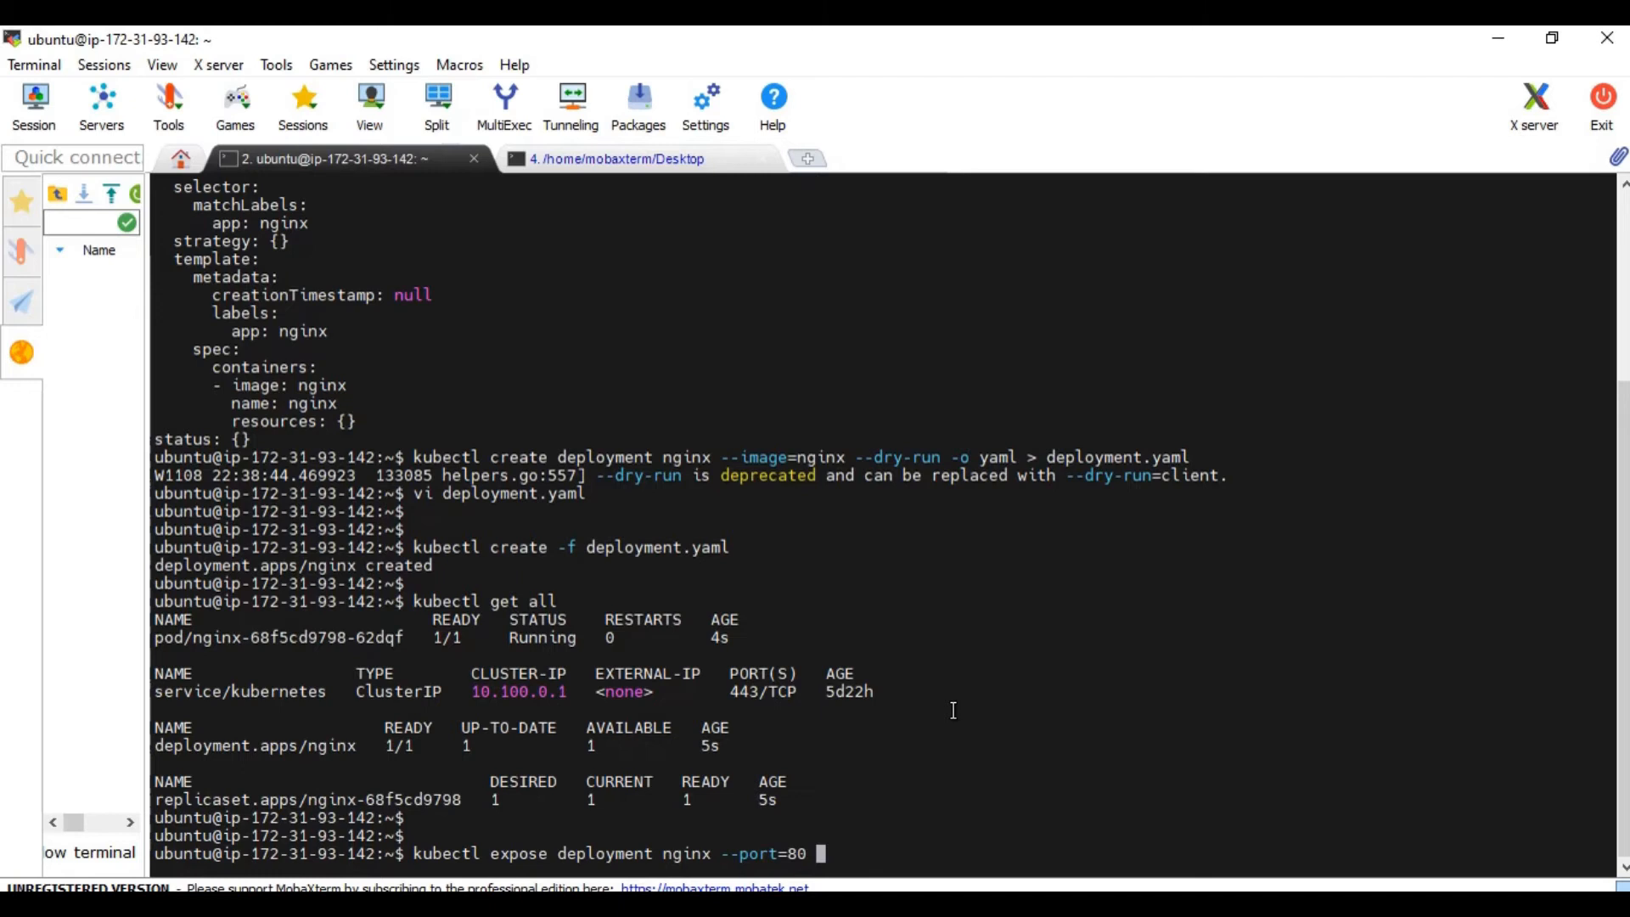
type("--dry-run -o")
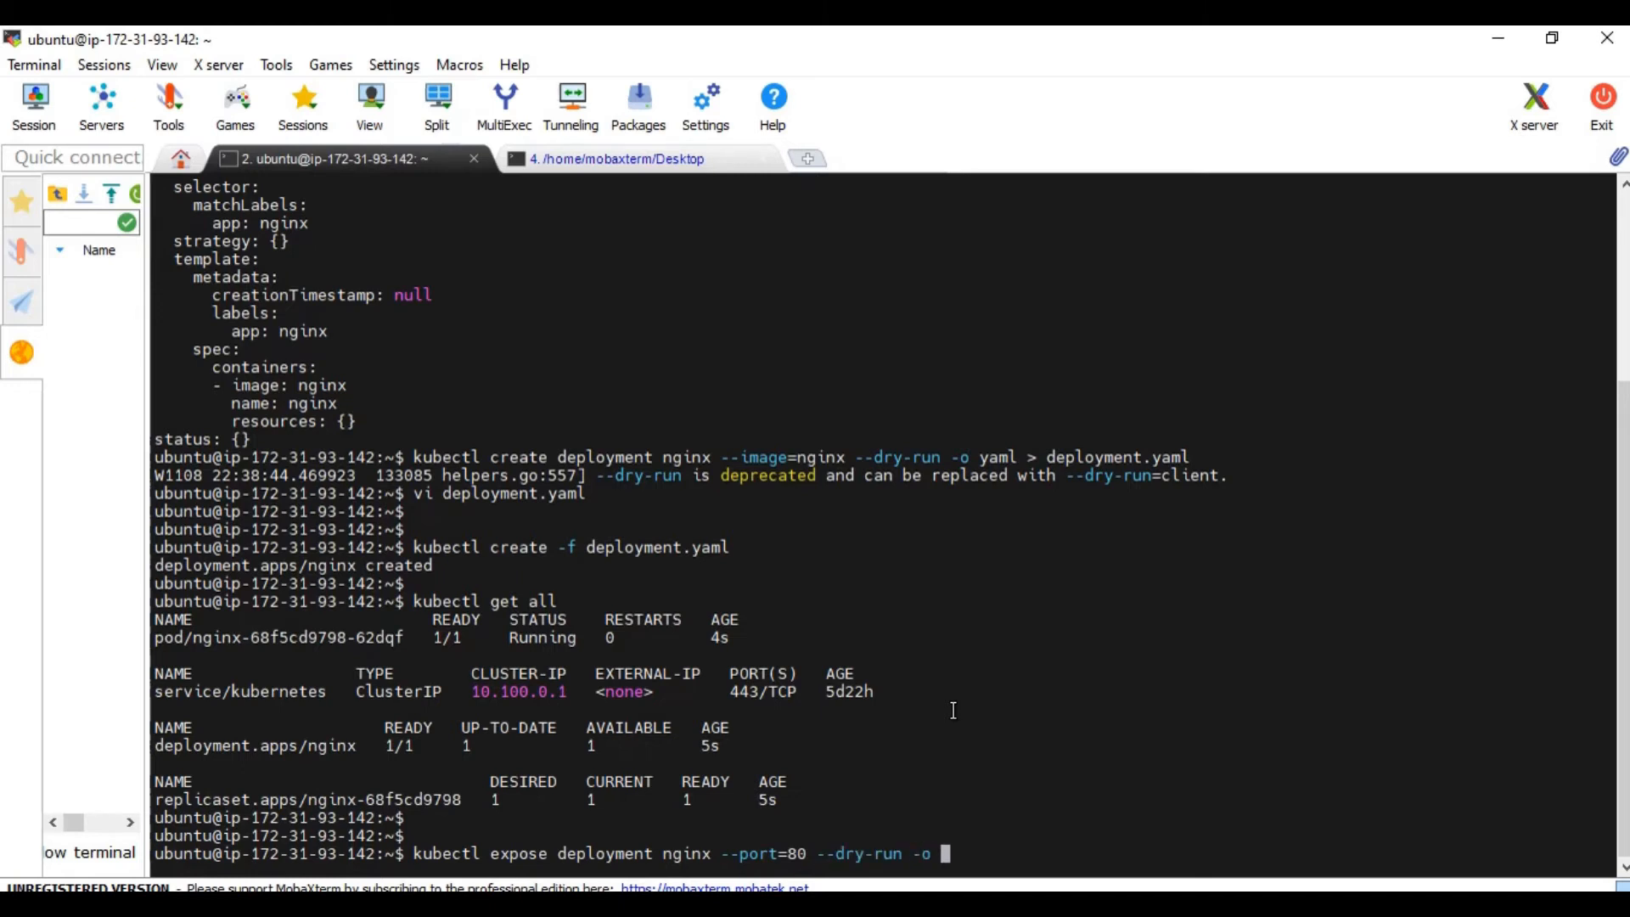
type("yaml")
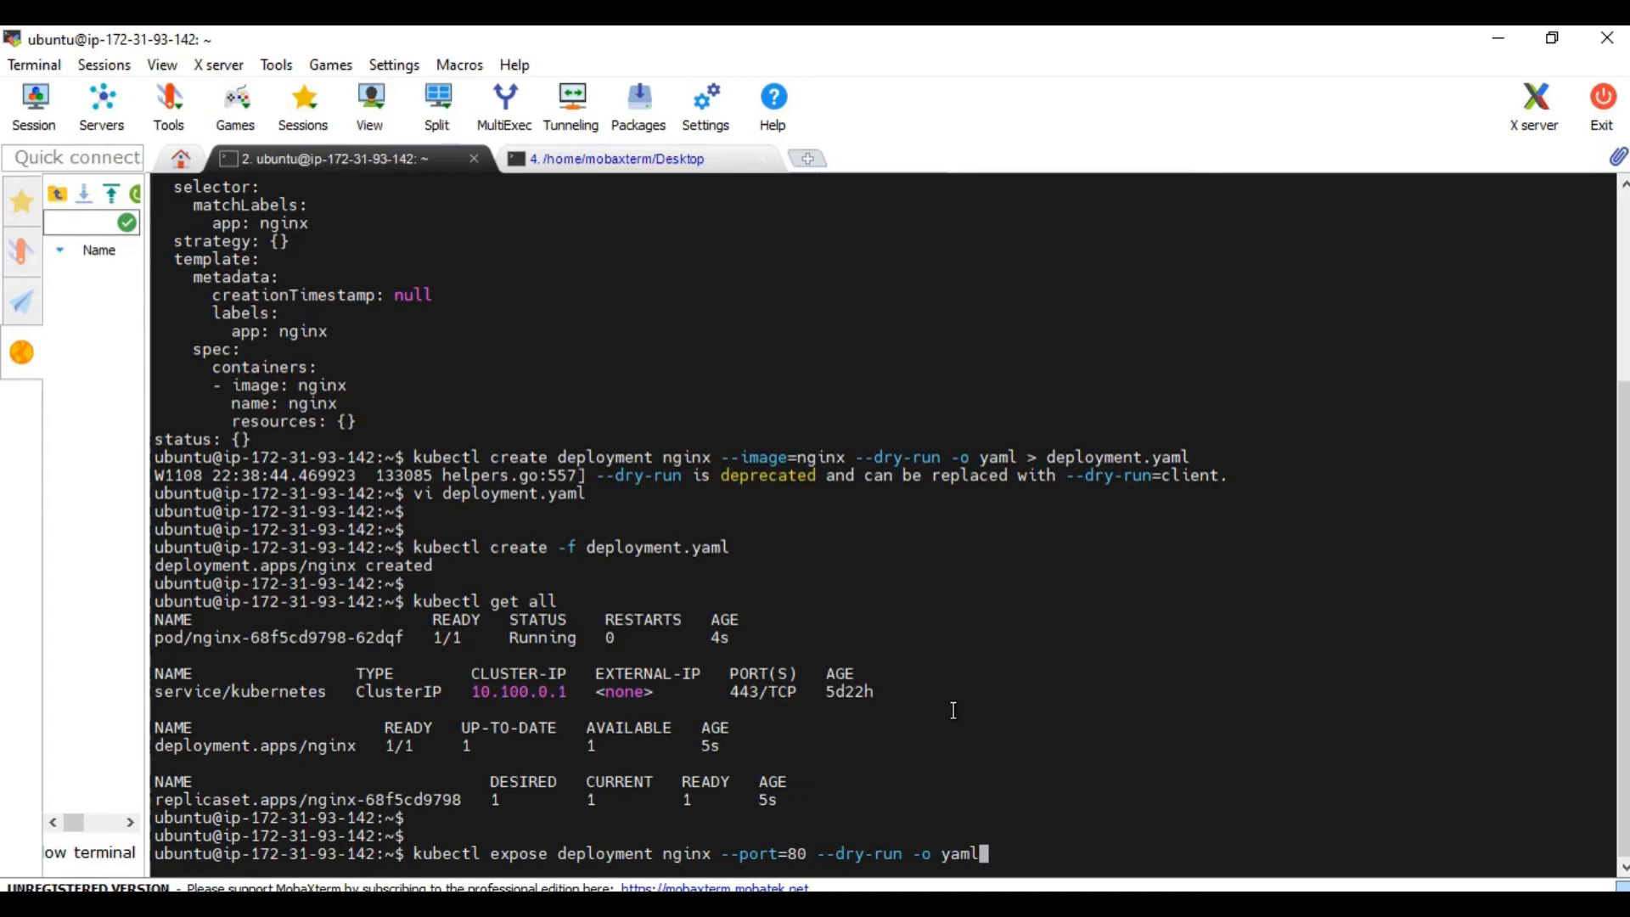
key("Return")
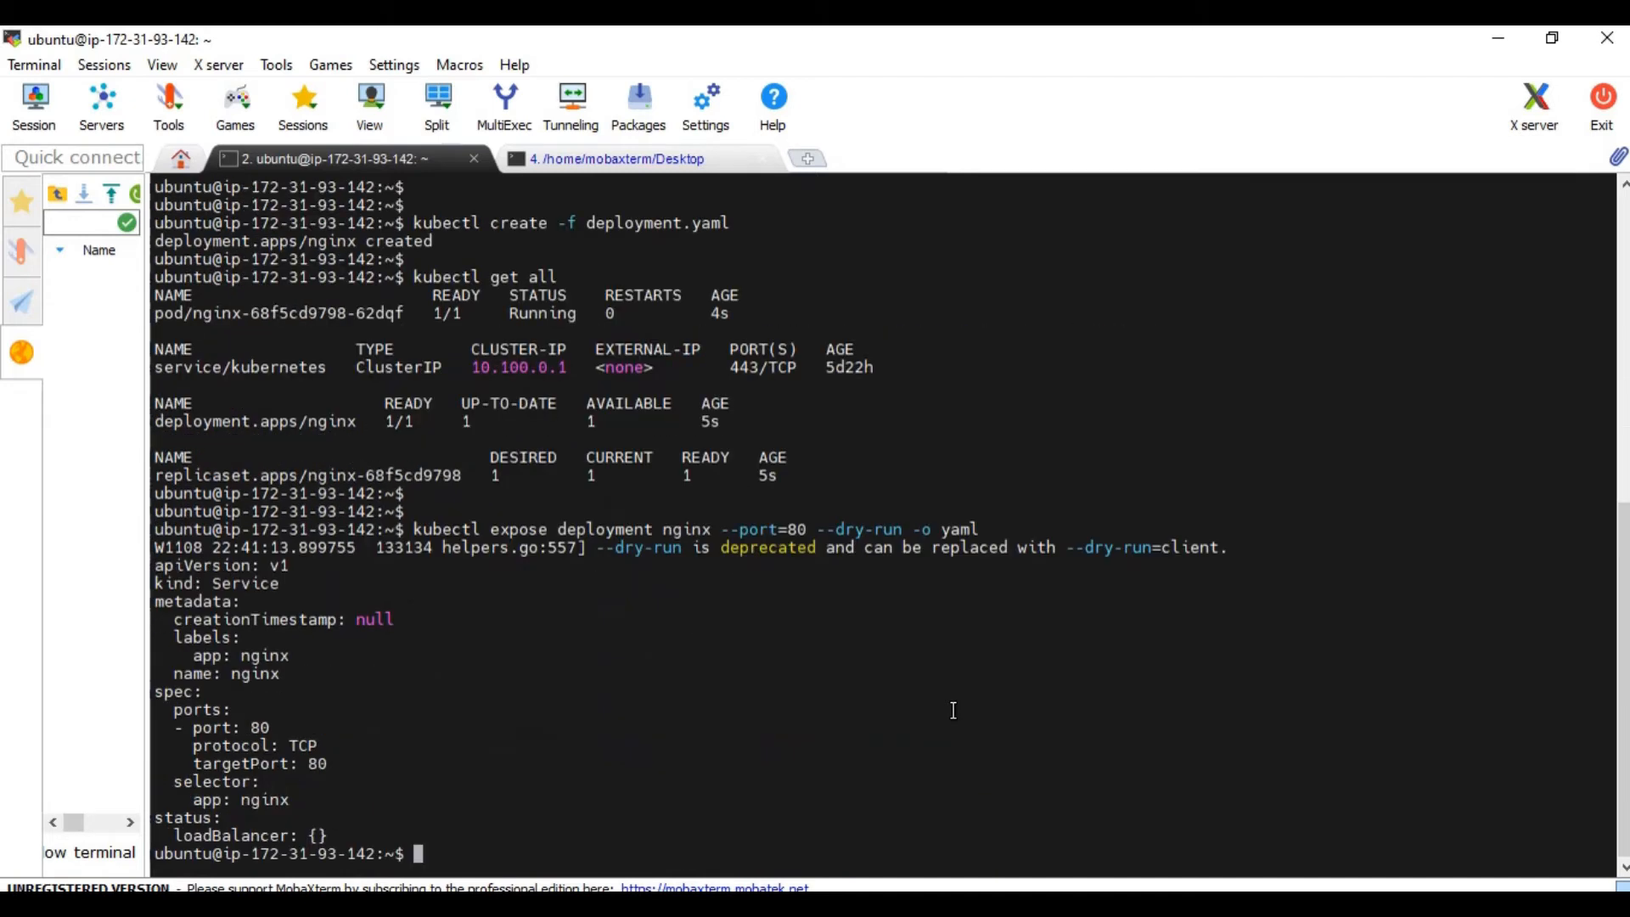
Save the nginx Service dry-run manifest into hpa-service.yaml.
type("kubectl expose deployment nginx --port=80 --dry-run -o yaml >")
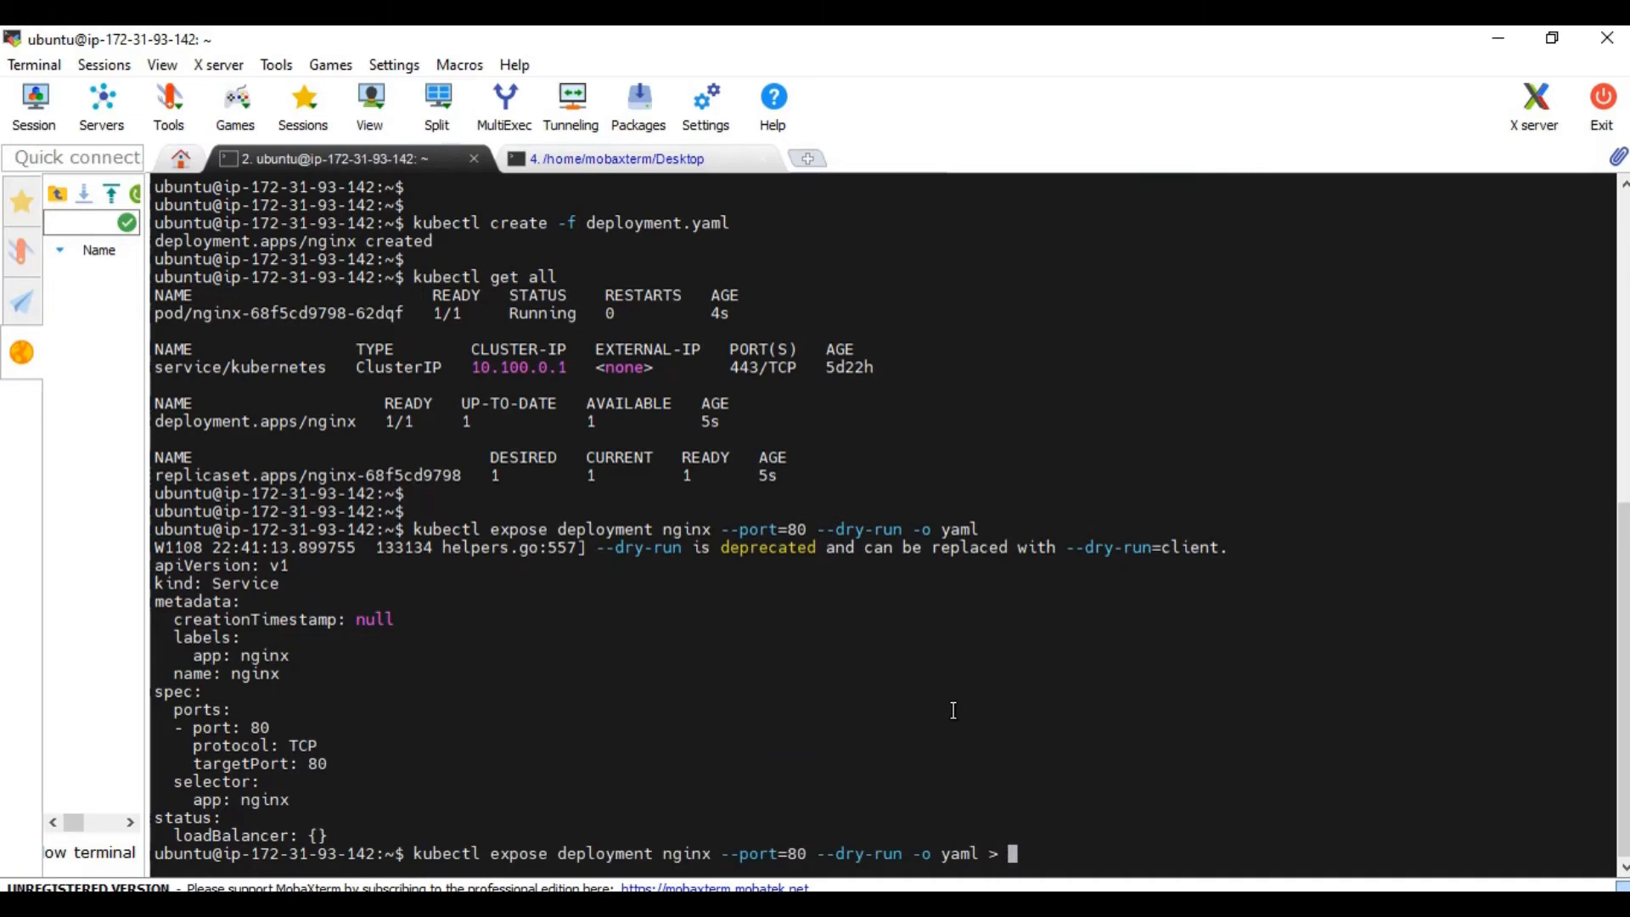
type("hpa")
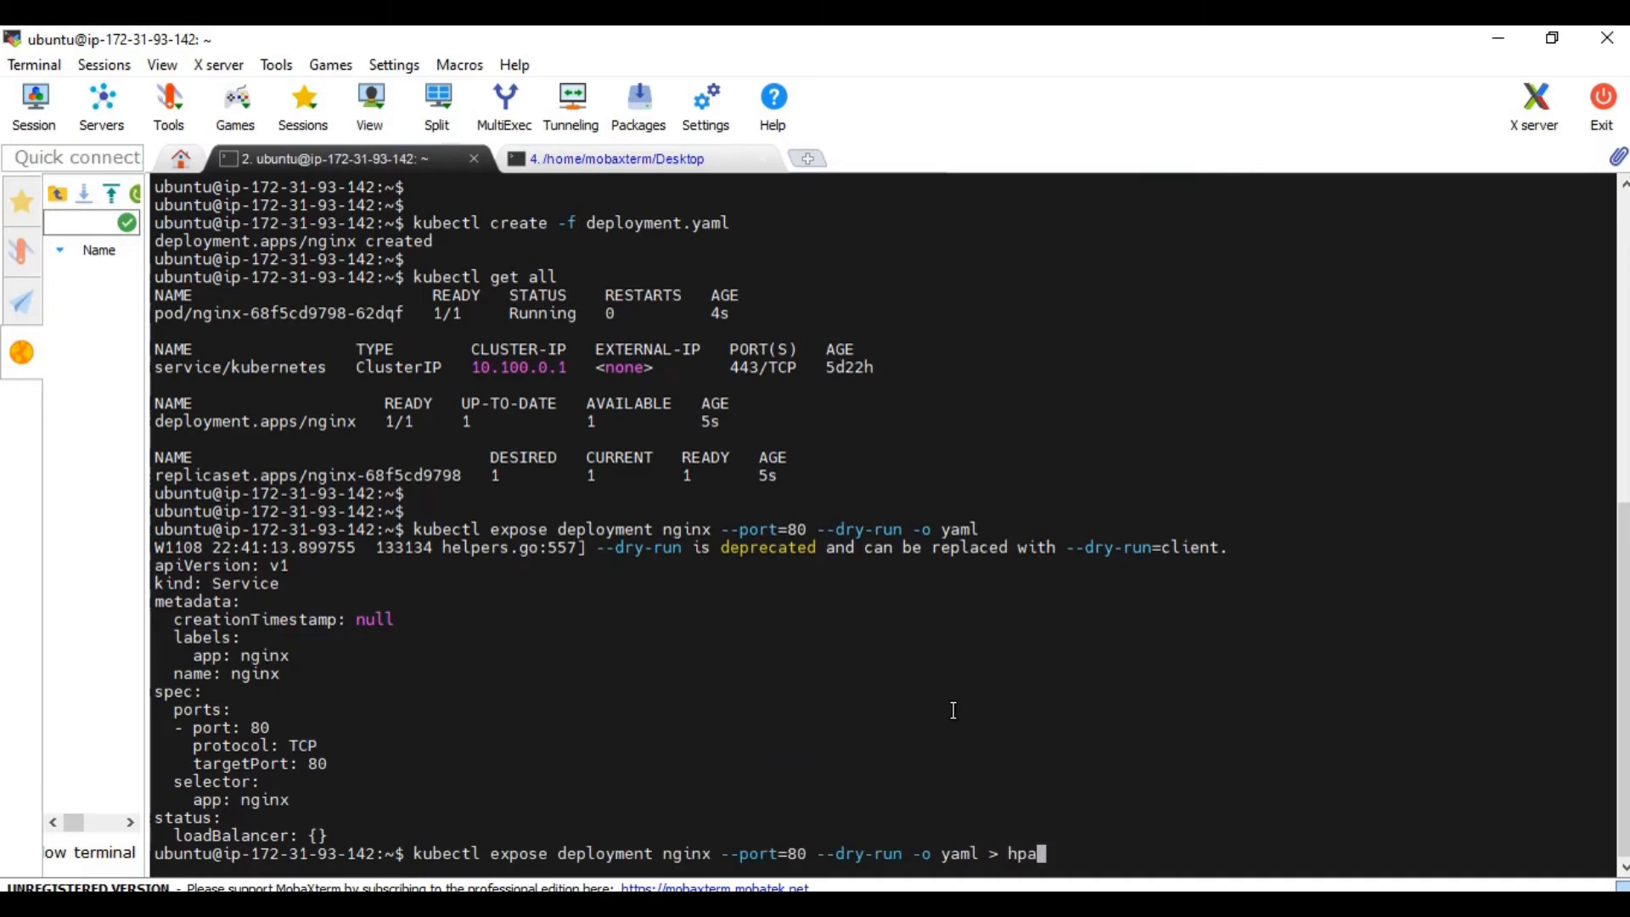
key("Return")
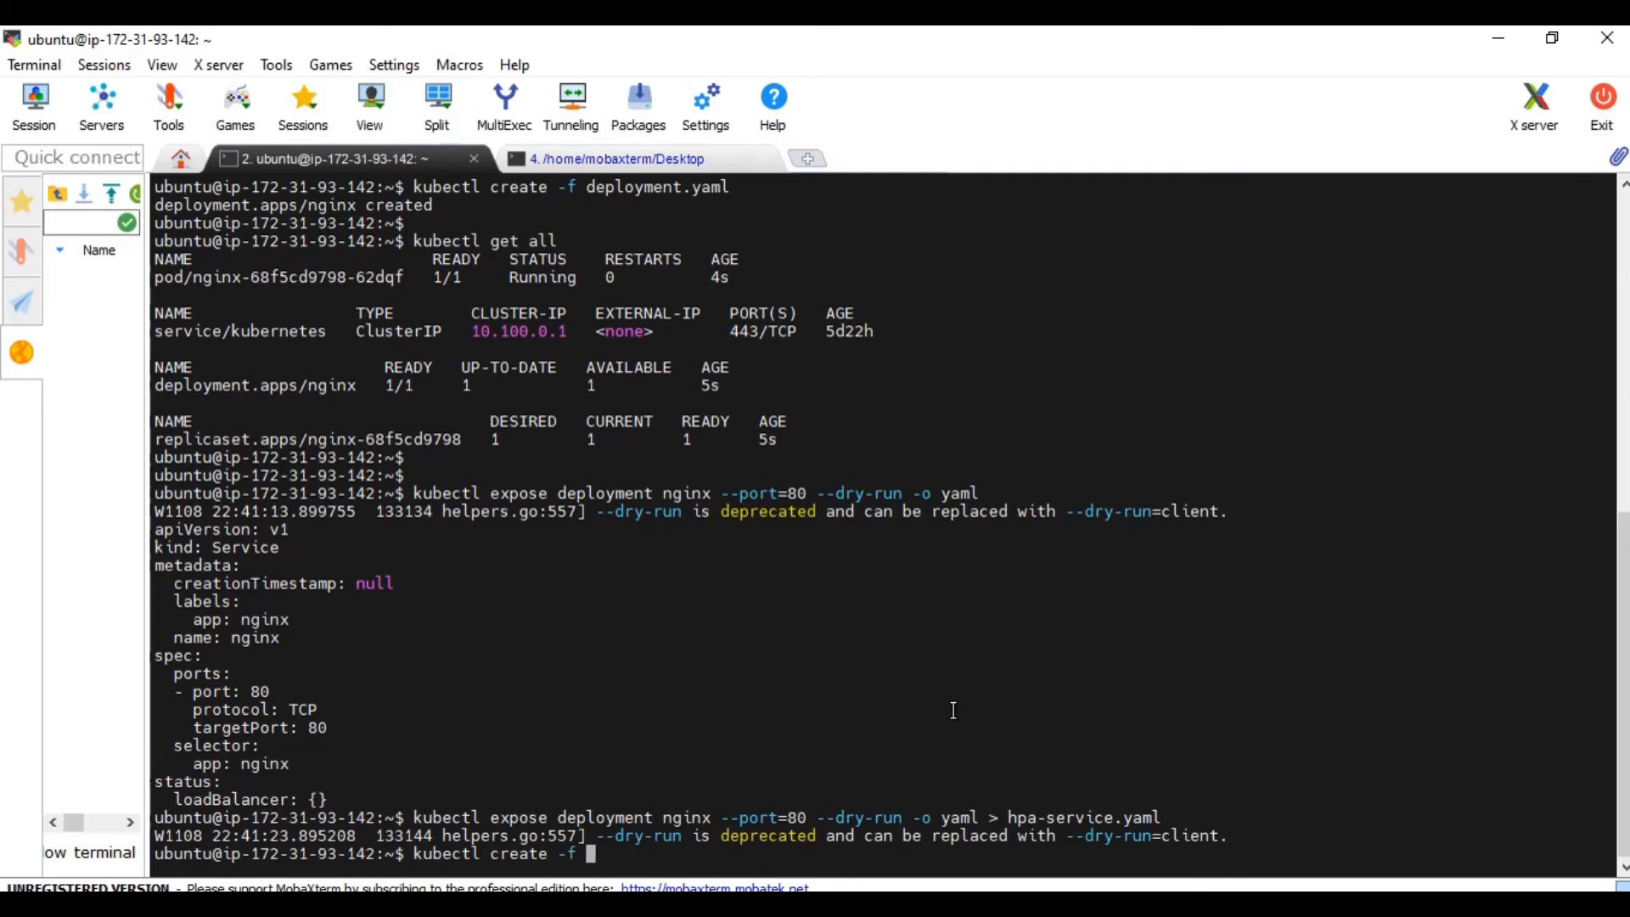
Create the Service from hpa-service.yaml and describe svc nginx showing its ClusterIP and endpoint.
type("h")
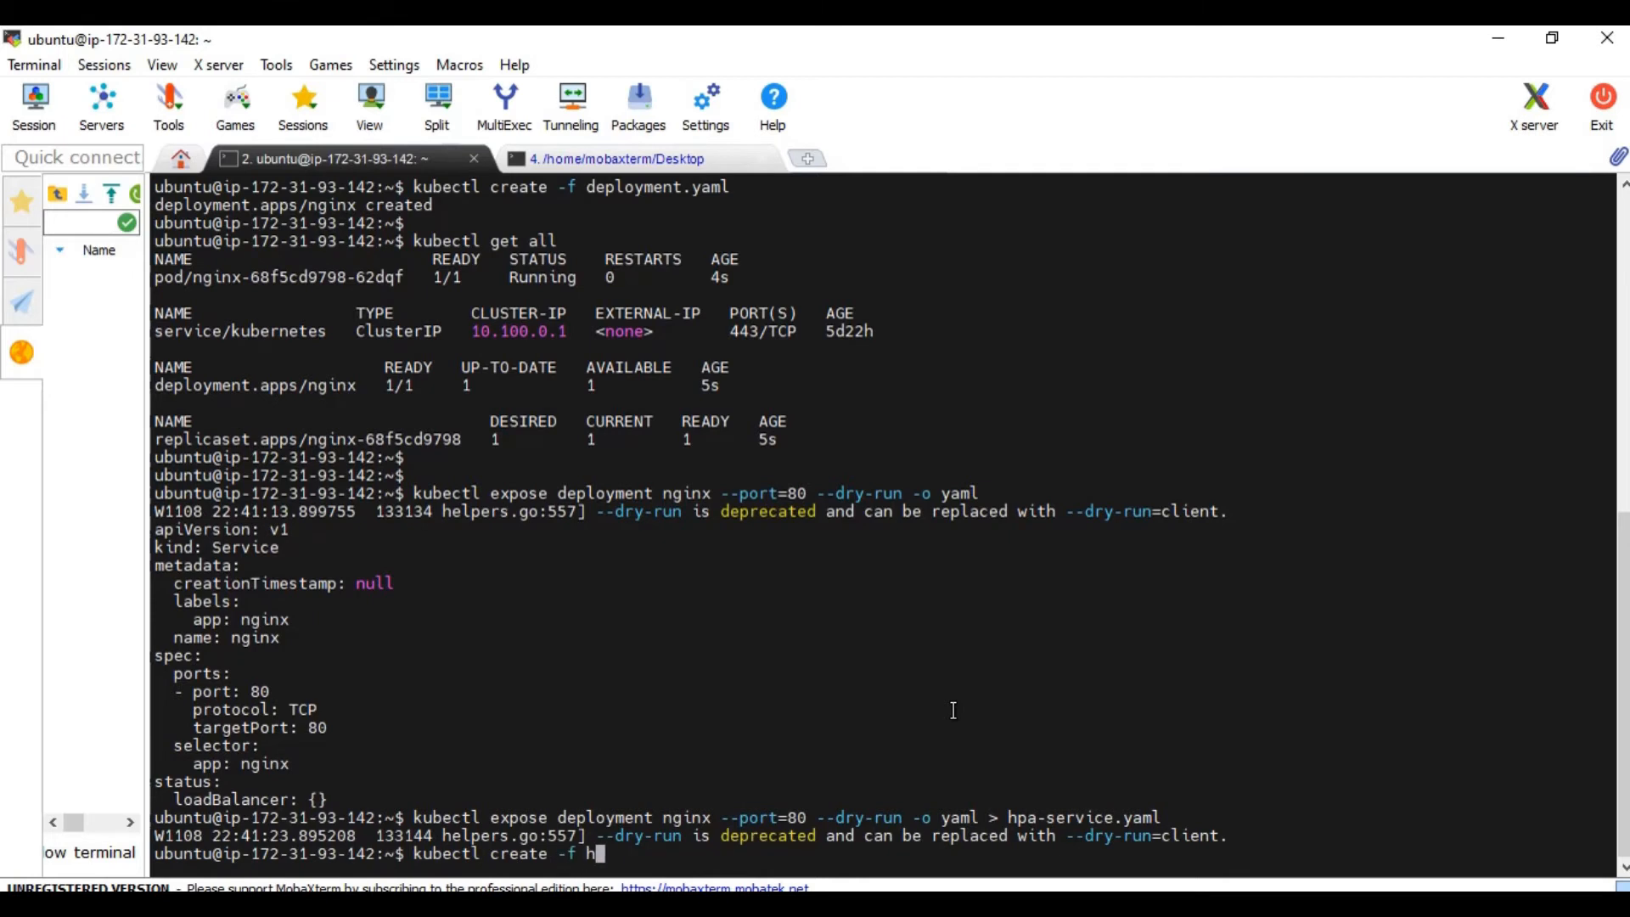
type("pa-service.yaml")
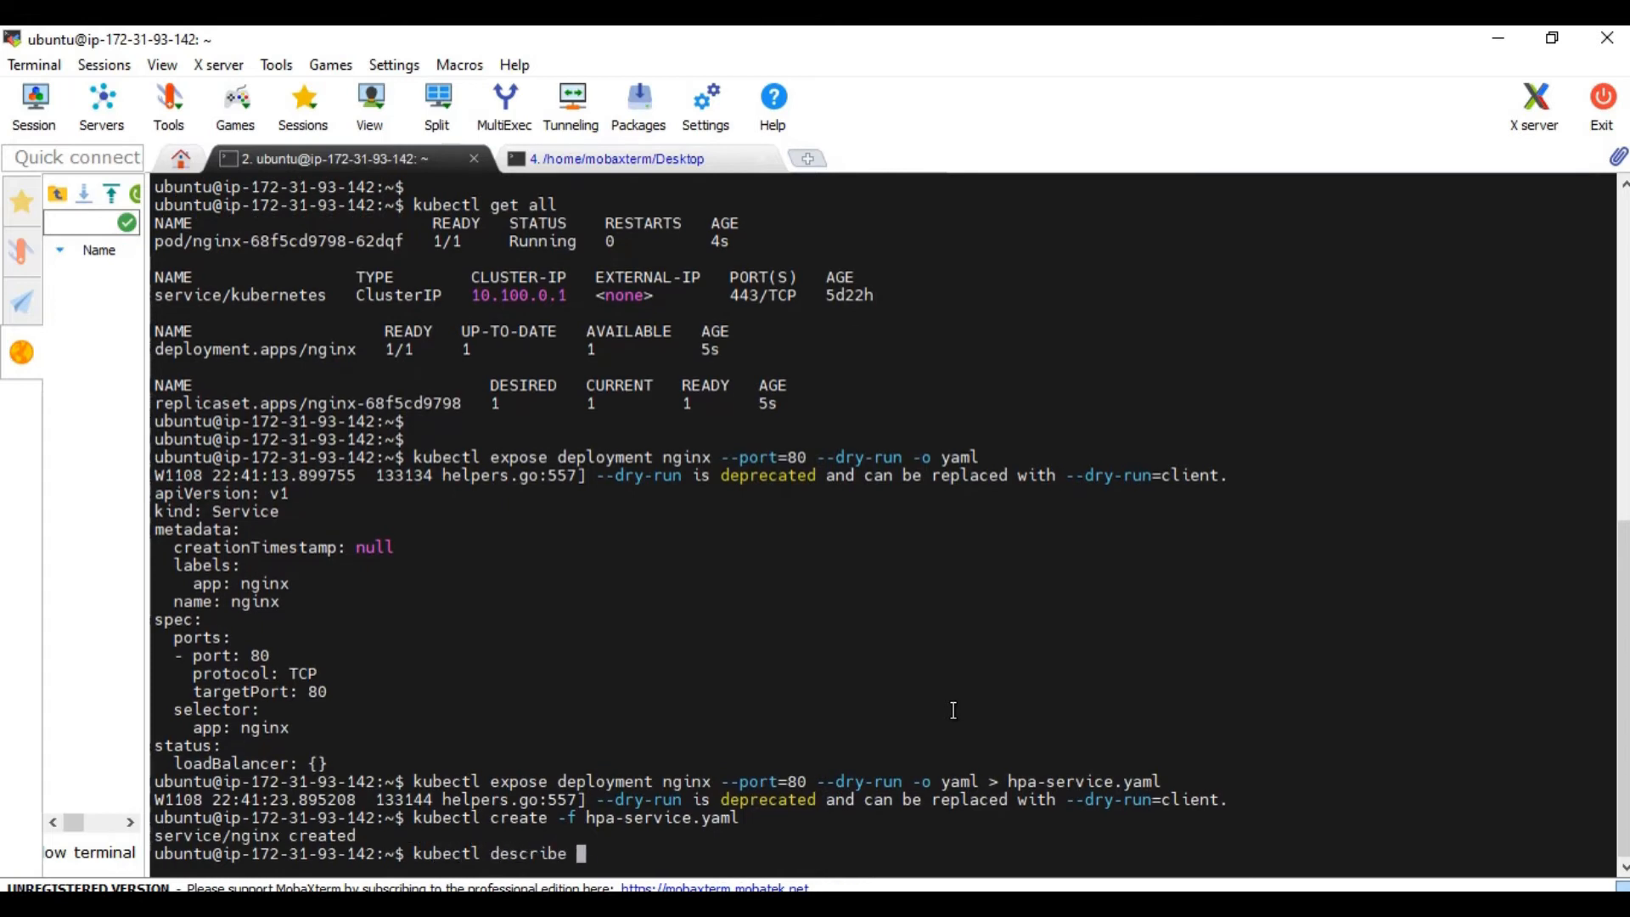
type("svc")
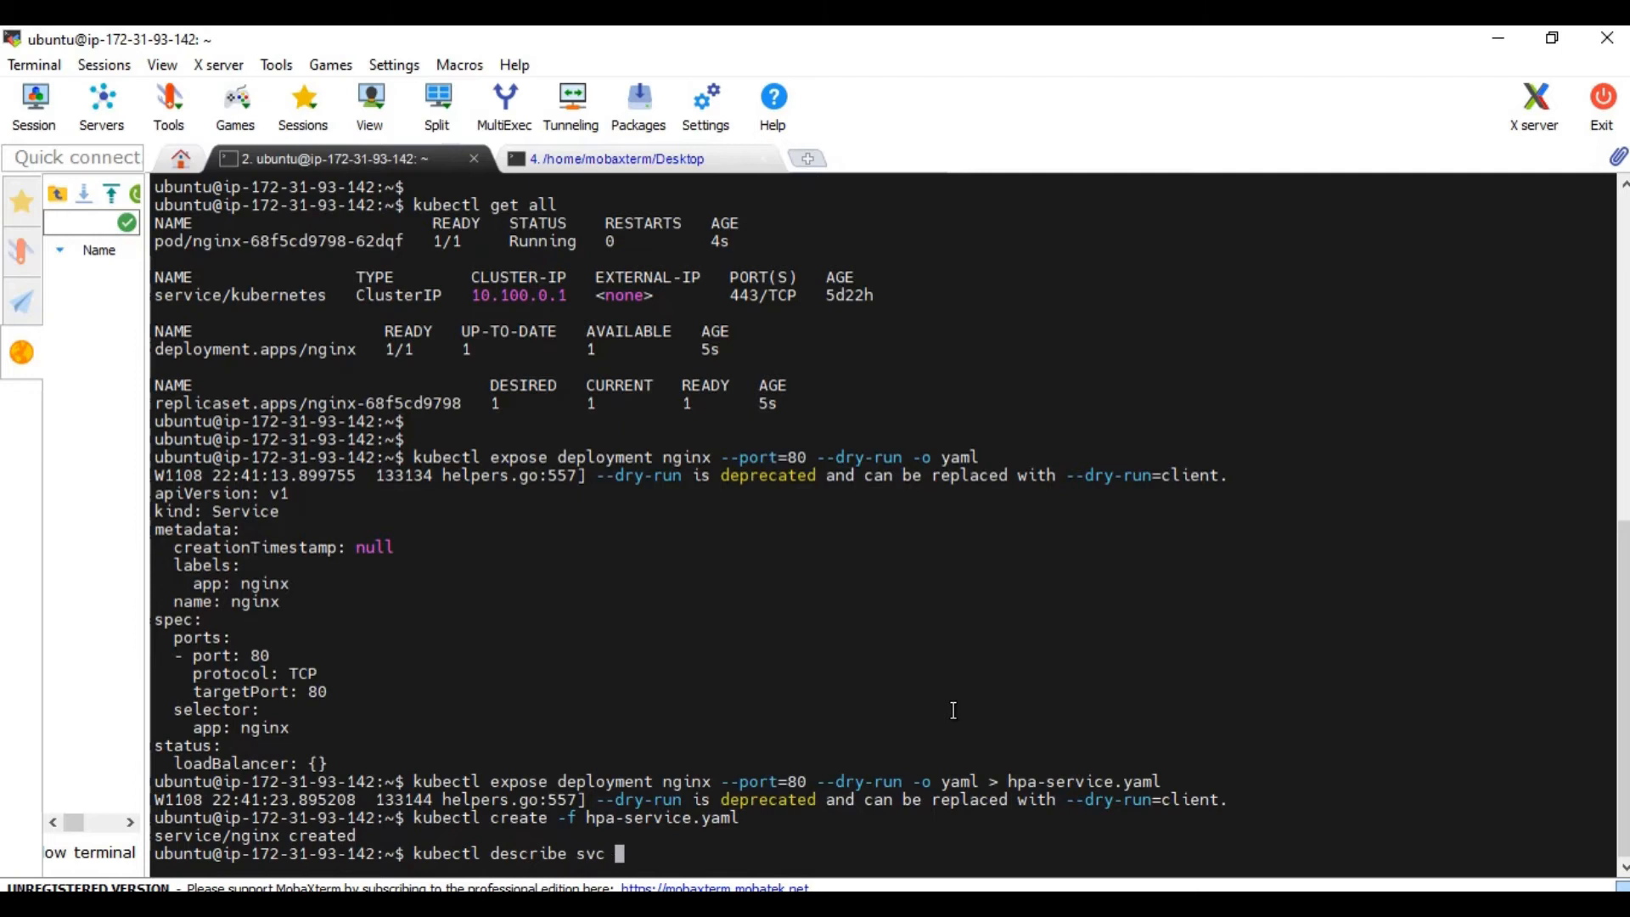
type("ng")
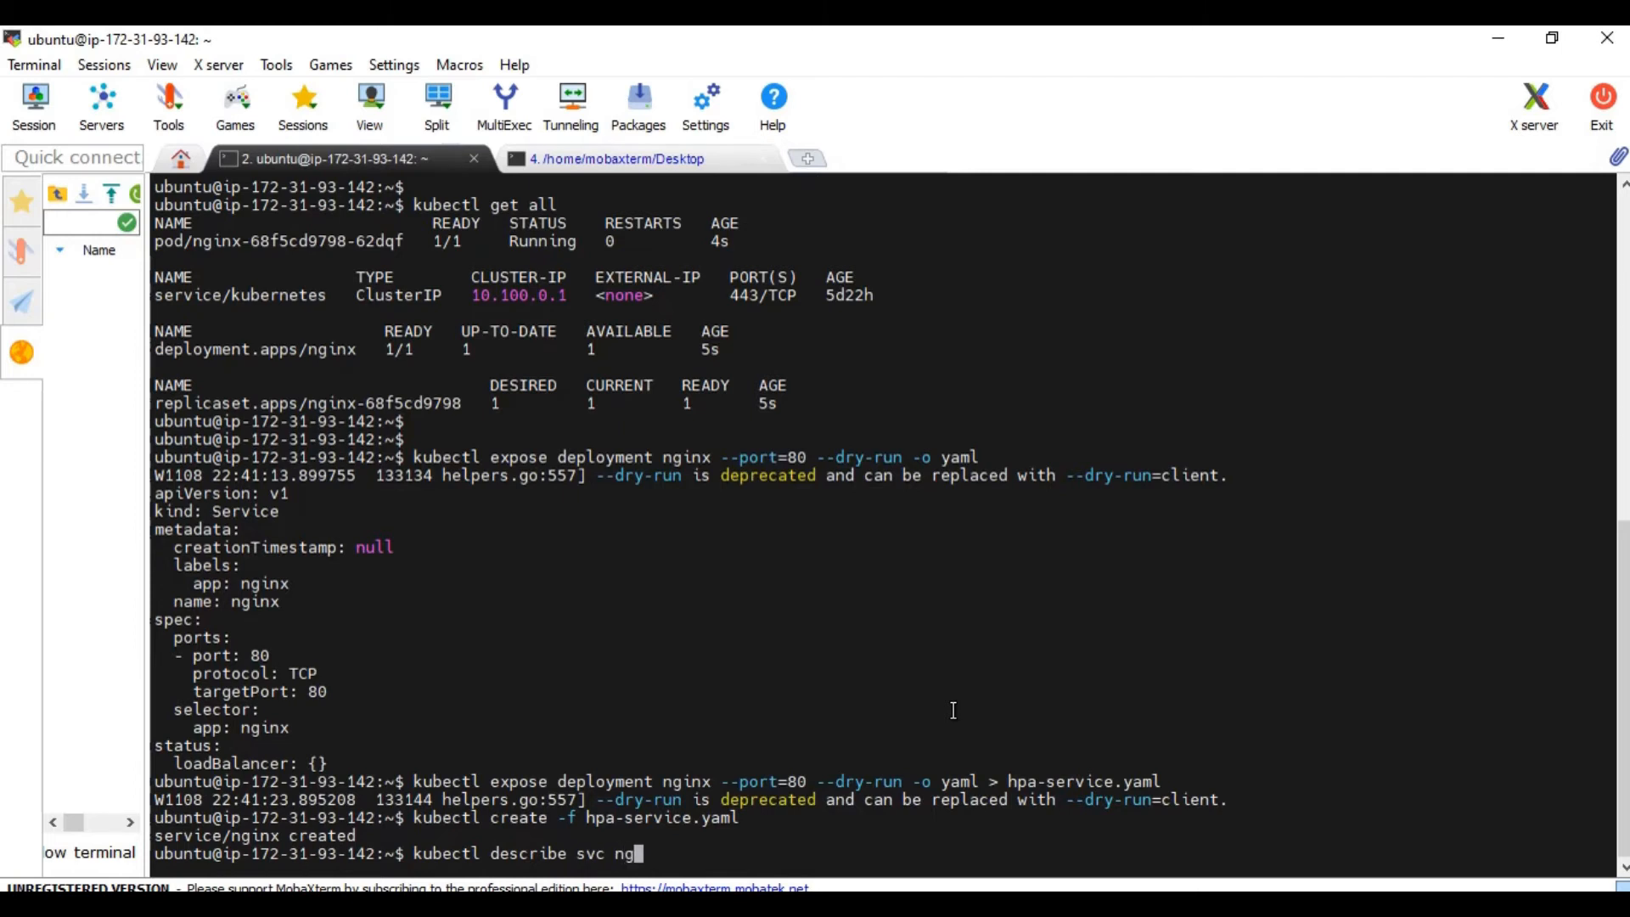
key("Return")
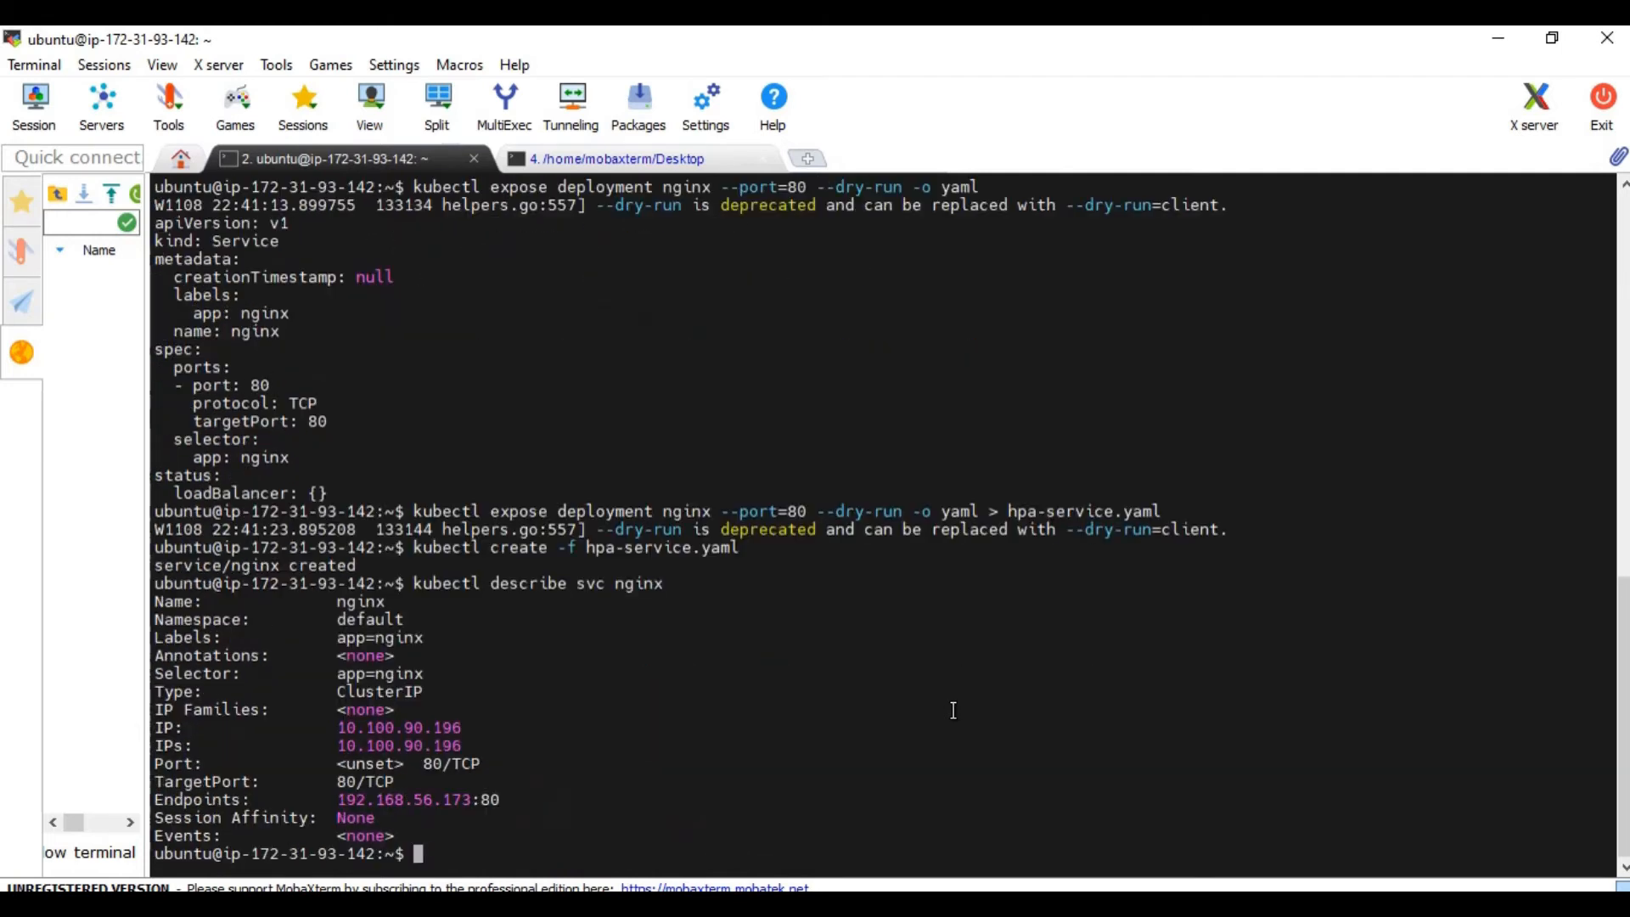
mouse_move(250, 795)
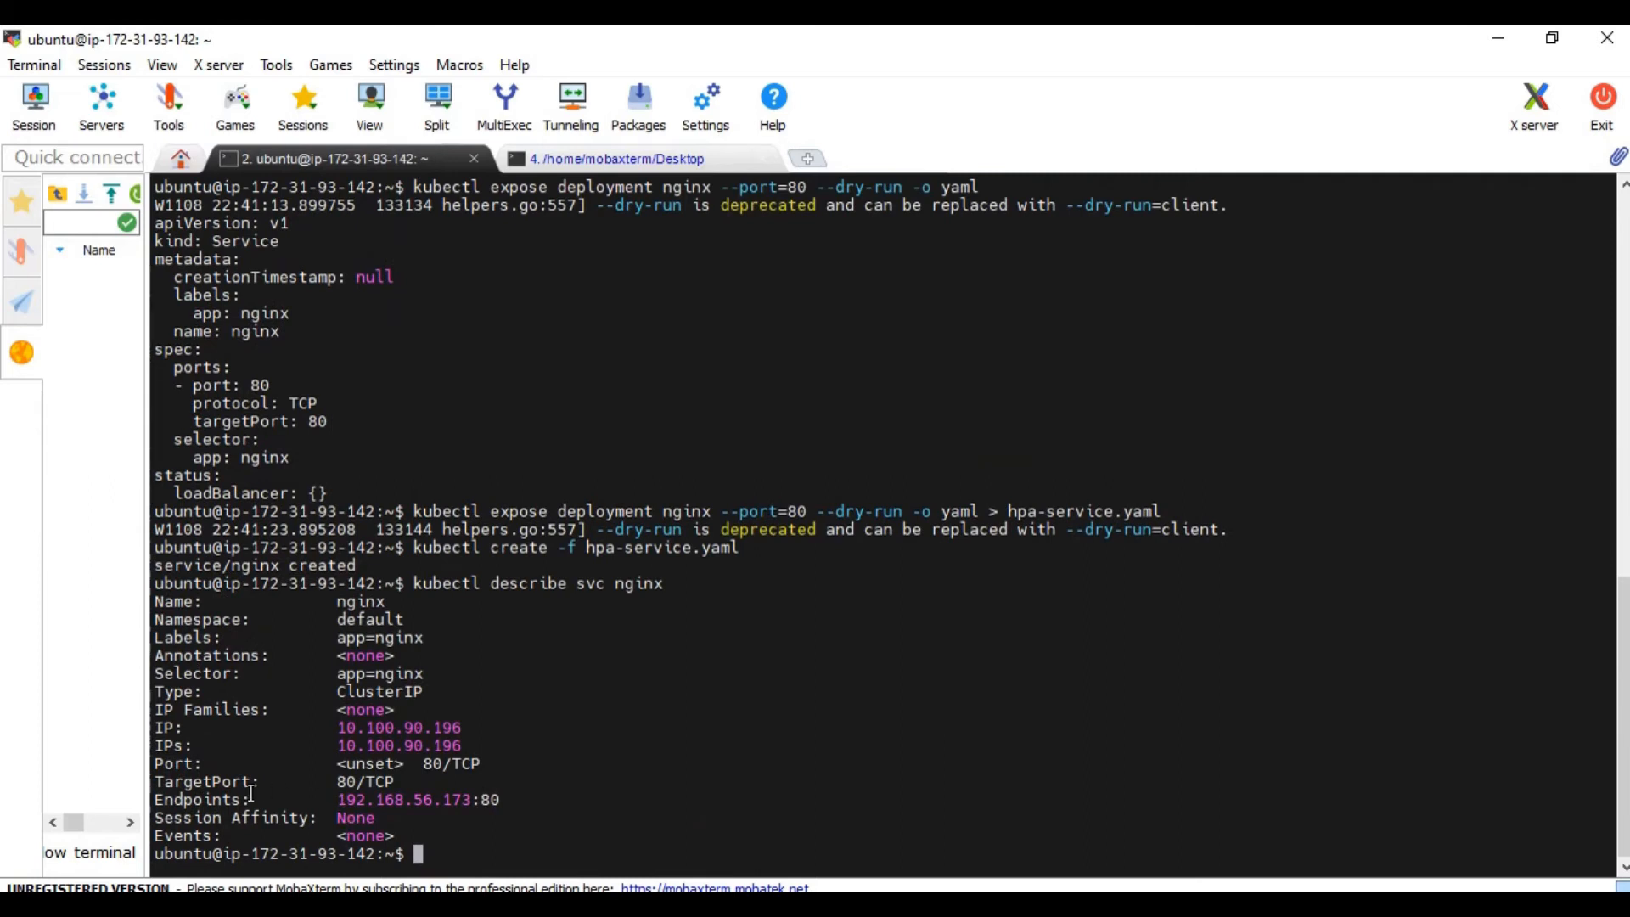
double_click(401, 800)
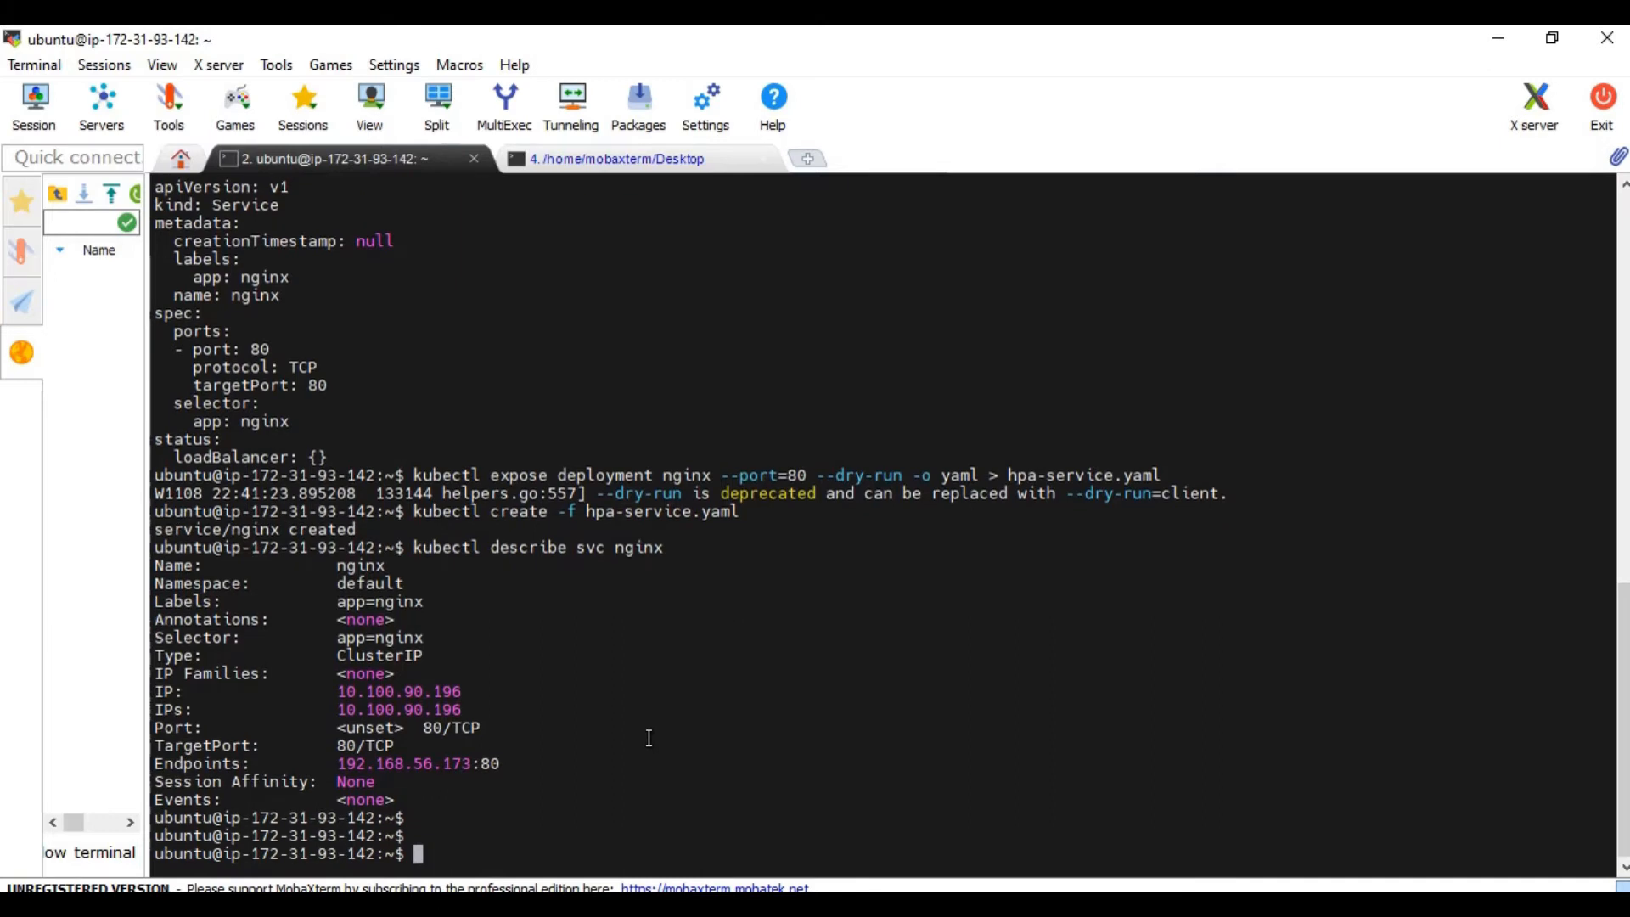
Preview a dry-run autoscaler for nginx with min 1, max 5 replicas and 10% CPU target.
type("kubectl autoscale")
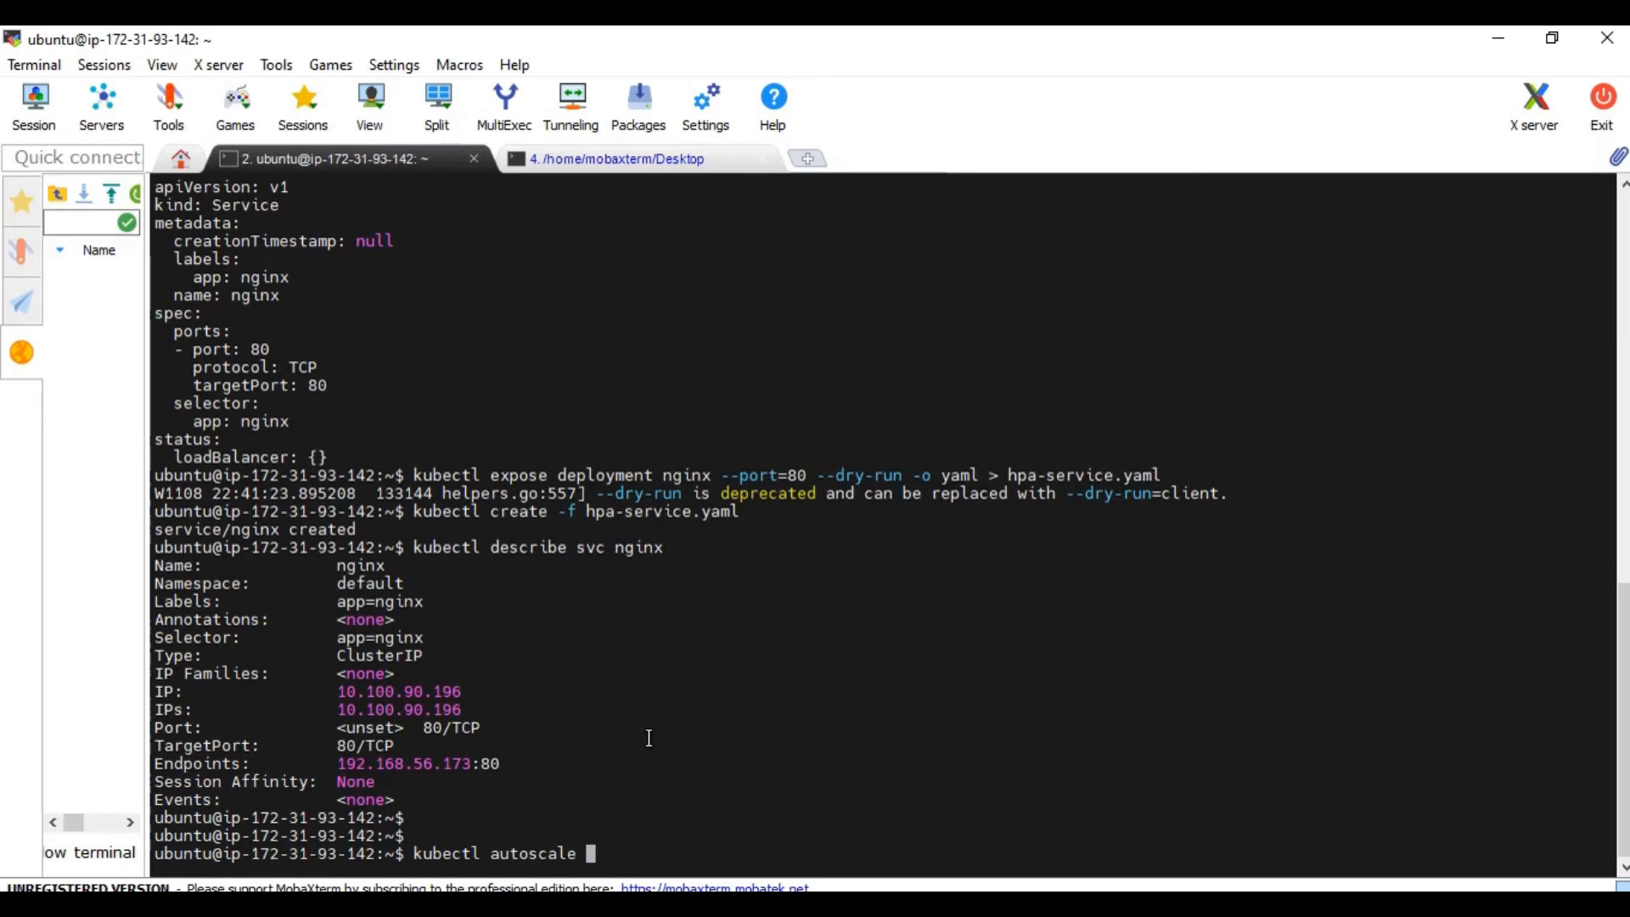
type("deployment nginx")
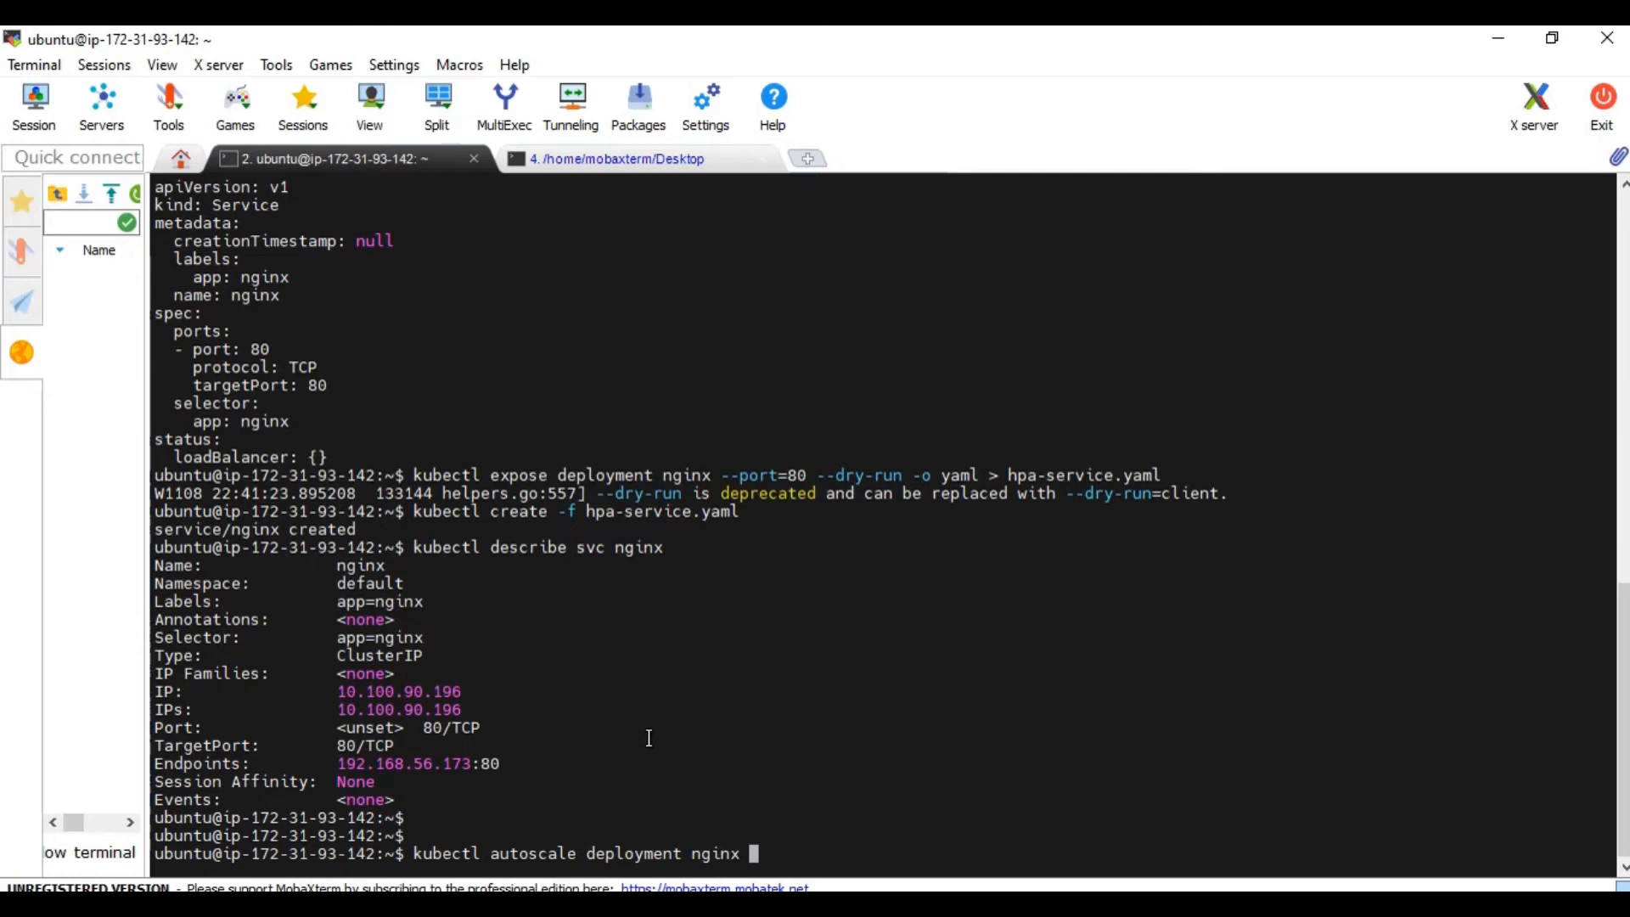
type("--m")
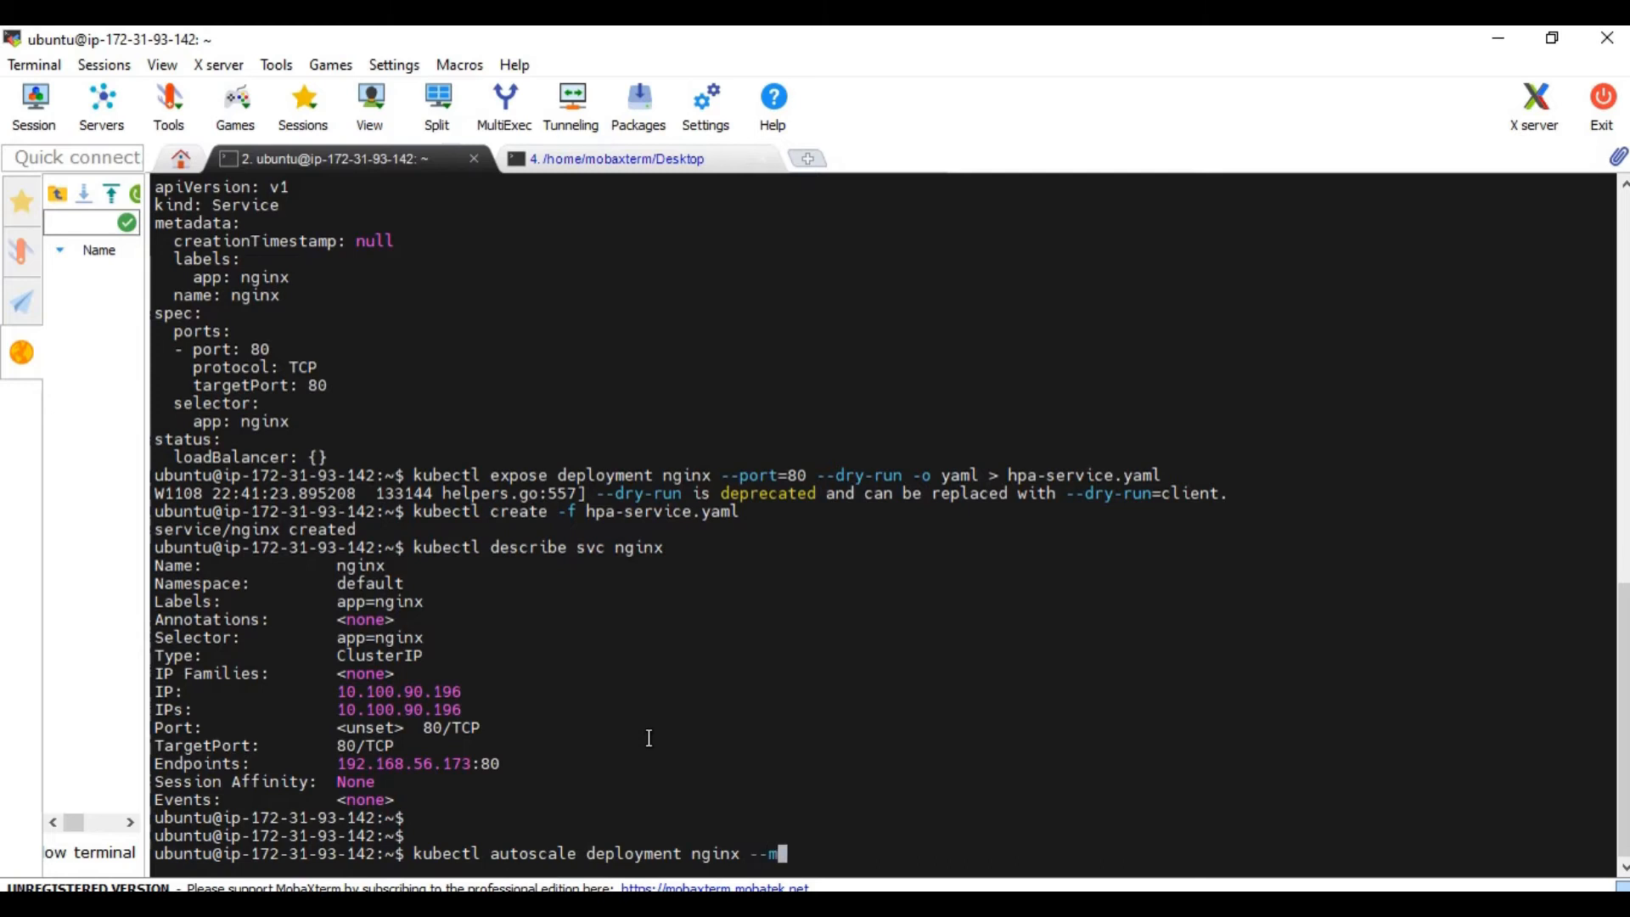
type("in")
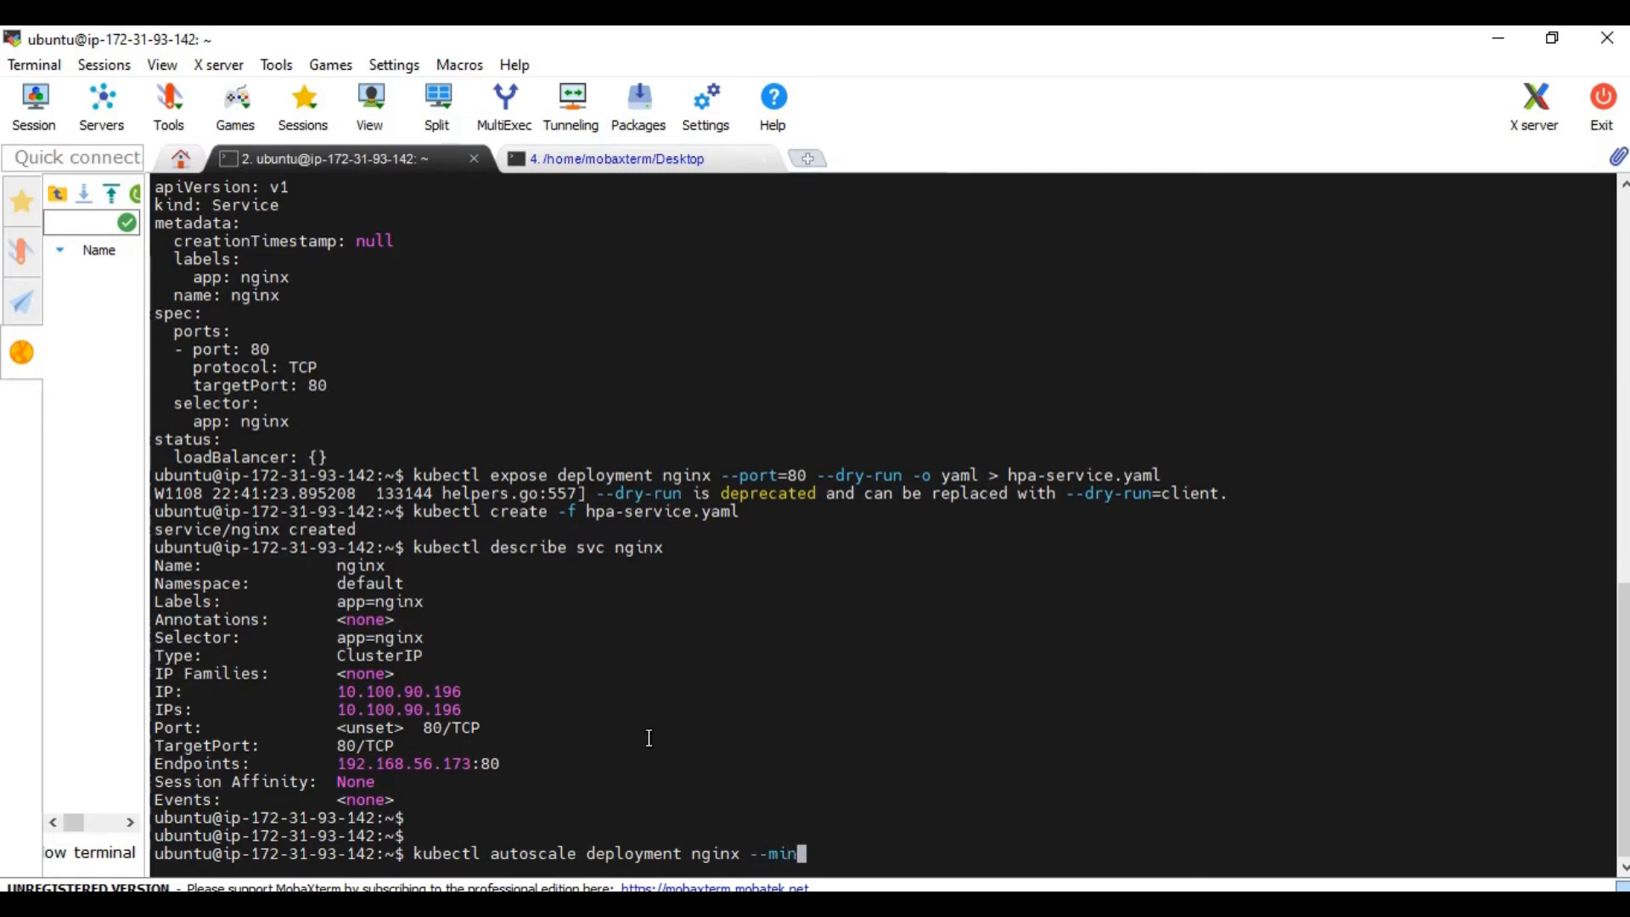
type("=1 -")
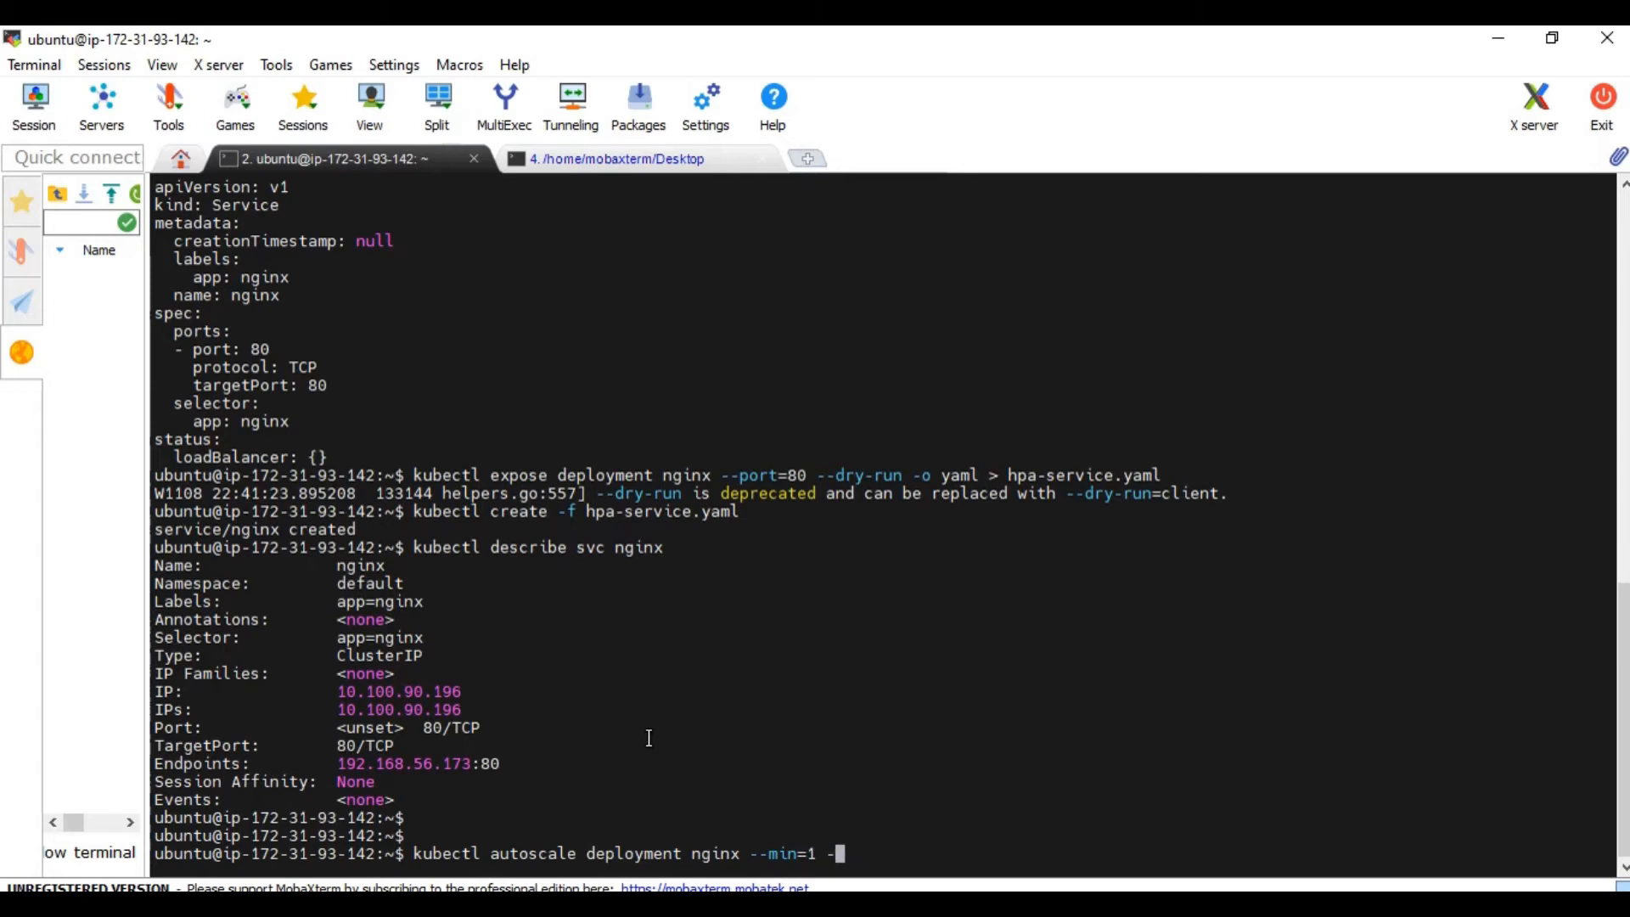
type("-max=")
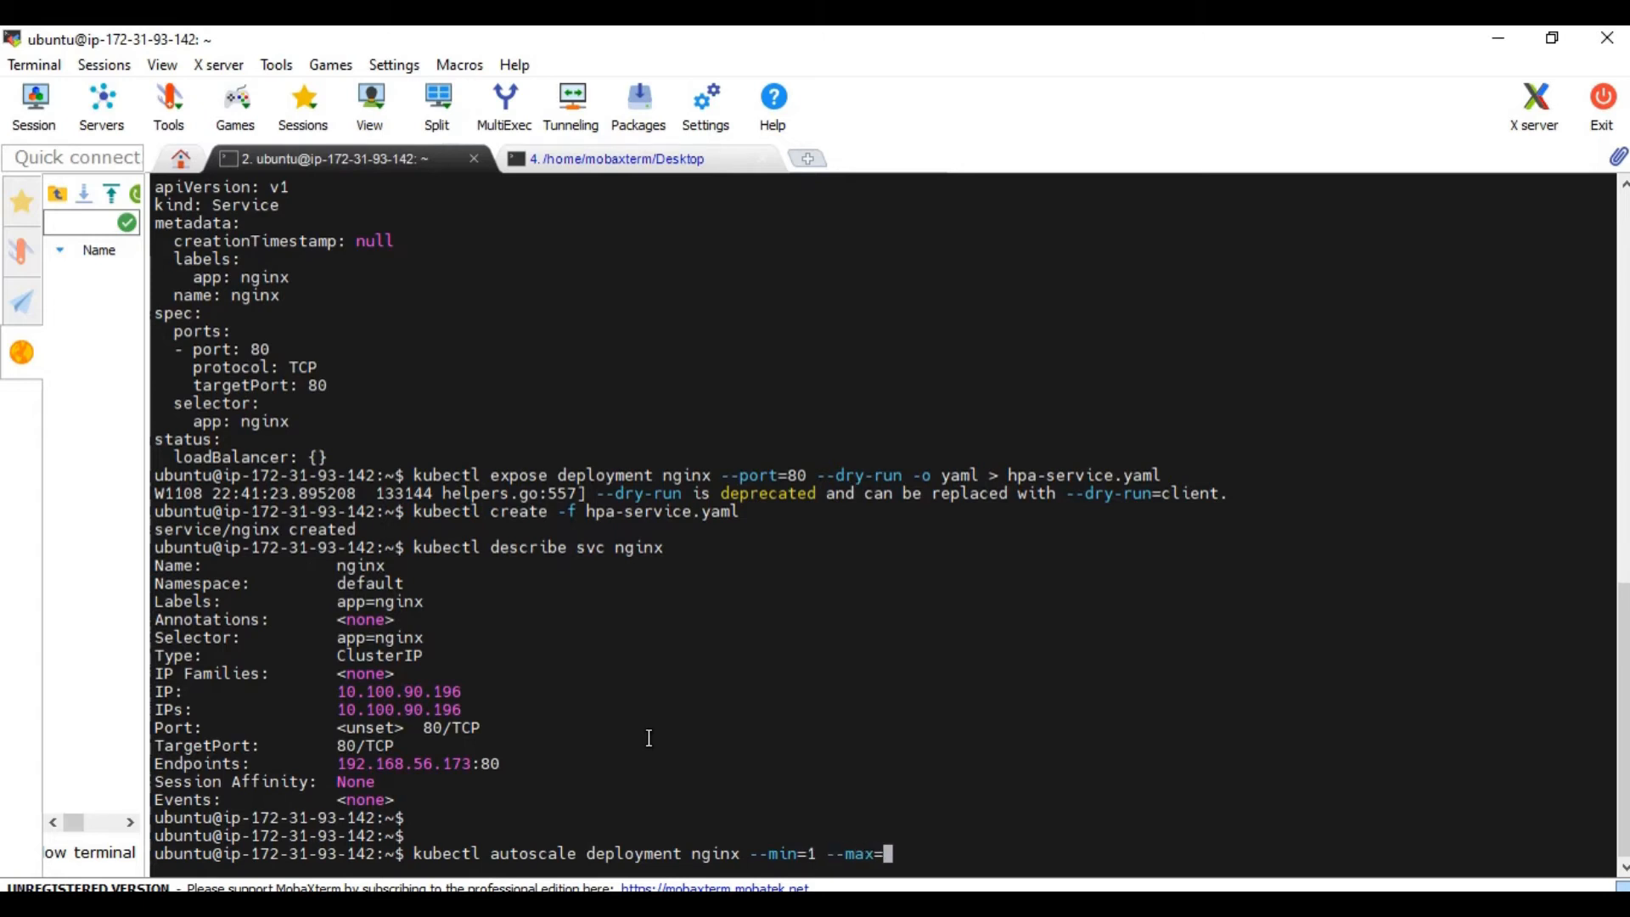
type("5 -")
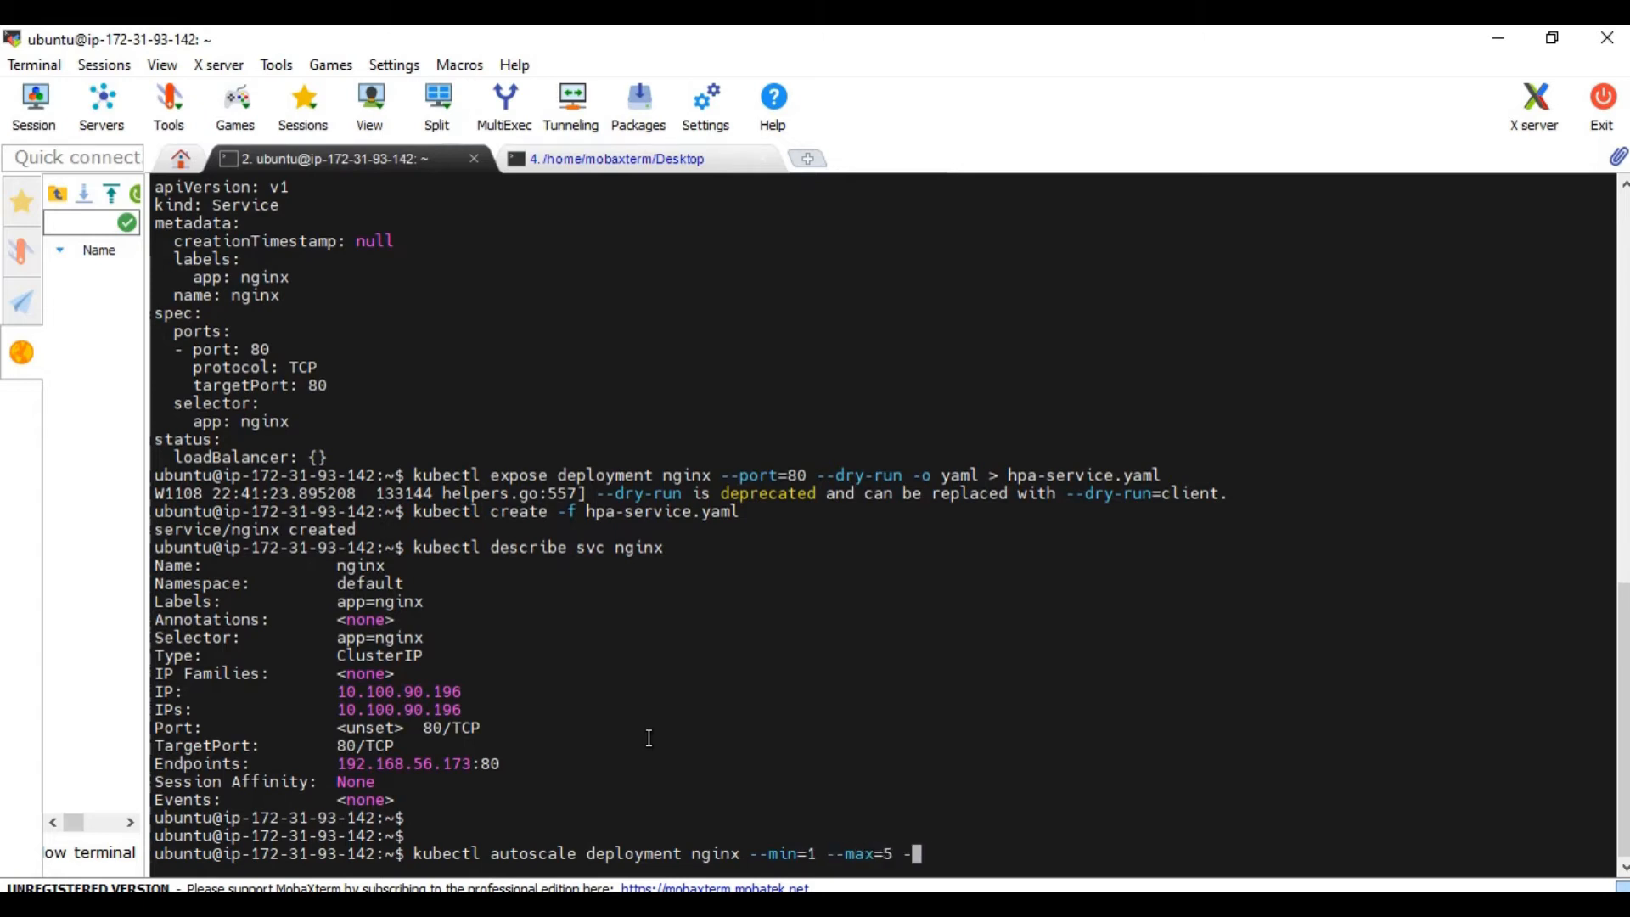
type("-cpu-percent")
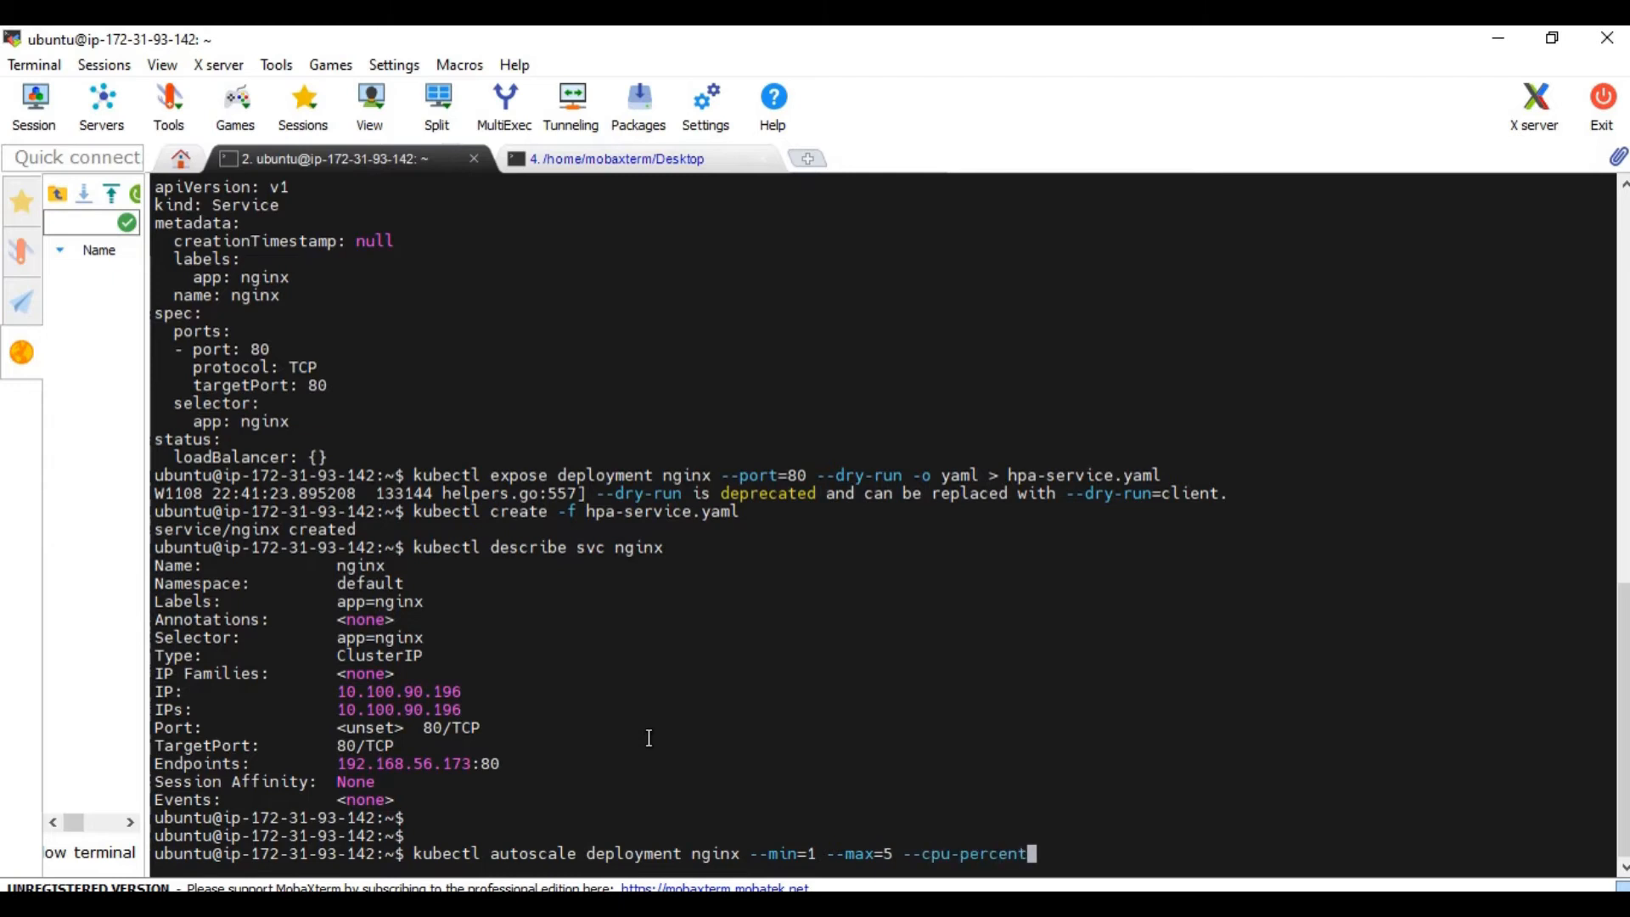
type("=10")
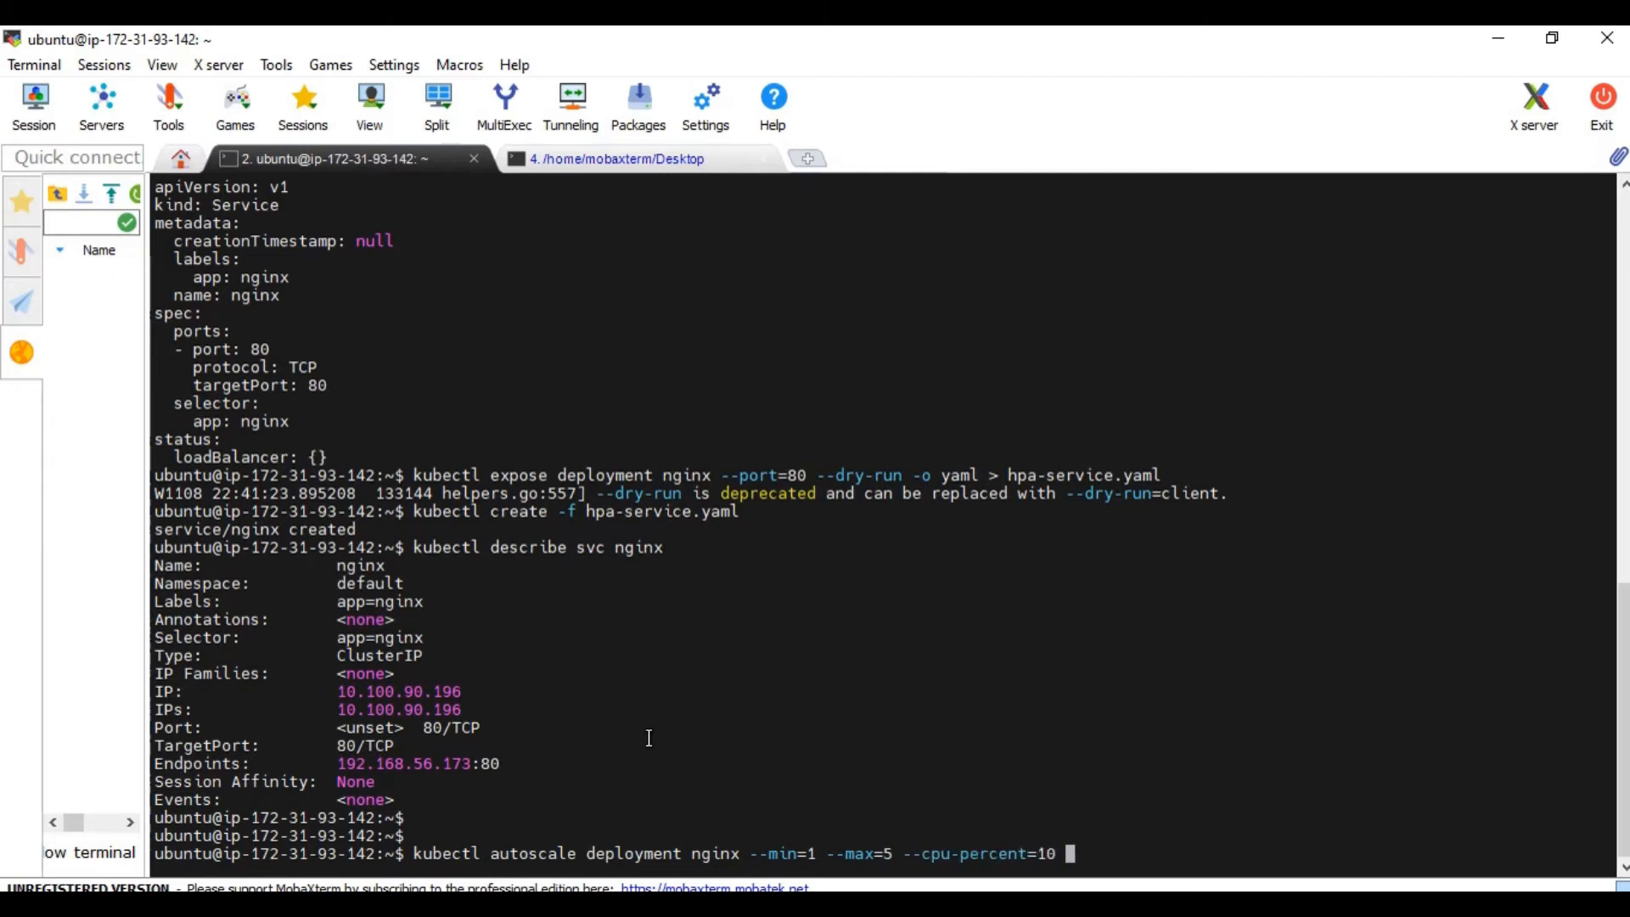
type("--dr")
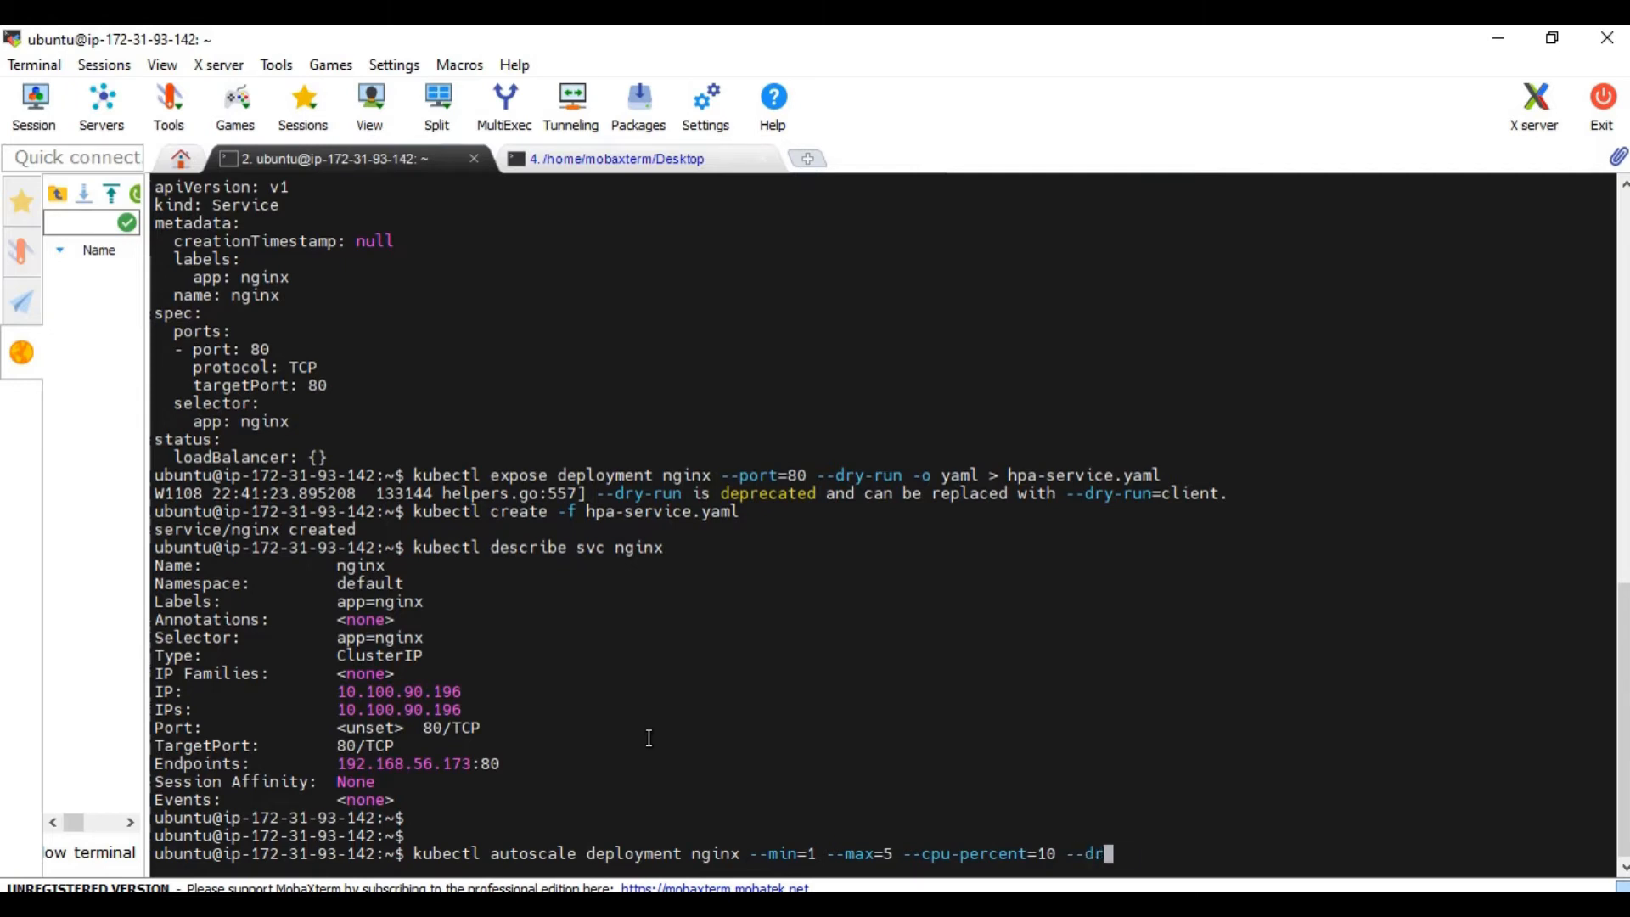
type("y-run -o y")
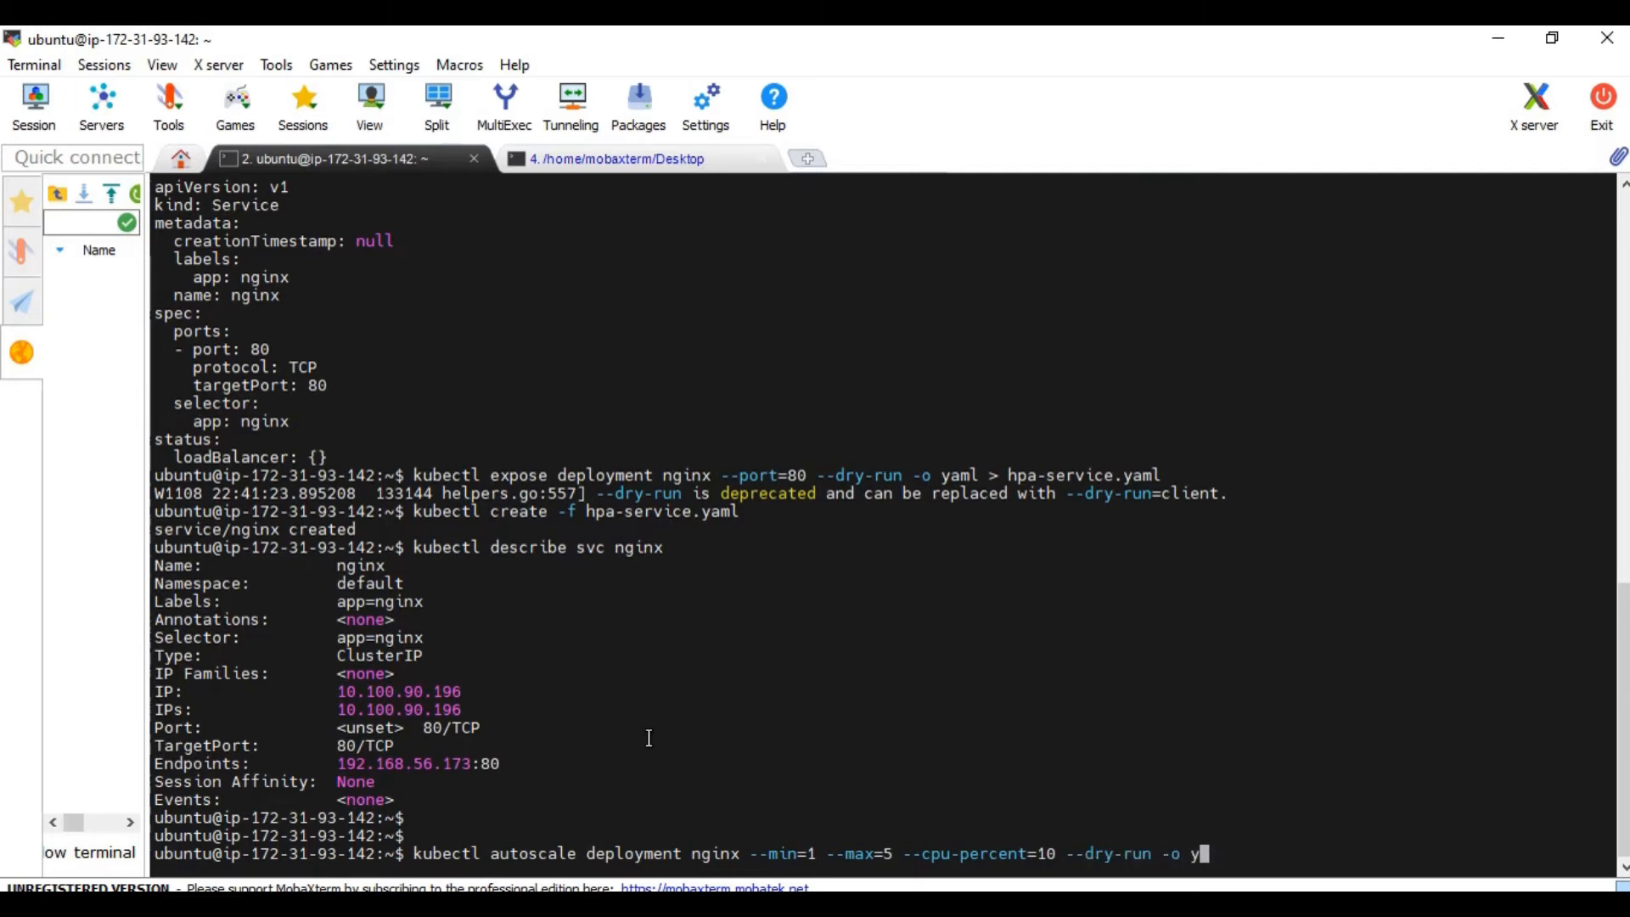
type("aml")
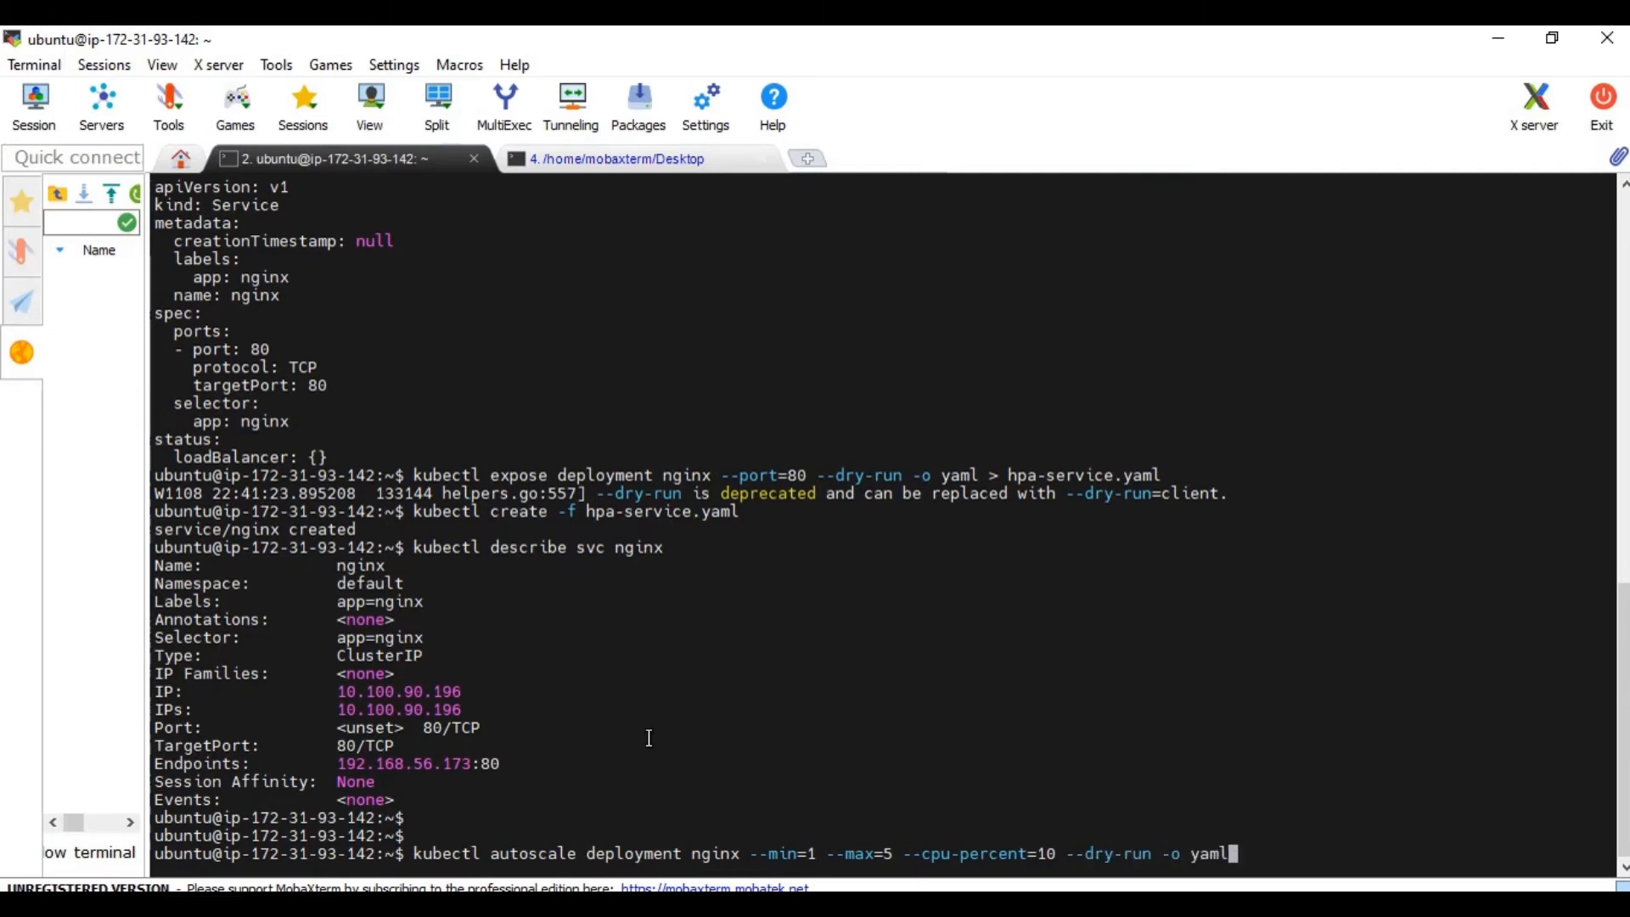
key("Return")
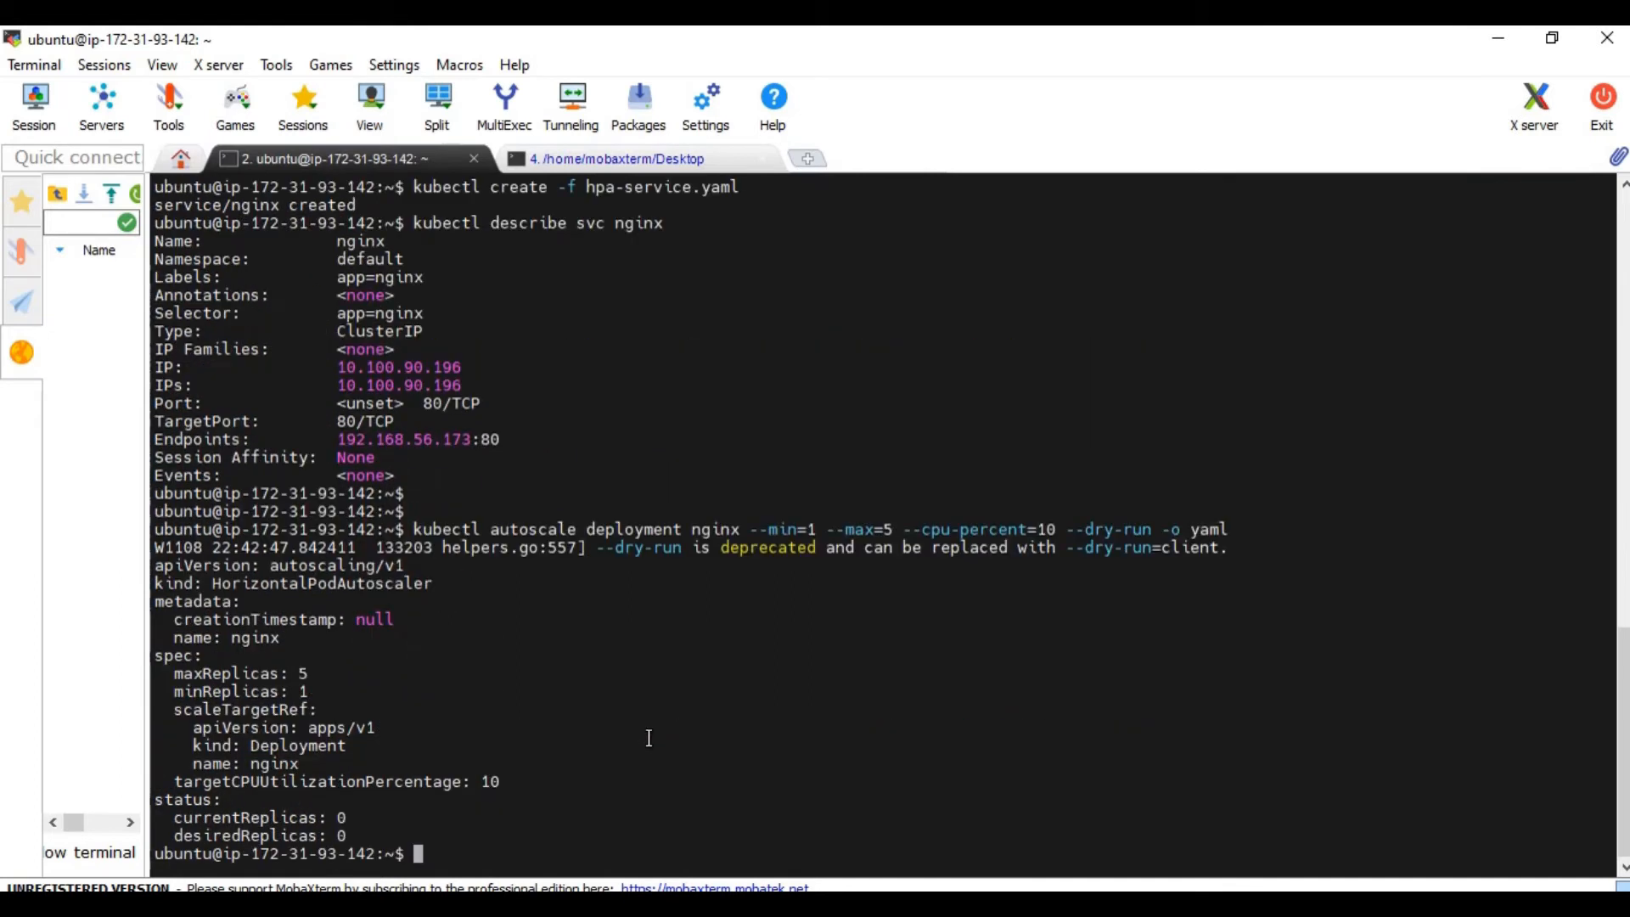
mouse_move(187, 686)
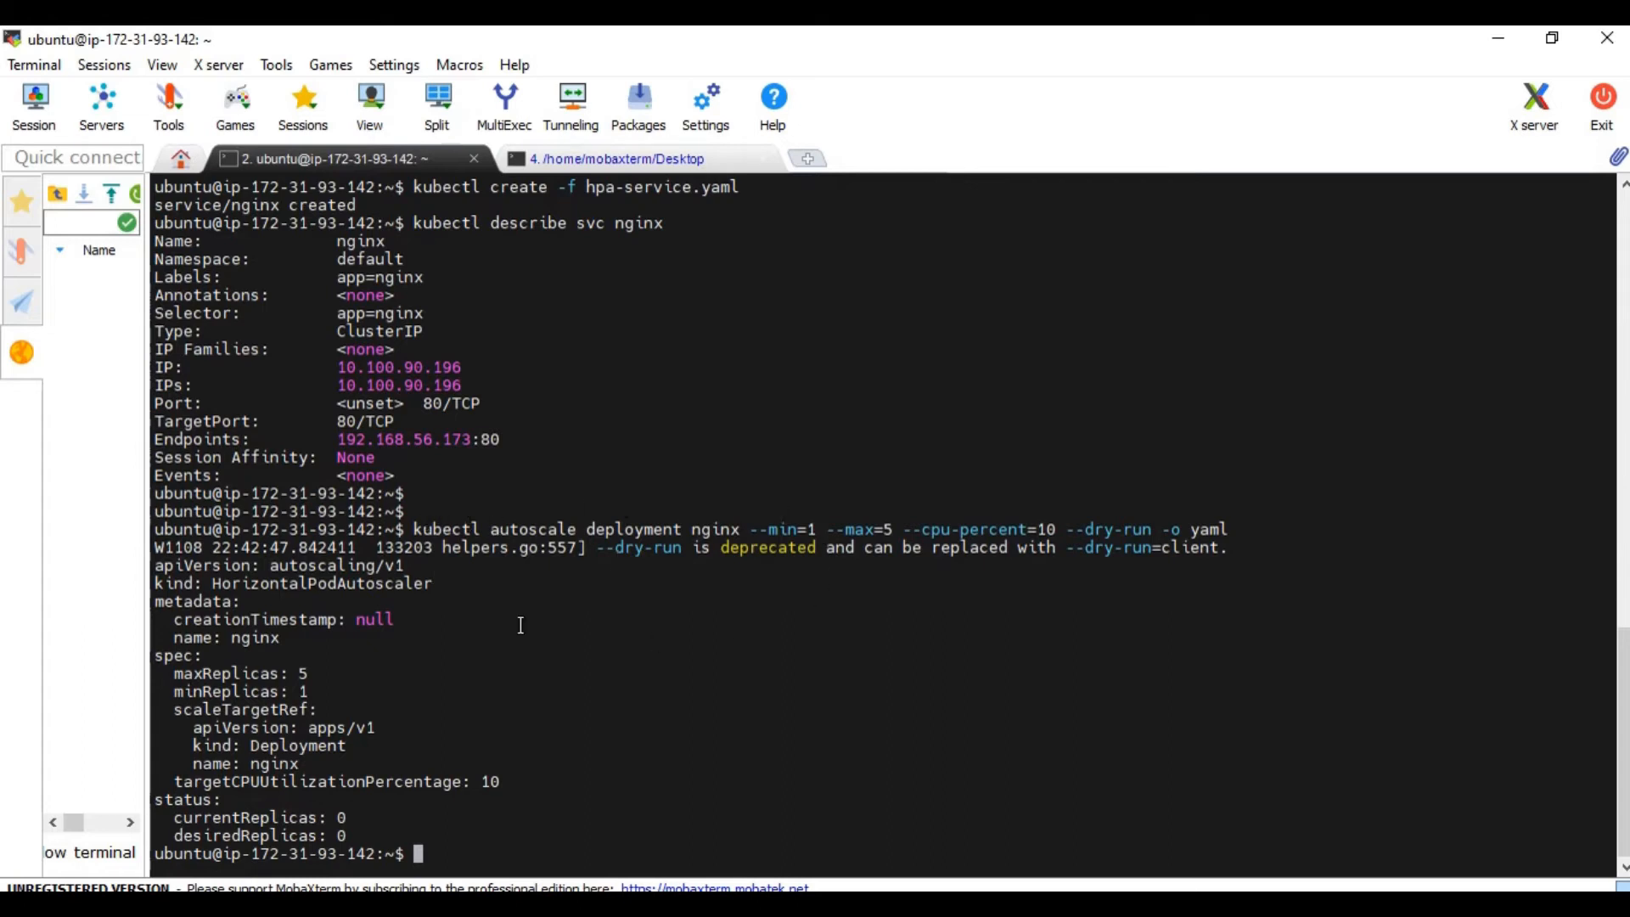
mouse_move(161, 679)
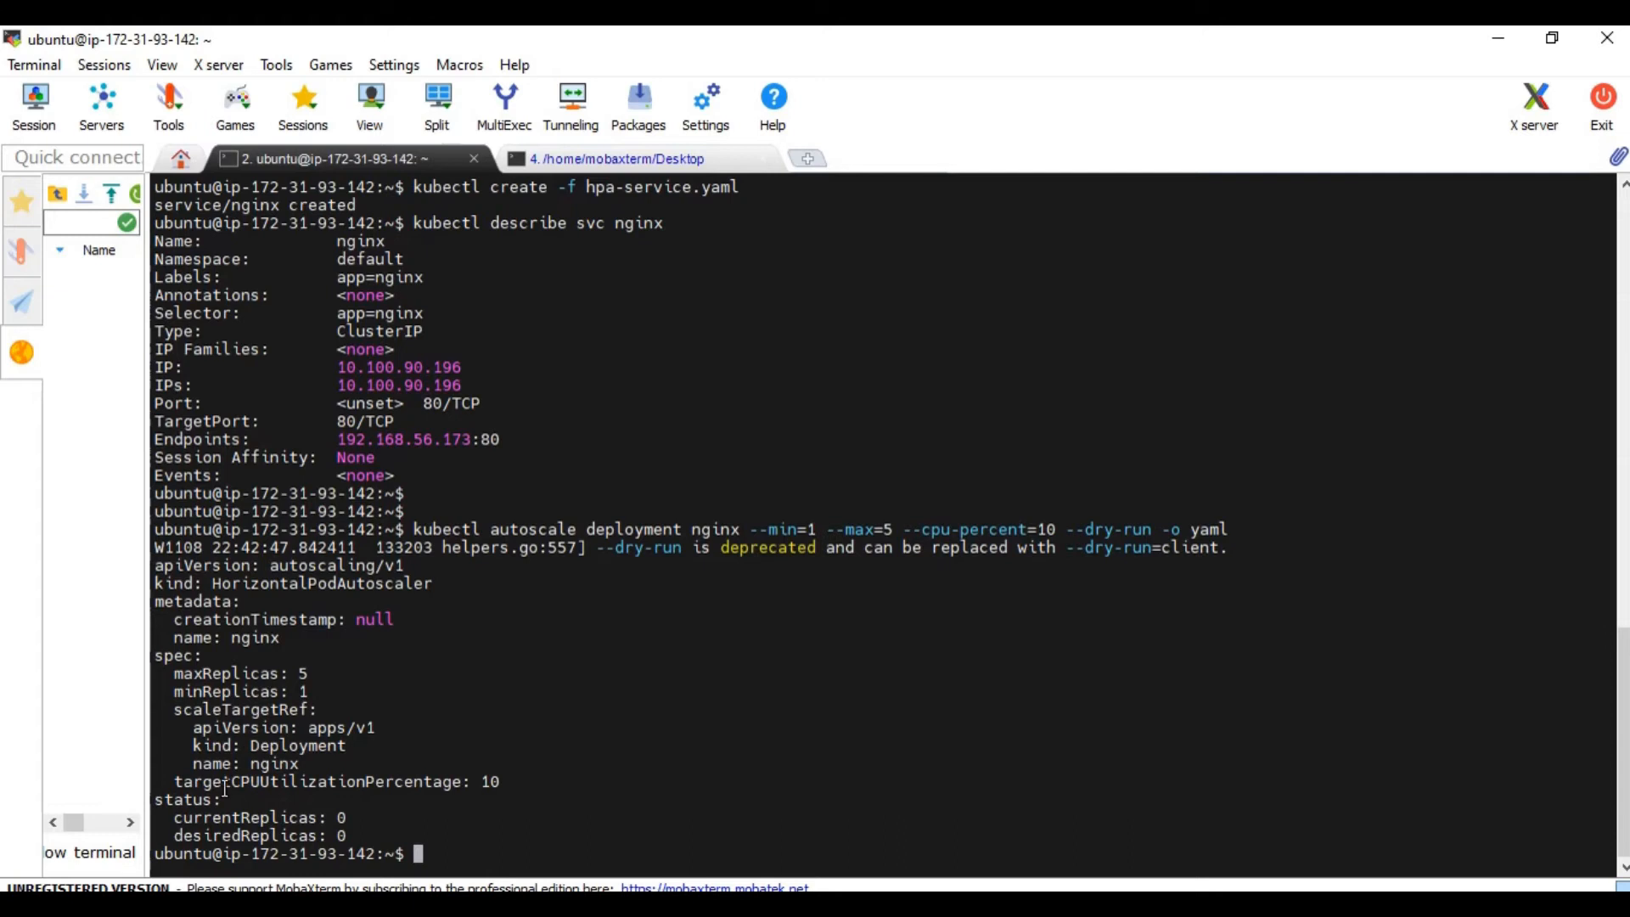
mouse_move(411, 733)
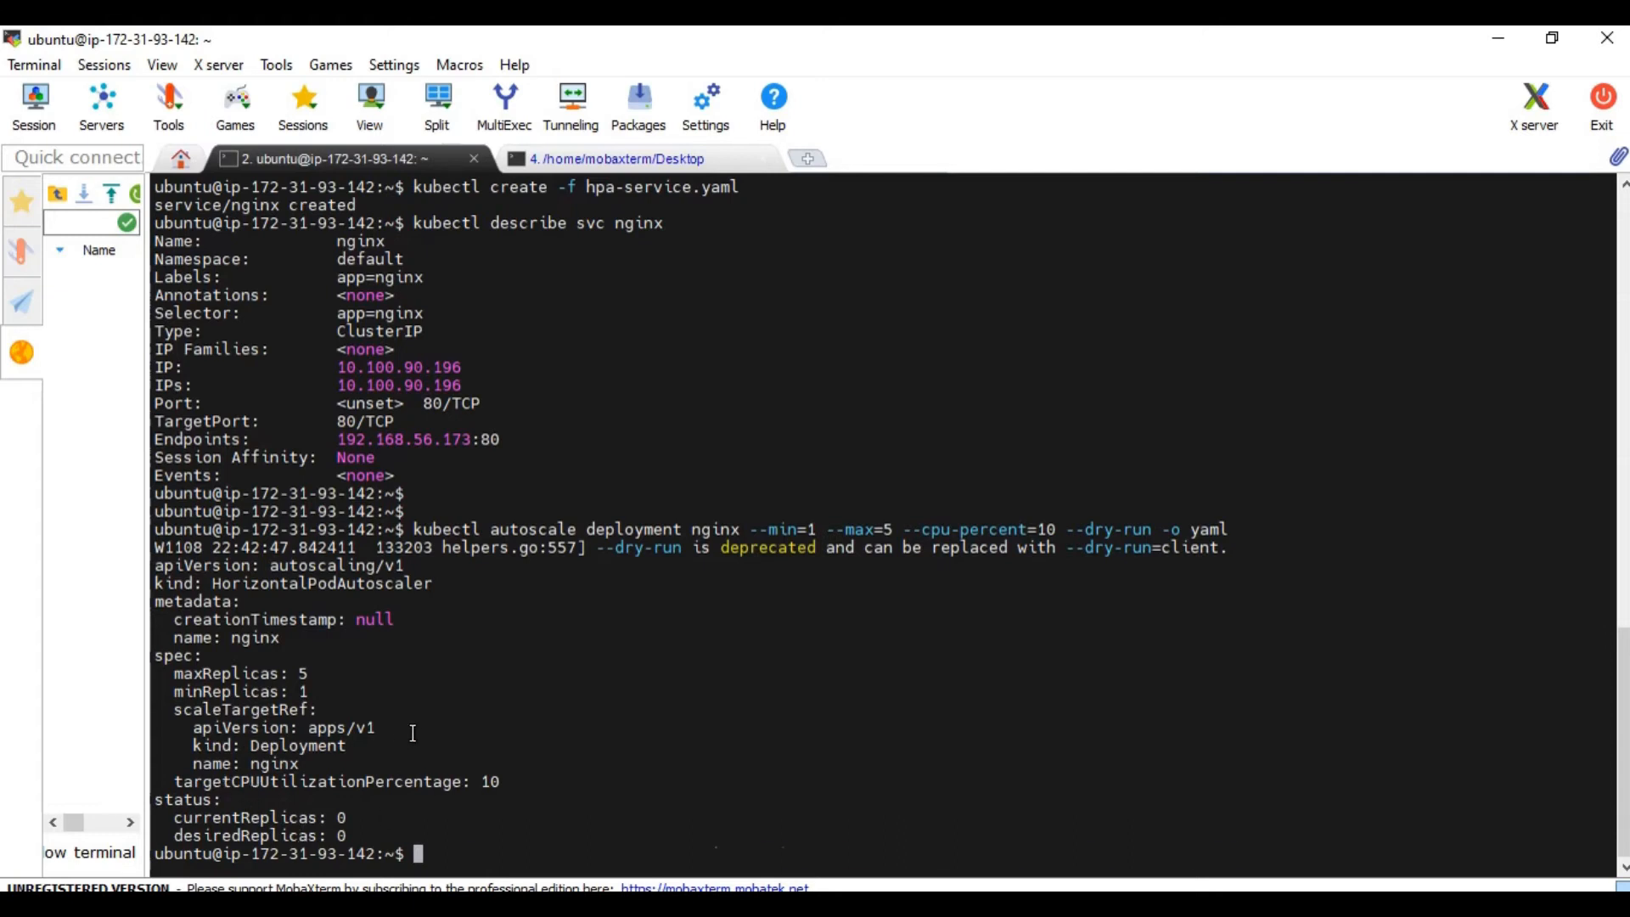
Preview the nginx autoscaler manifest again with --name=hpa.
type("kubectl autoscale deployment nginx --min=1 --max=5 --cpu-percent=10 --dry-run -o yaml")
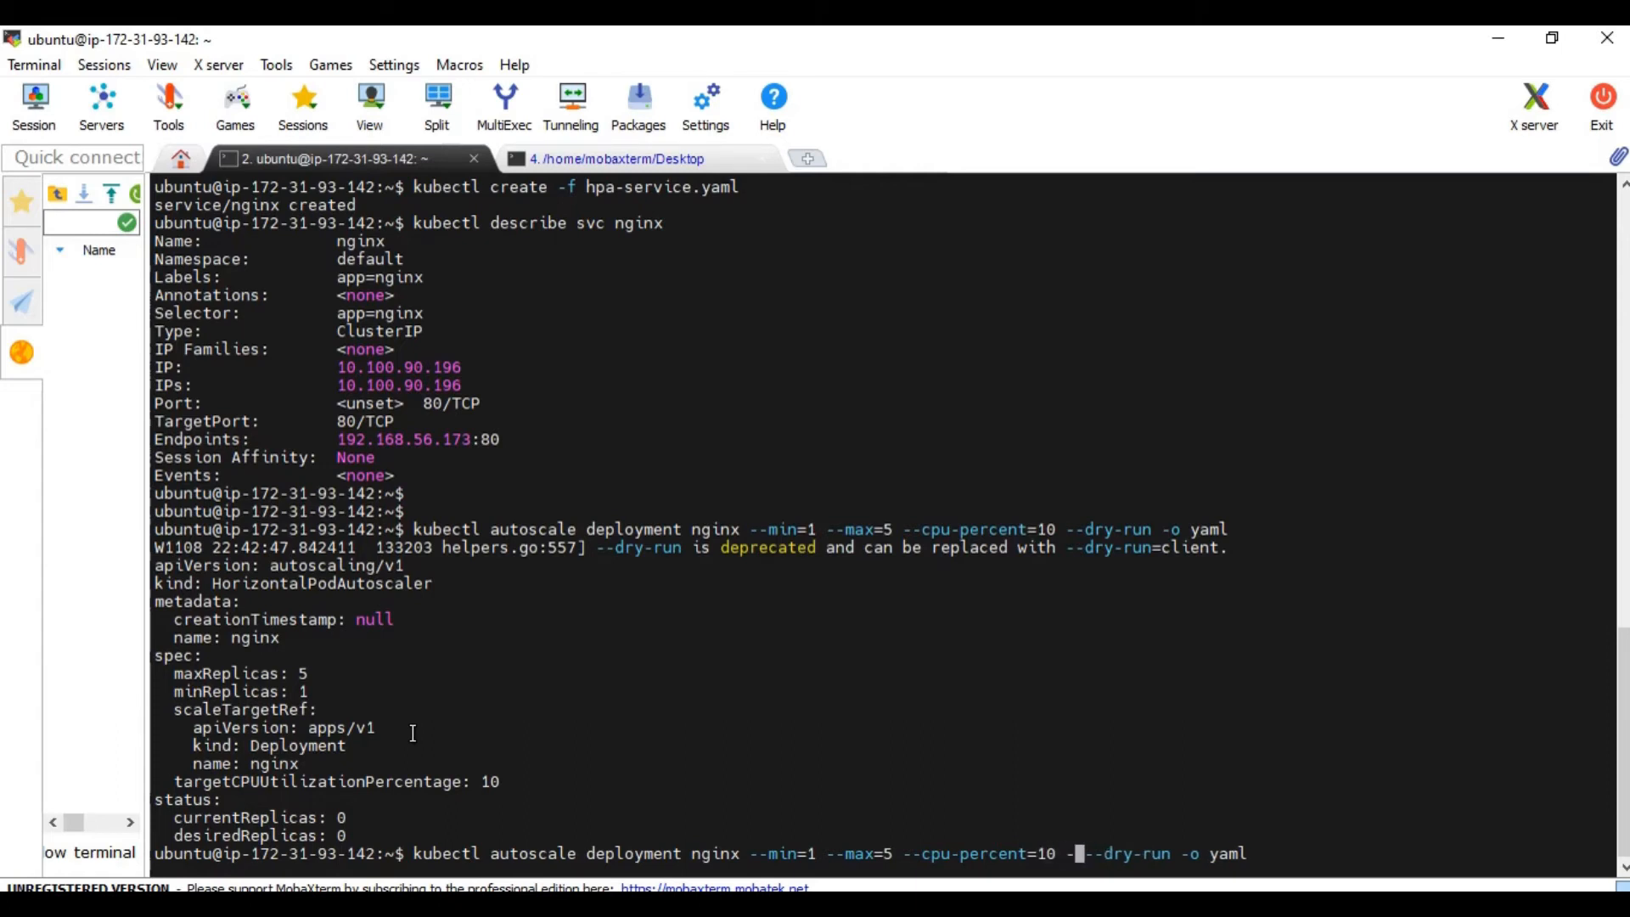
type("name=")
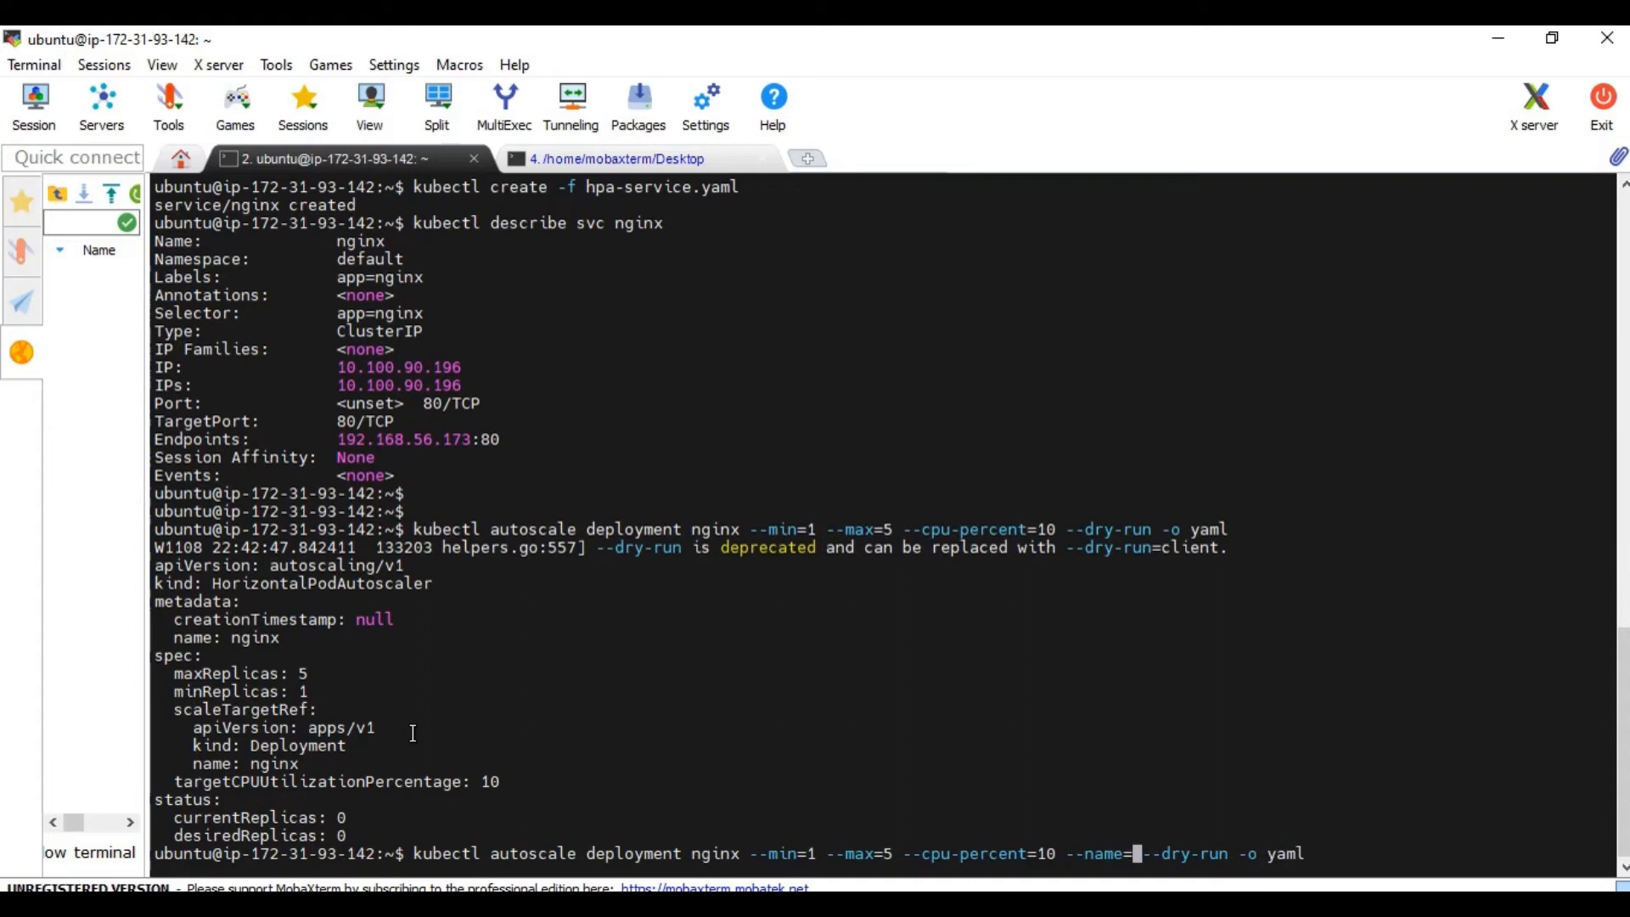
type("hpa")
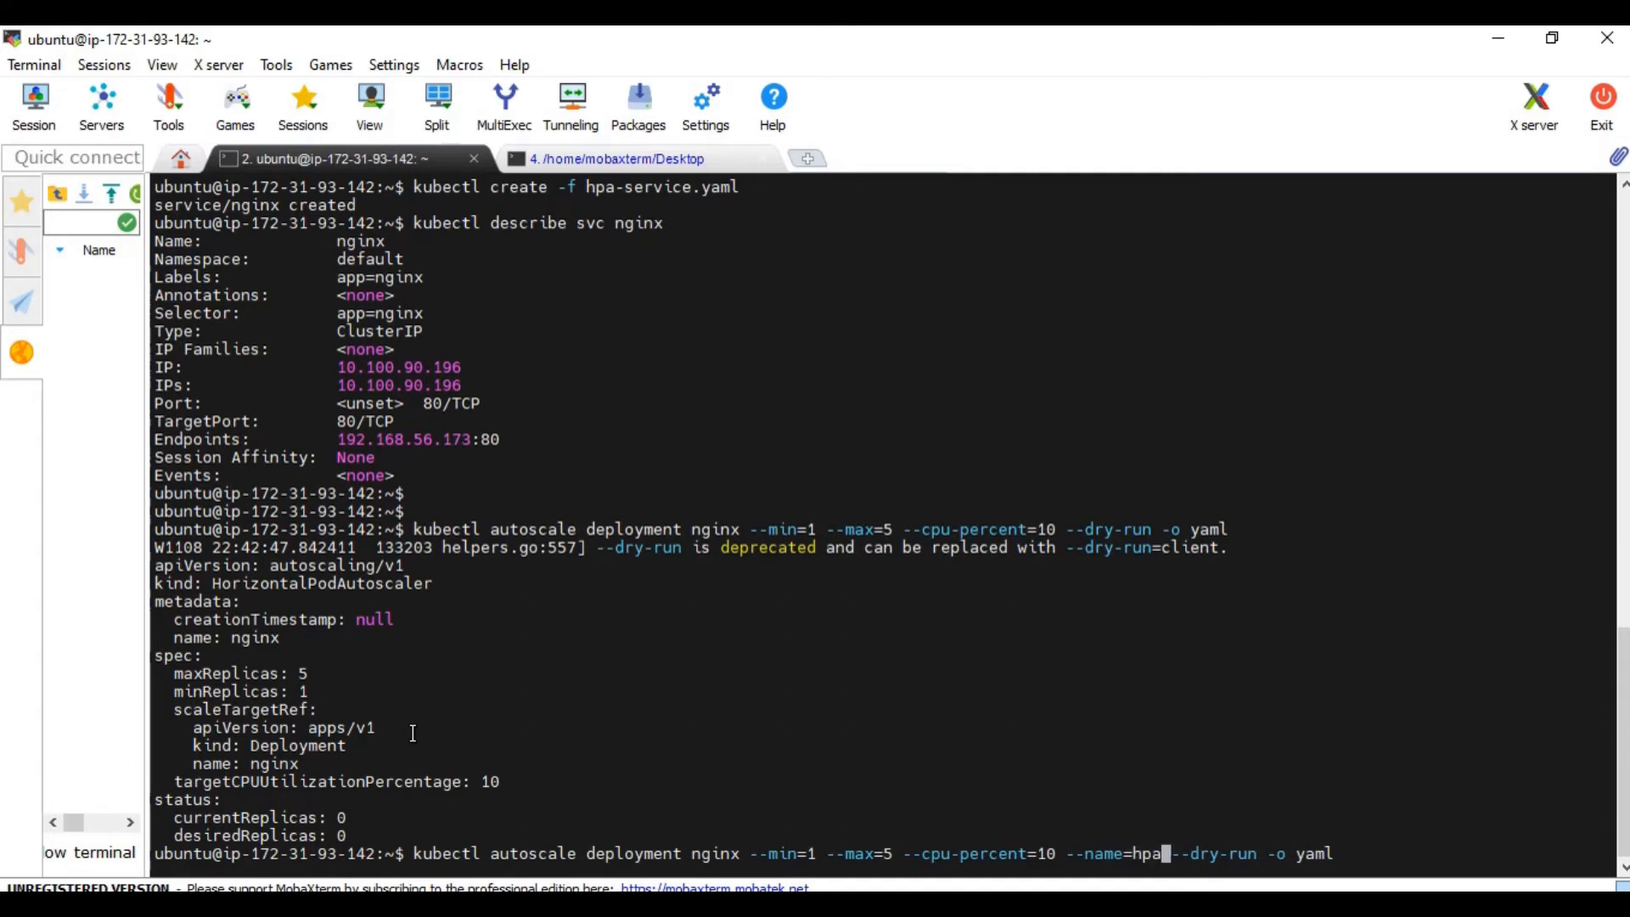
key("Return")
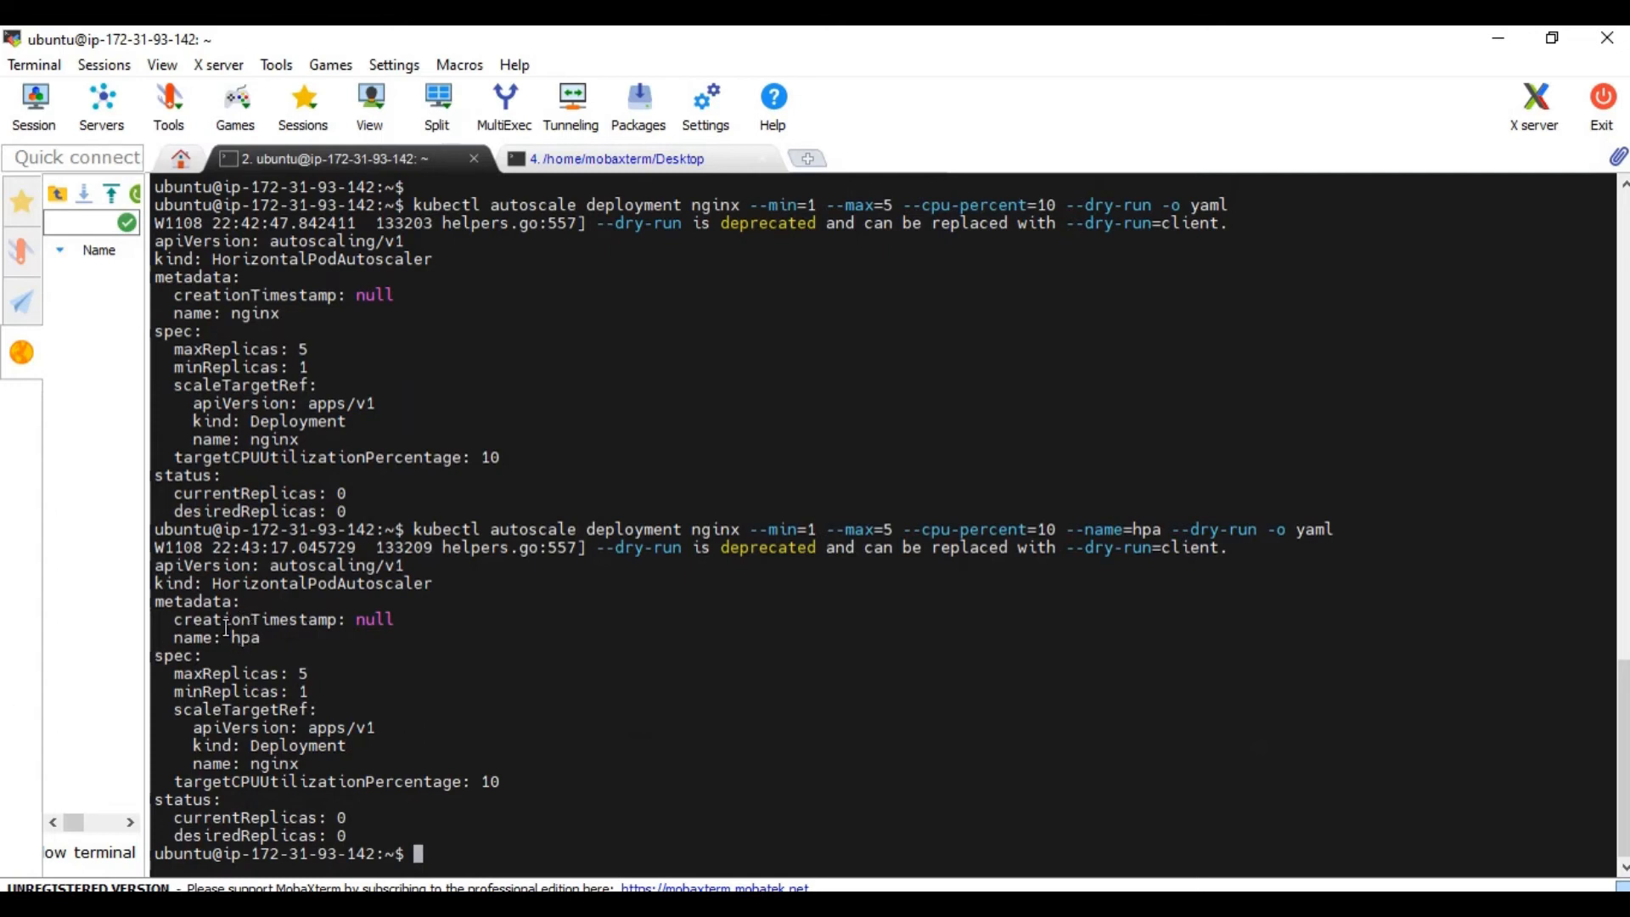
mouse_move(277, 635)
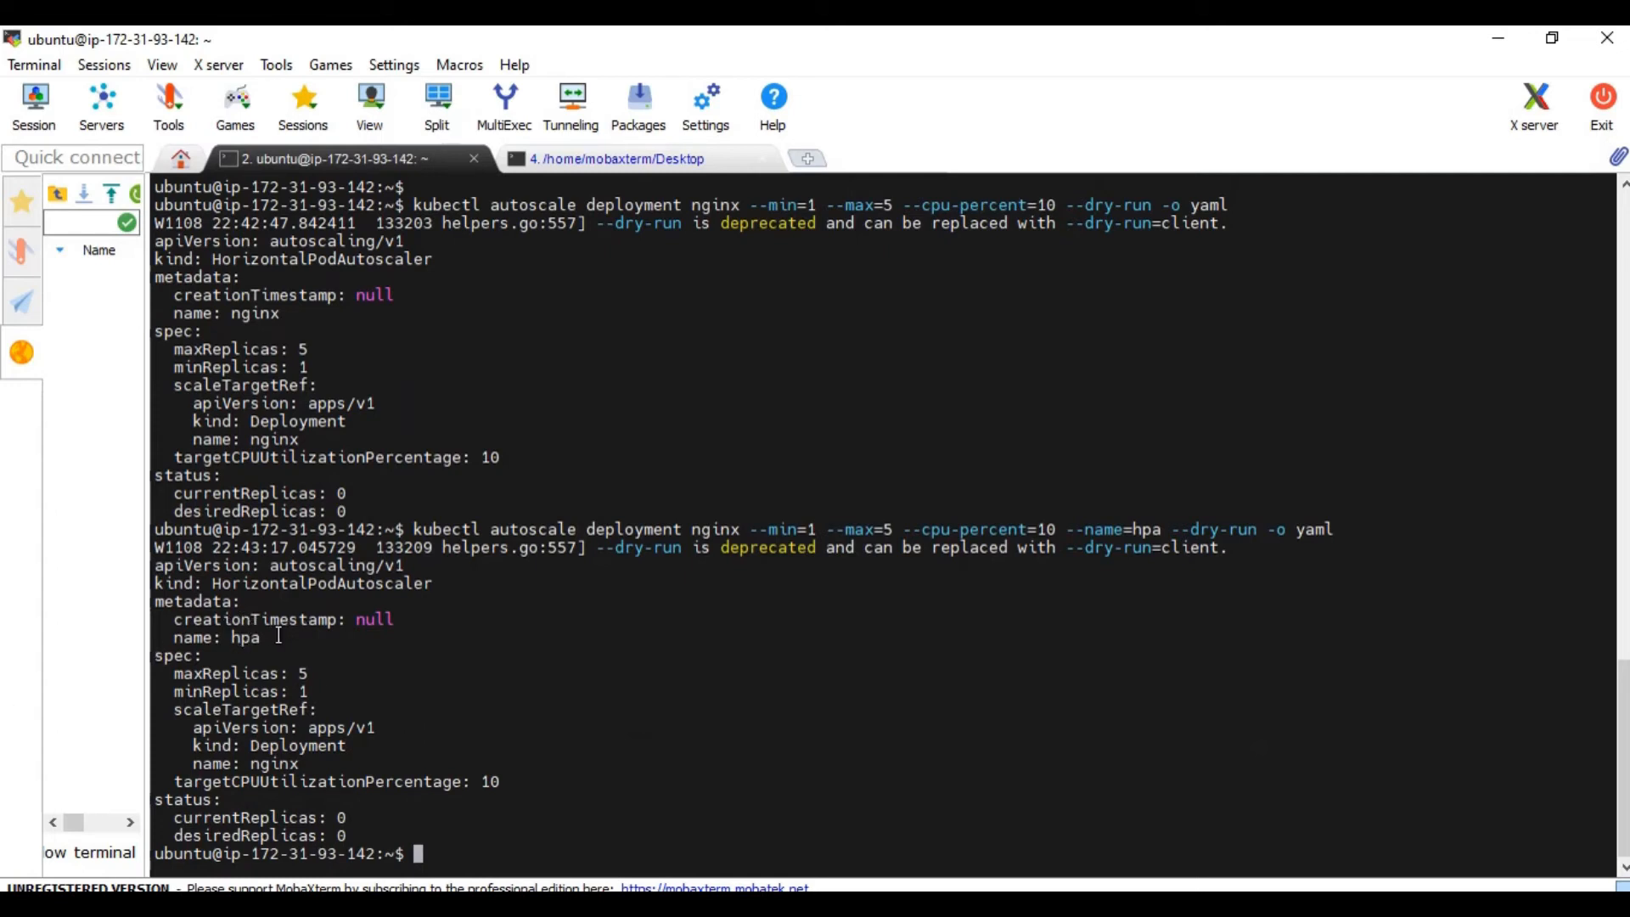
Write the hpa autoscaler manifest to hpa.yaml.
type("kubectl autoscale deployment nginx --min=1 --max=5 --cpu-percent=10 --name=hpa --dry-run -o yaml >")
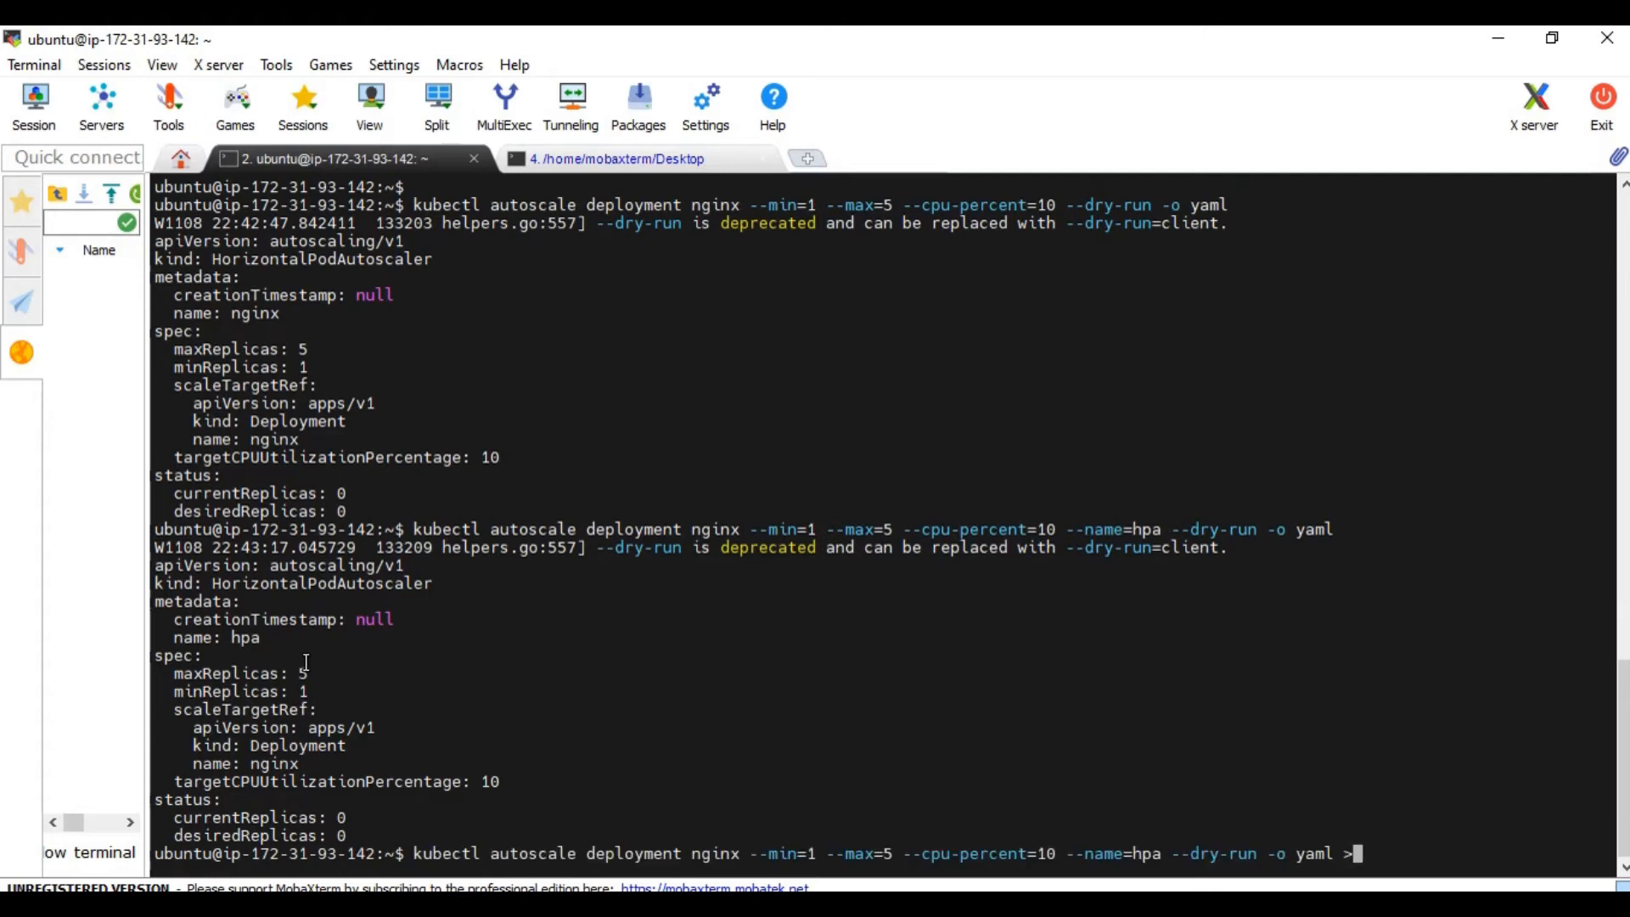
type("hp")
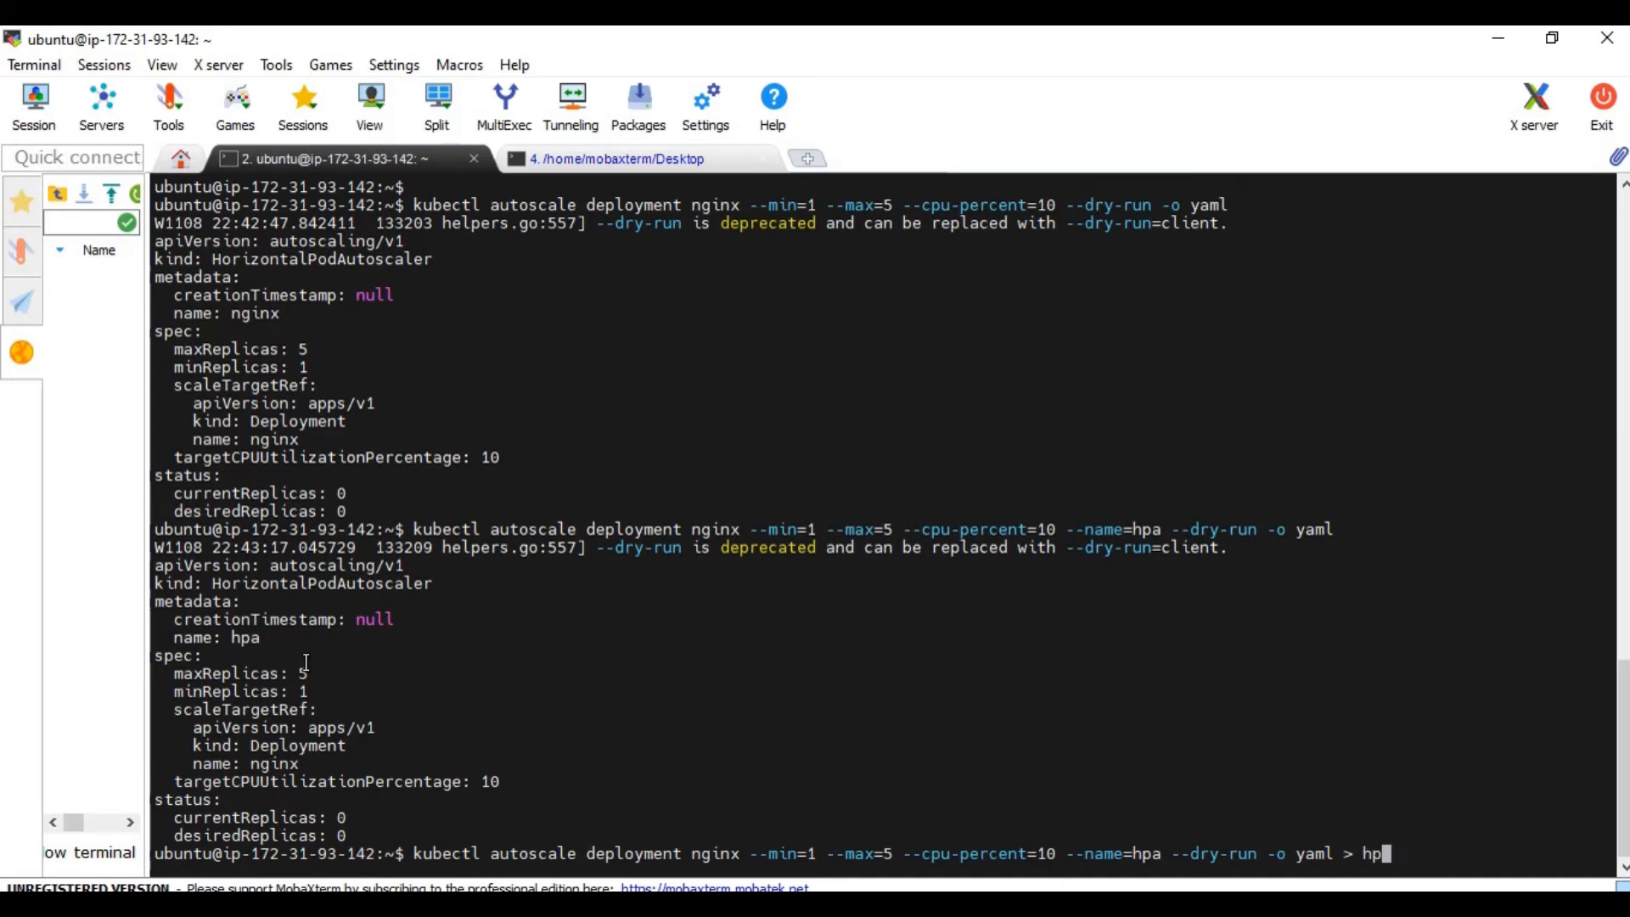
key("Return")
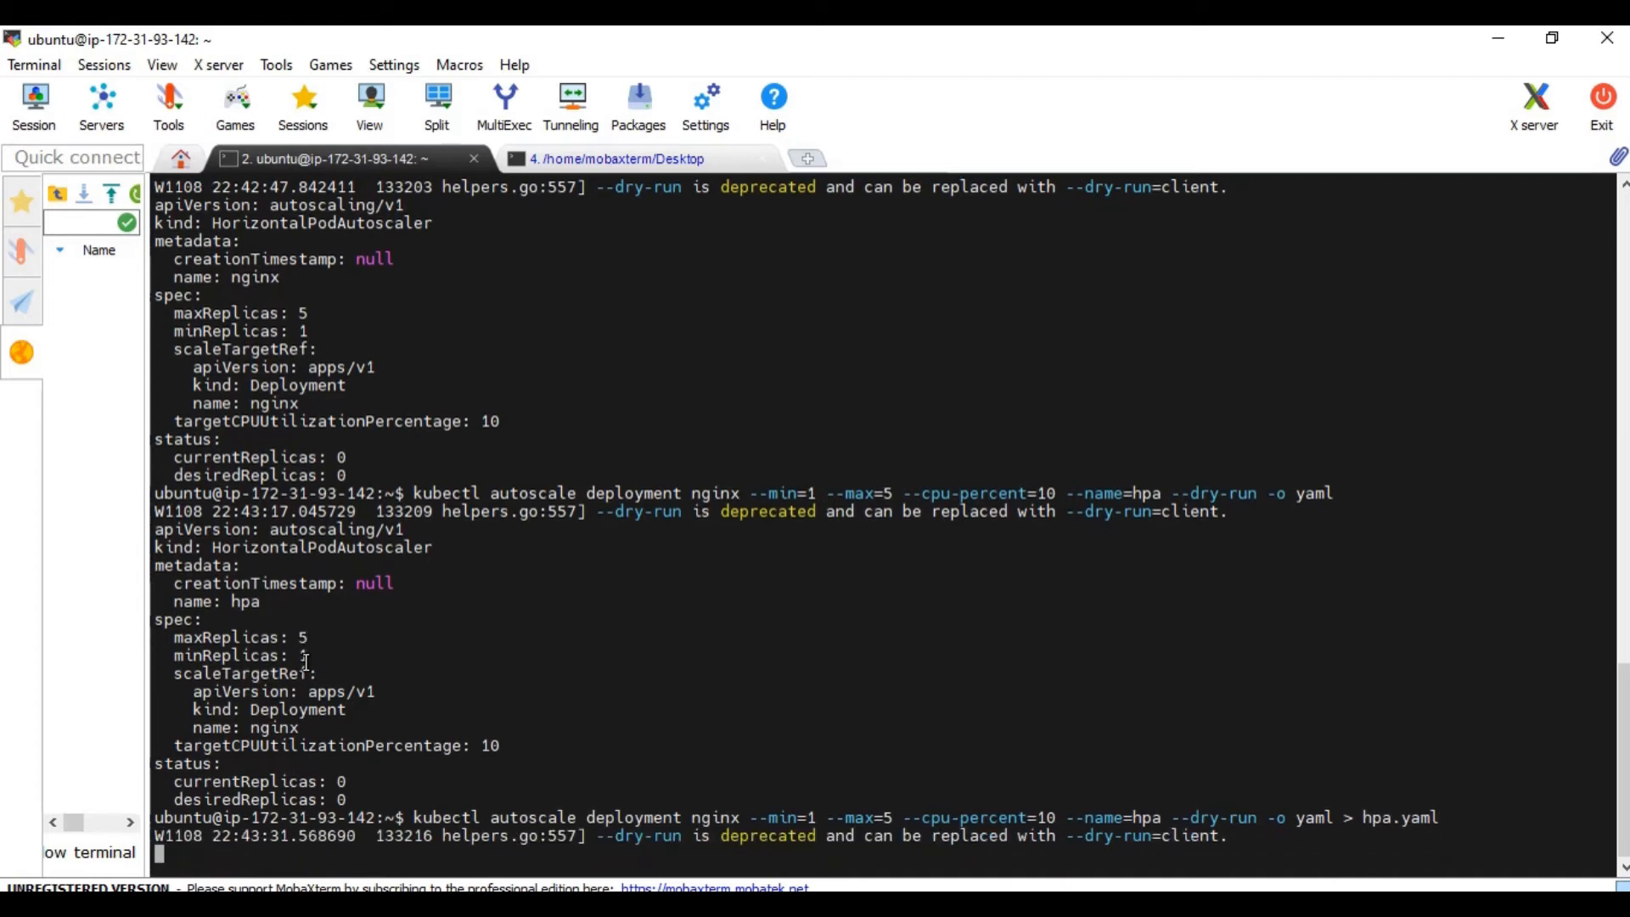
Create the hpa autoscaler from hpa.yaml and list resources showing nginx target <unknown>/10%, 1–5 pods.
type("kub")
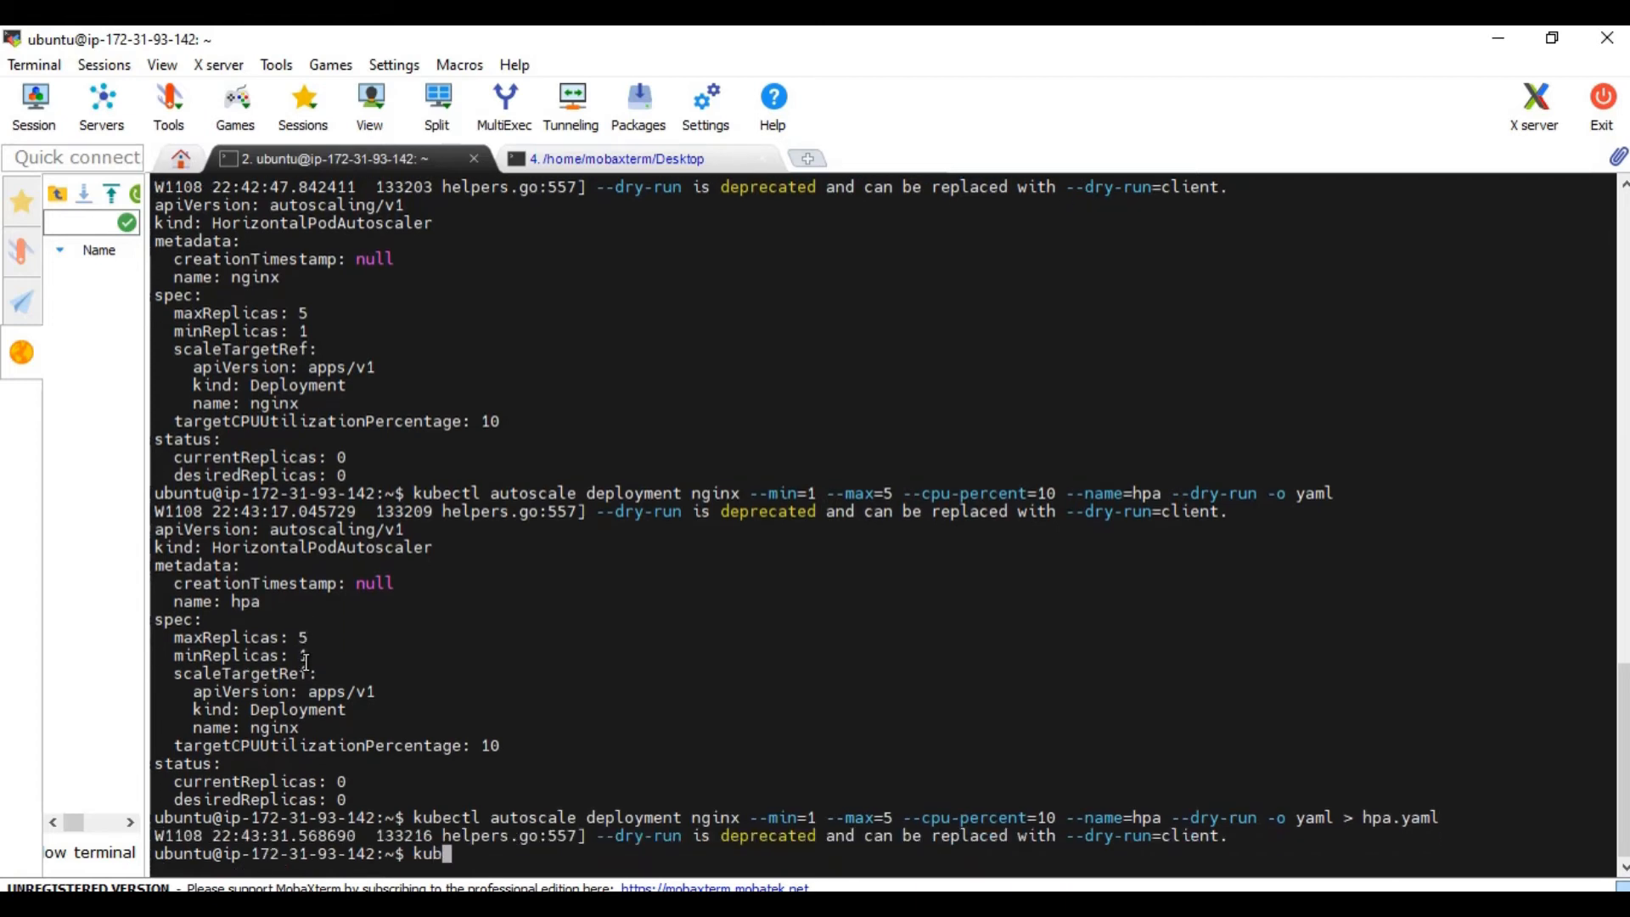
type("ectl cre")
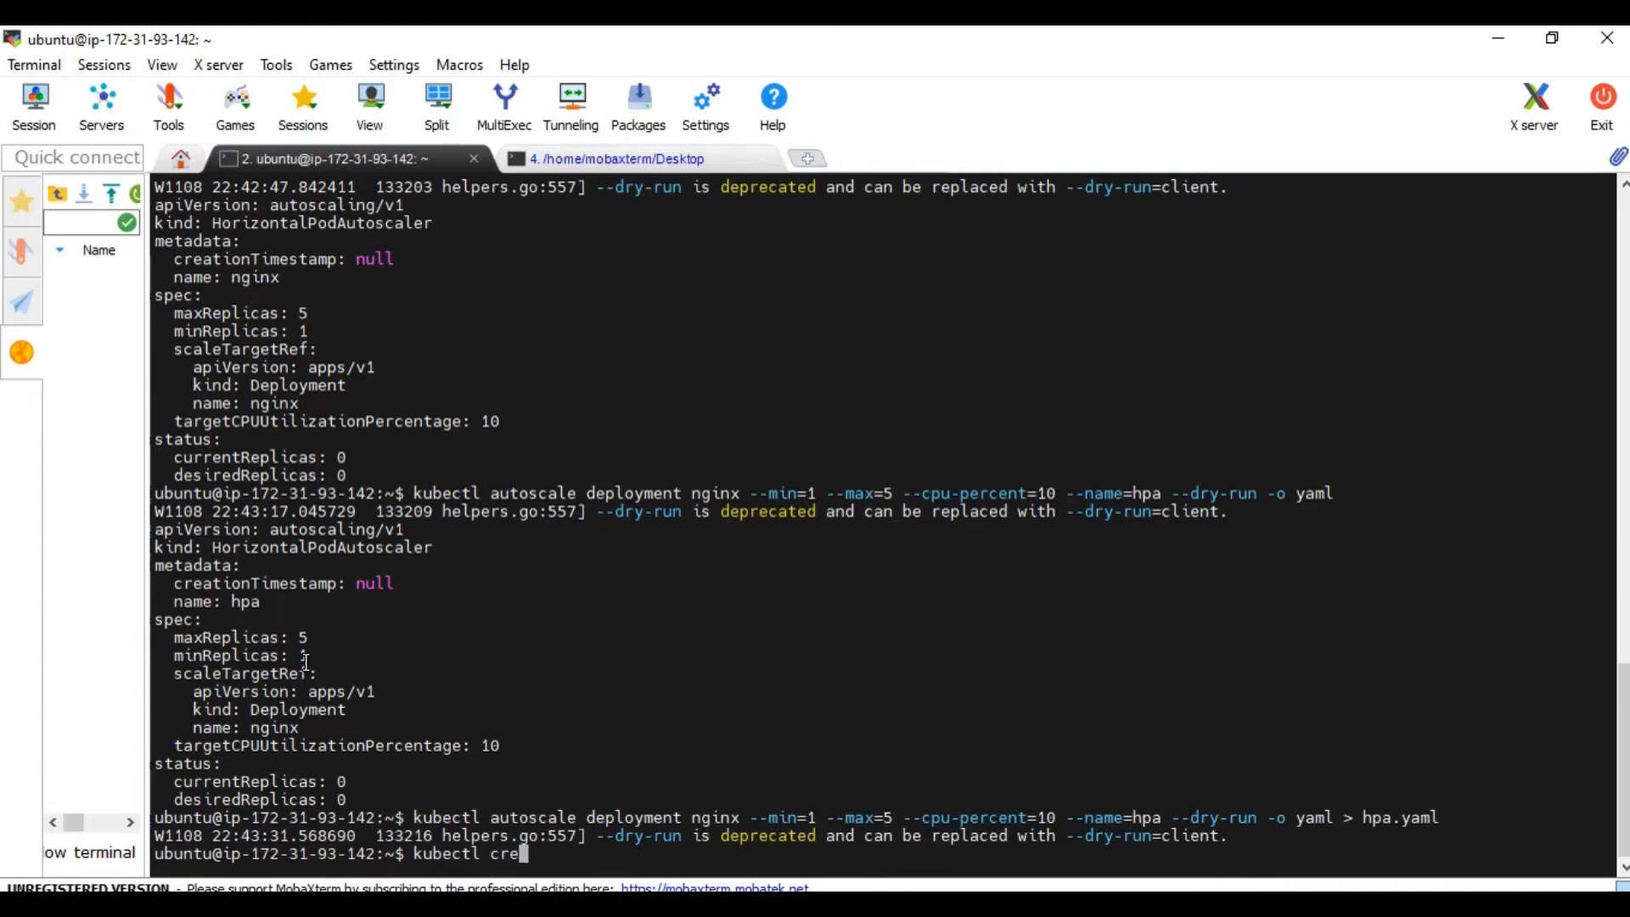
type("ate -f")
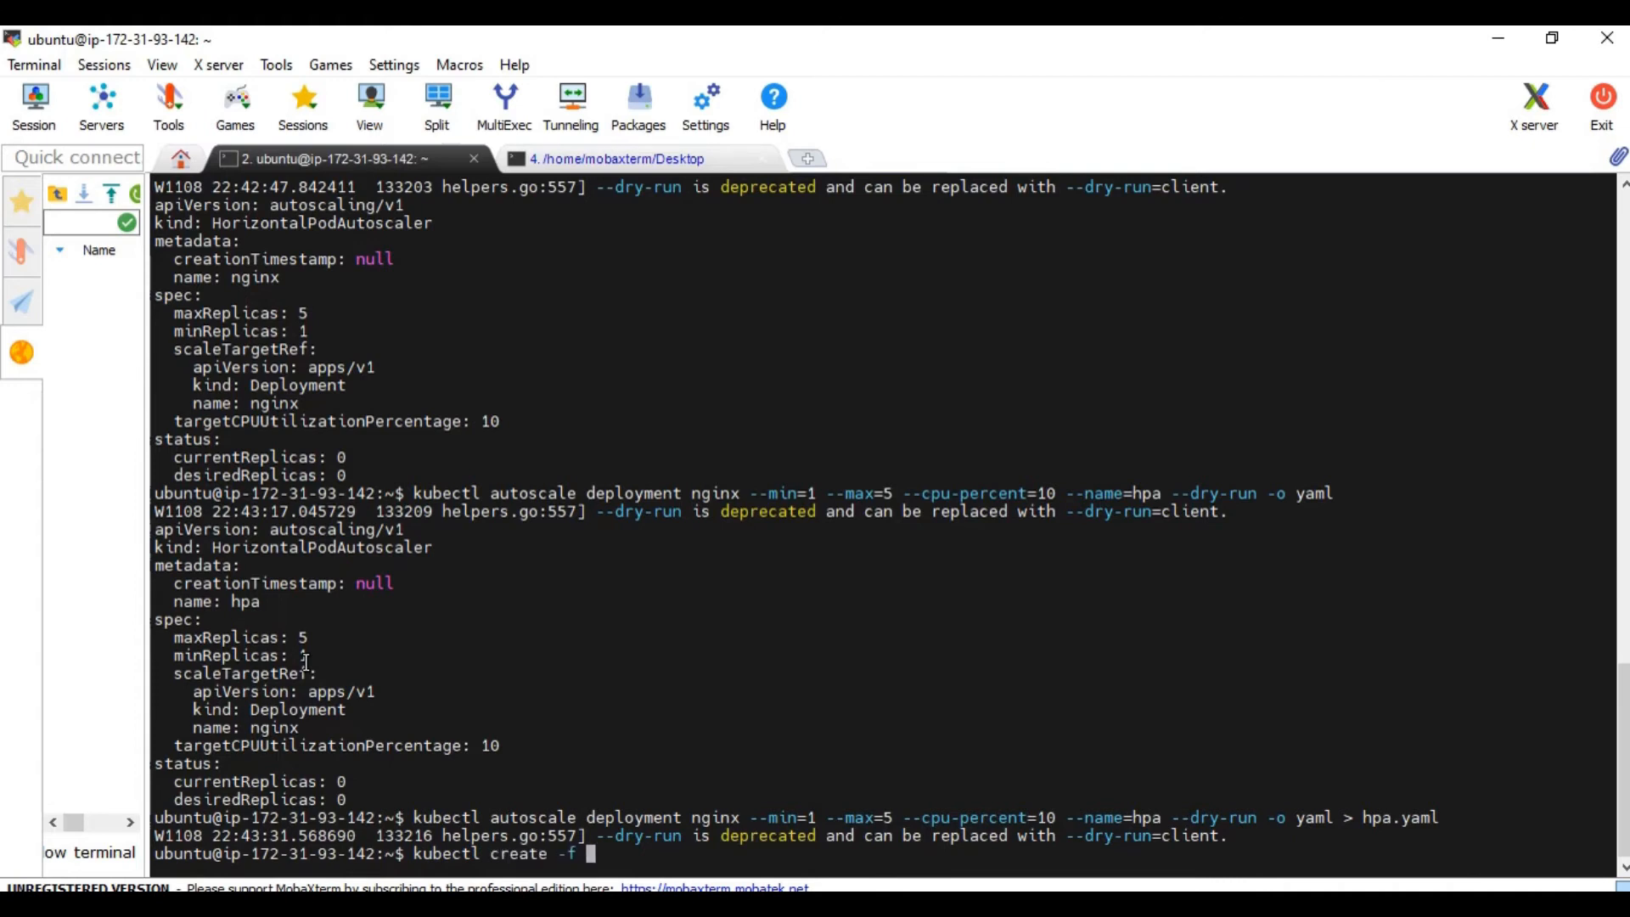
type("hpa.")
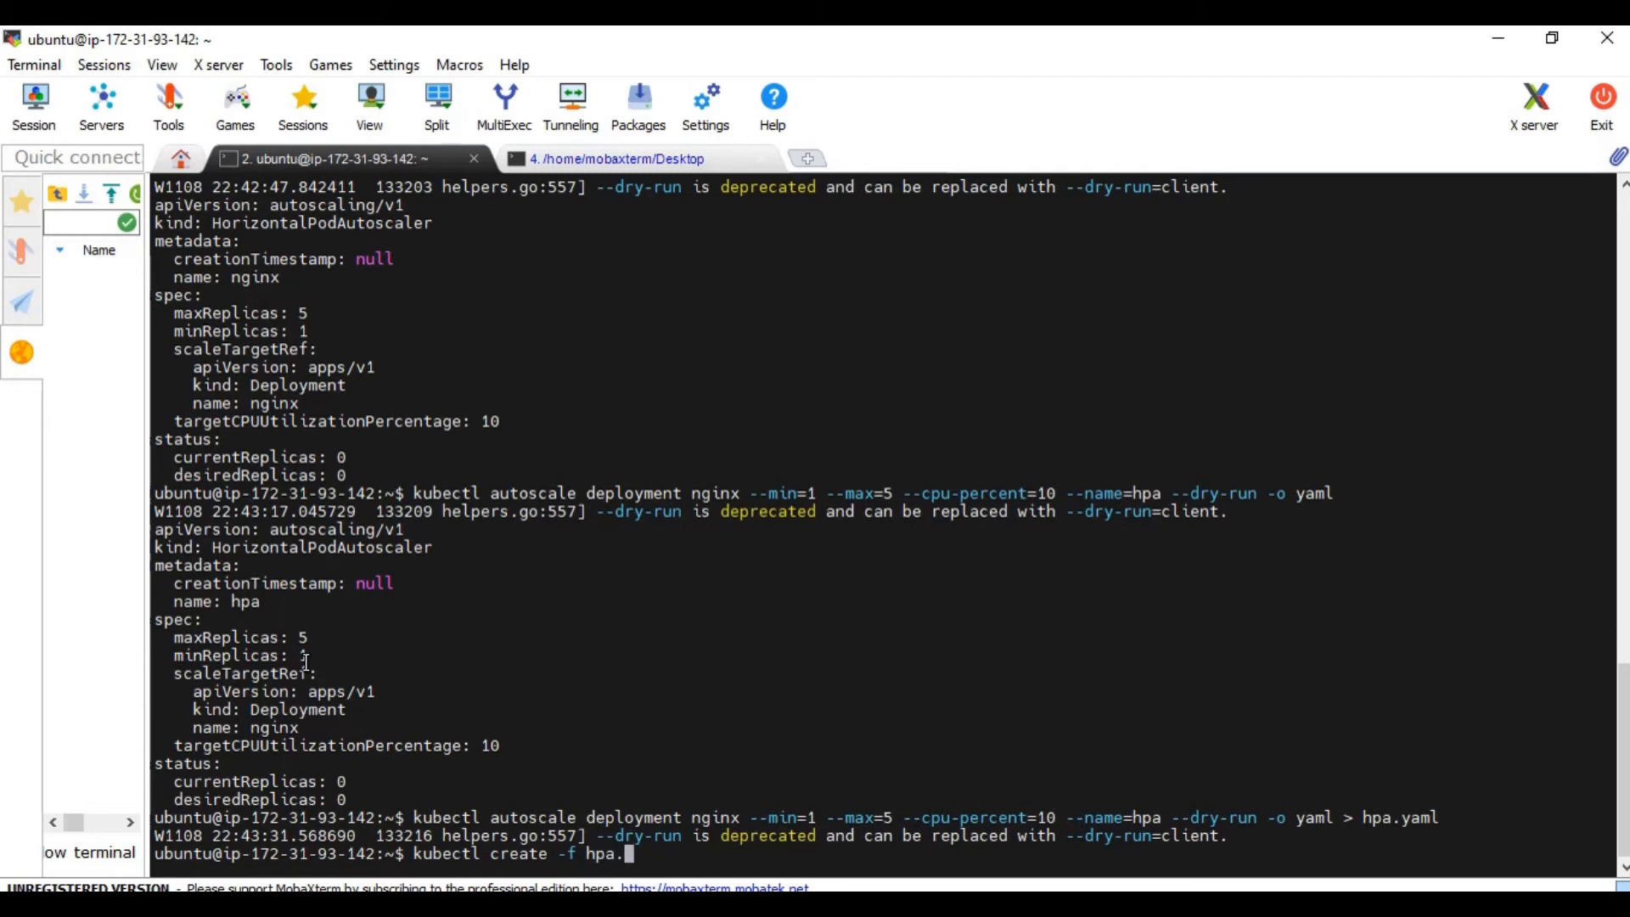
key("Return")
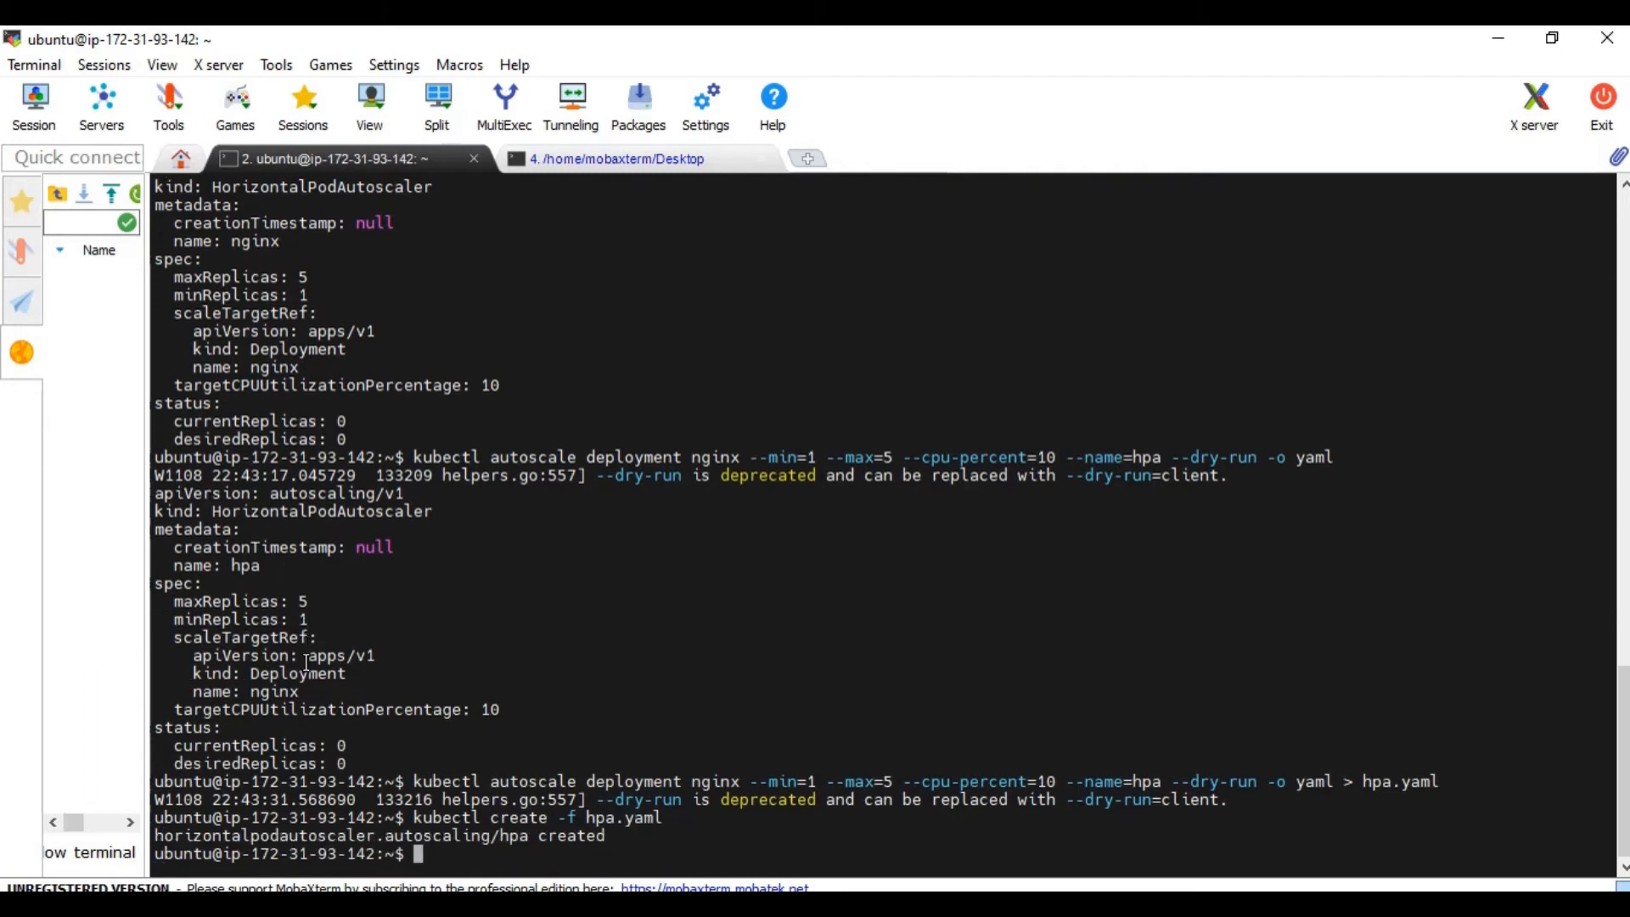
type("kubectl get")
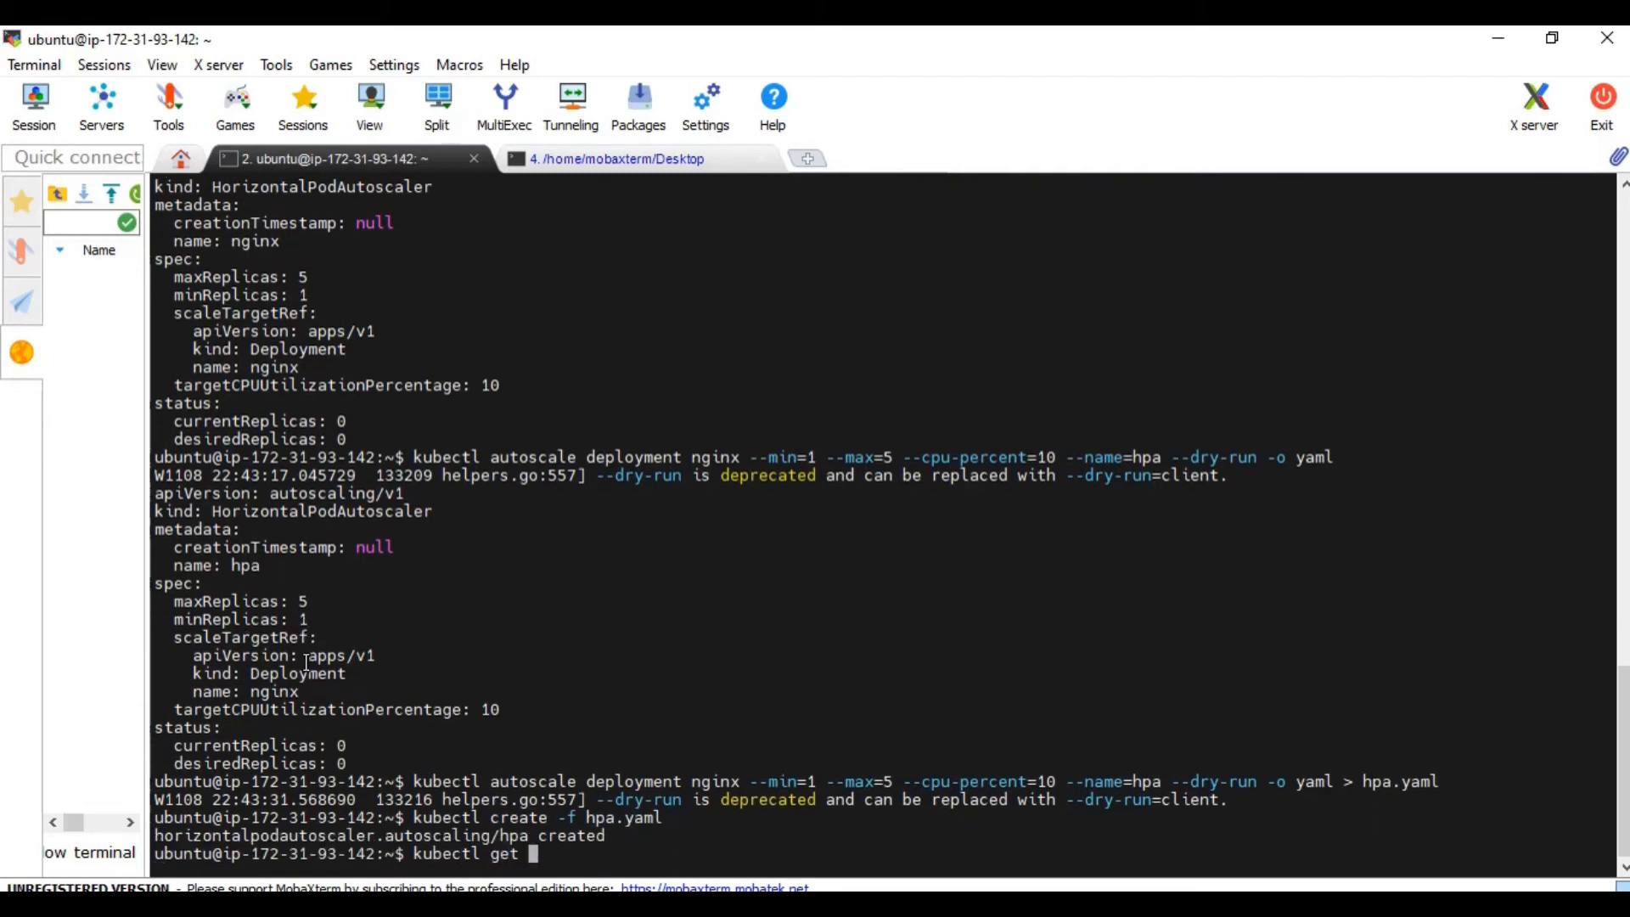
key("Return")
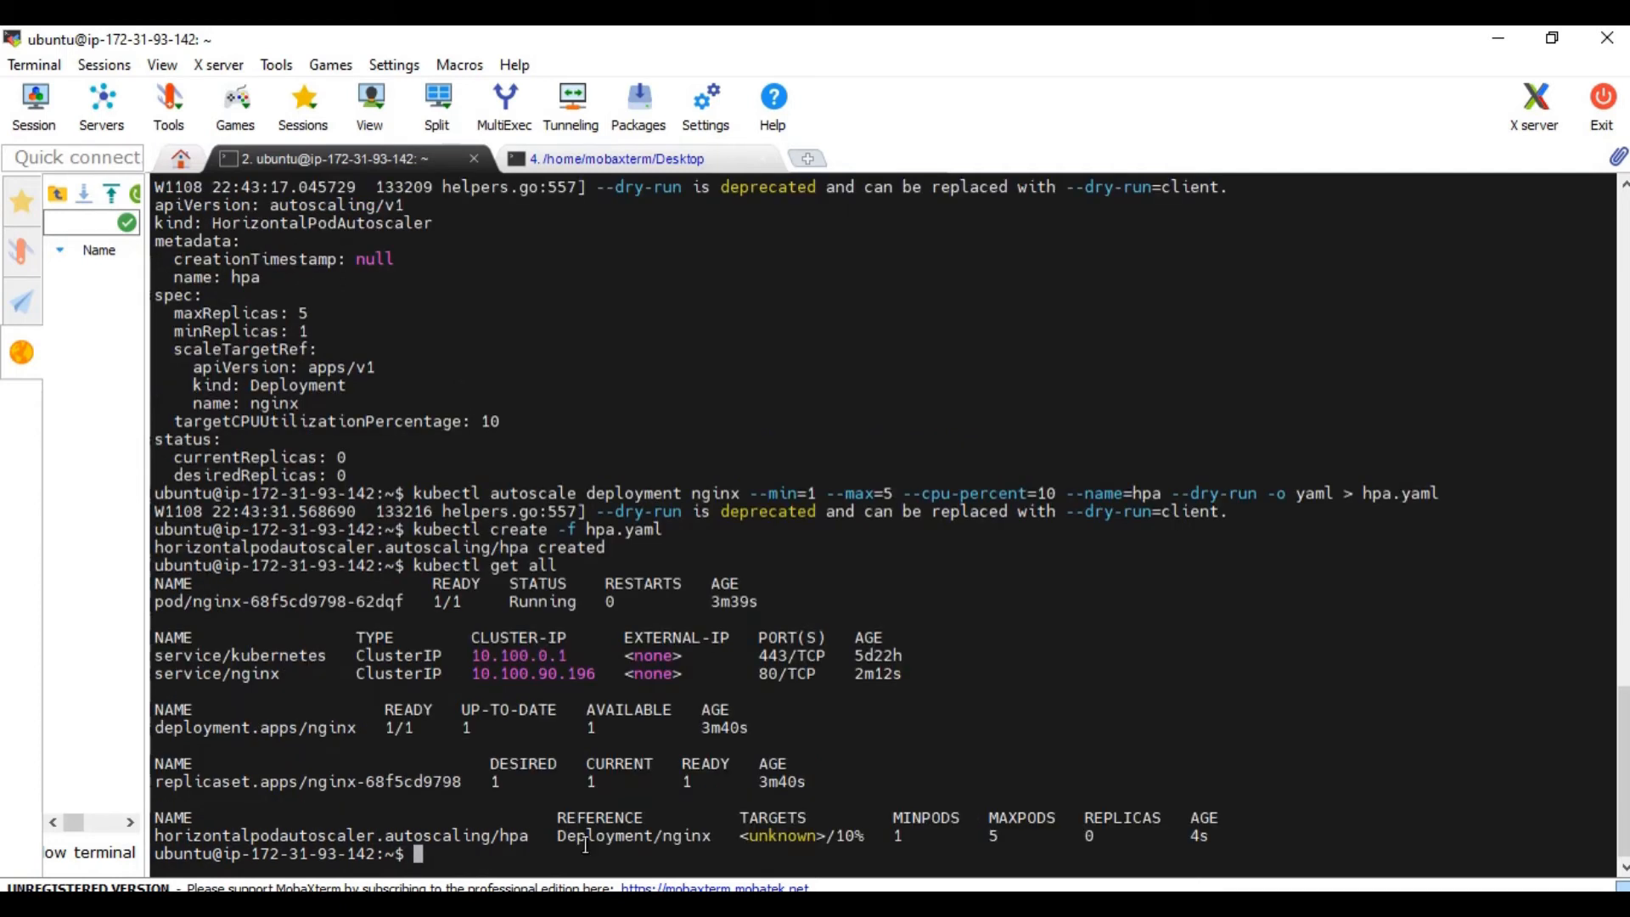
double_click(778, 836)
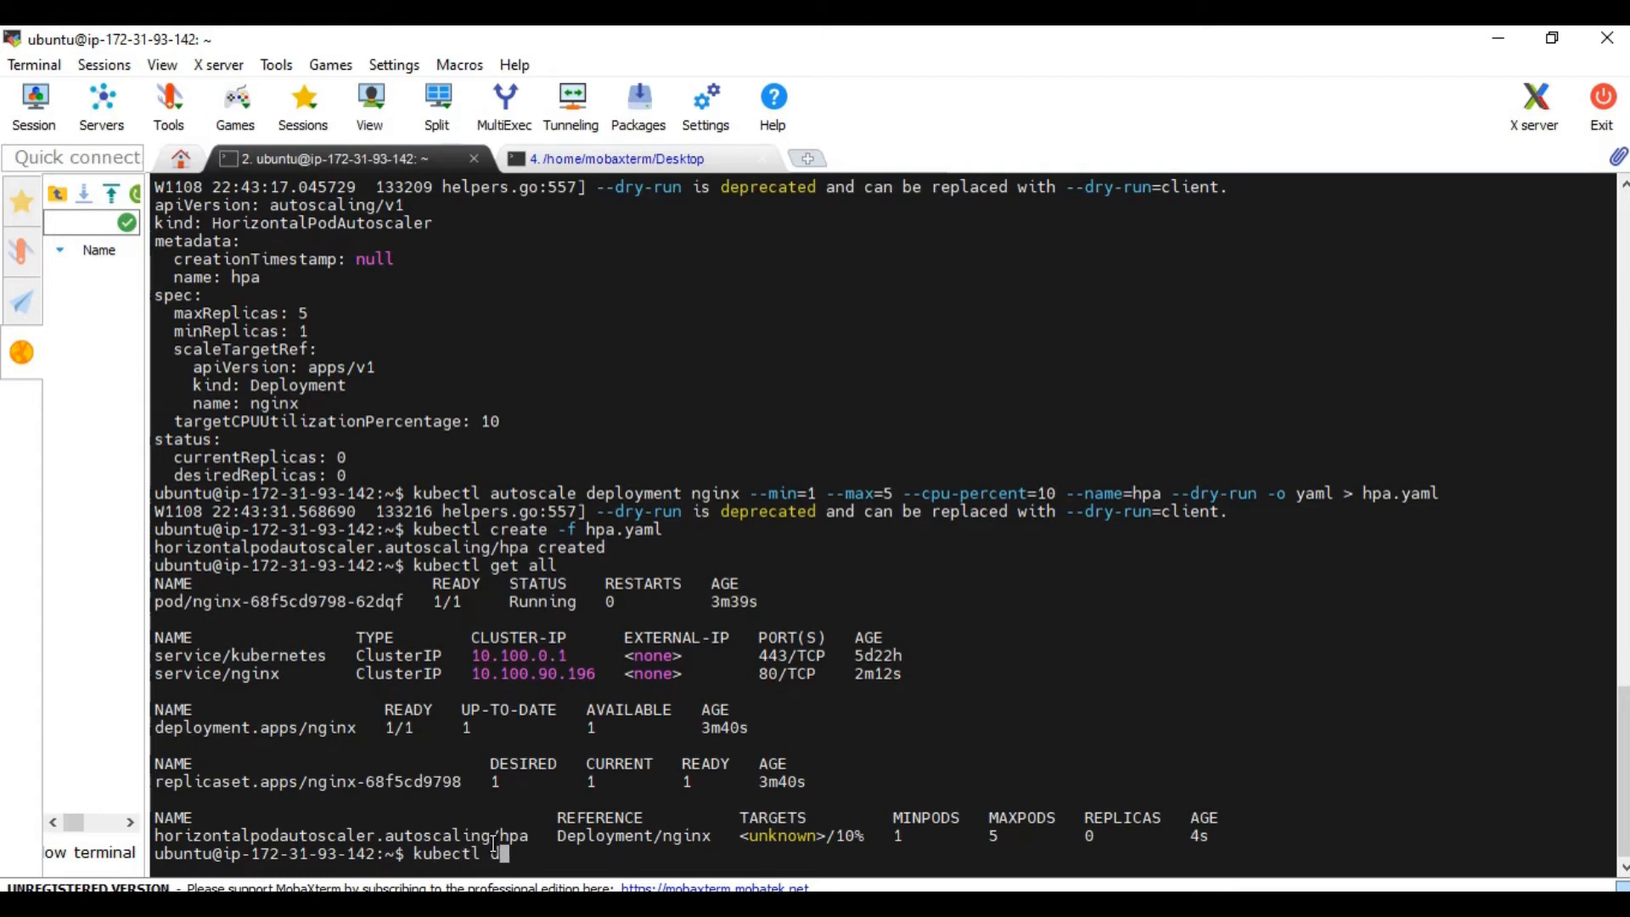
Describe the hpa and highlight its CPU target reading <unknown>/10% due to failed resource metrics.
type("describe h")
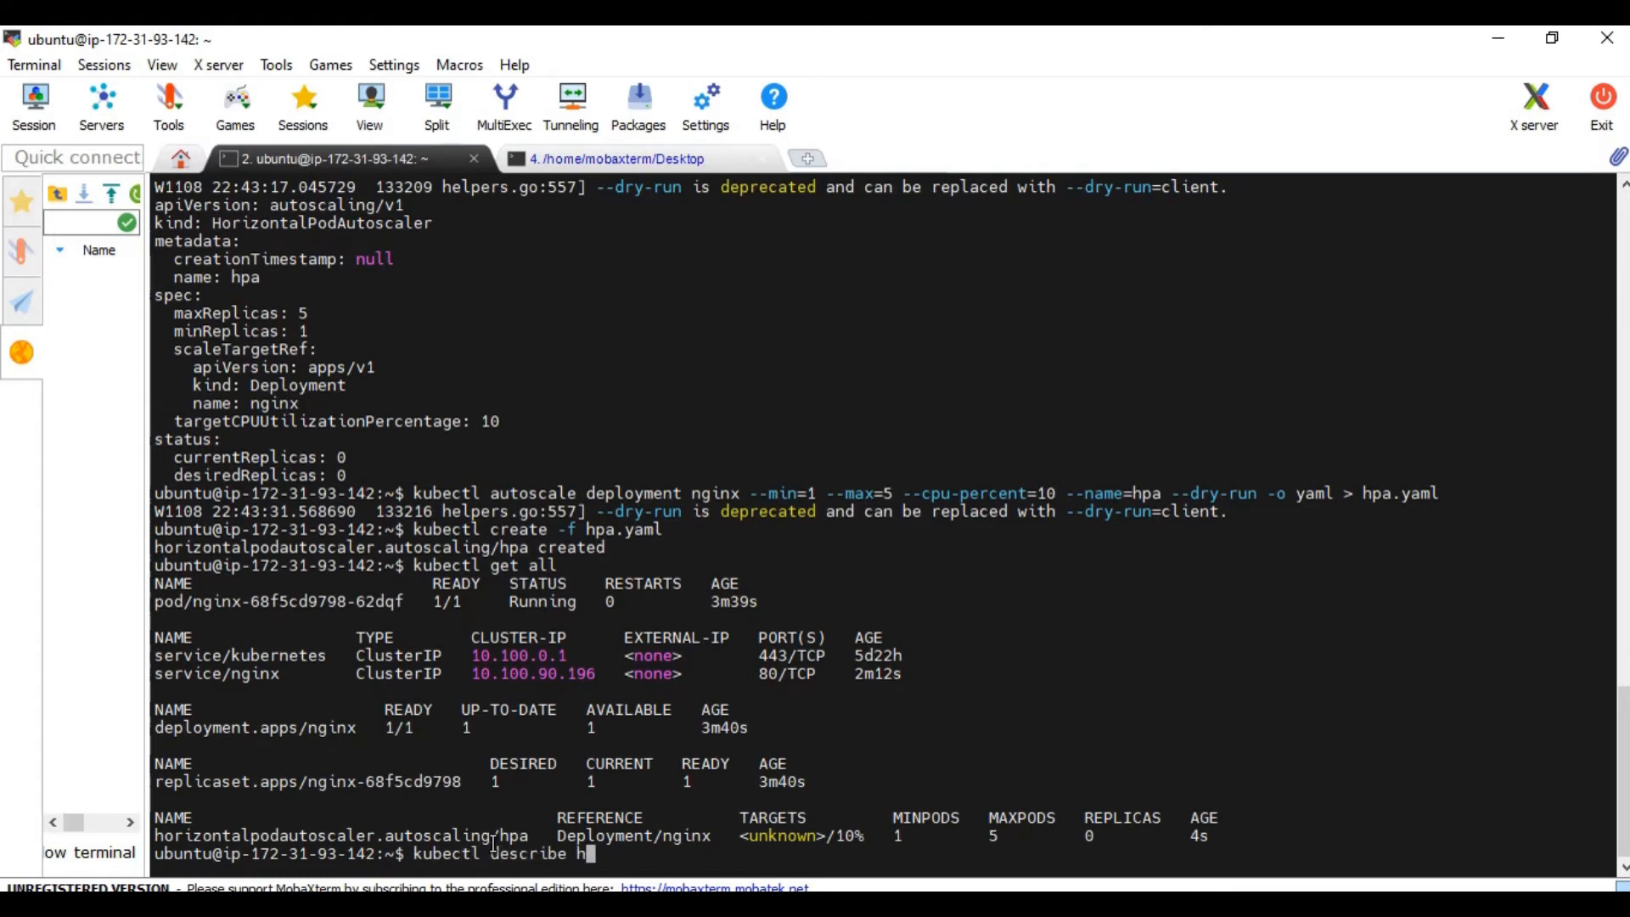
key("Return")
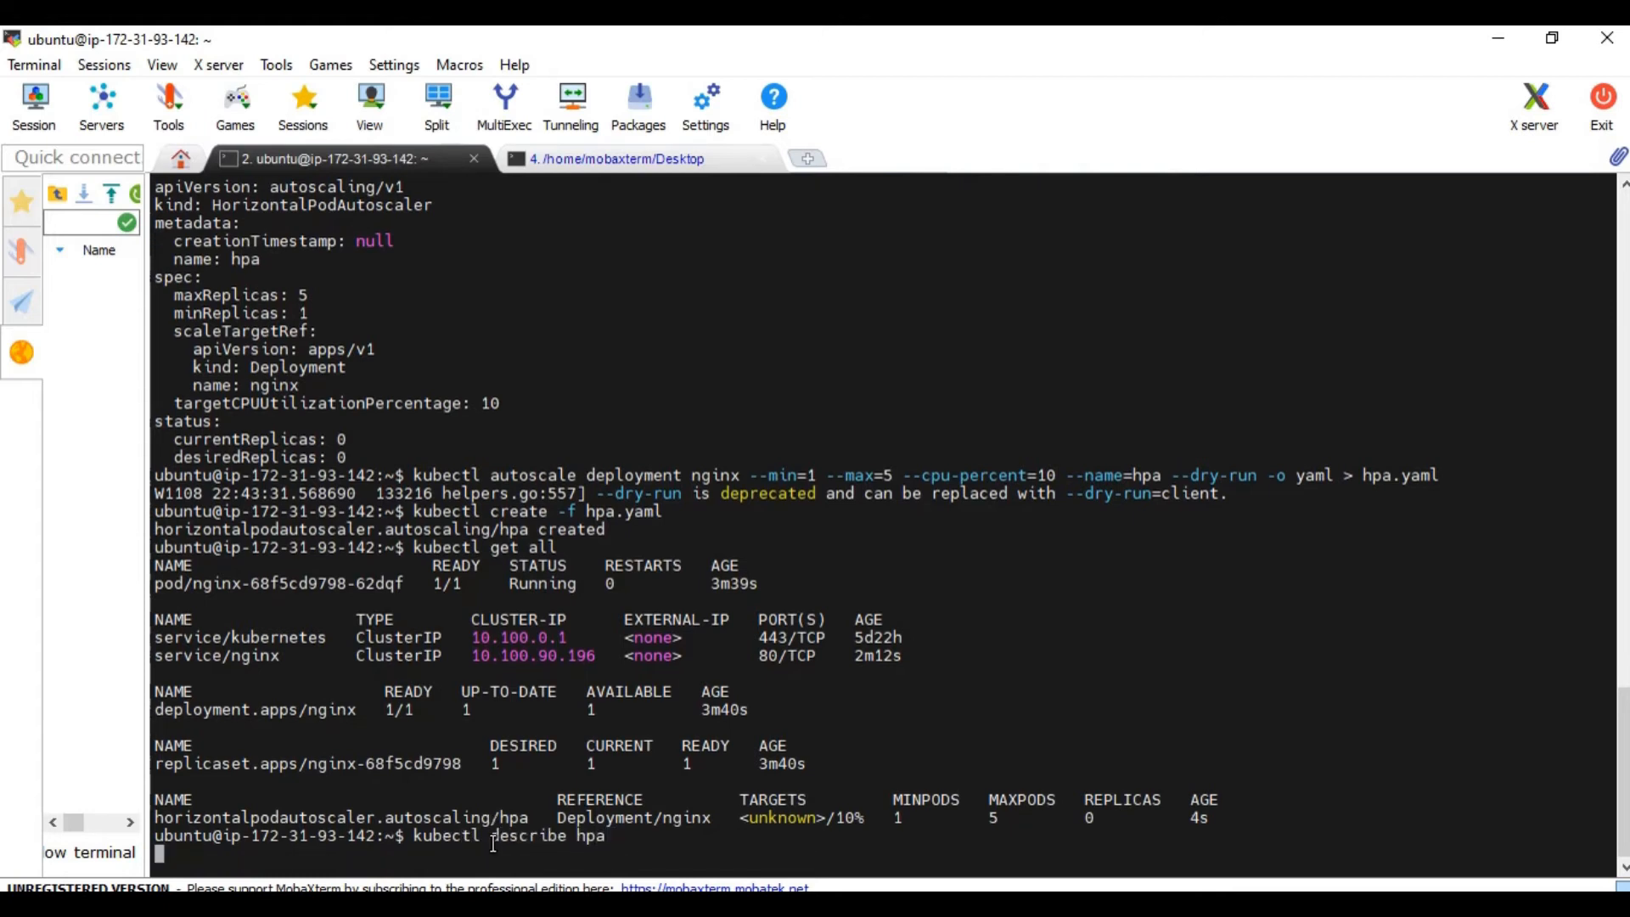
key("Return")
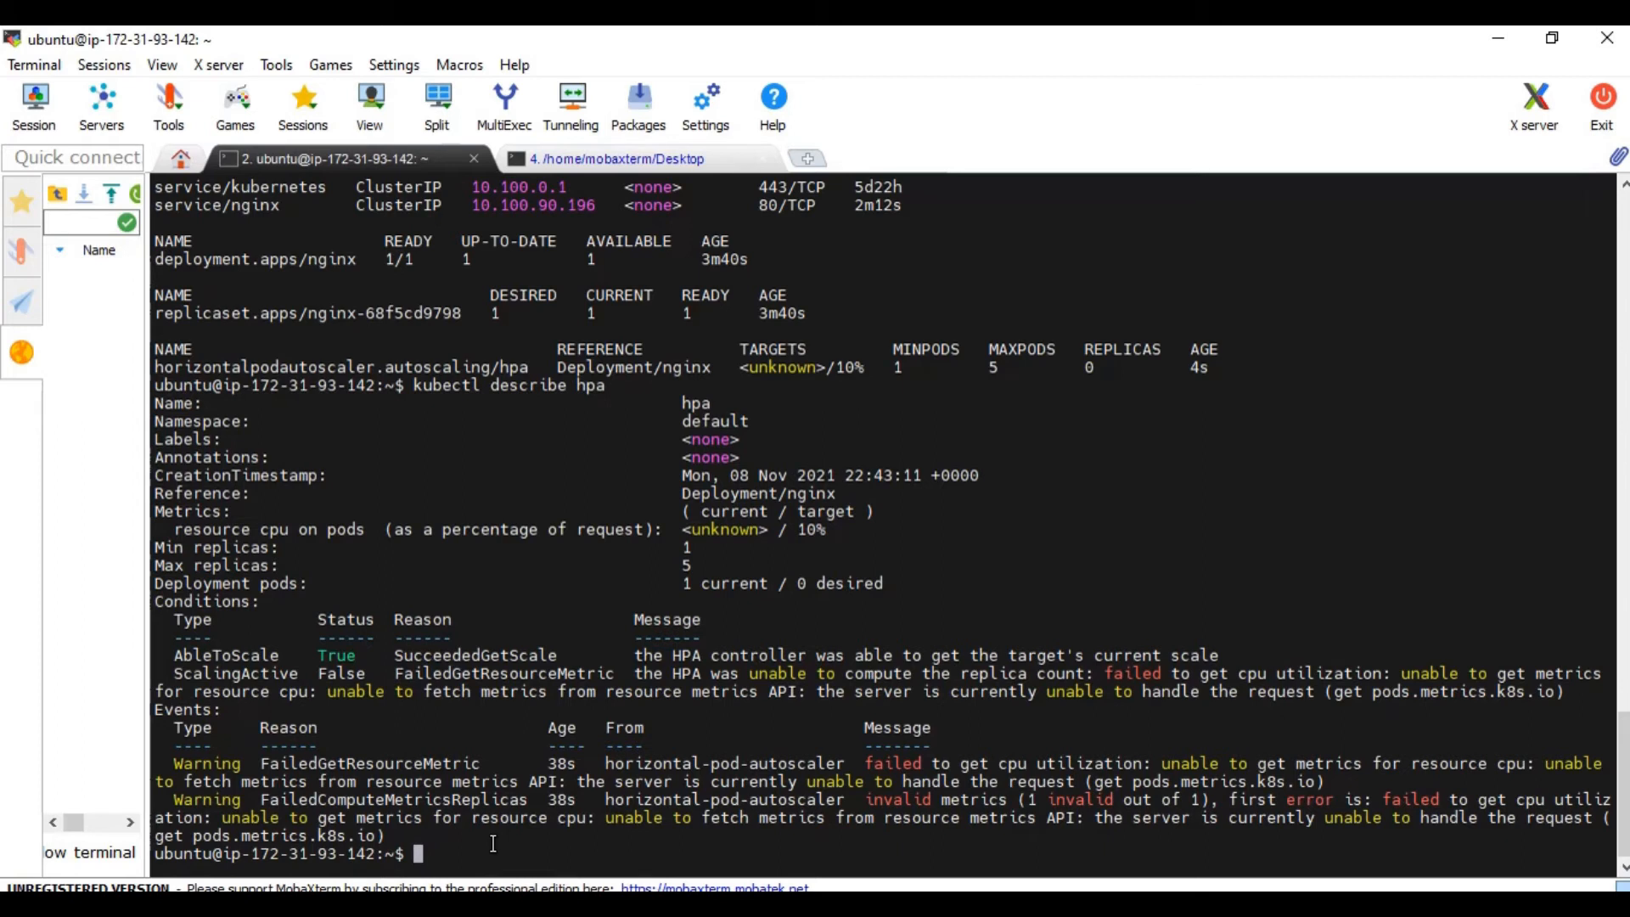
mouse_move(780, 641)
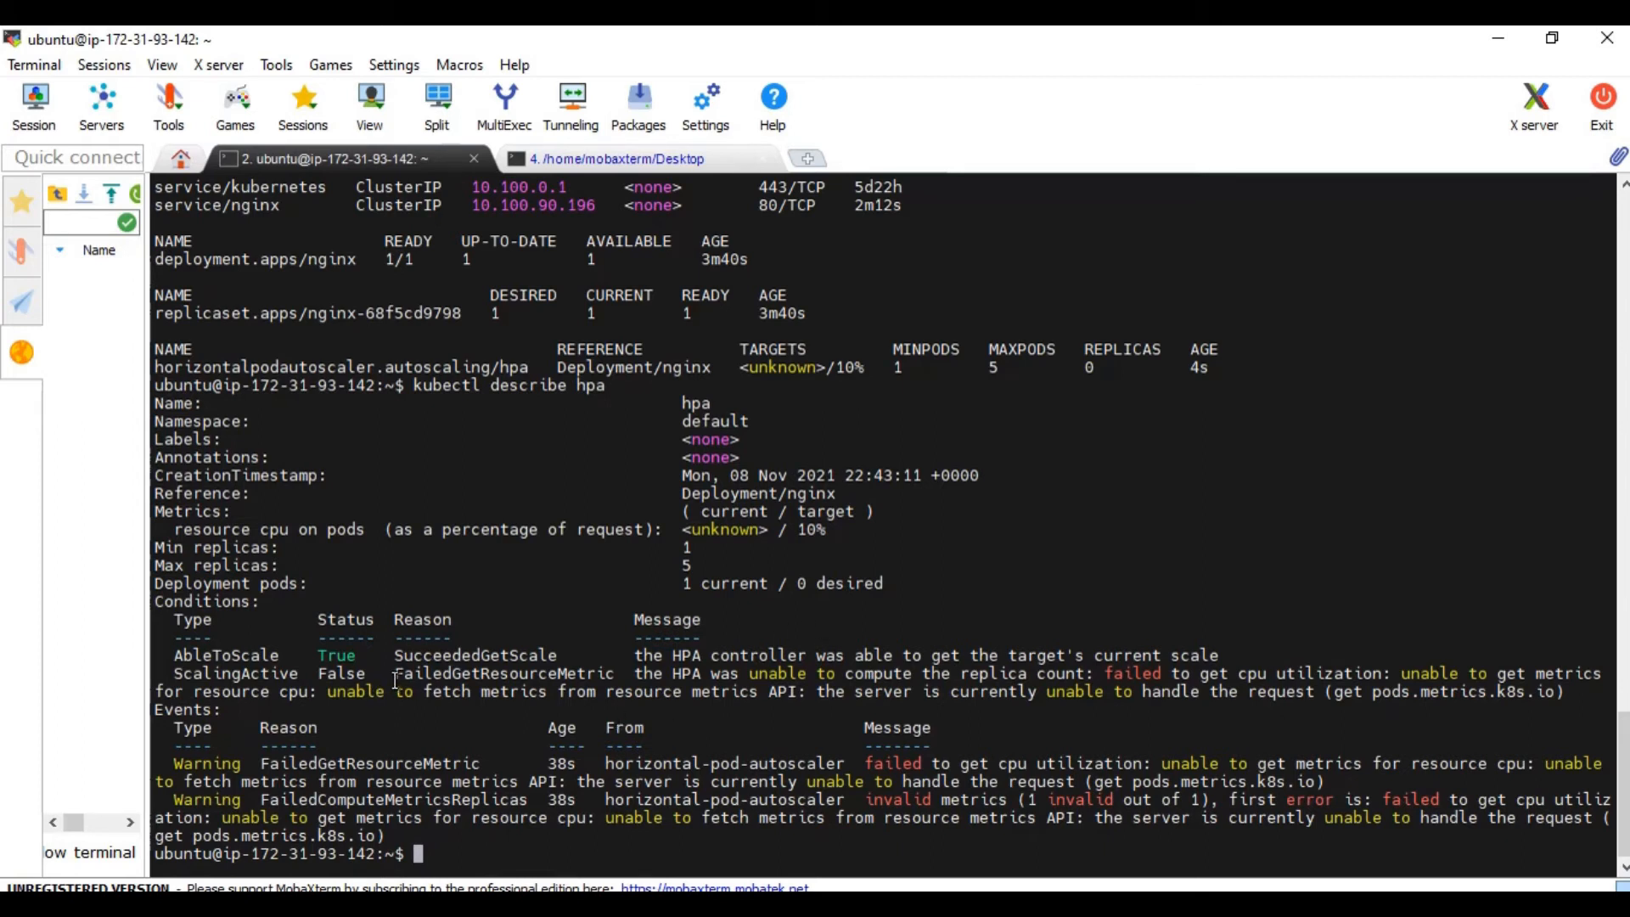
double_click(504, 675)
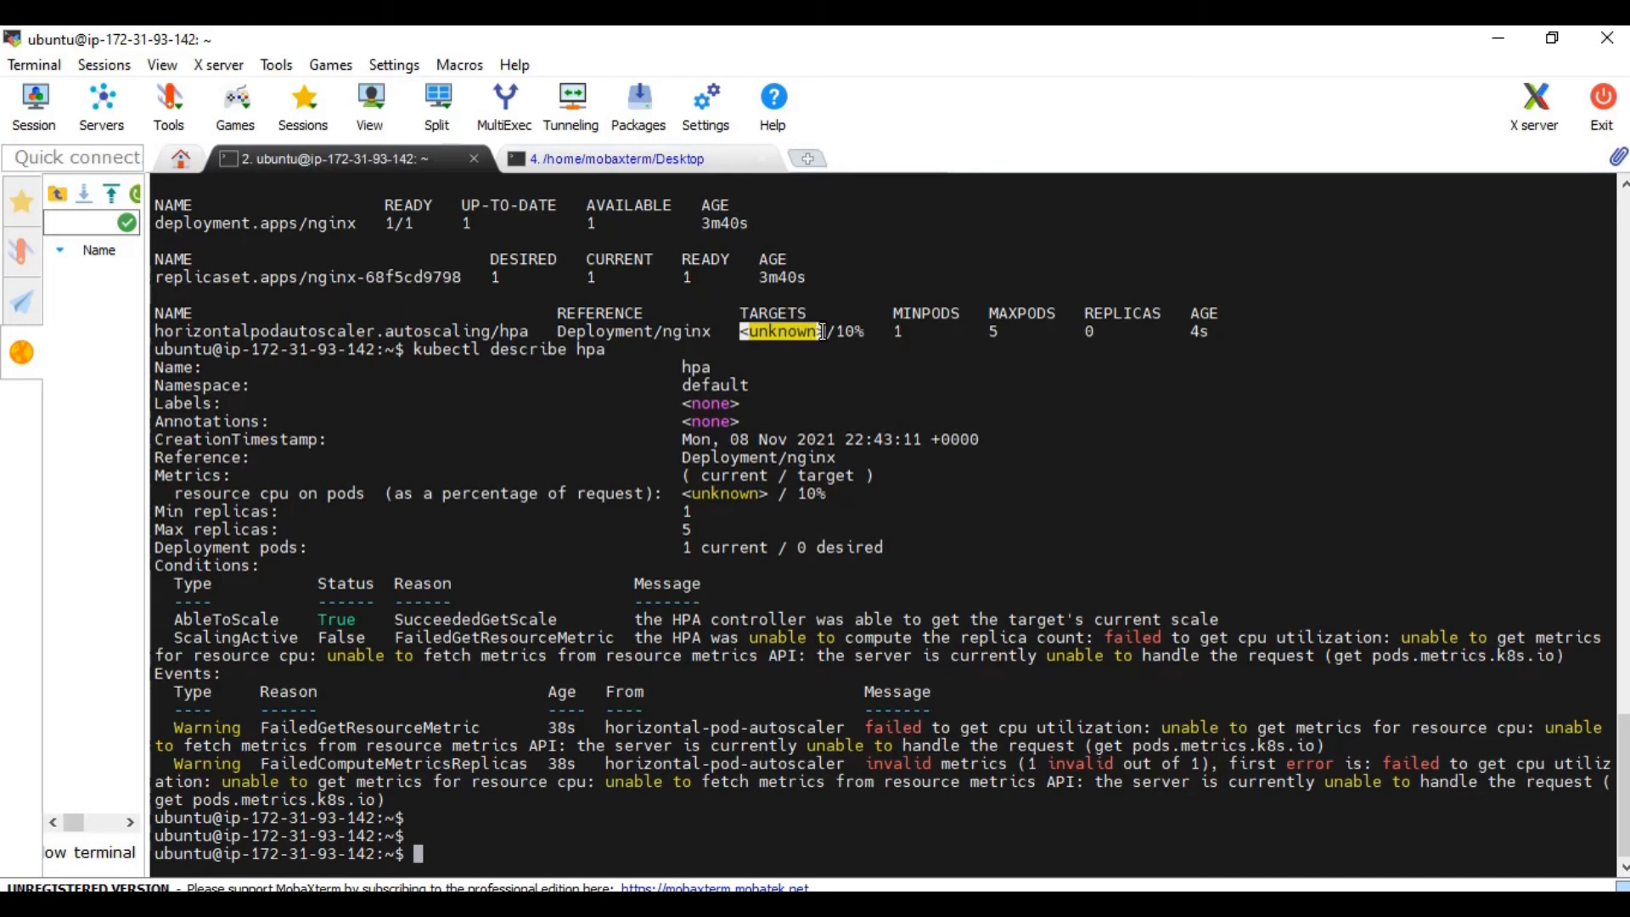
key("alt+tab")
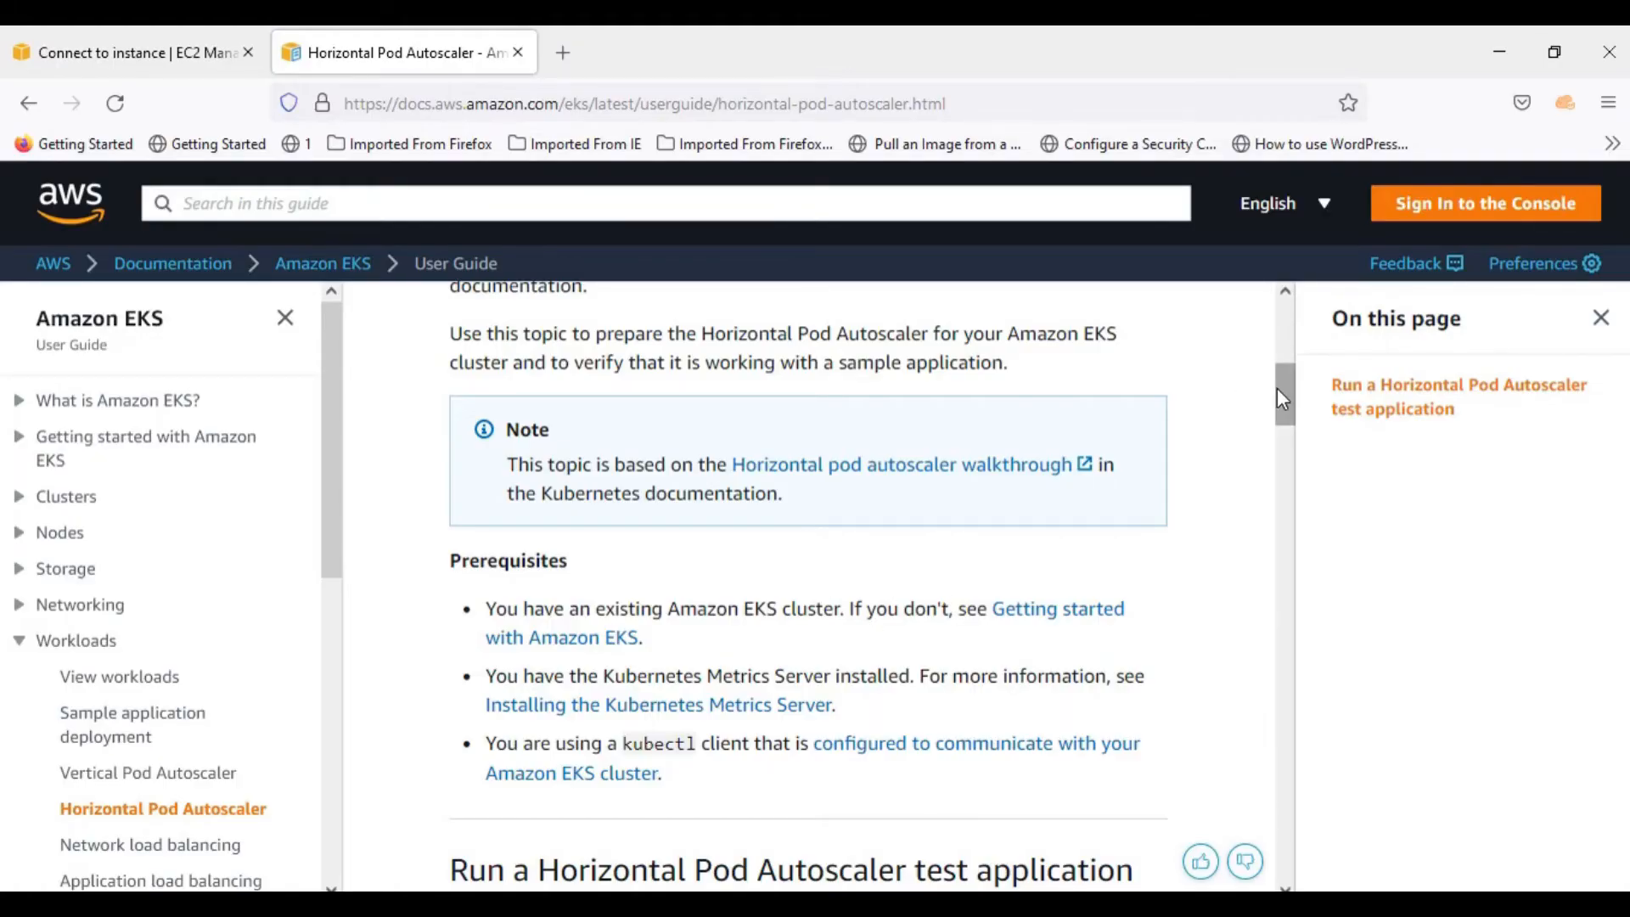
Follow the Prerequisites link to 'Installing the Kubernetes Metrics Server' and reach its deploy command.
scroll("up", 3)
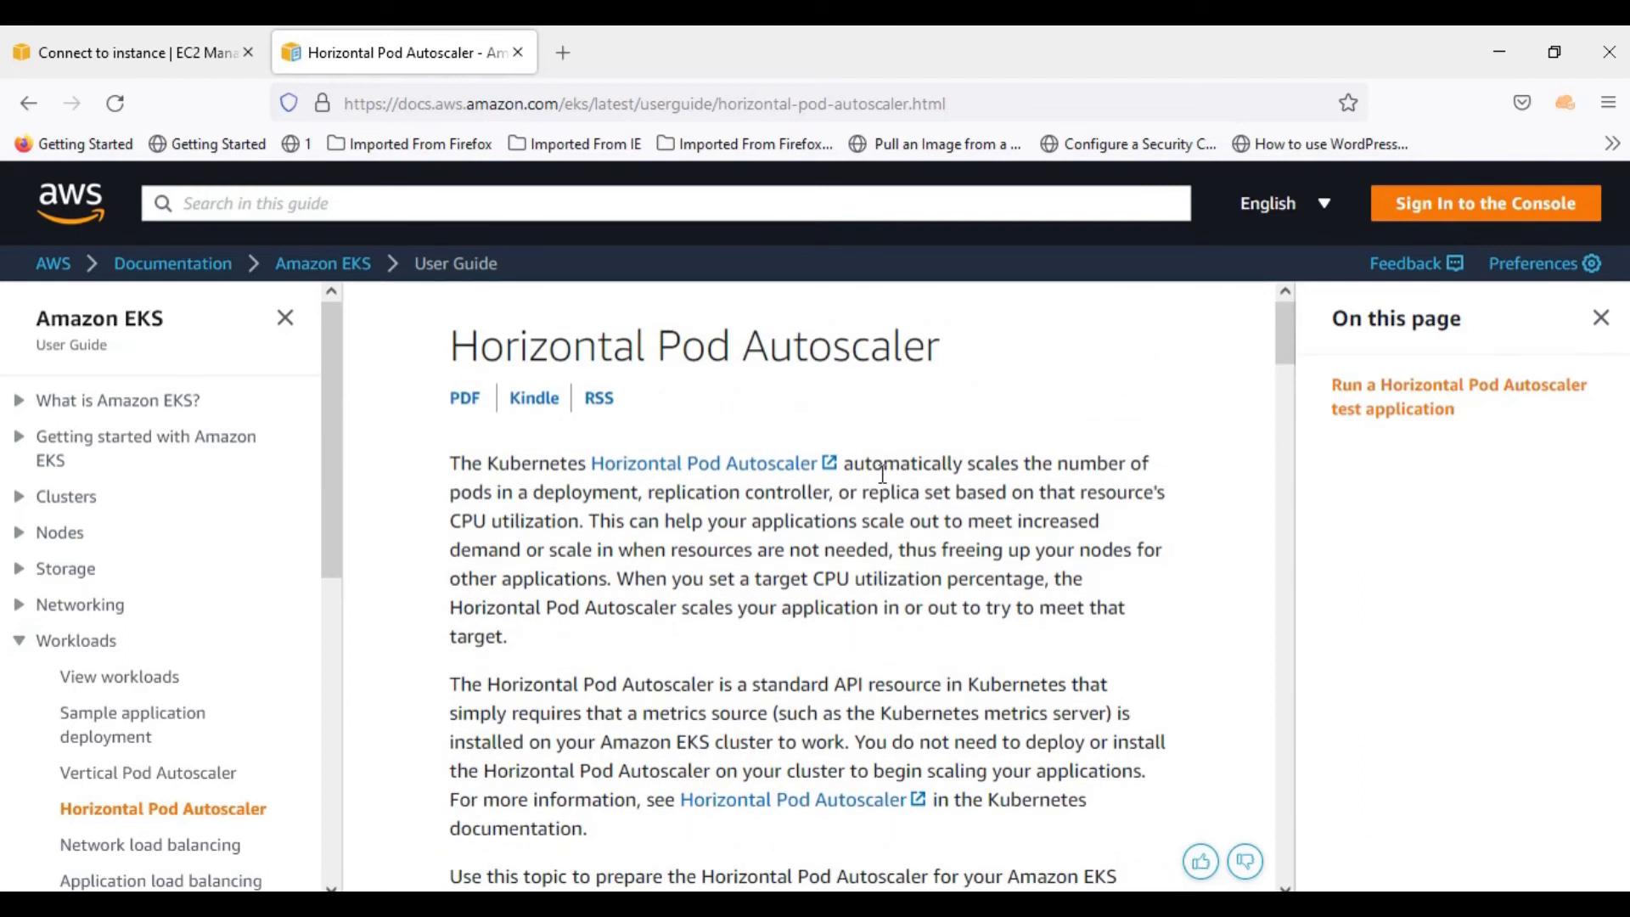
scroll("down", 3)
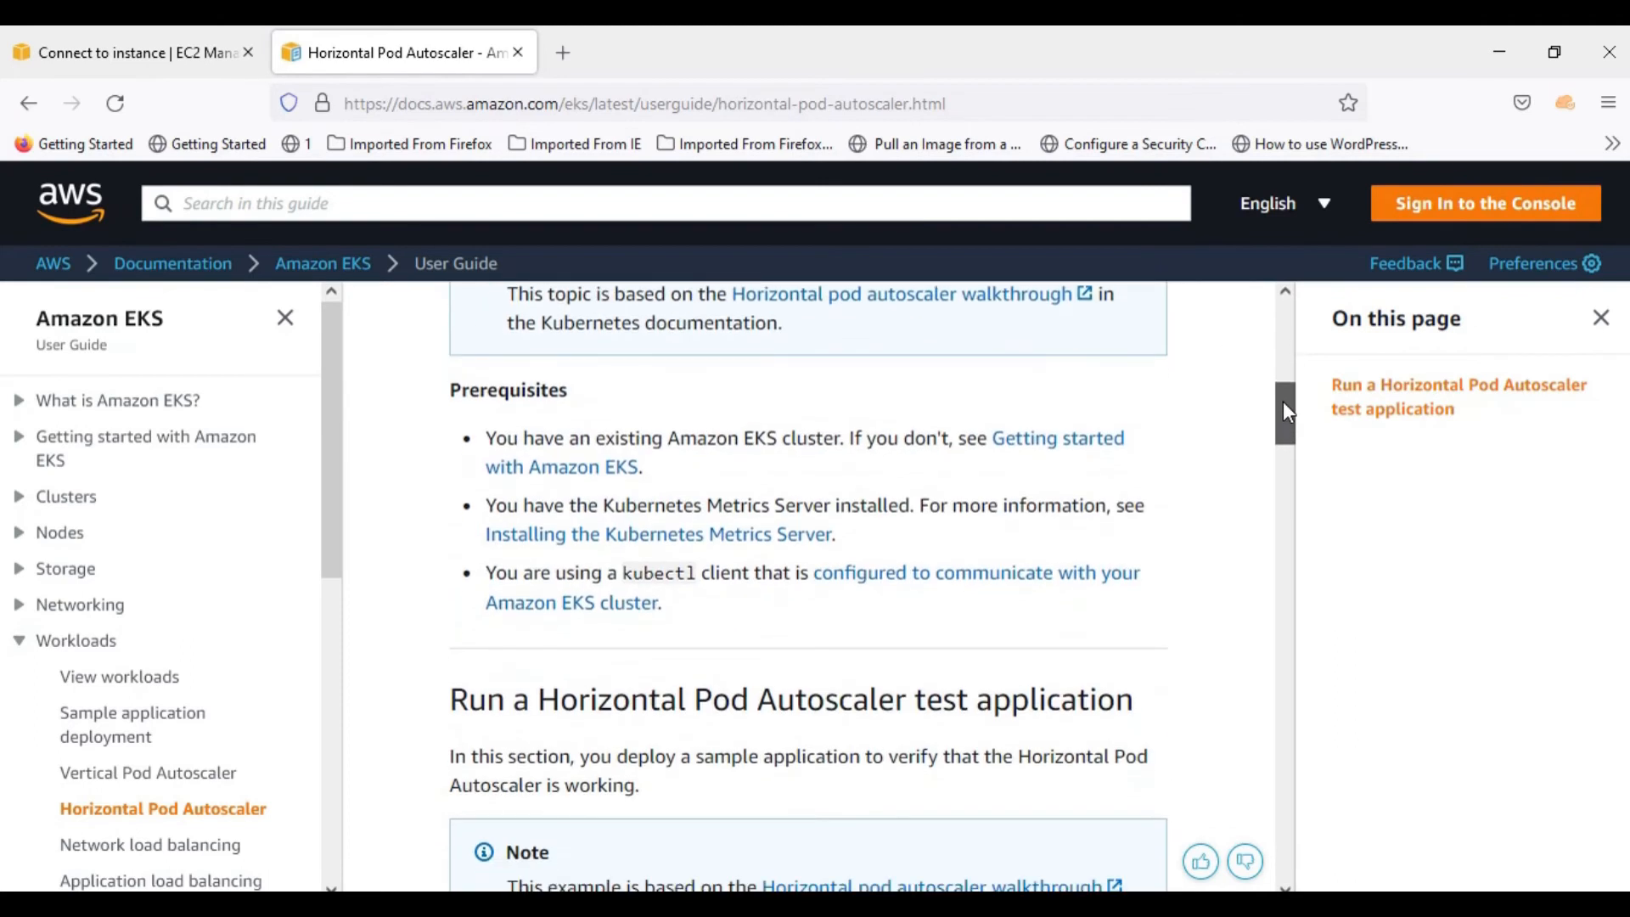
scroll("up", 3)
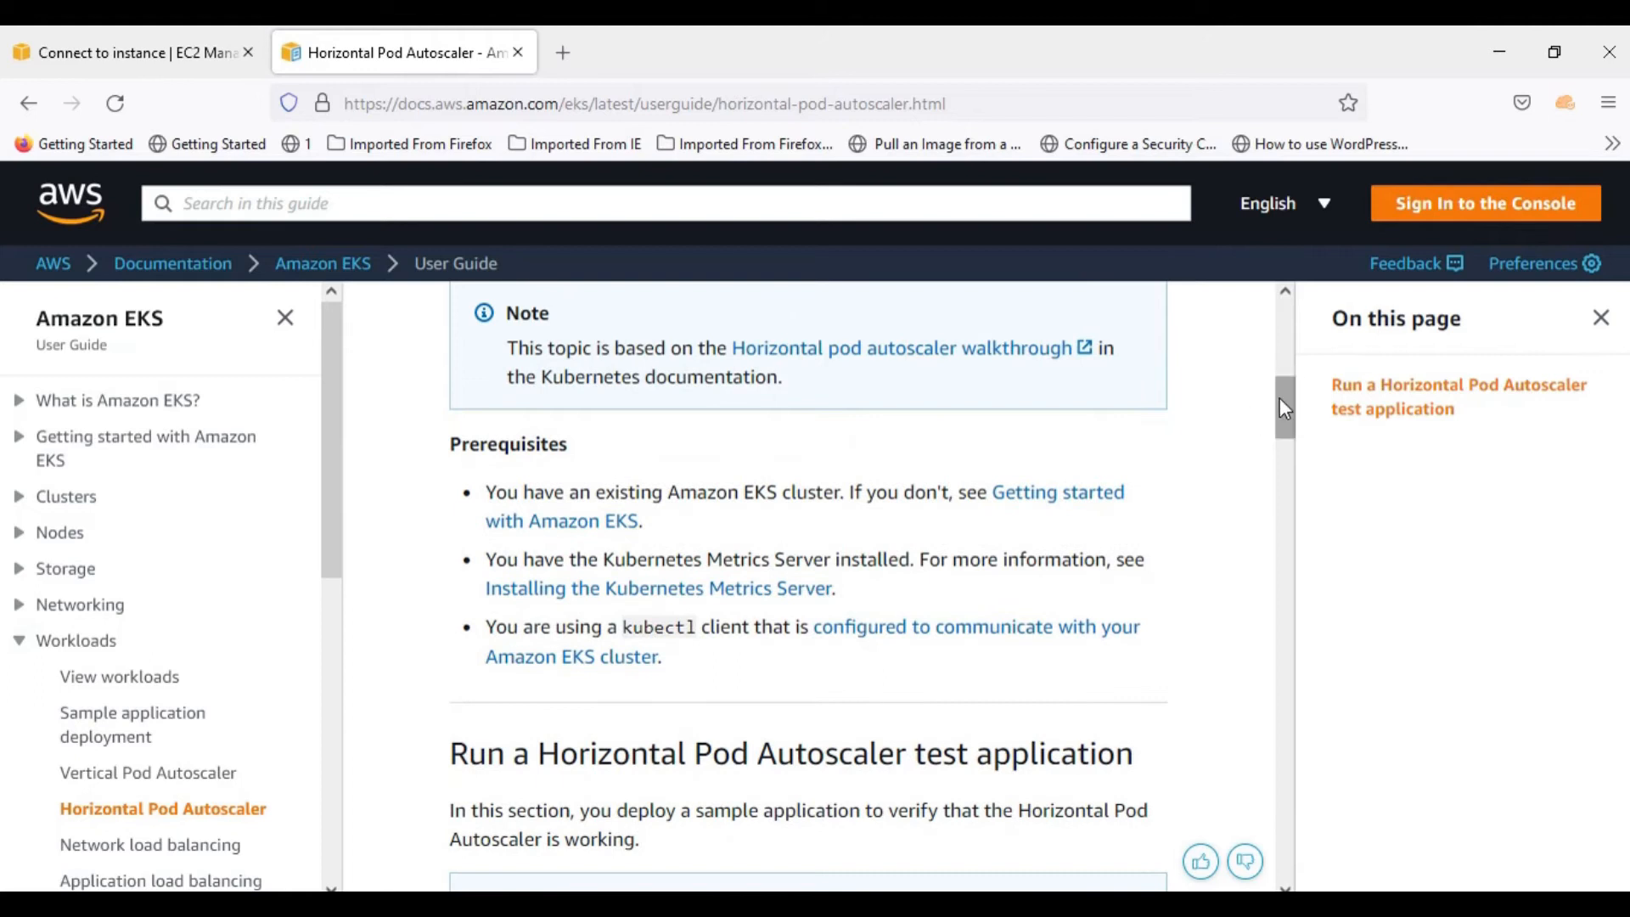
scroll("down", 3)
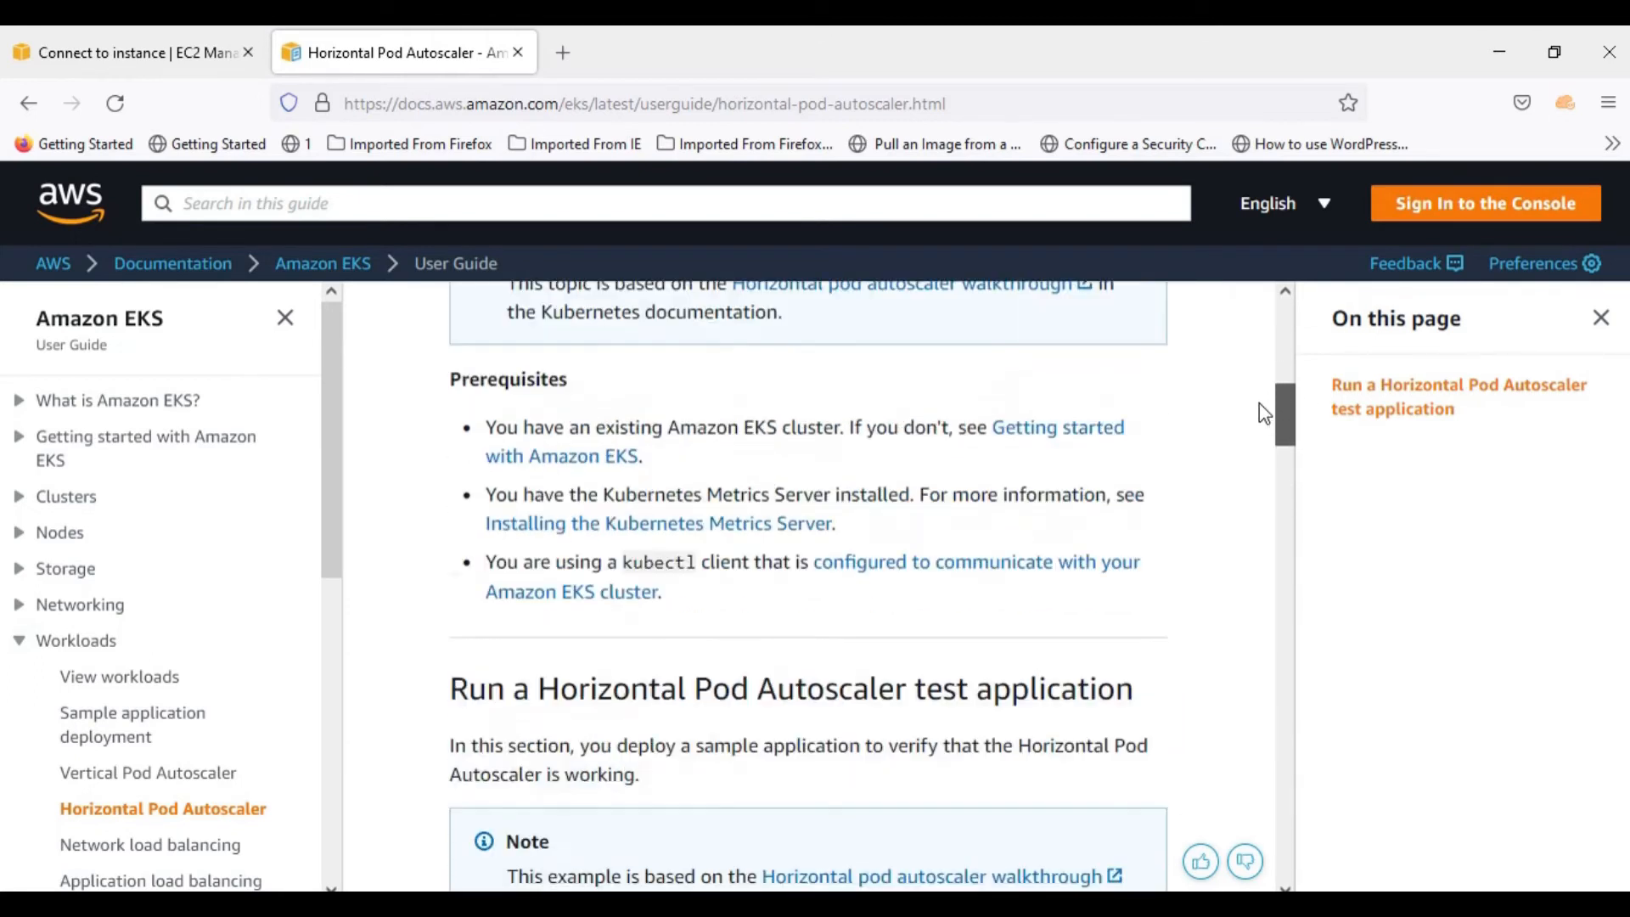
scroll("up", 3)
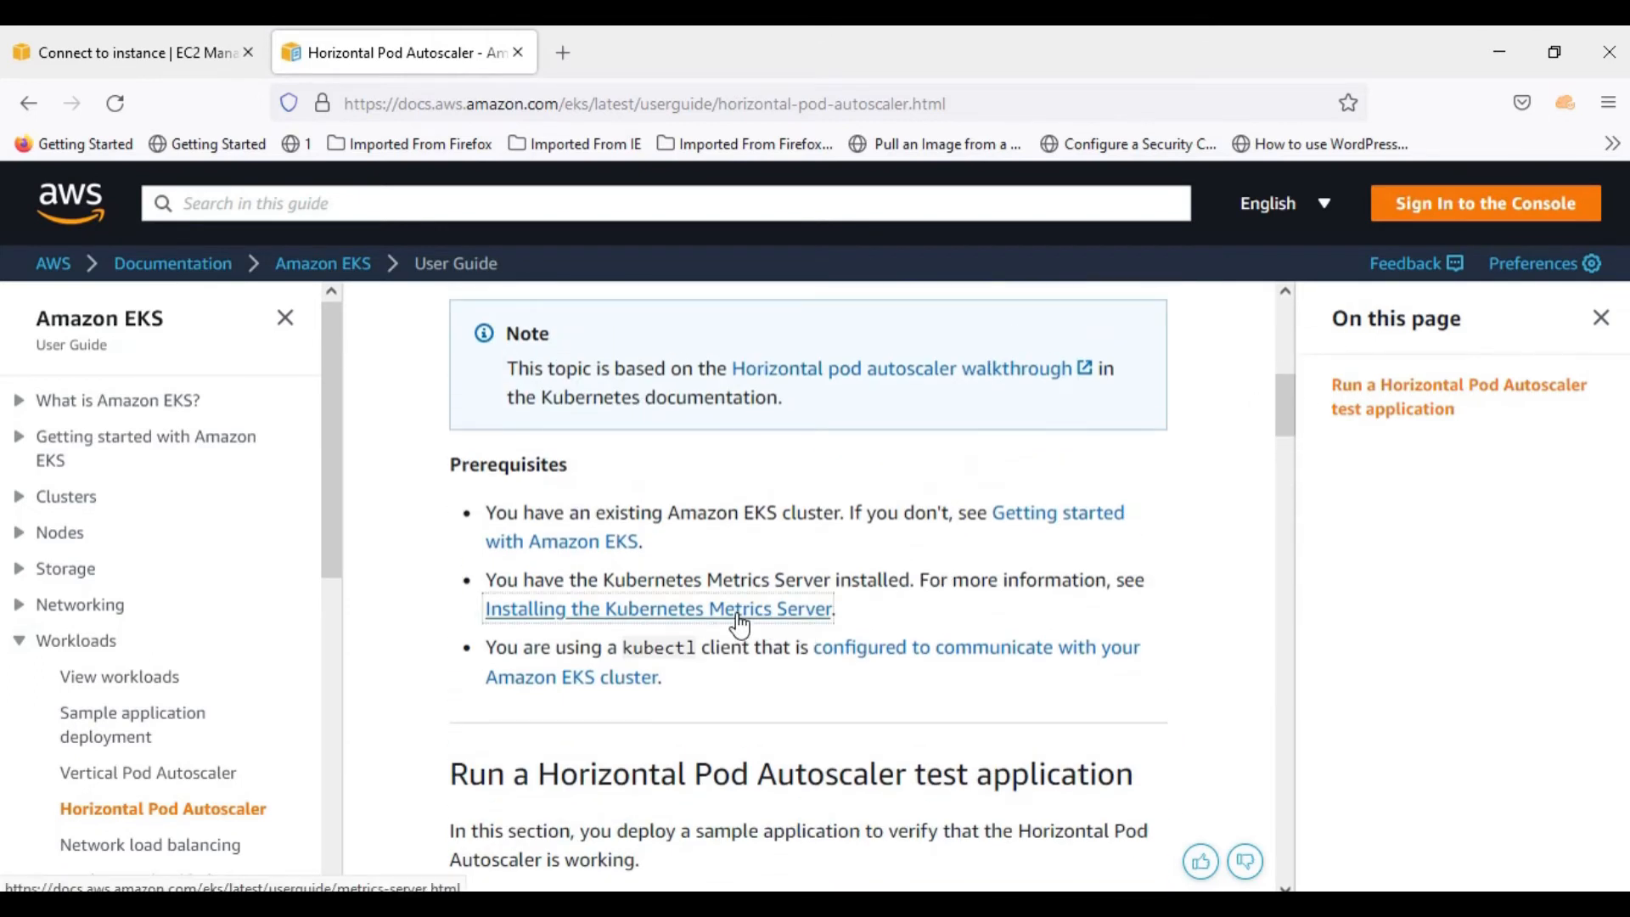
left_click(659, 608)
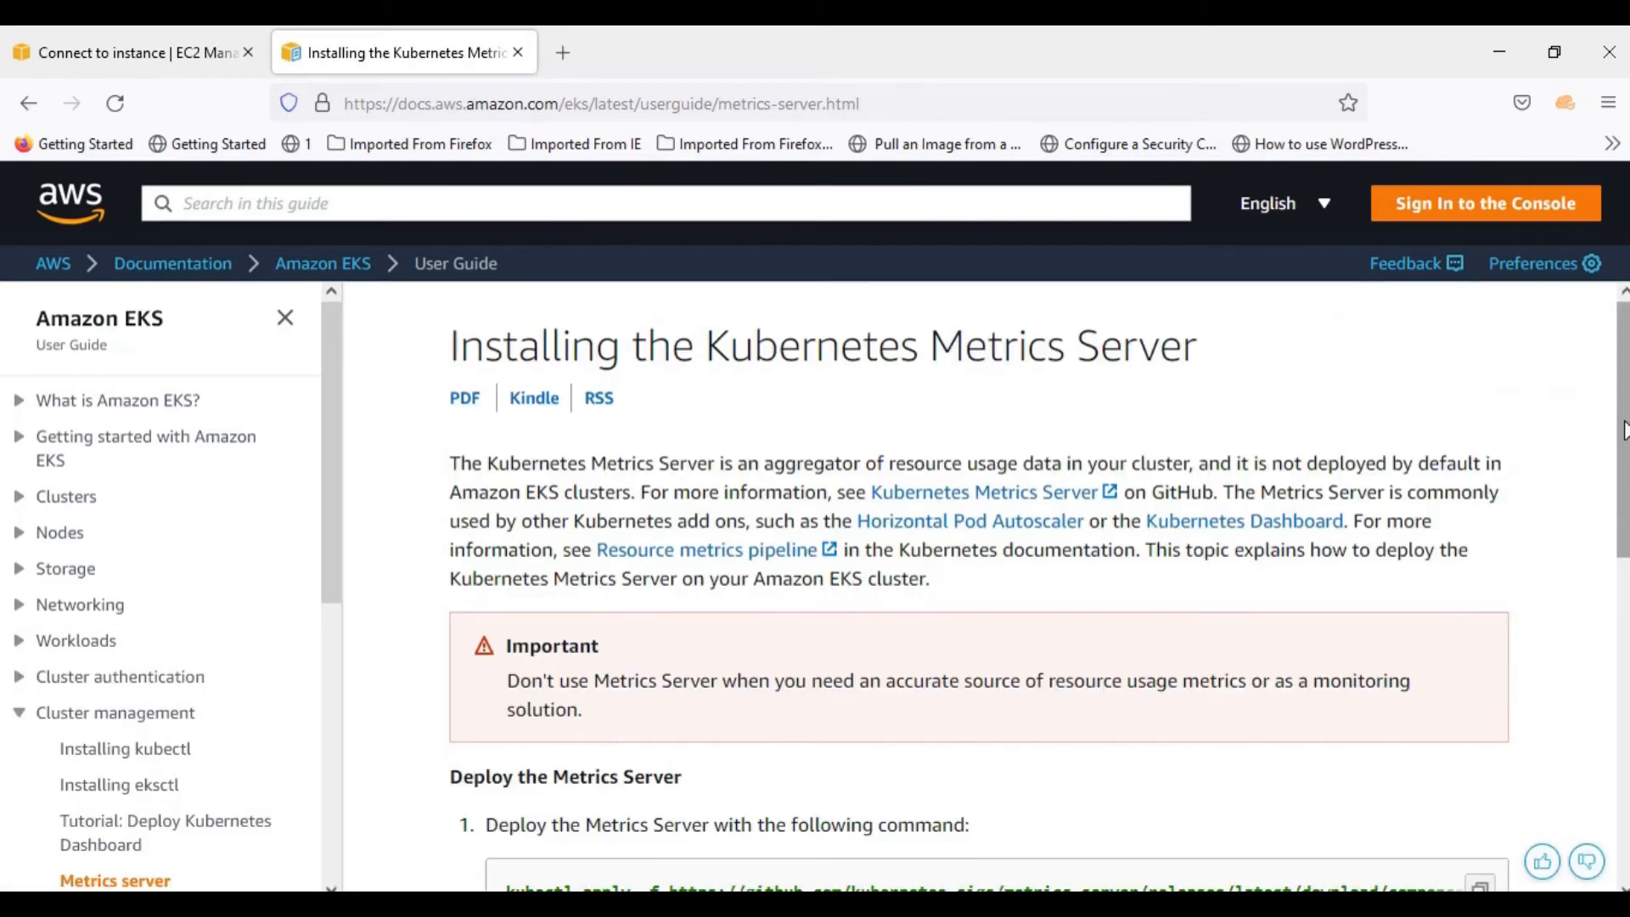
scroll("down", 3)
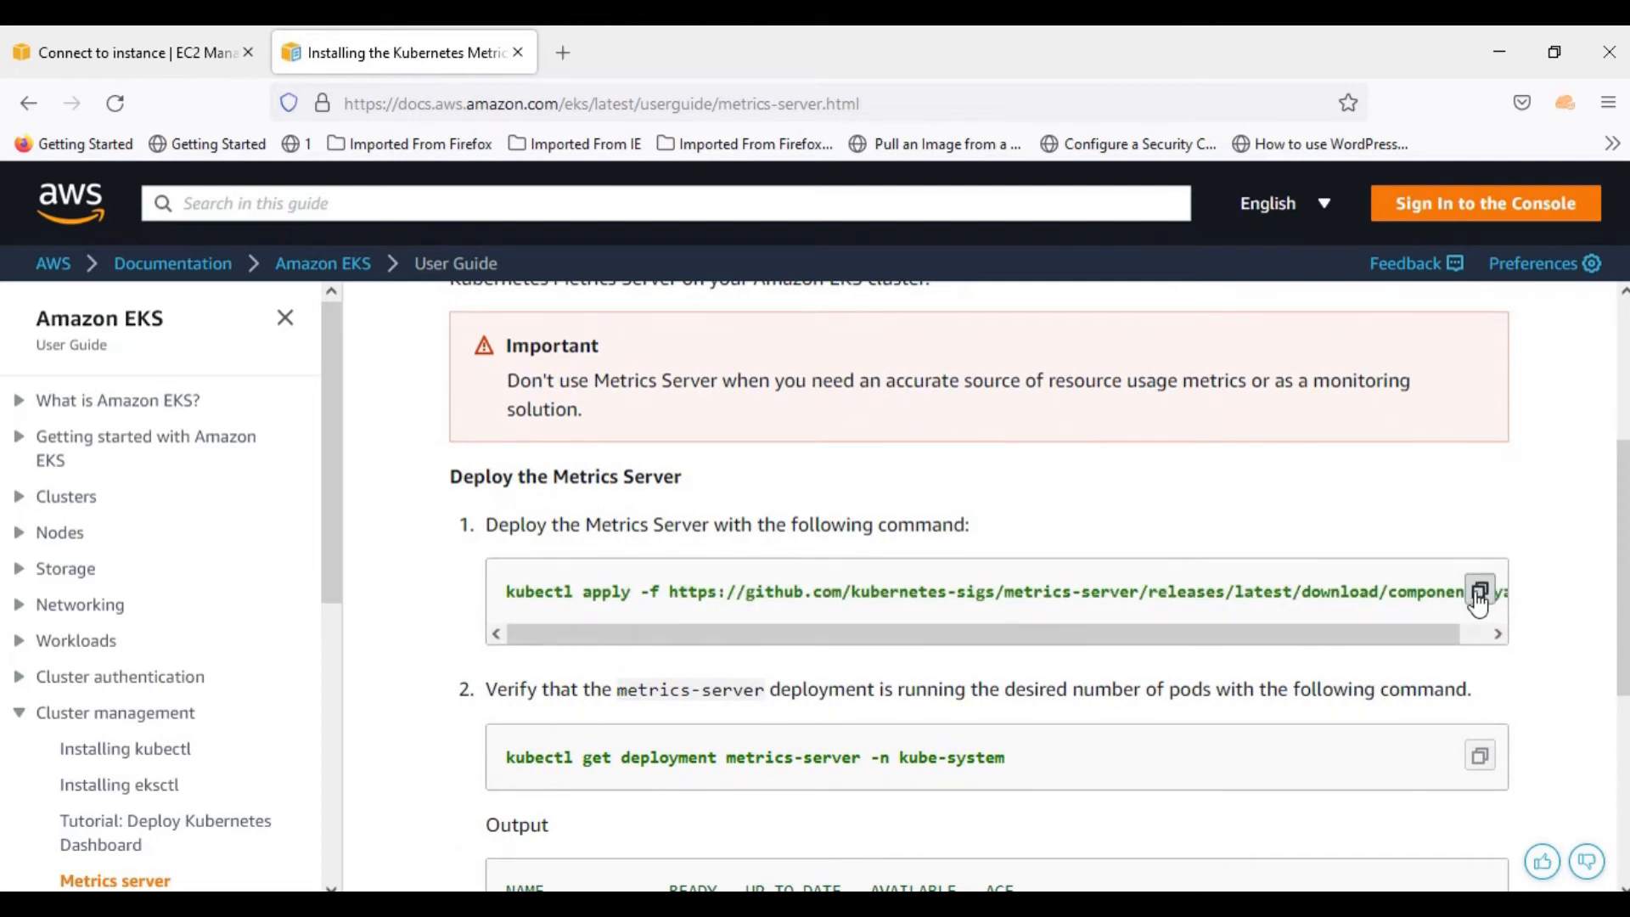
mouse_move(1071, 686)
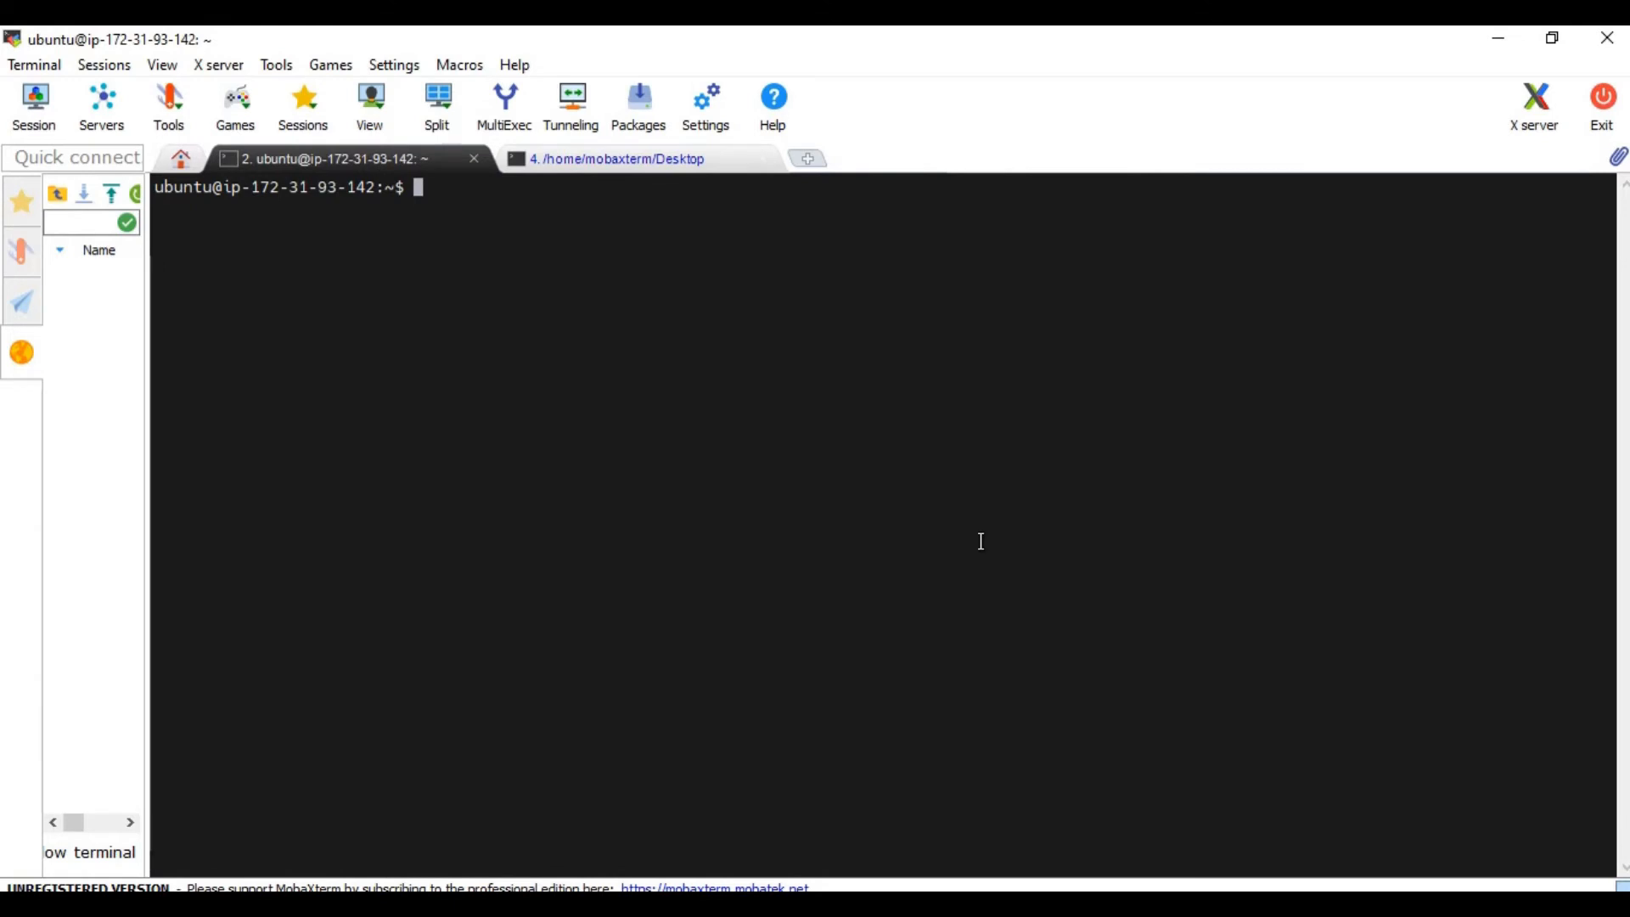
Apply the metrics-server components.yaml manifest from the kubernetes-sigs latest release with kubectl apply -f.
type("kubectl apply -f https://github.com/kubernetes-sigs/metrics-server/releases/latest/download/components.yaml")
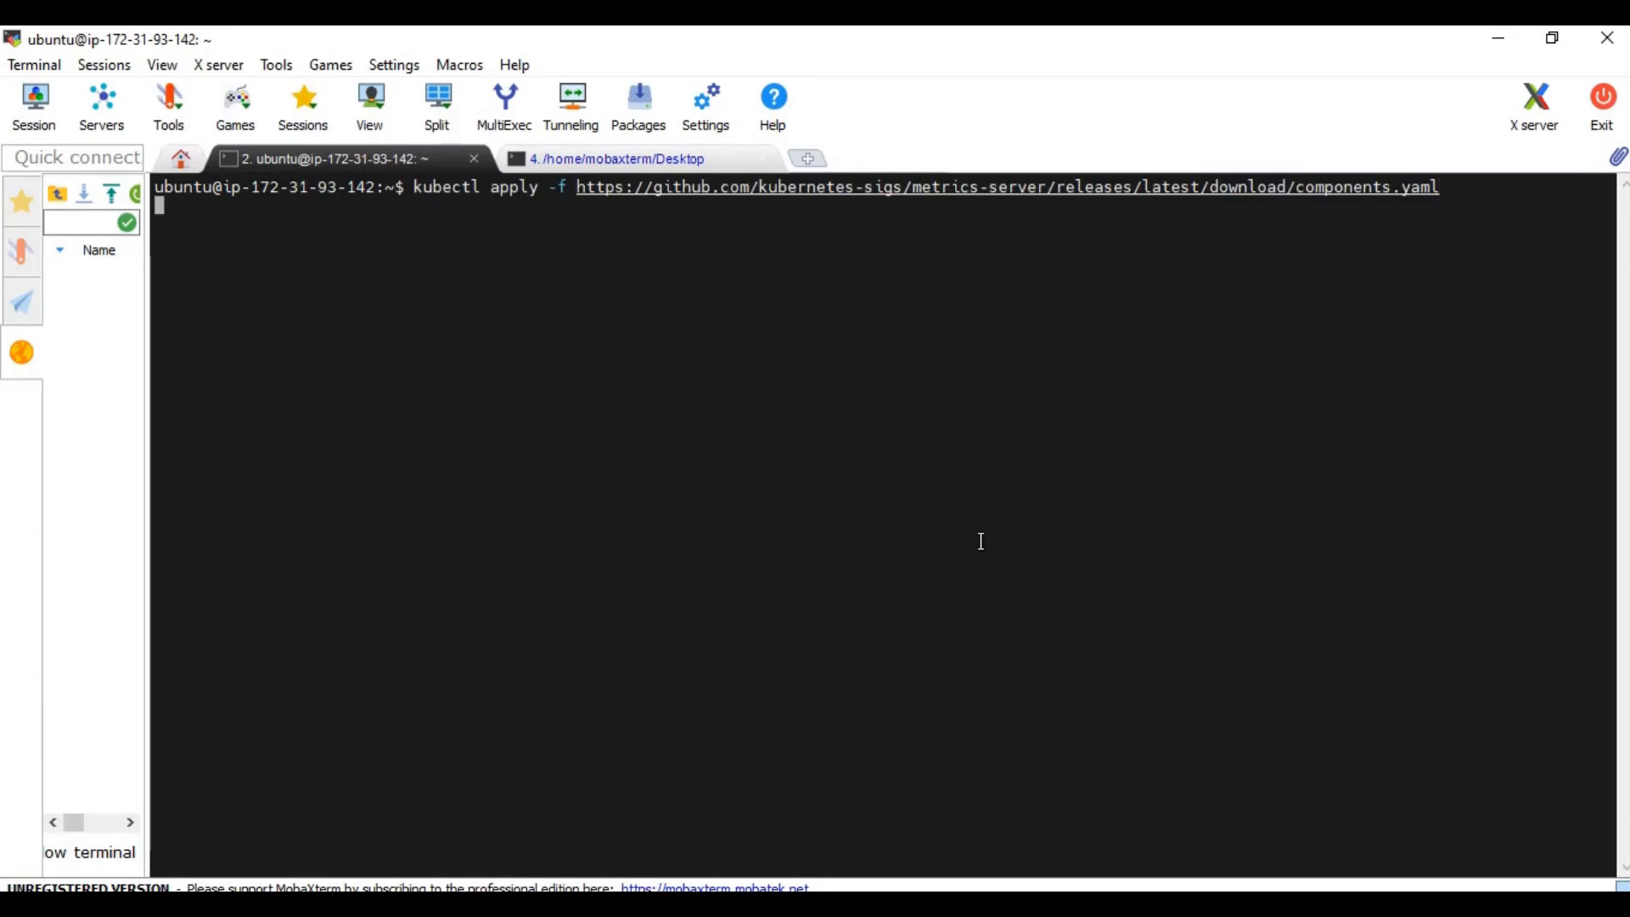
key("Return")
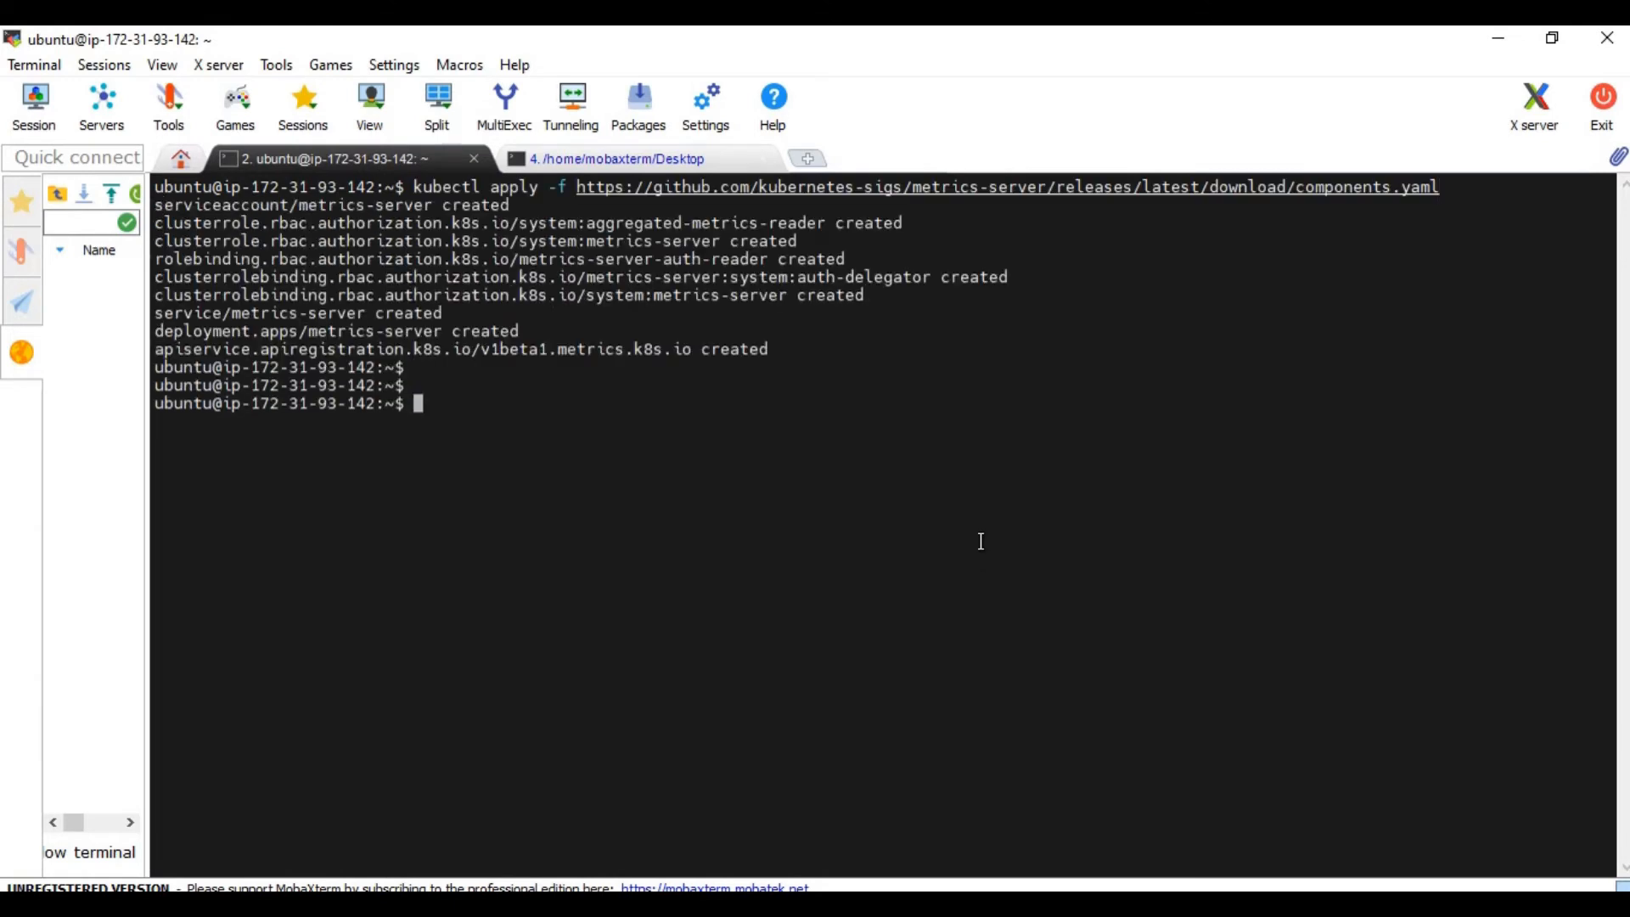
key("Return")
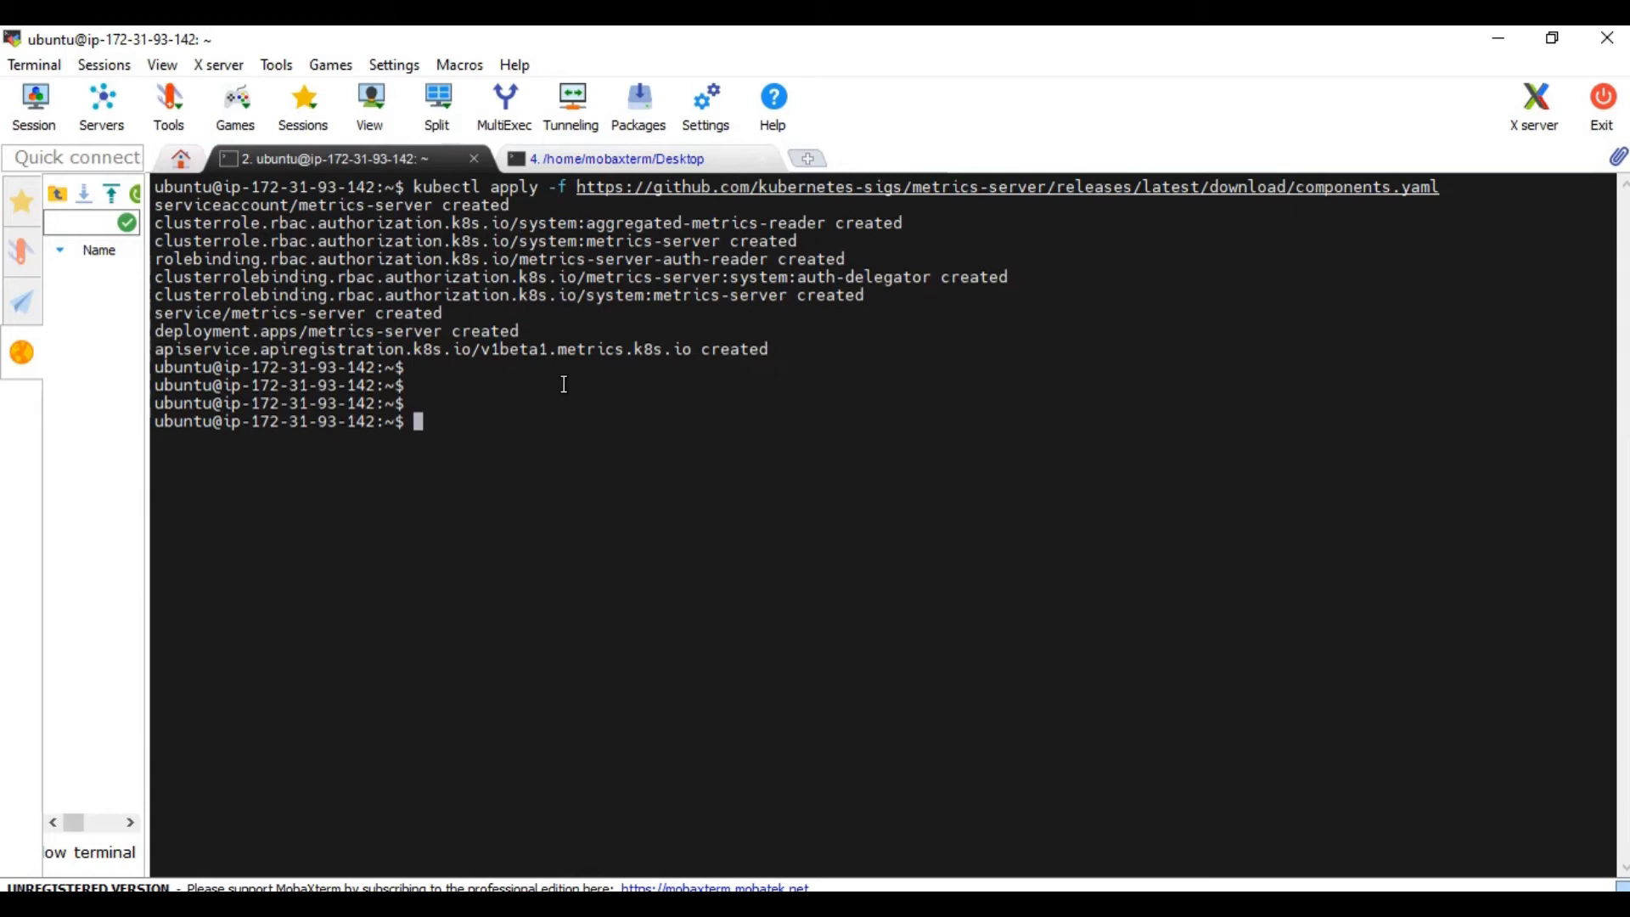
type("kubectl get all")
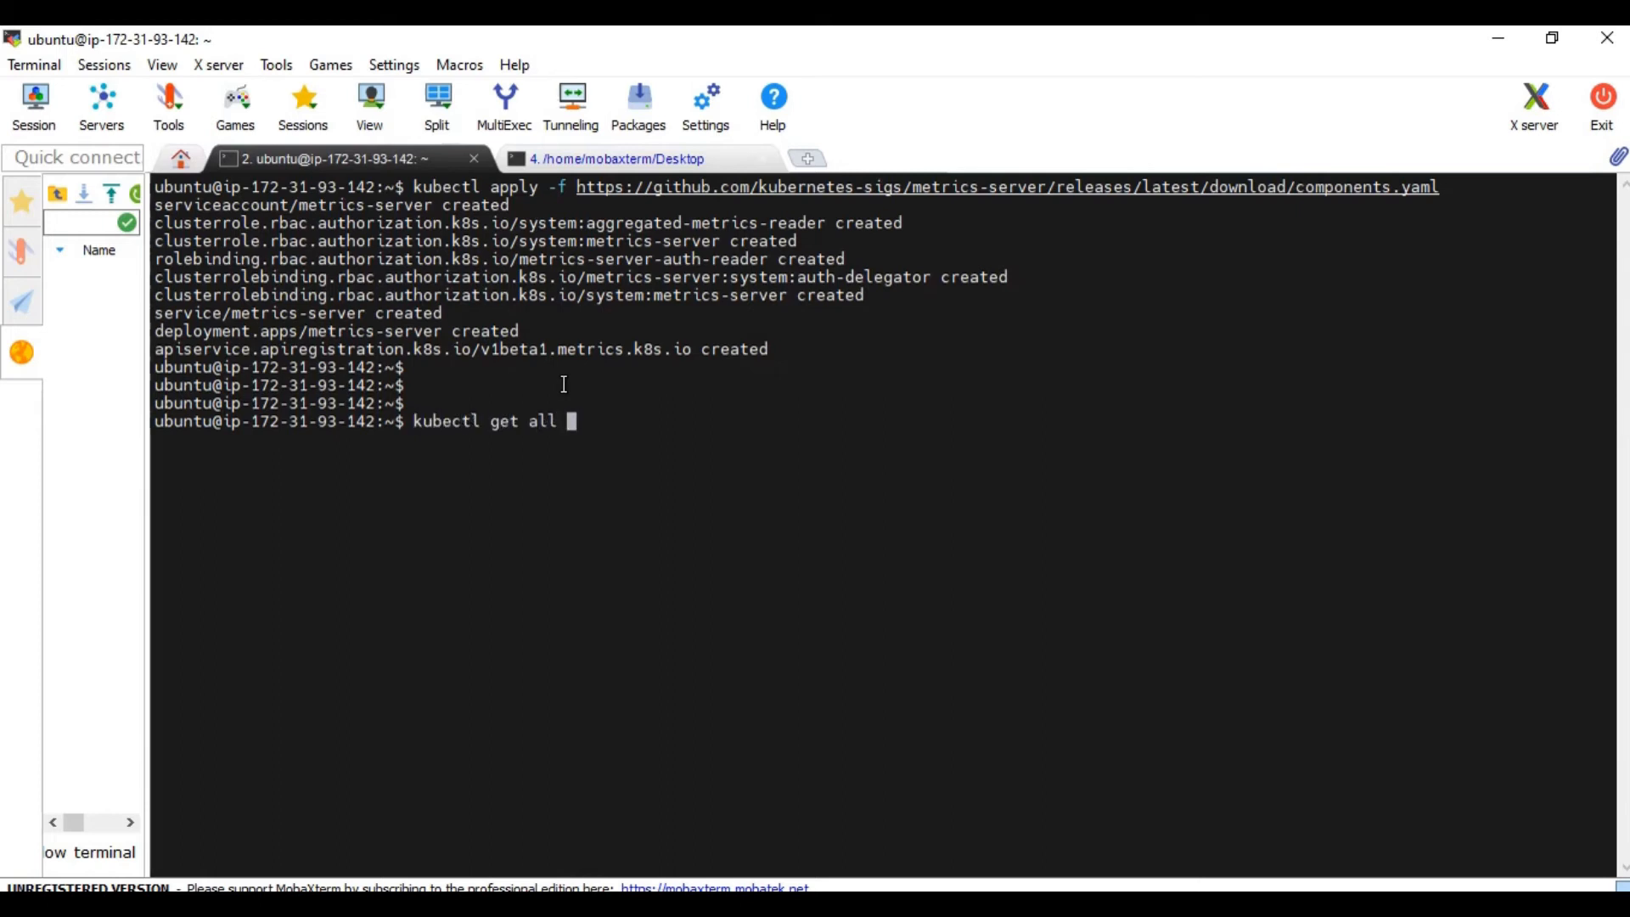
List kube-system resources twice, watching the metrics-server deployment go from not ready to 1/1.
type("-n kube-")
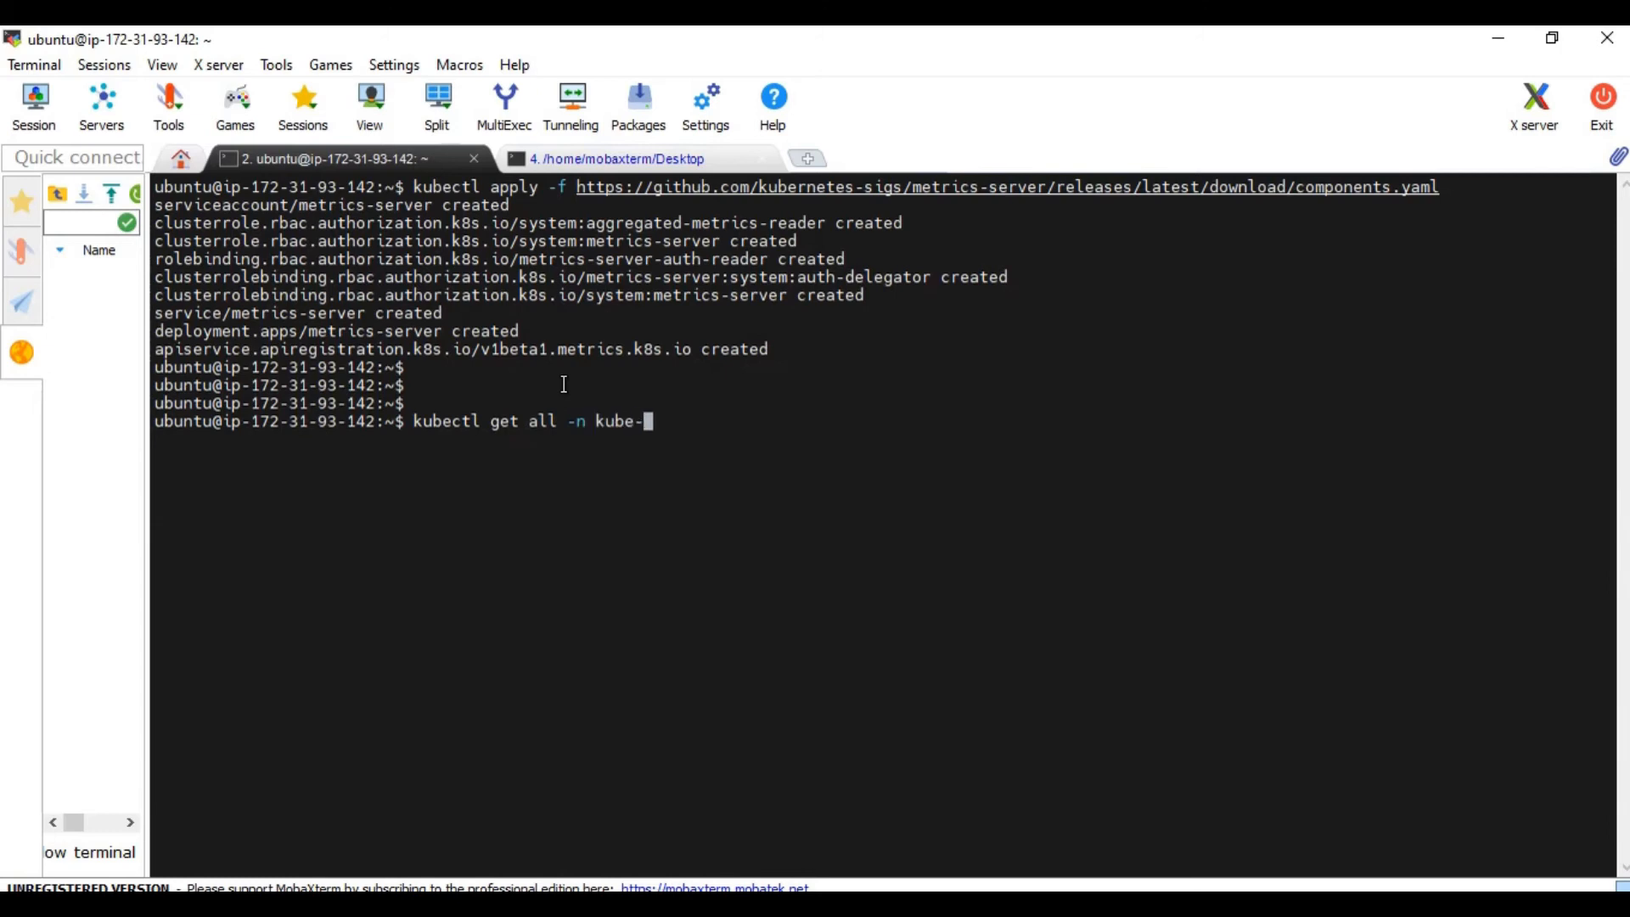
type("syst")
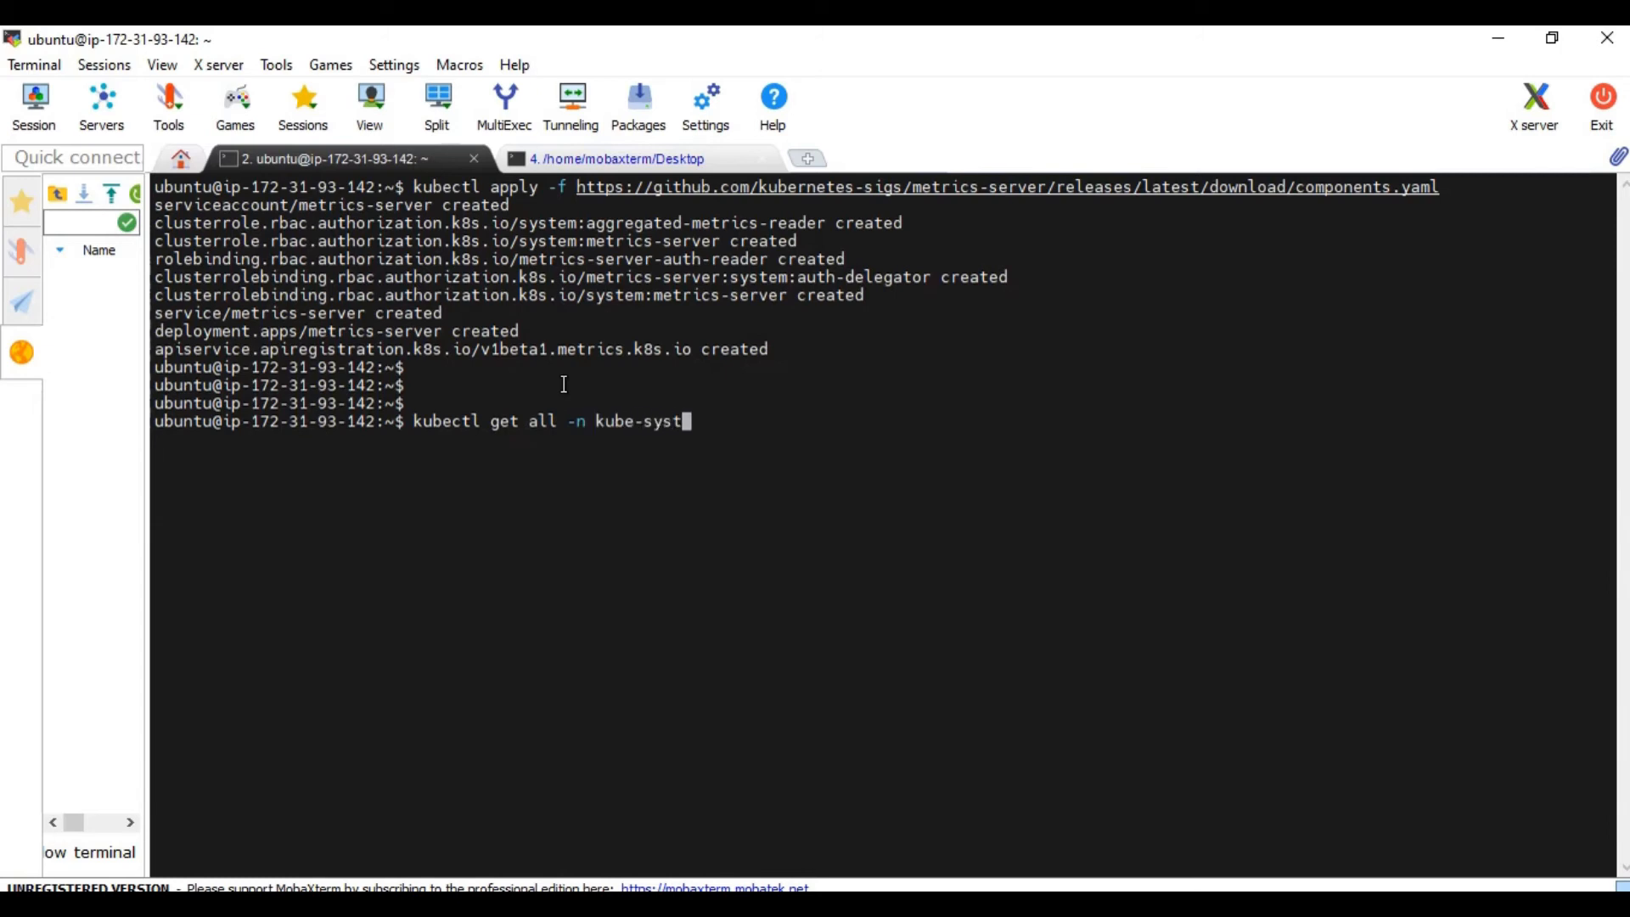
key("Return")
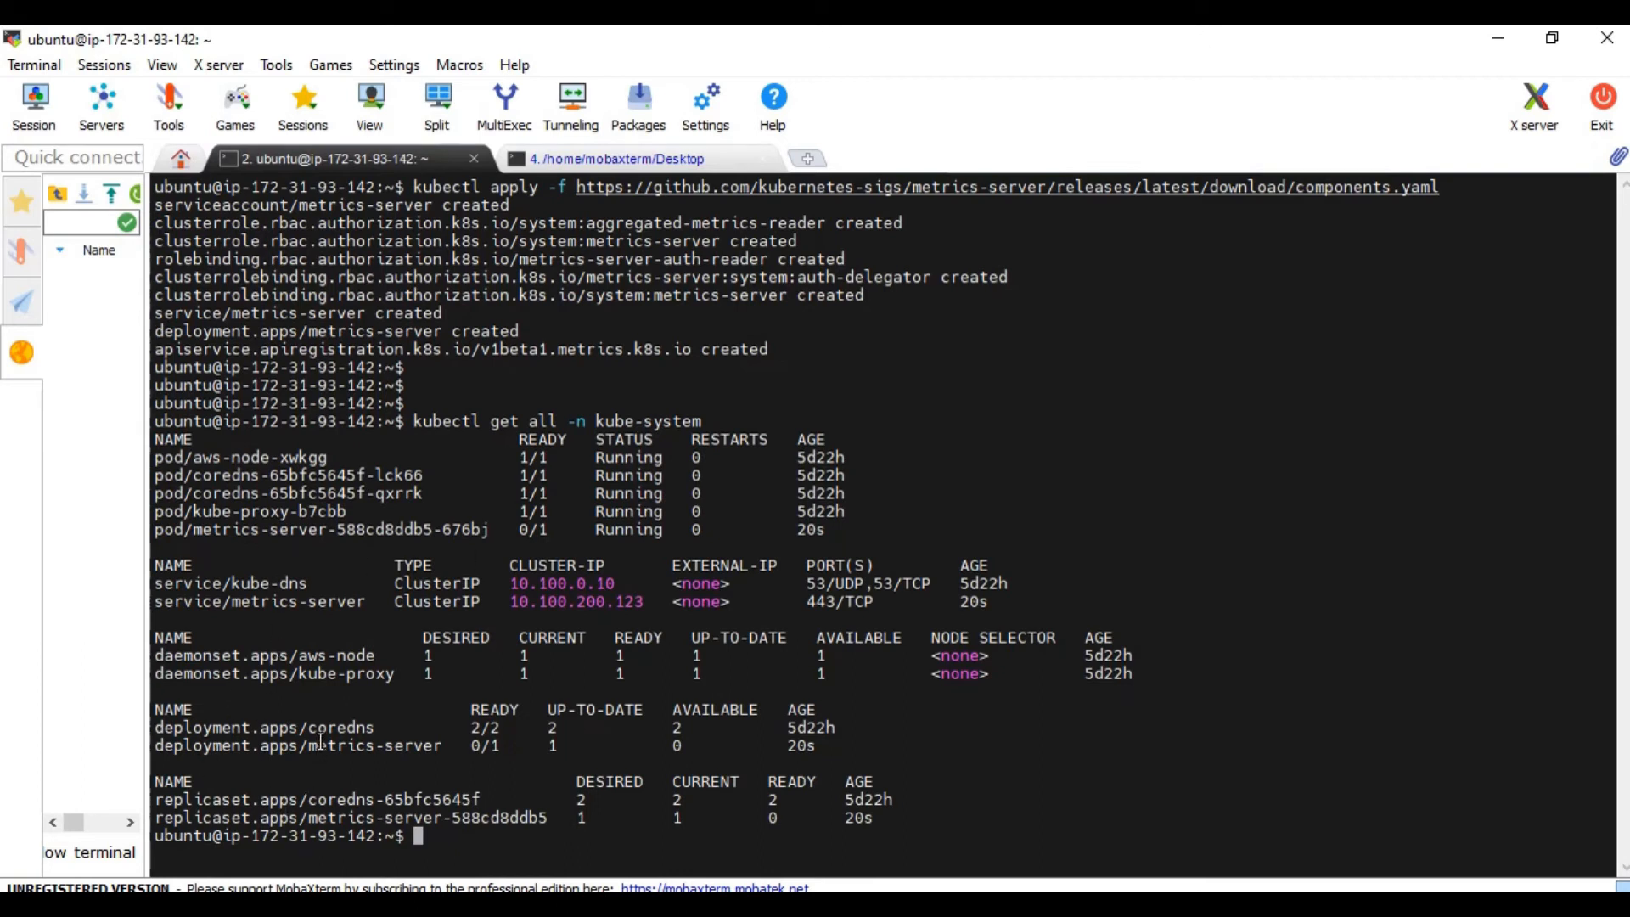
double_click(374, 745)
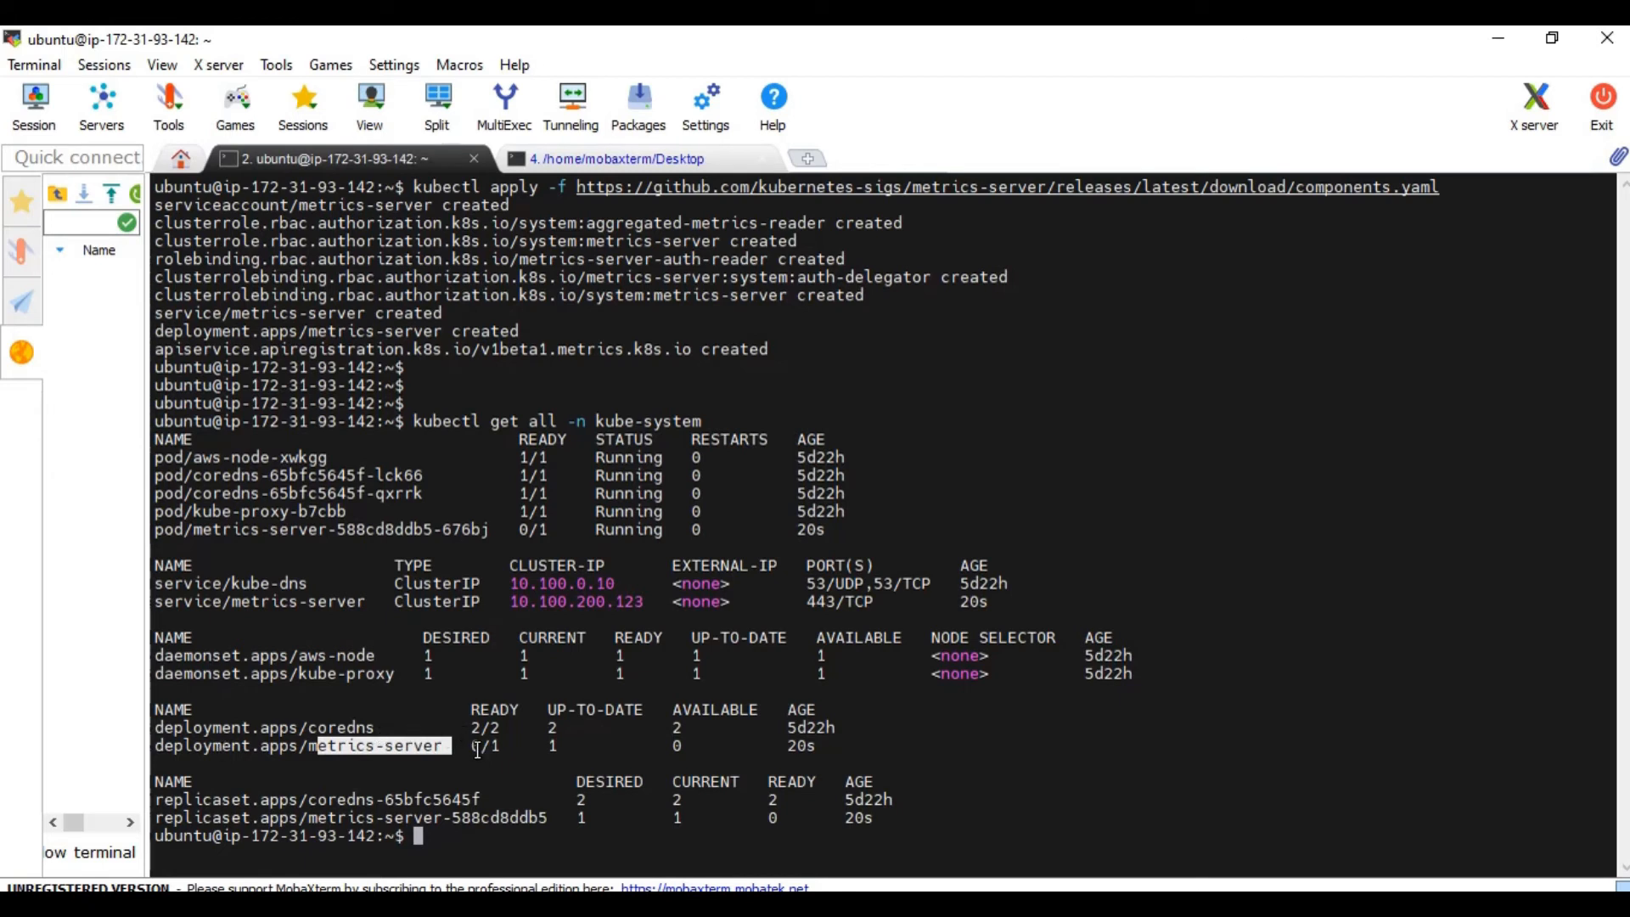
type("kubectl get all -n kube-system")
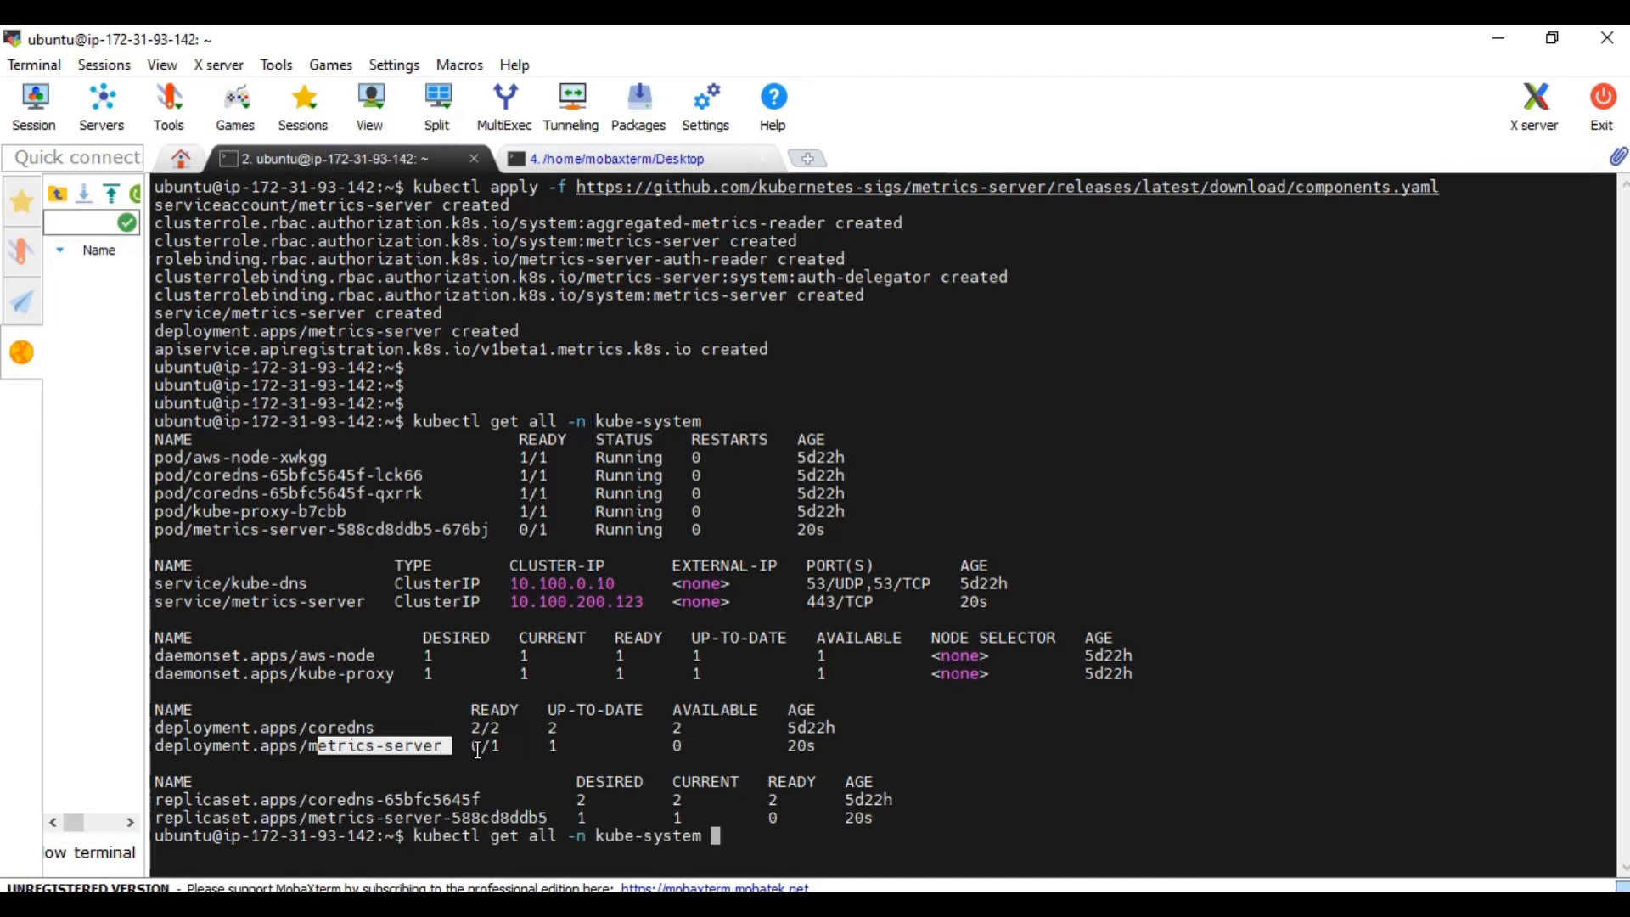
key("Return")
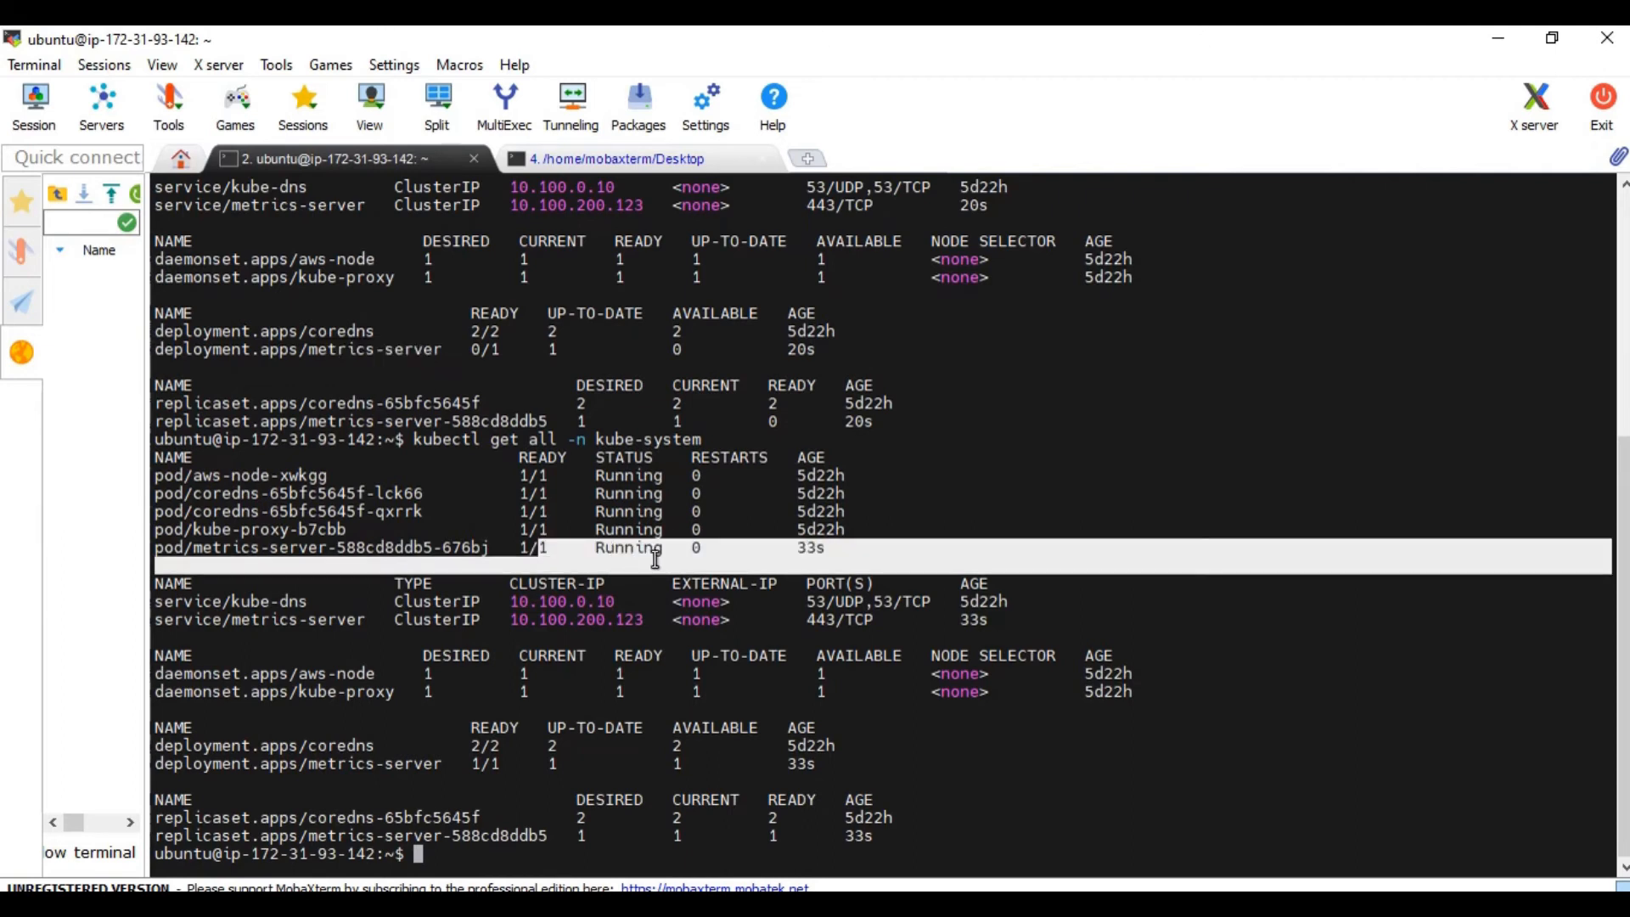
Check kubectl get all and describe hpa, now reading 0%/10% CPU with one nginx replica.
type("kubectl")
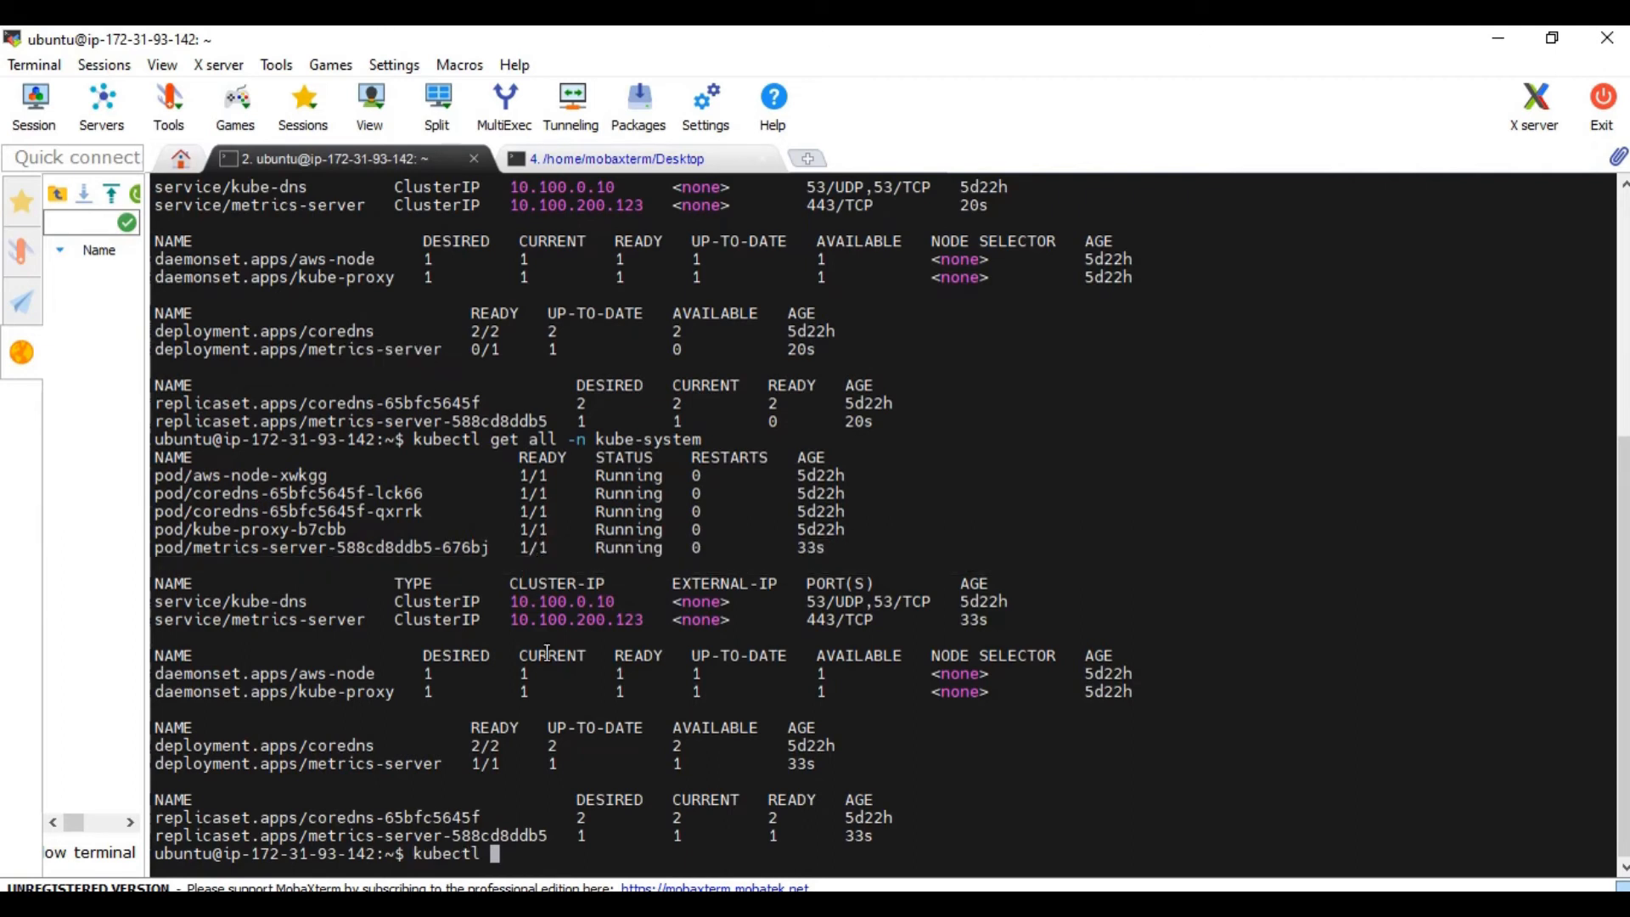
type("get all")
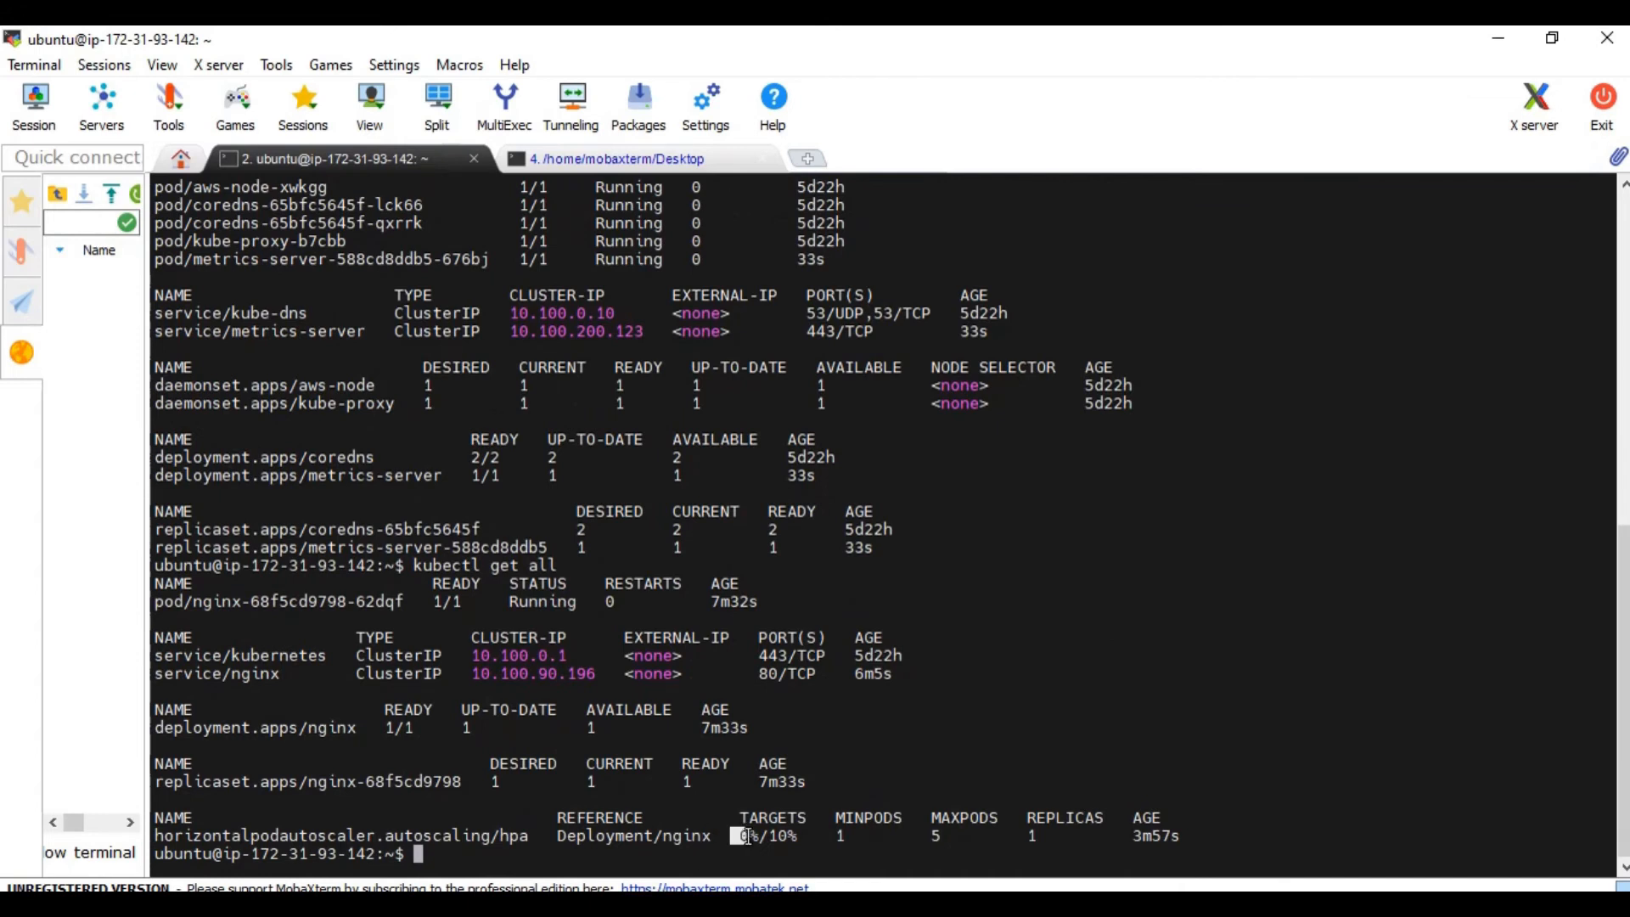
type("kubectl get all")
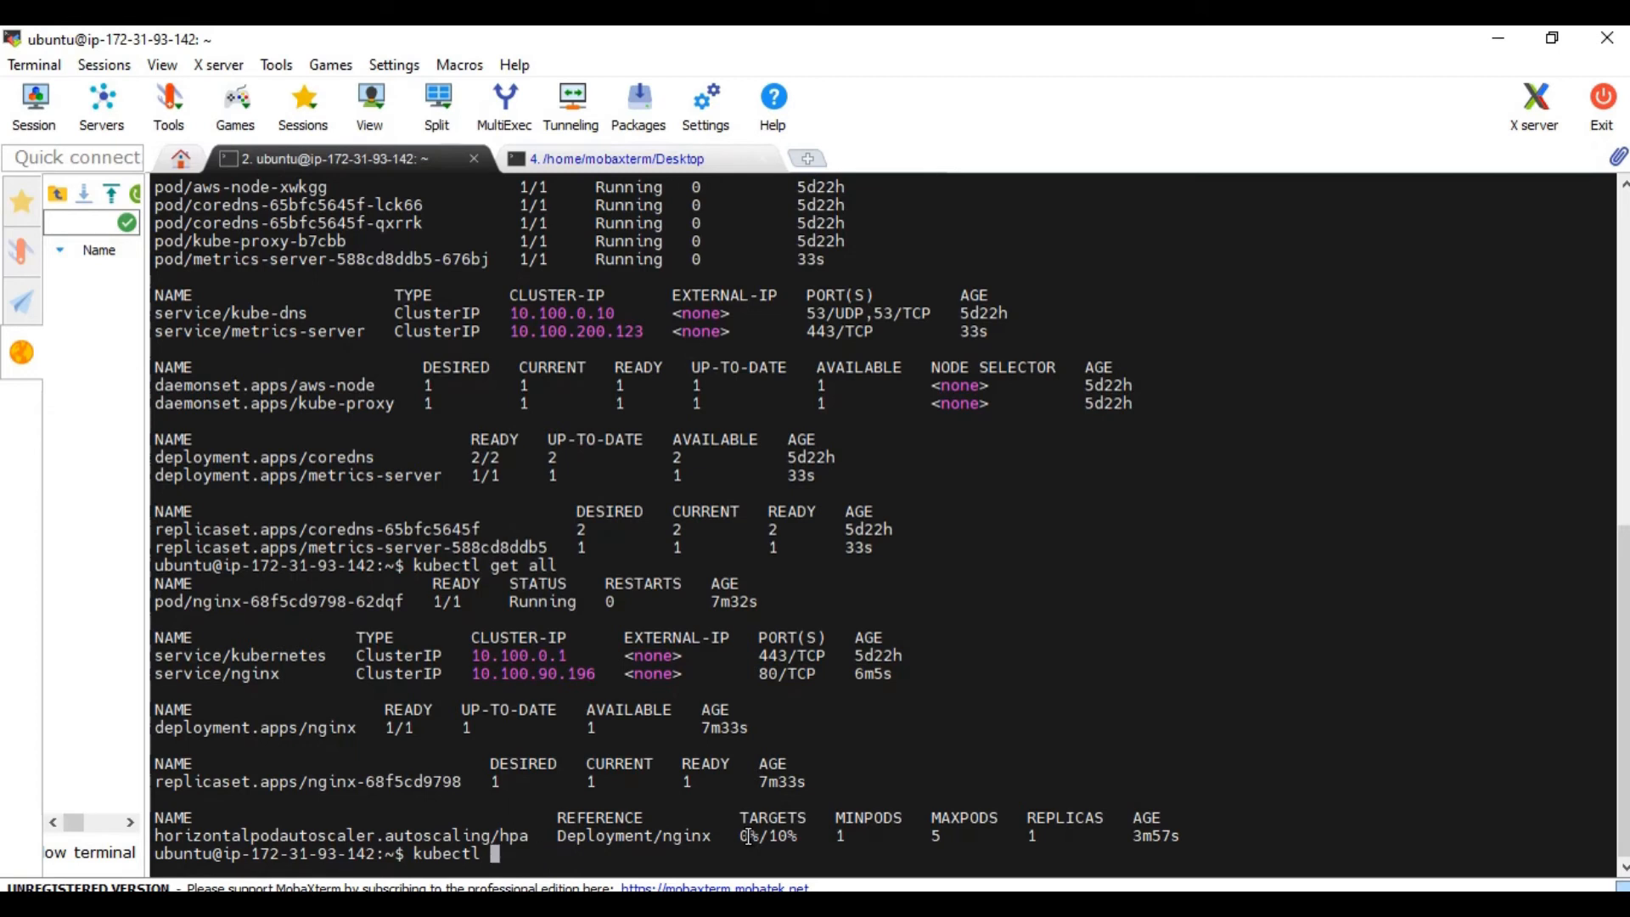
type("describe h")
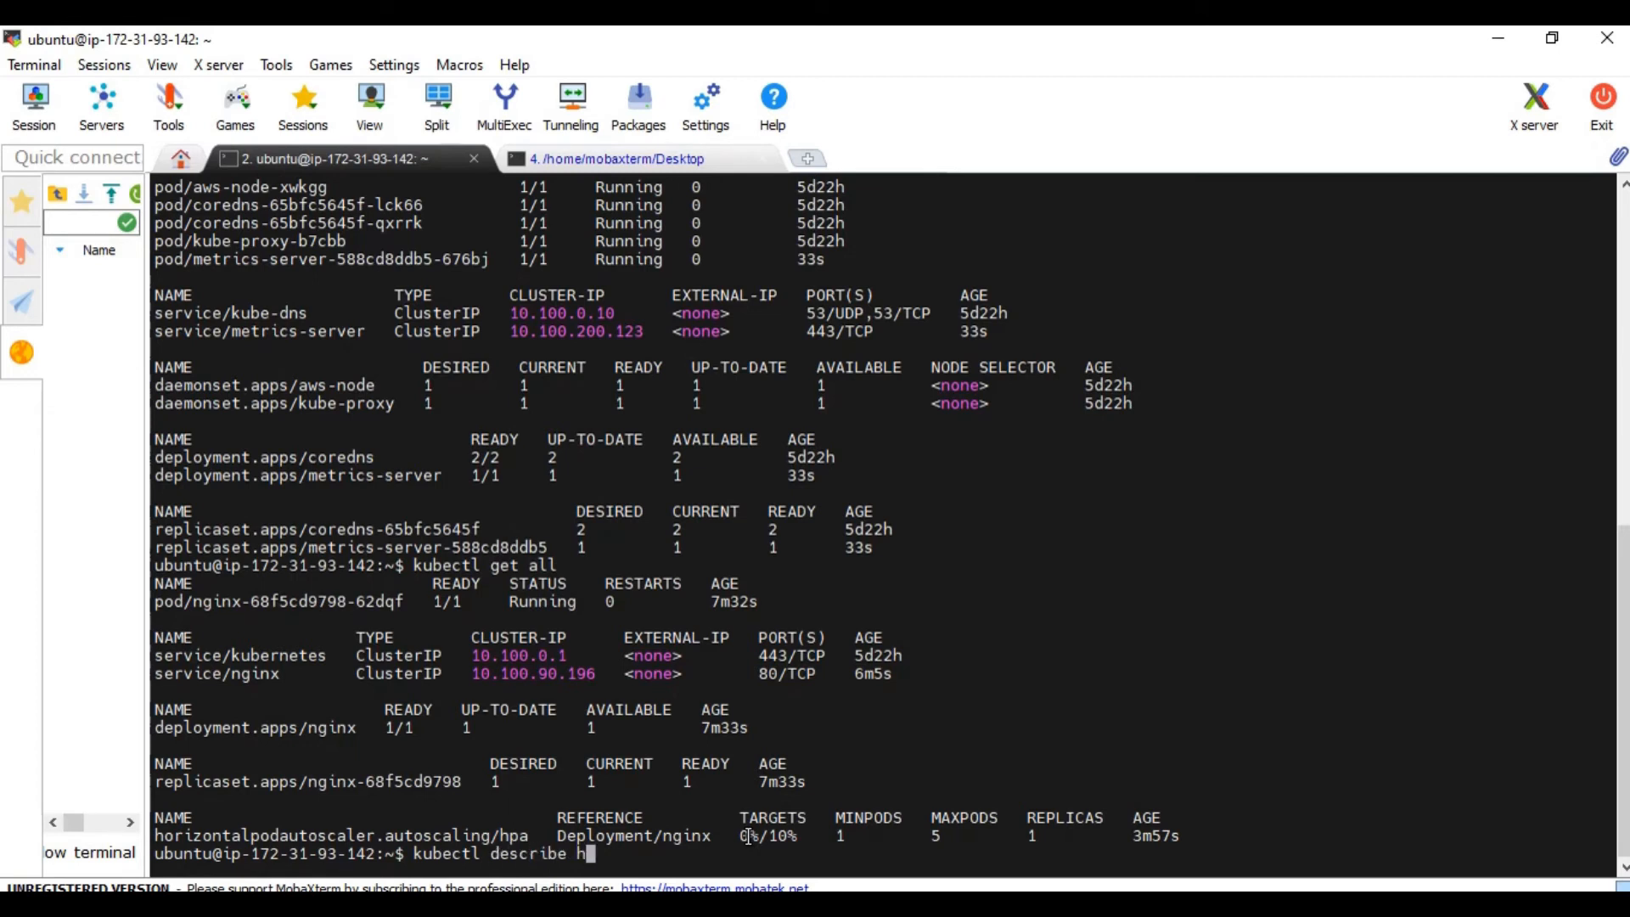
key("Return")
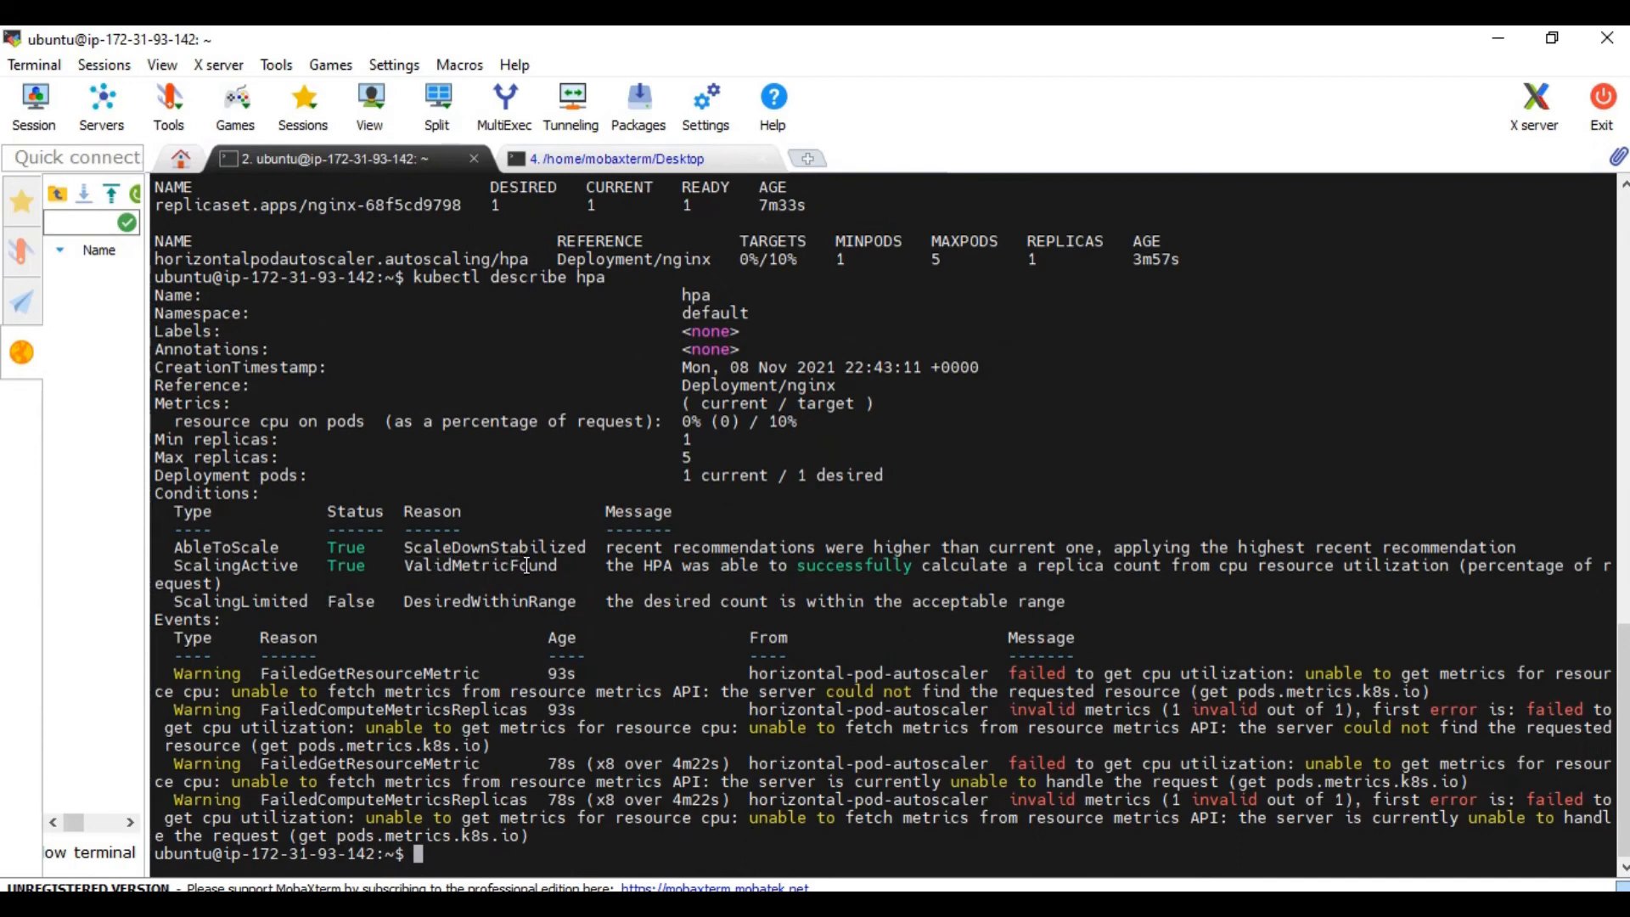
Show node usage with kubectl top nodes (63m CPU, 3%, 54% memory), then kubectl top pod.
type("kubectl")
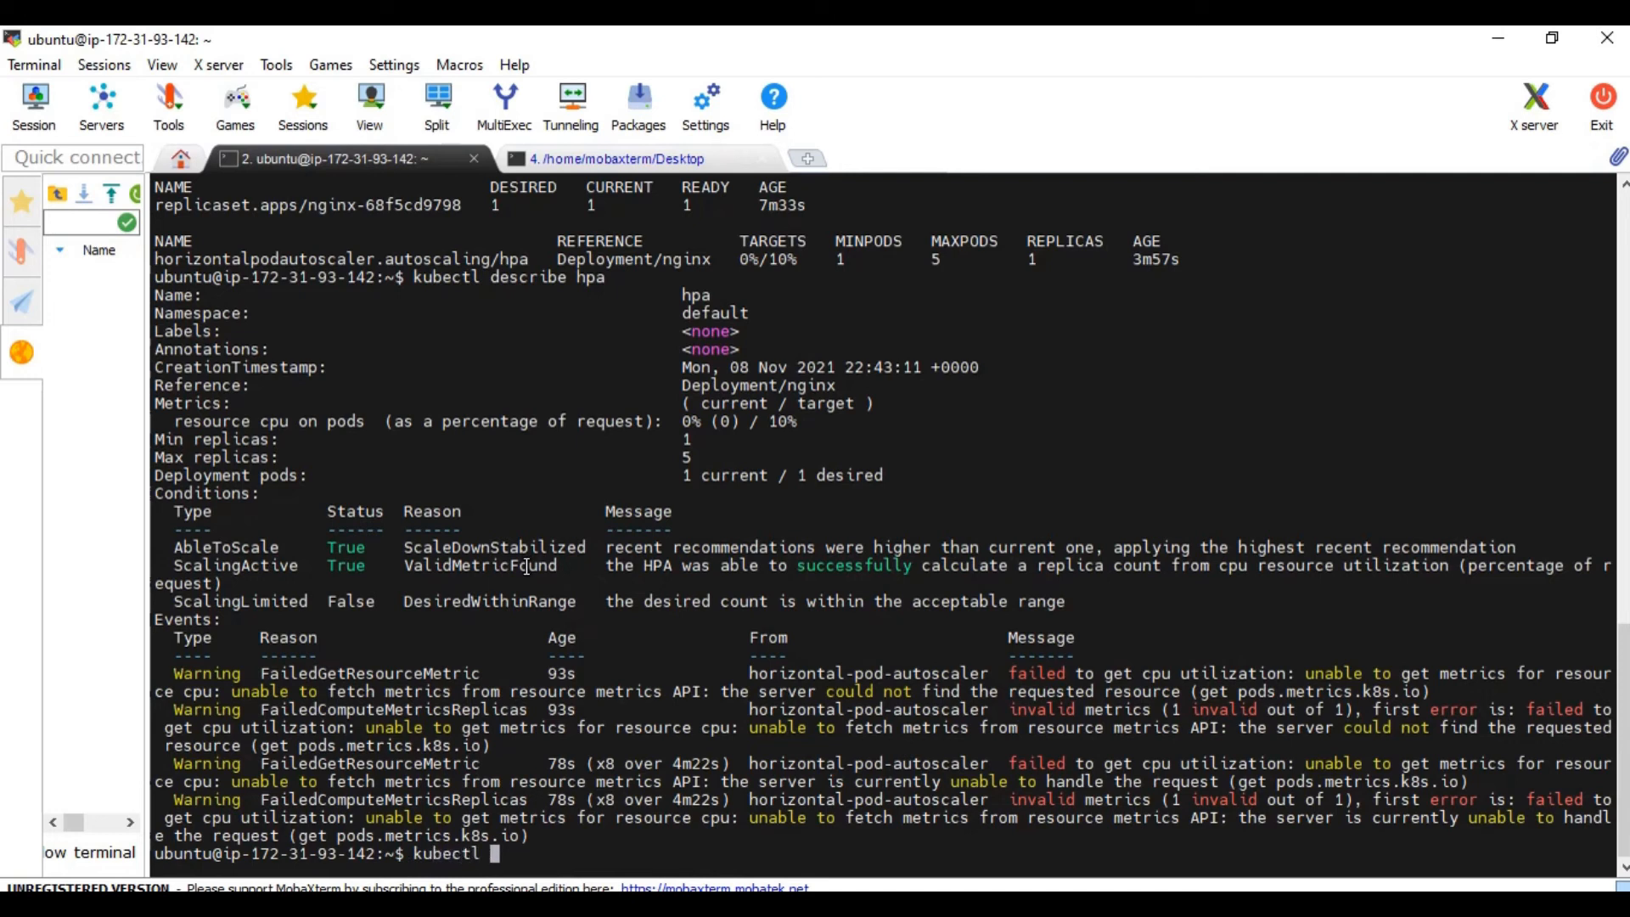
type("top node")
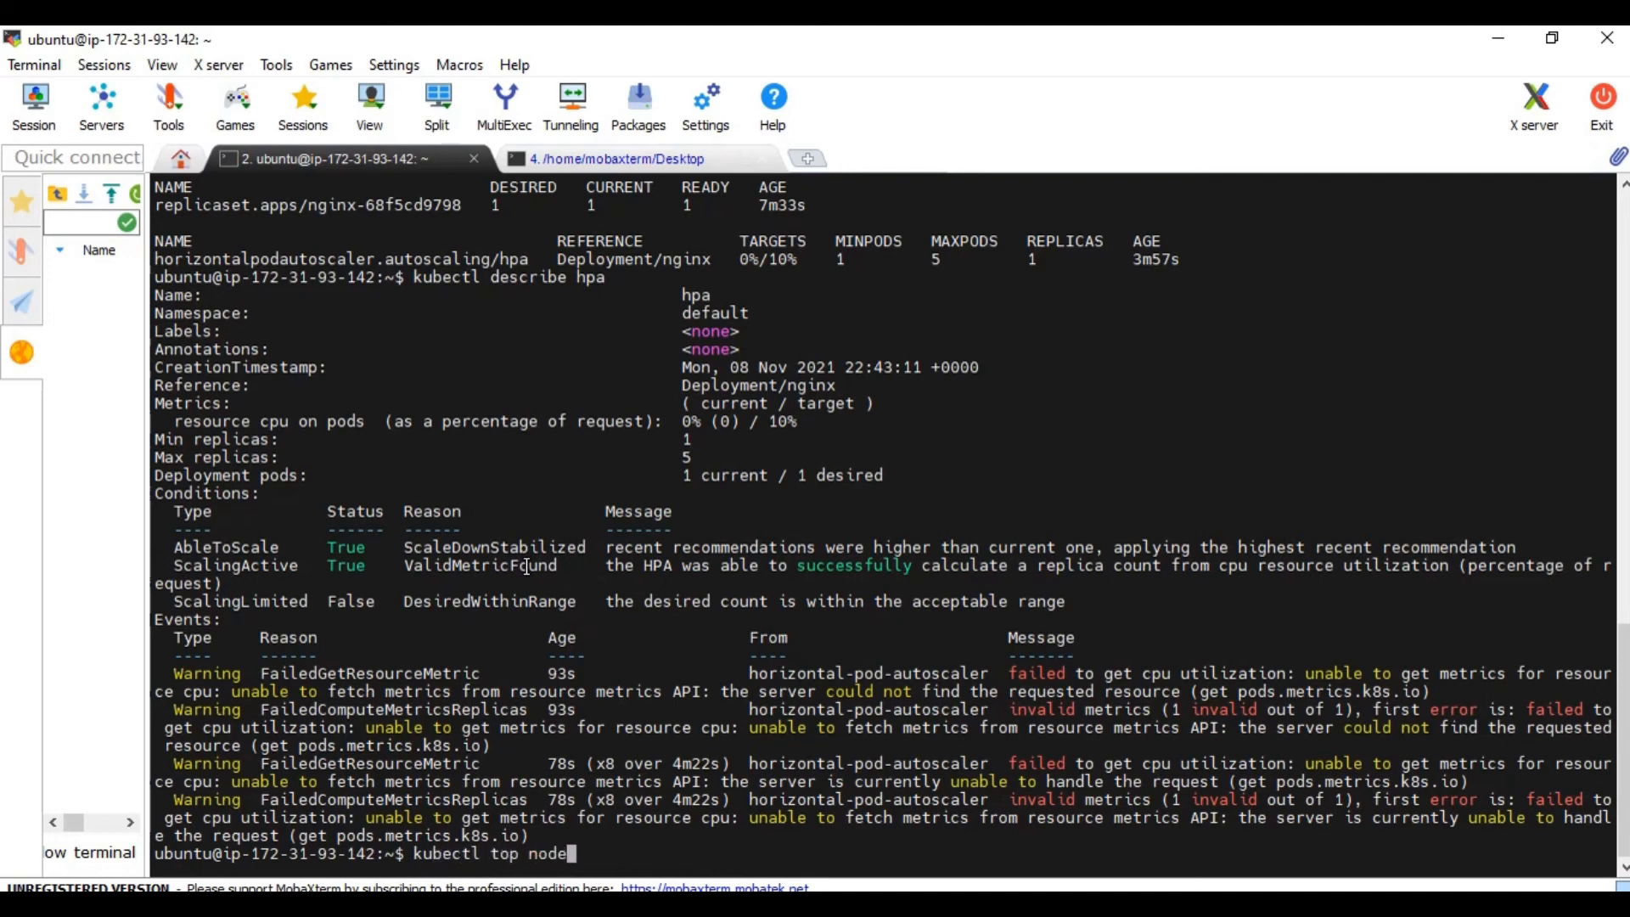
key("Return")
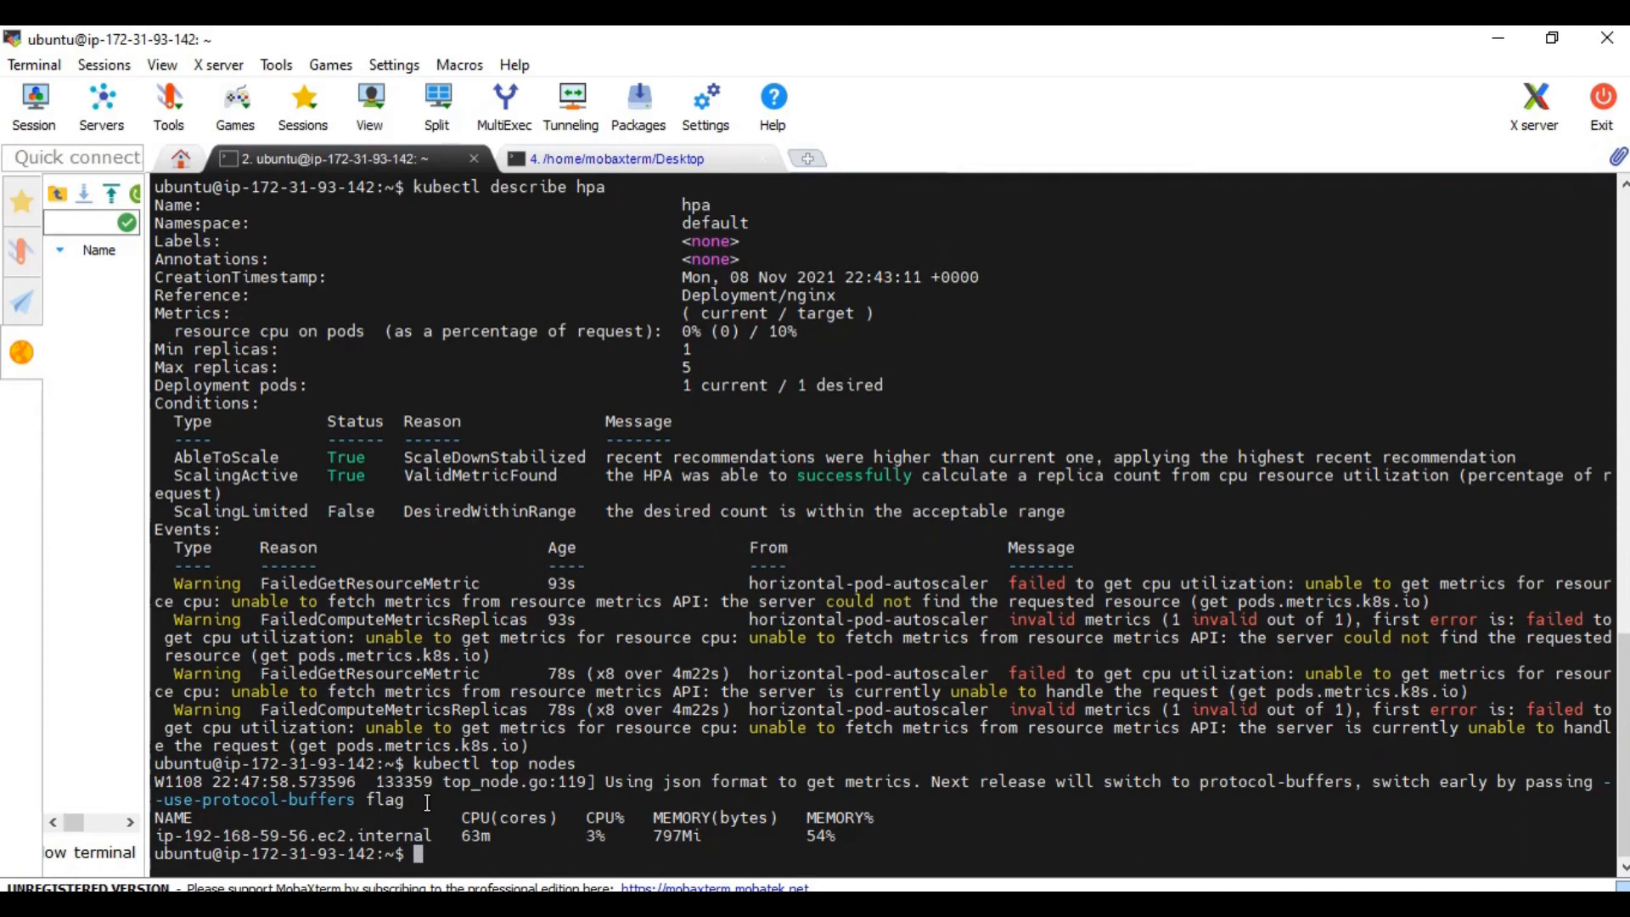
type("kubectl top nodes")
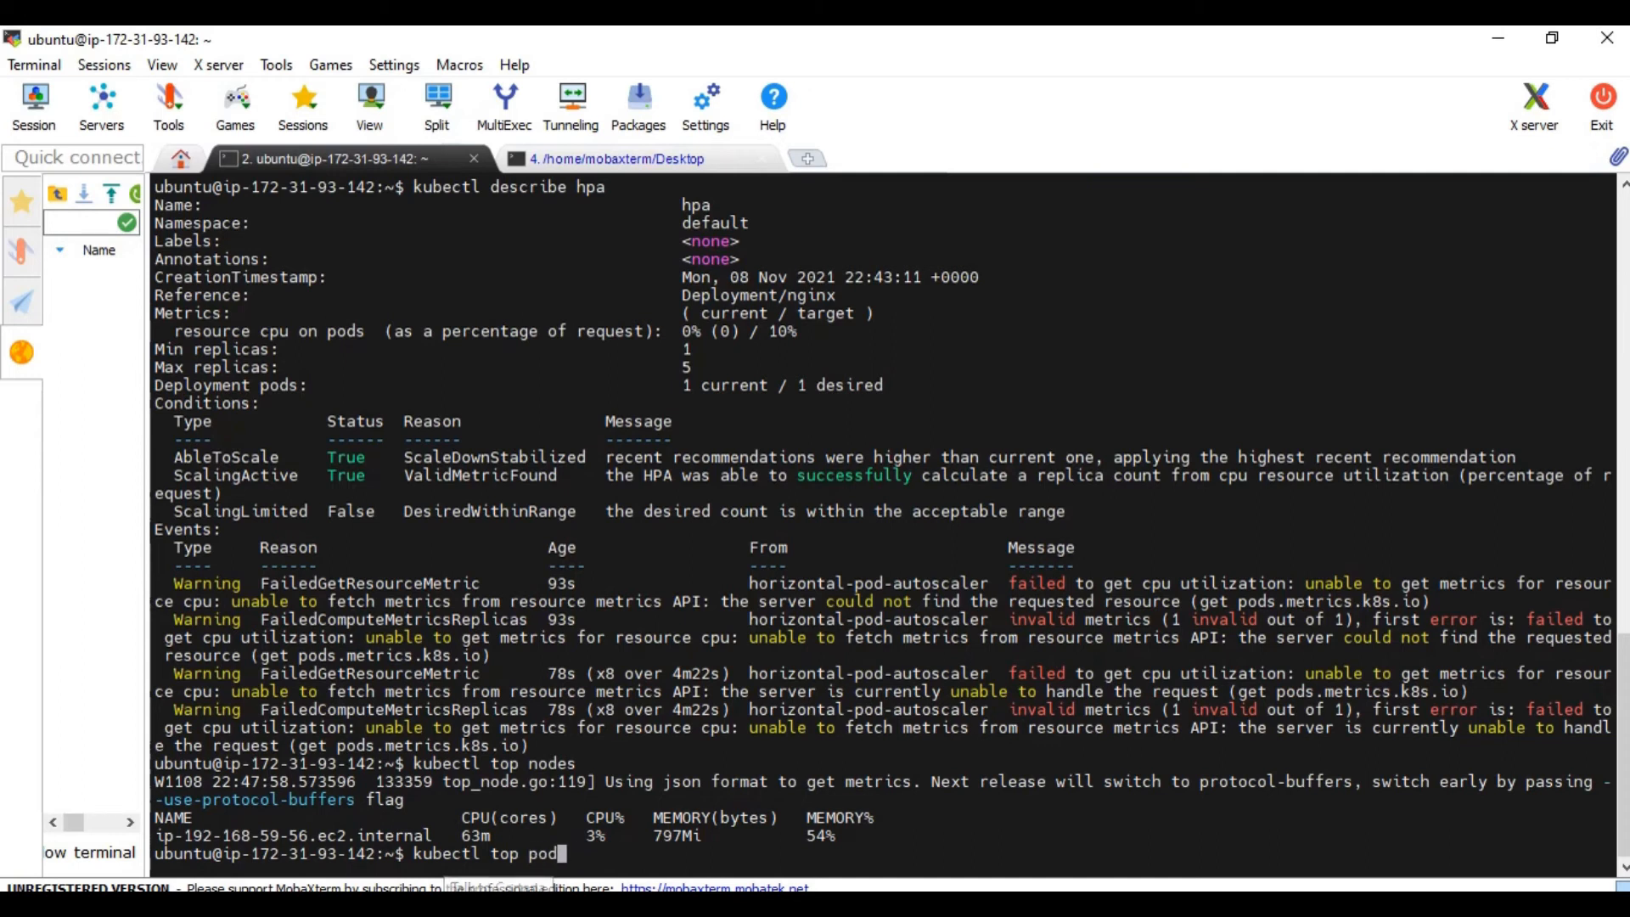
key("Return")
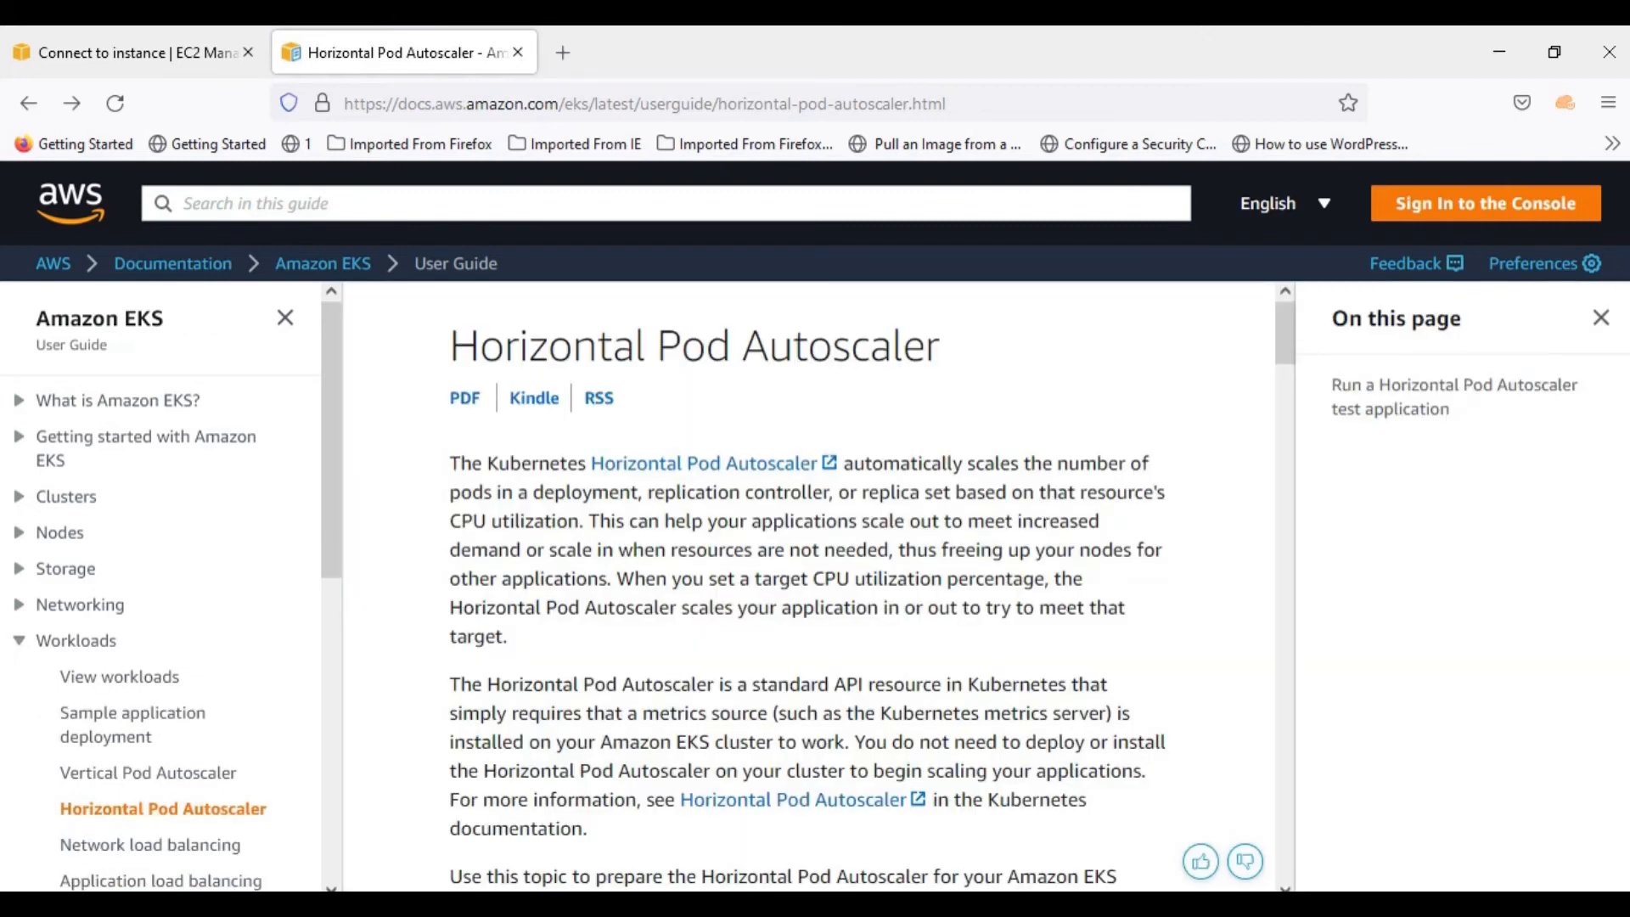
Scroll the EKS HPA guide down to step 4's busybox load-generator command with its wget loop.
scroll("down", 3)
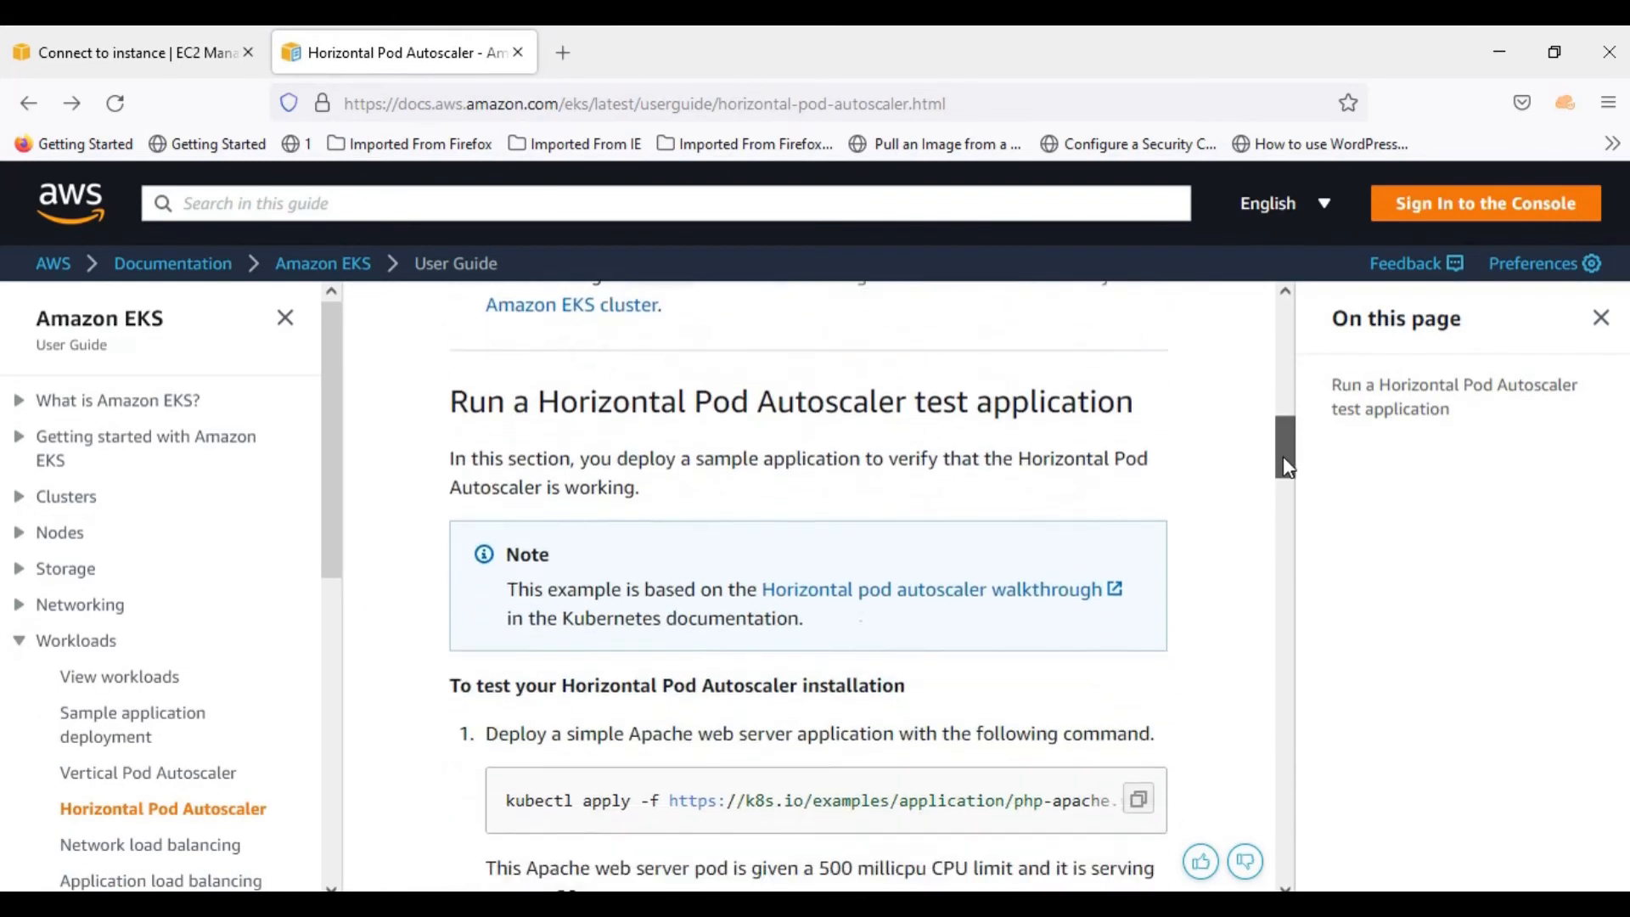
scroll("down", 3)
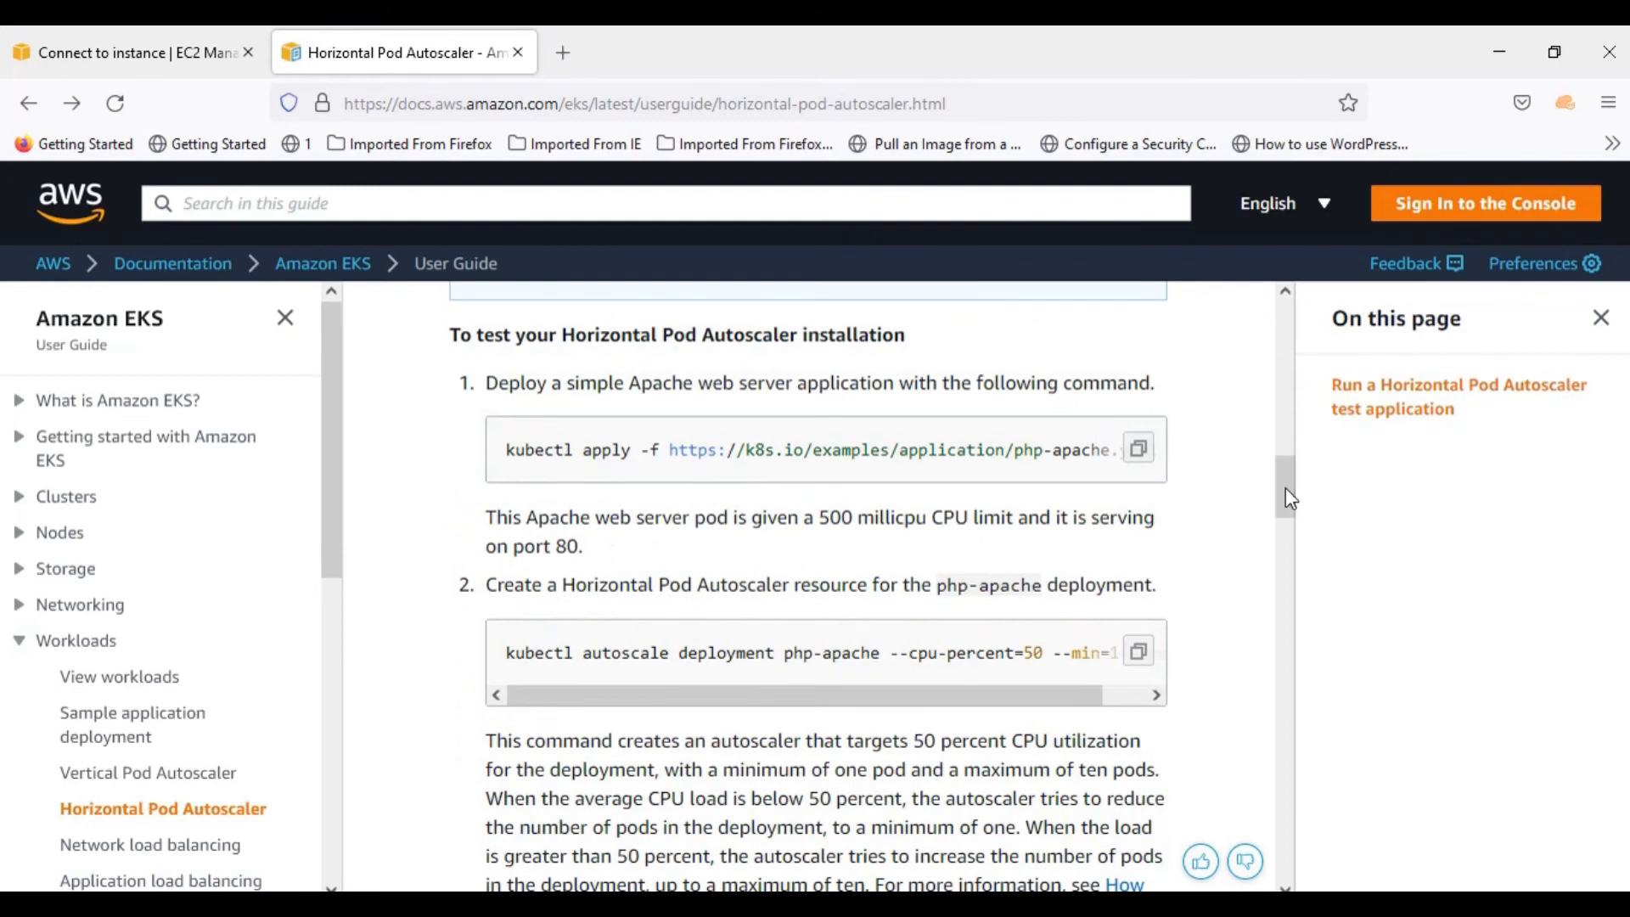
mouse_move(832, 695)
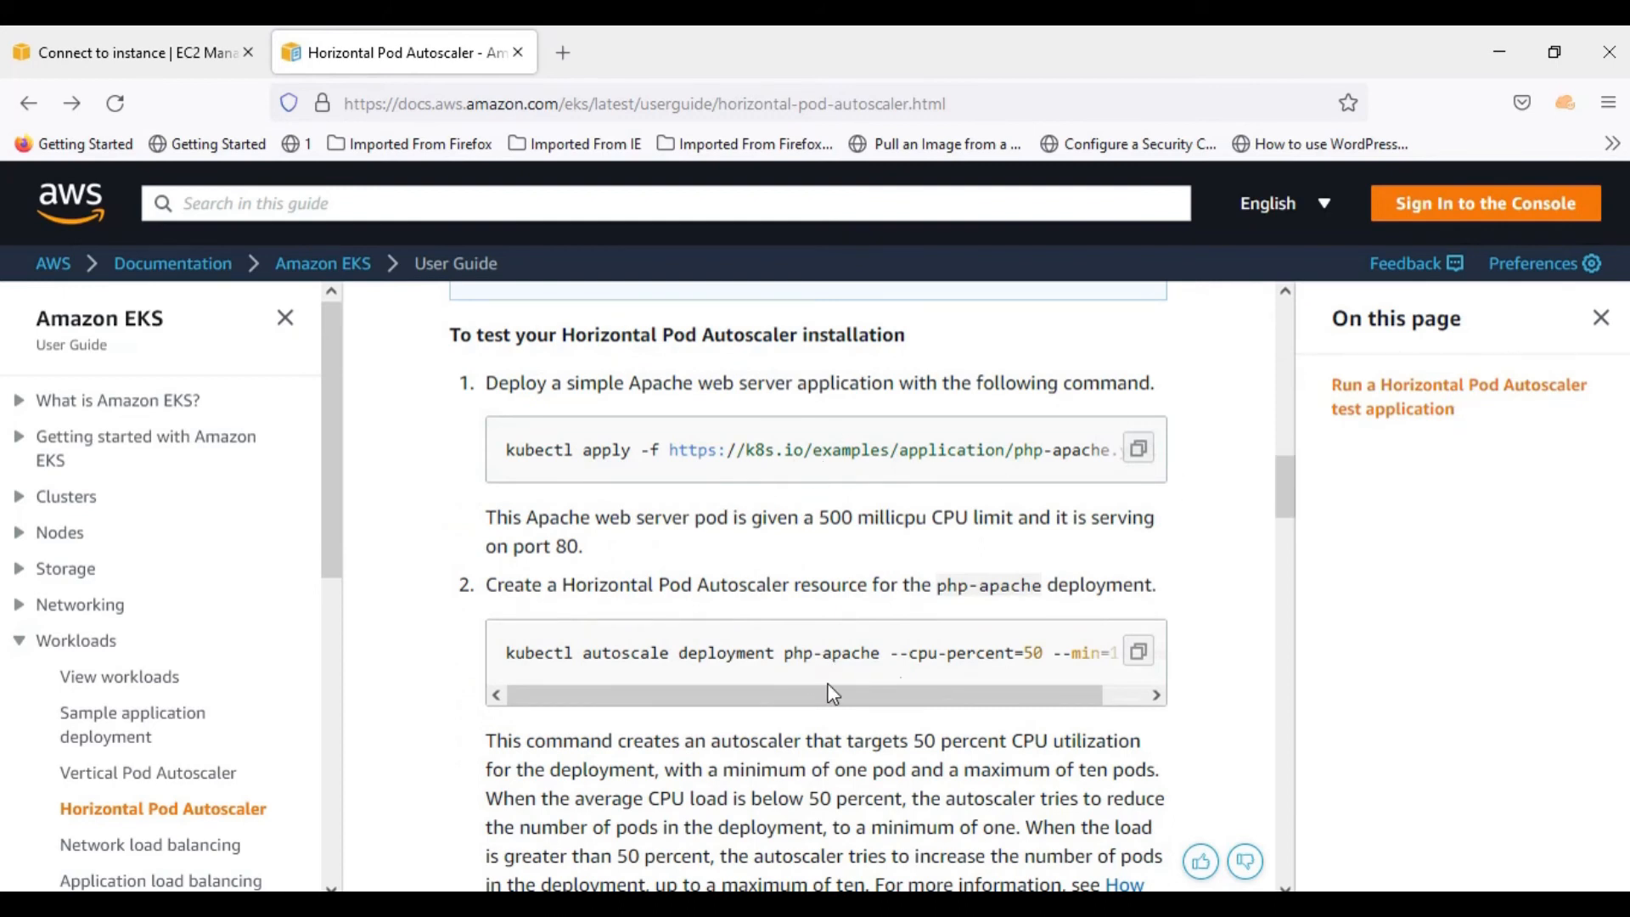
scroll("down", 3)
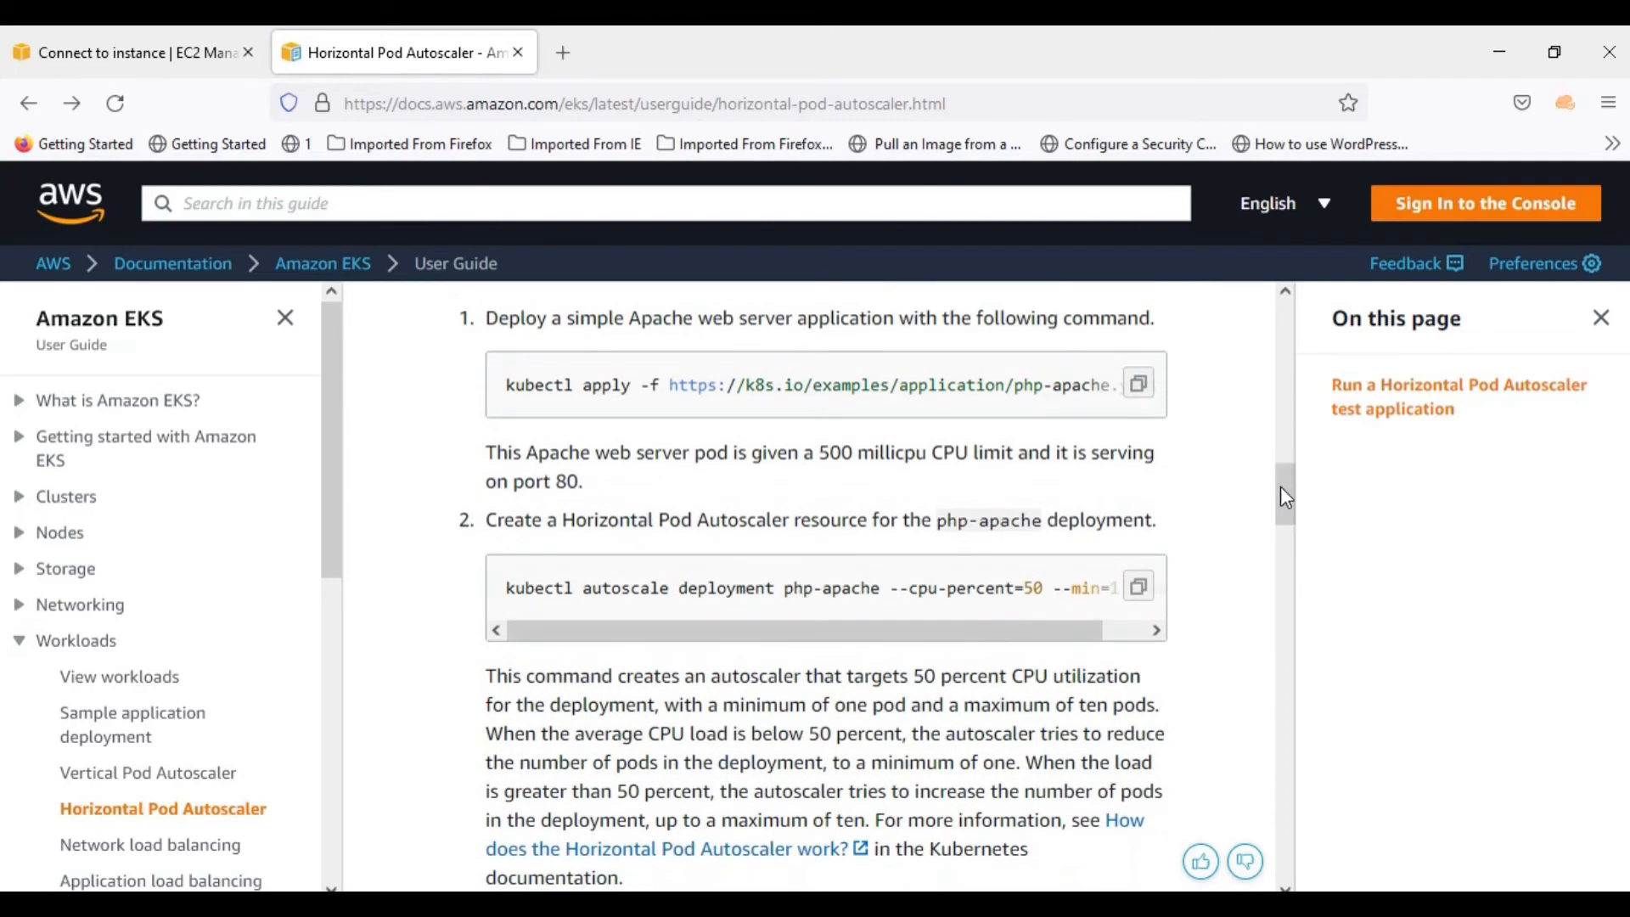
scroll("down", 3)
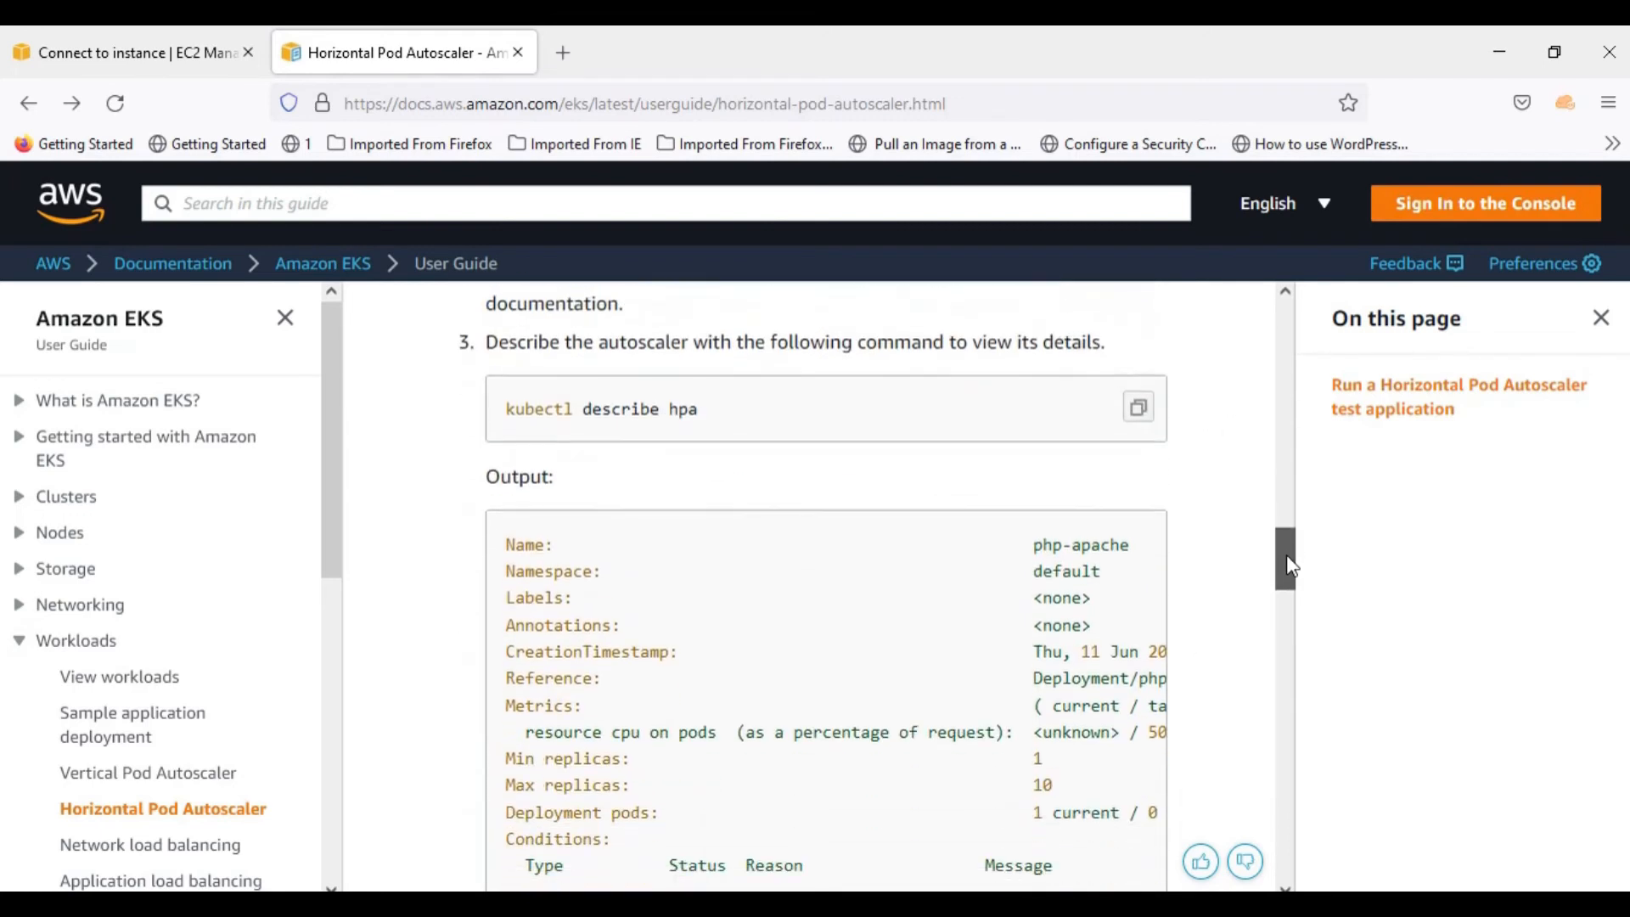
scroll("down", 3)
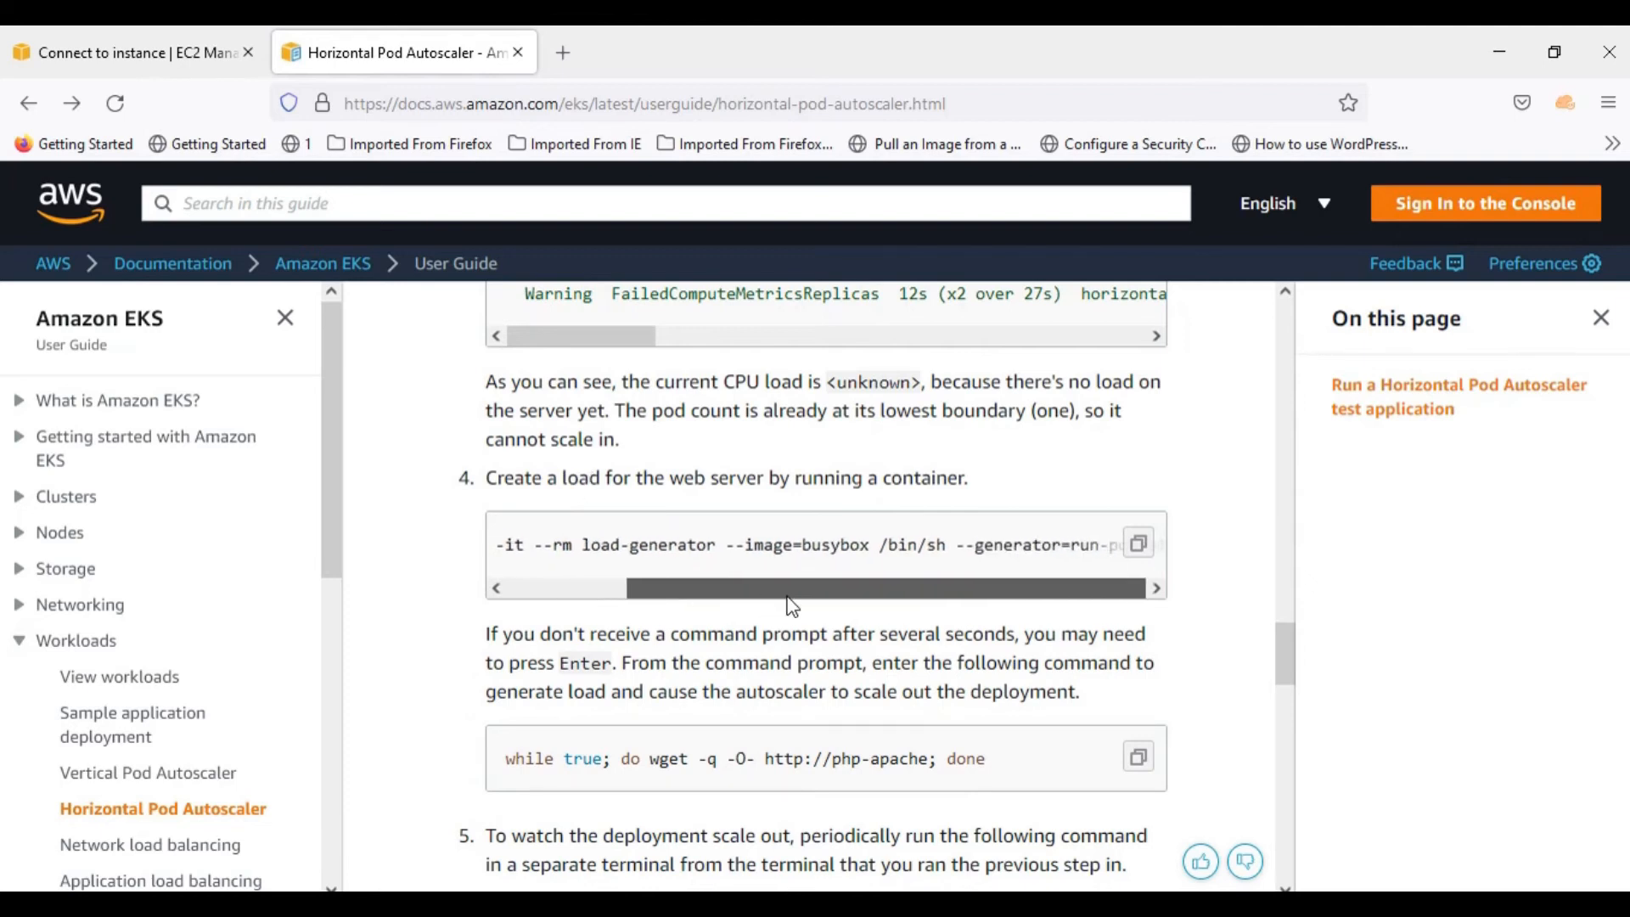
mouse_move(824, 604)
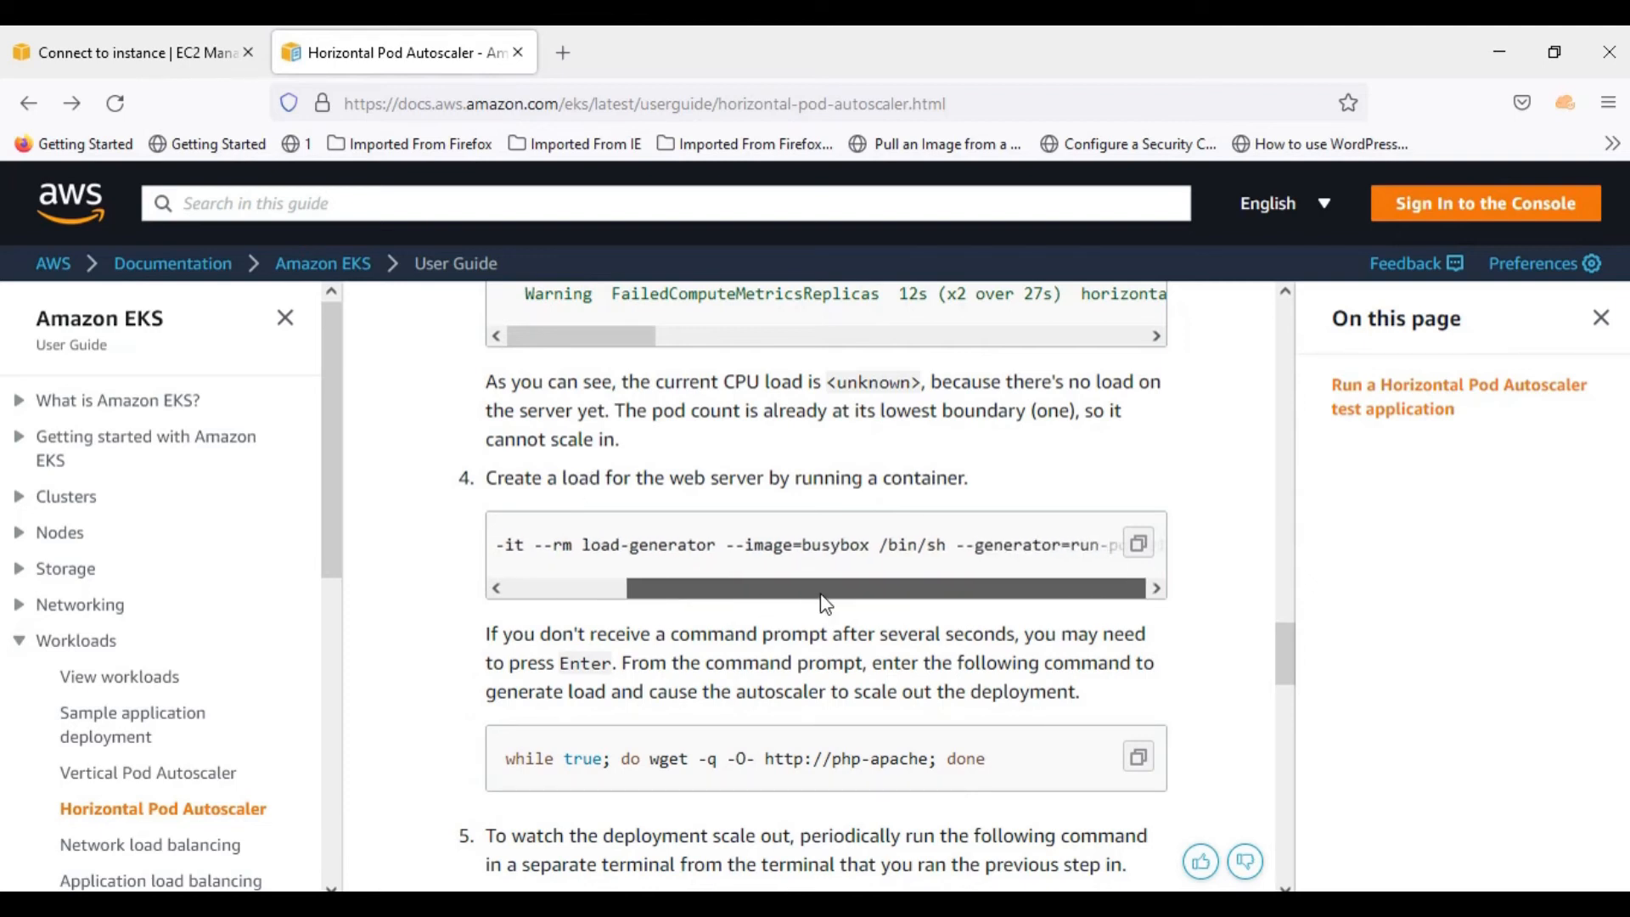
mouse_move(747, 591)
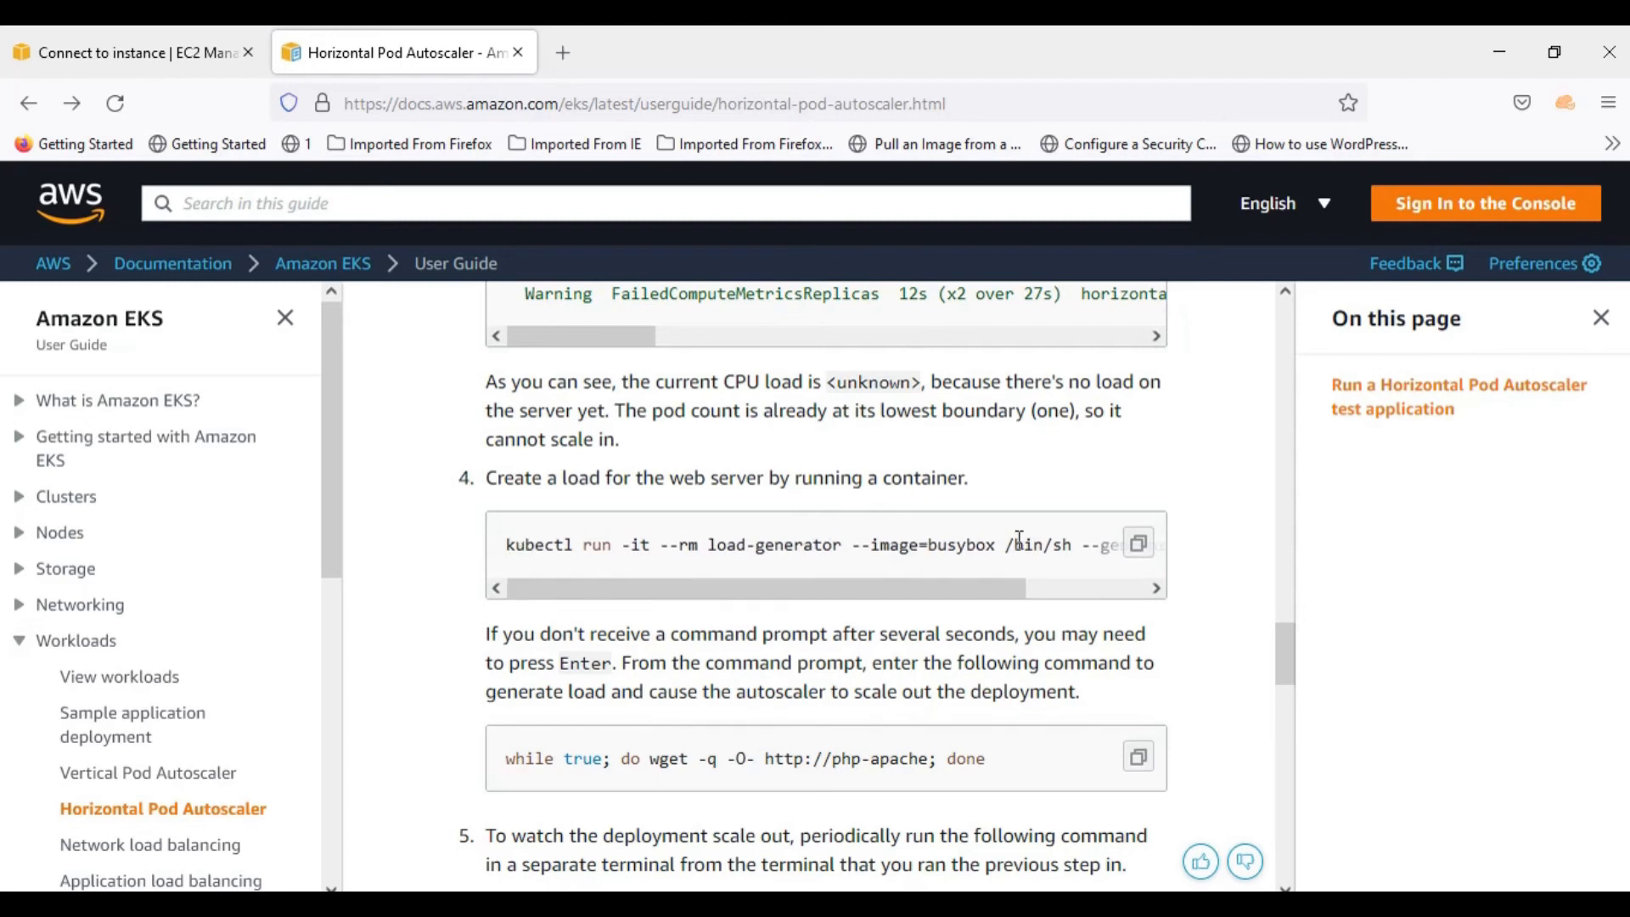
Launch the busybox load-generator pod with kubectl run, dropping the generator flag.
key("alt+tab")
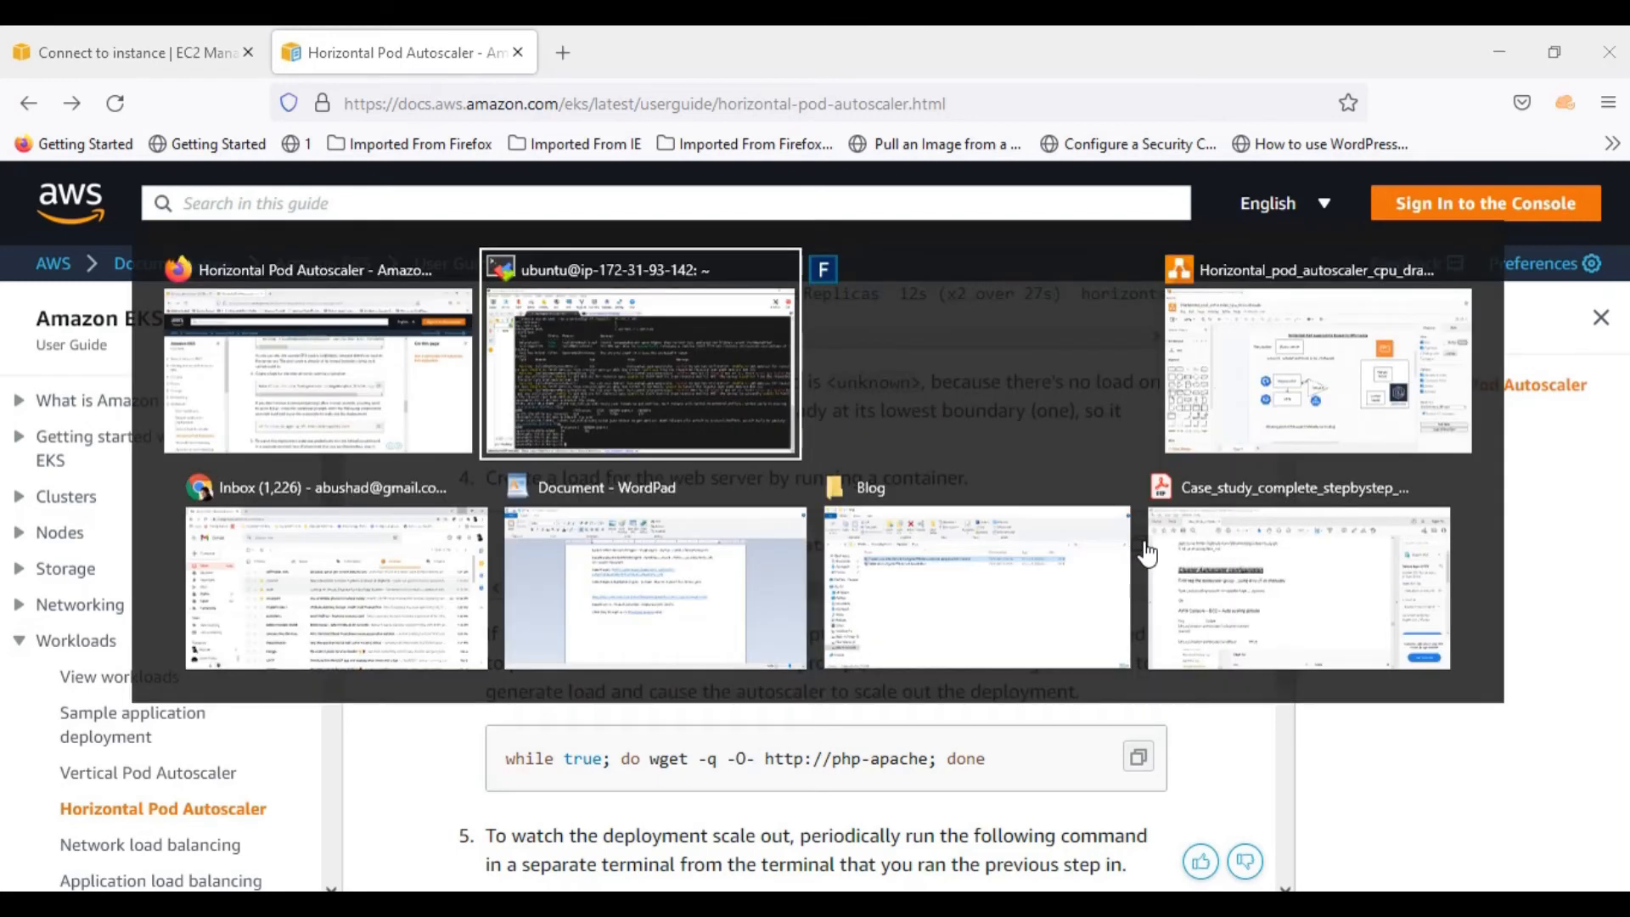
left_click(640, 354)
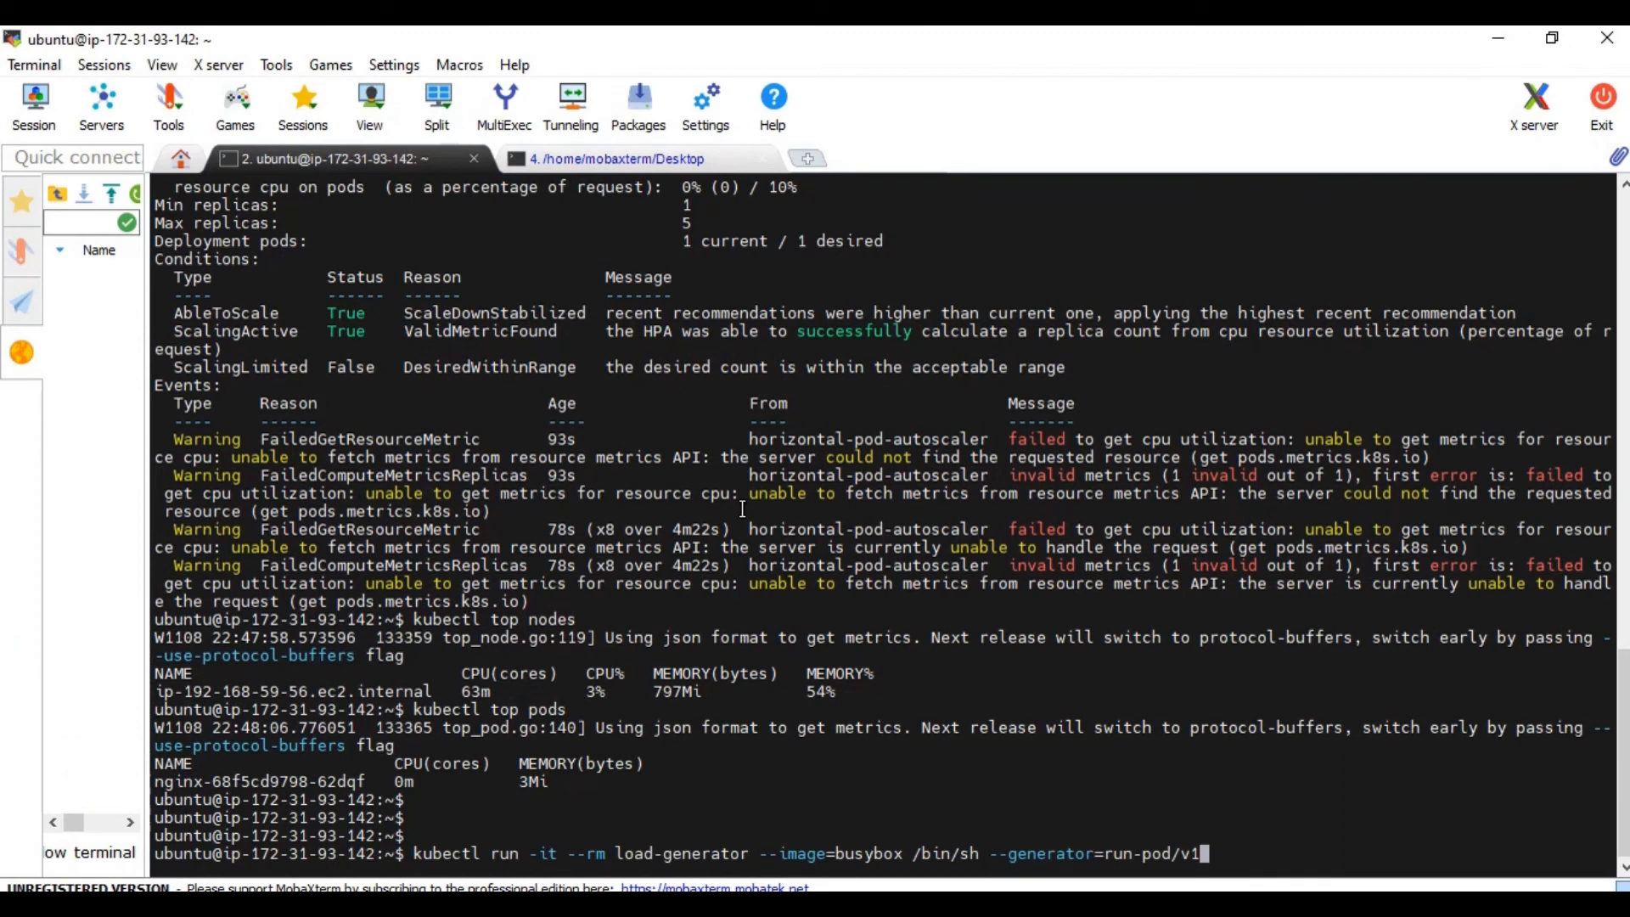
key("BackSpace")
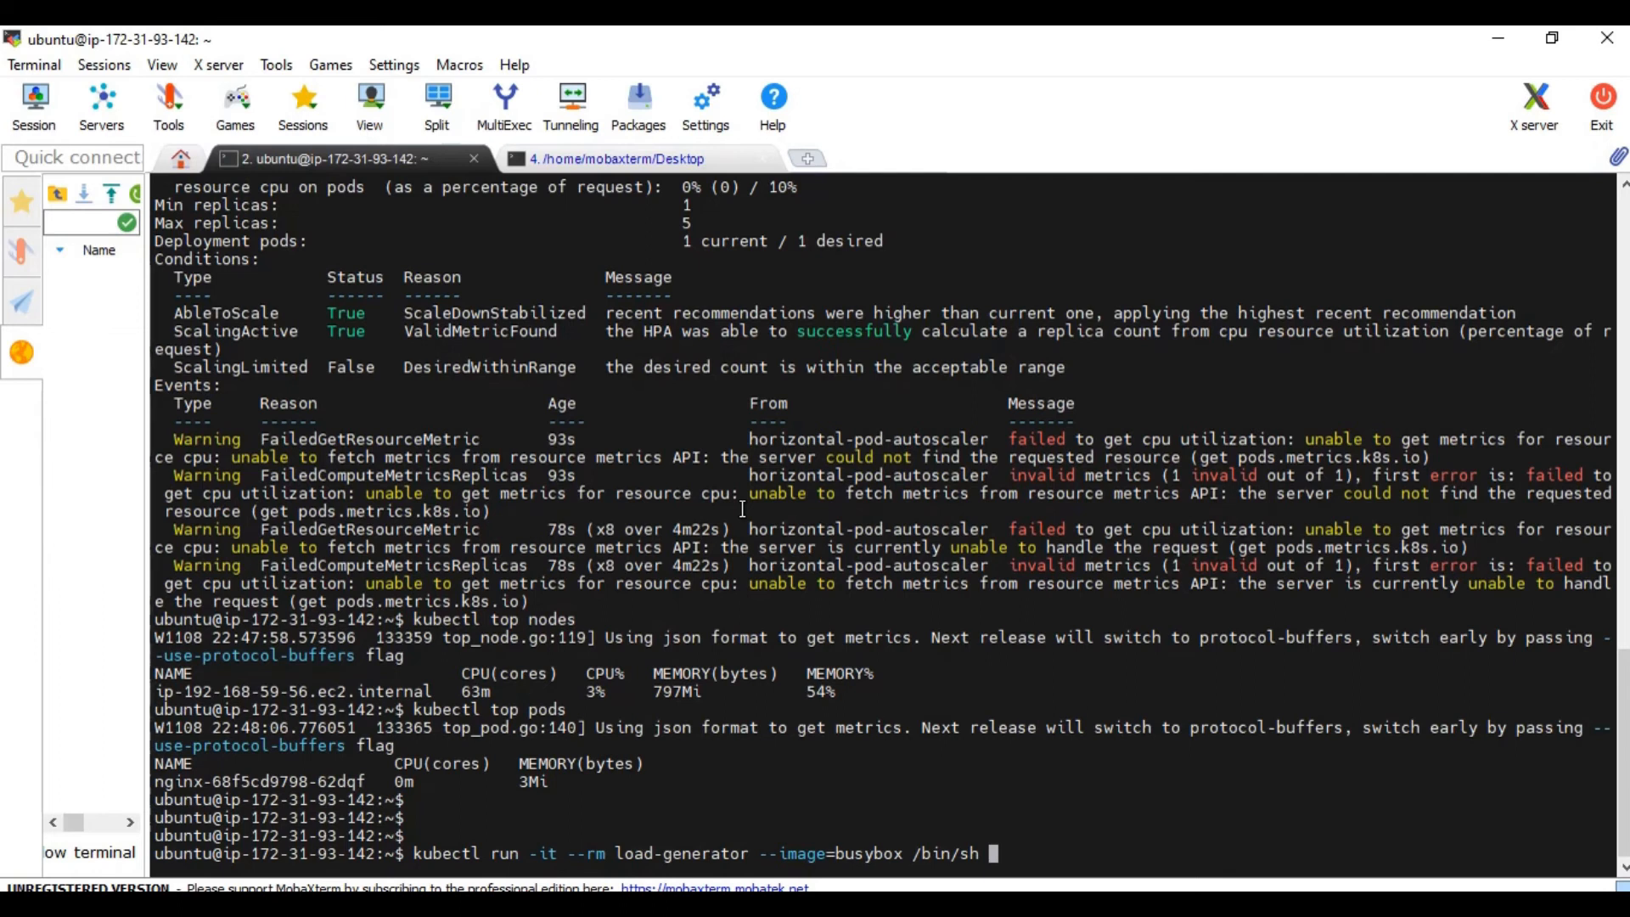
key("Return")
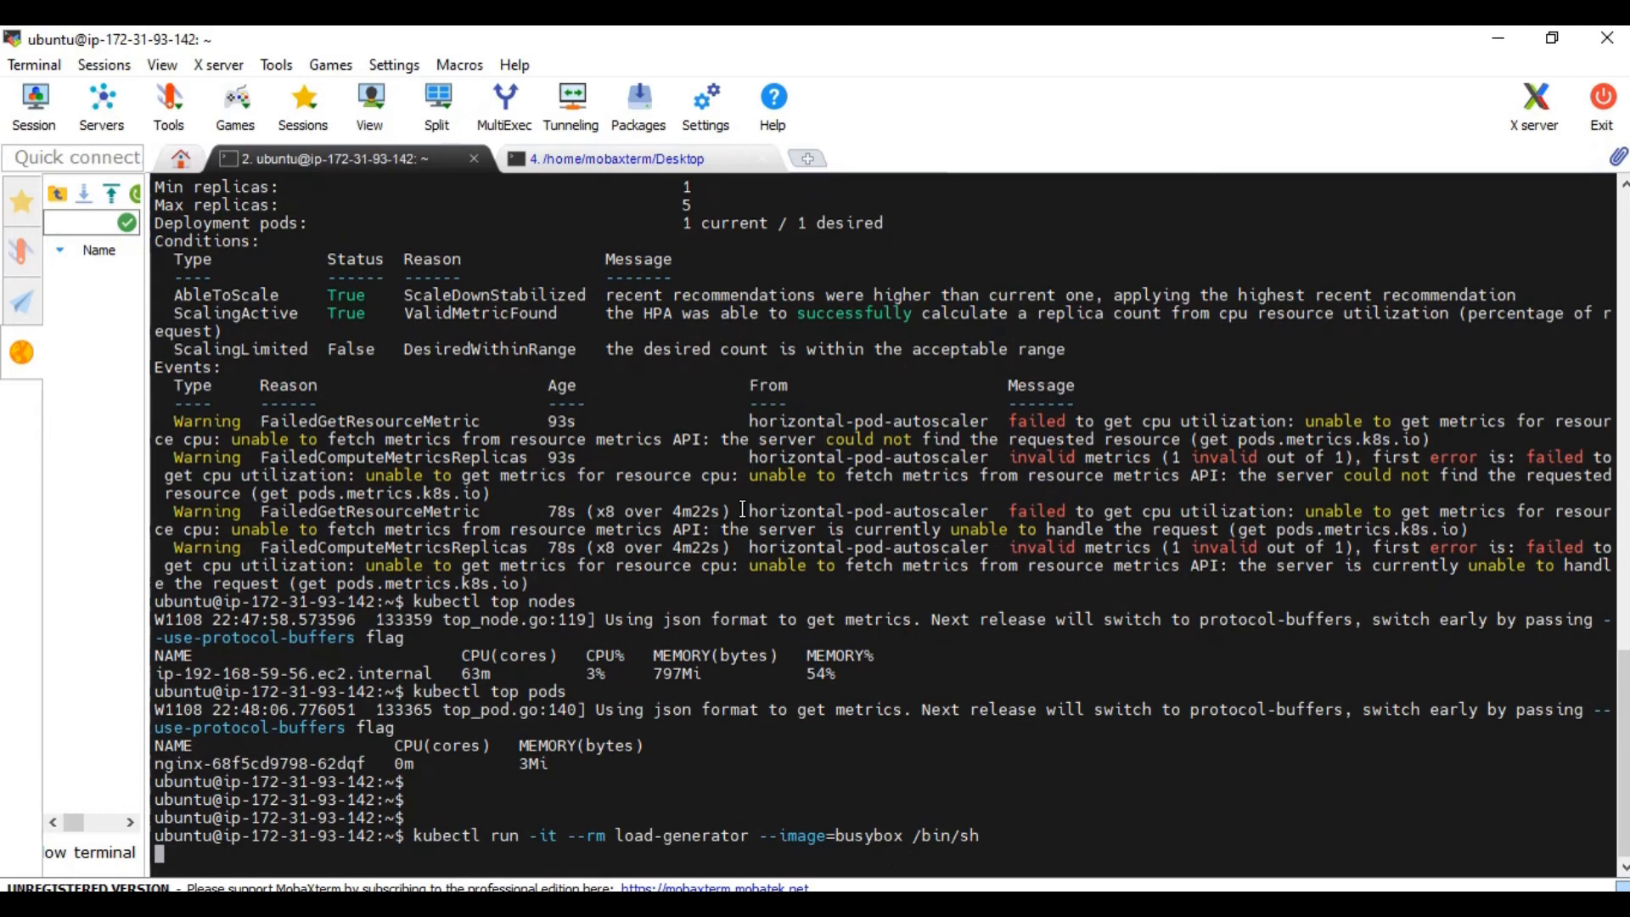
Start the endless while-wget loop inside the pod, targeting nginx instead of php-apache.
key("alt+tab")
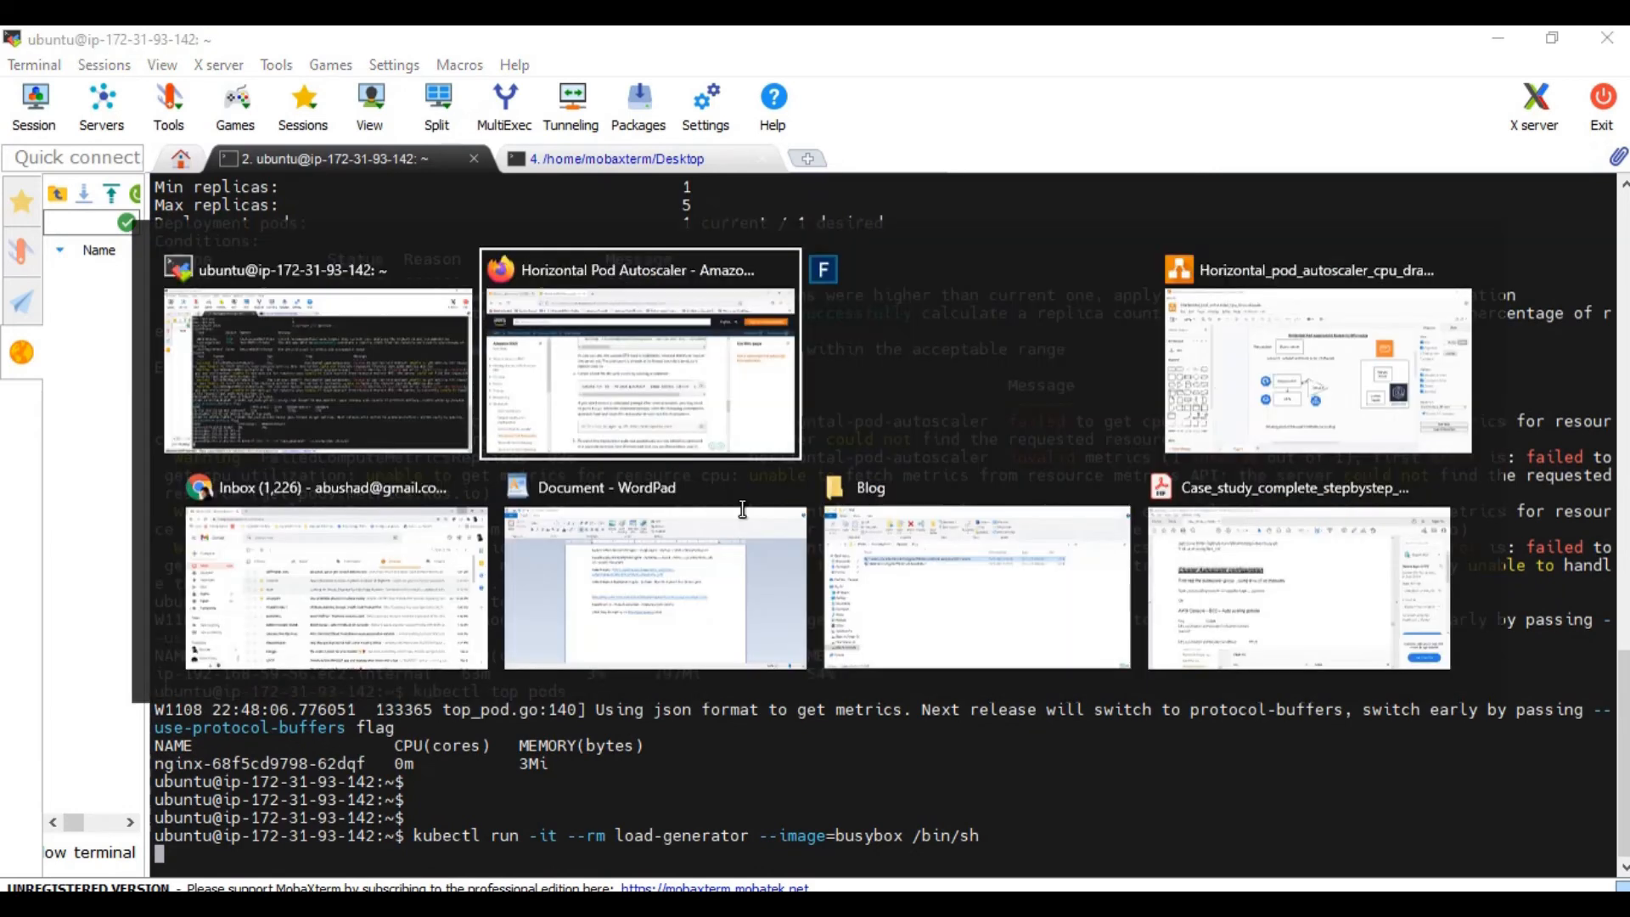
left_click(641, 353)
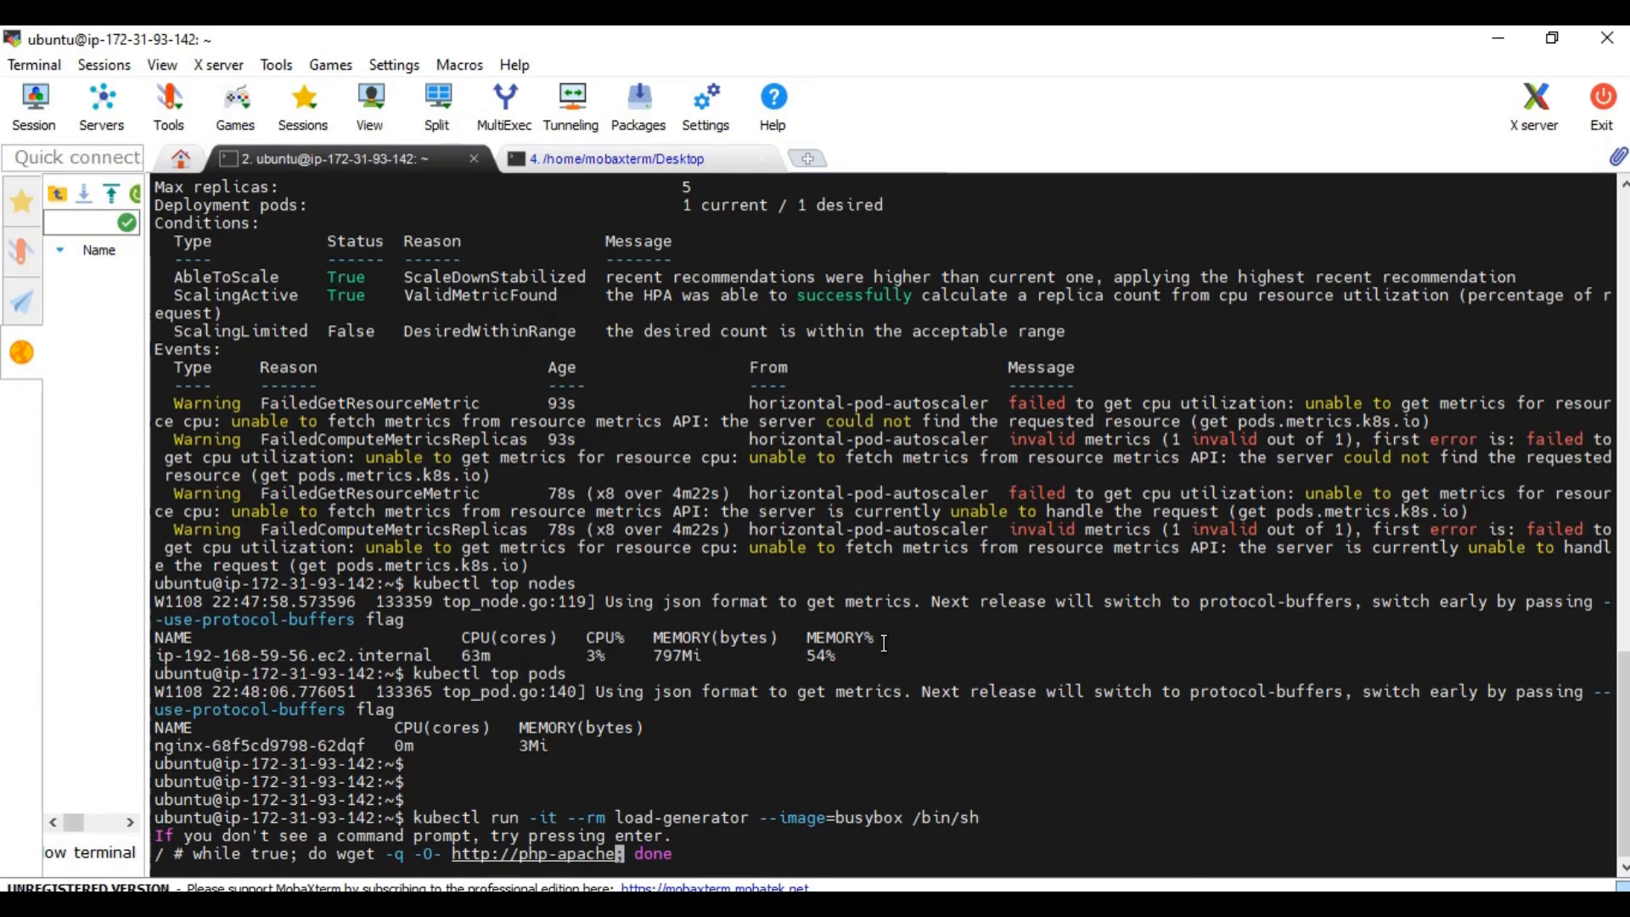
key("Backspace")
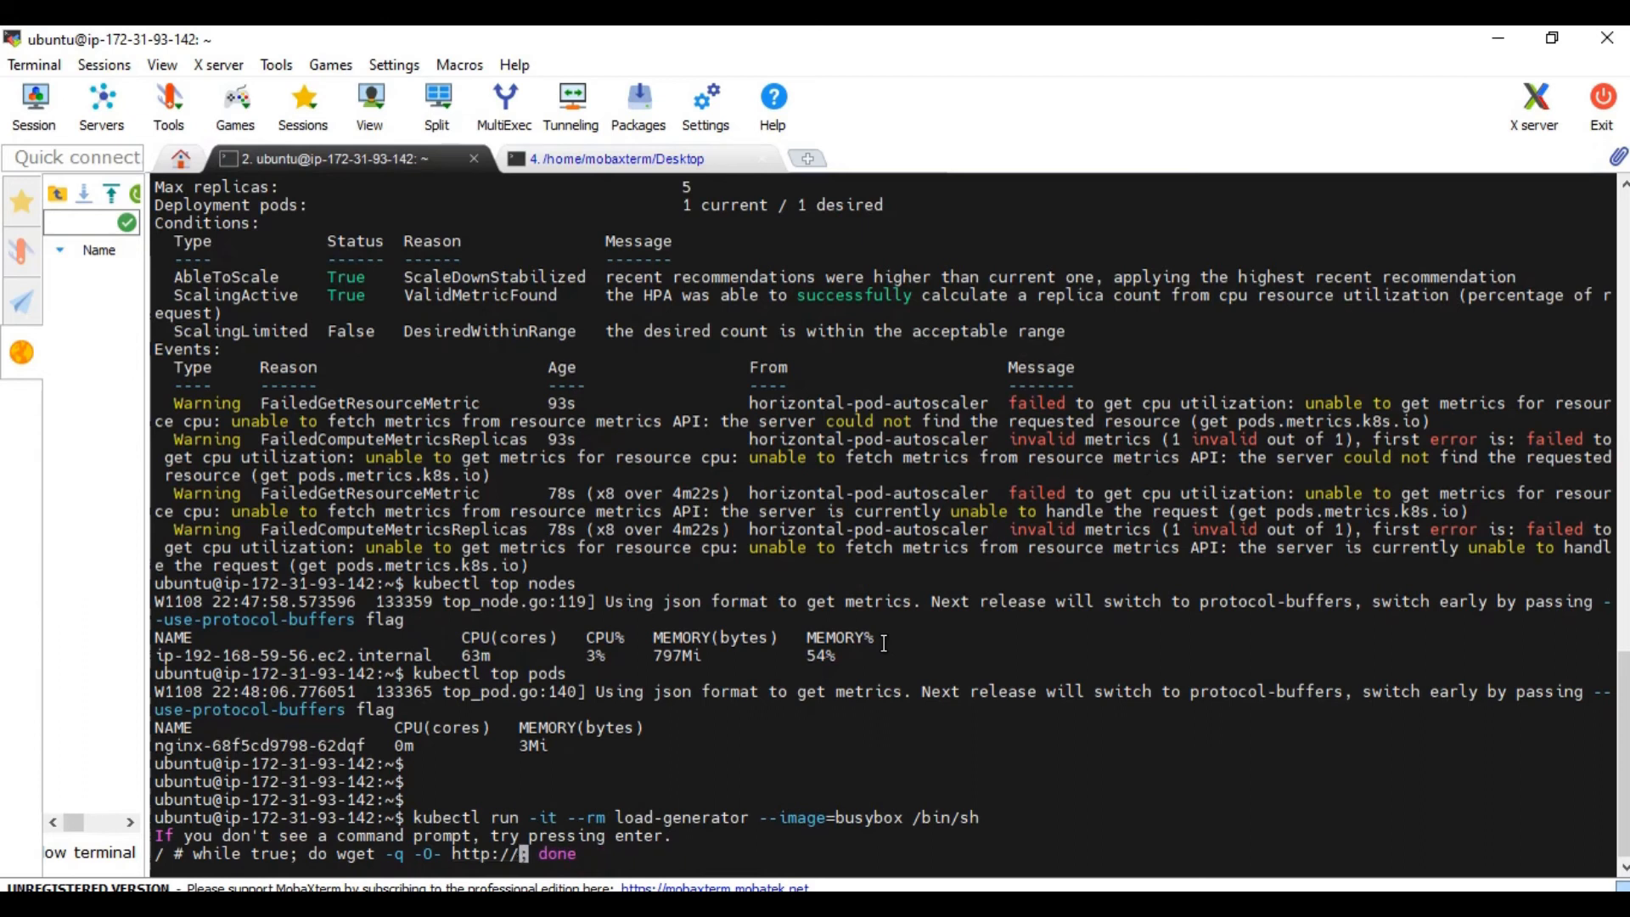
type("nginx")
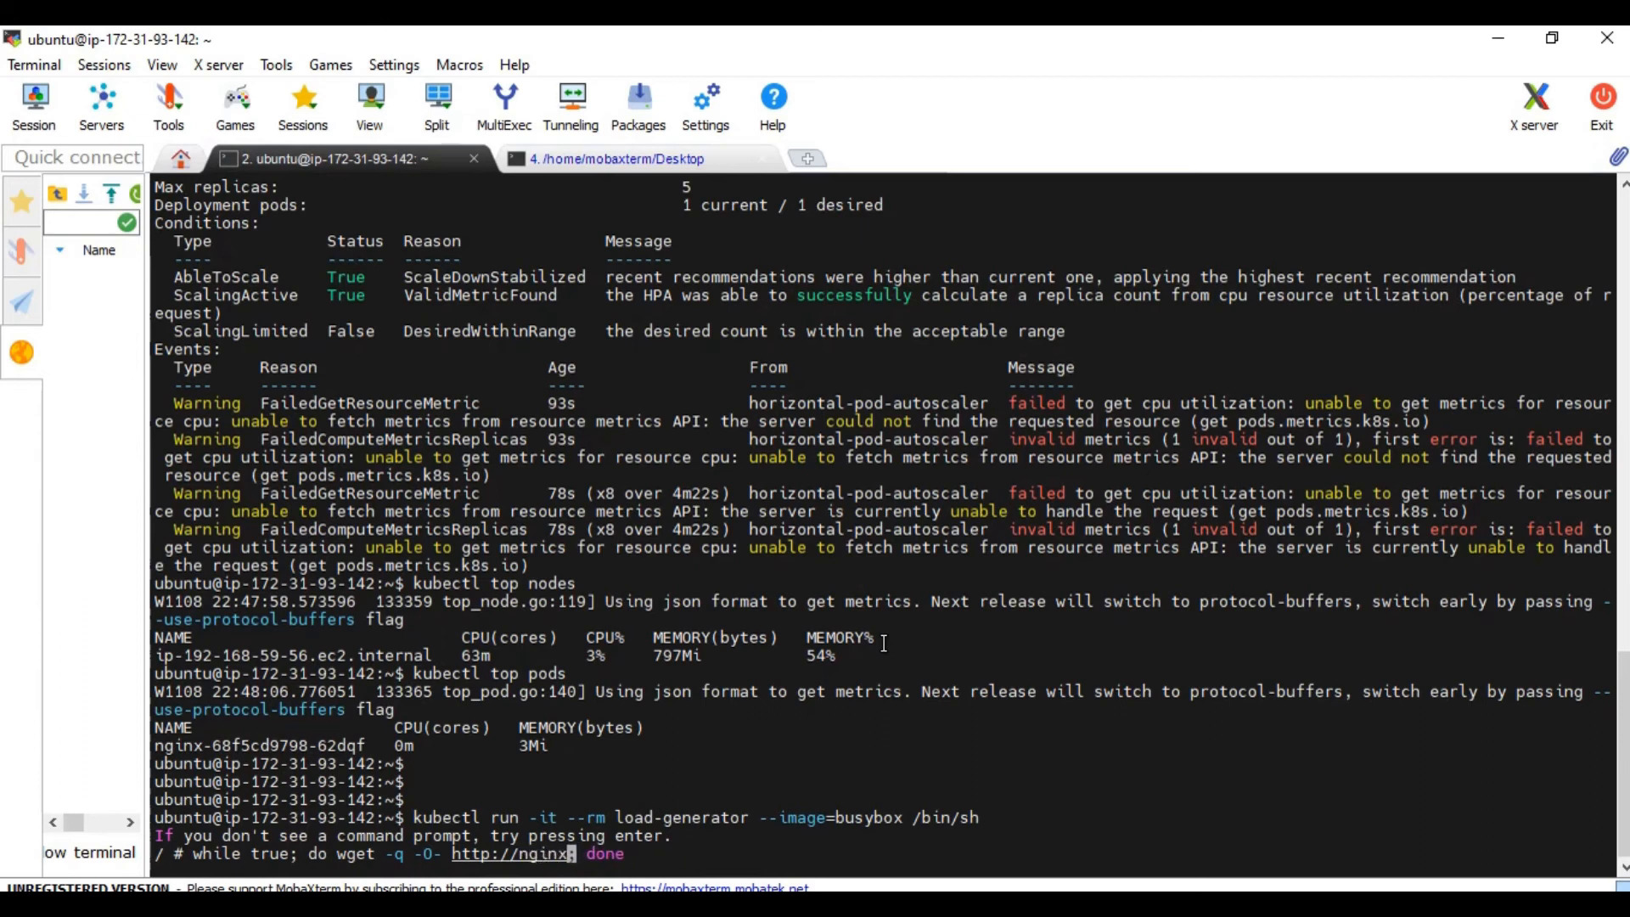
key("Return")
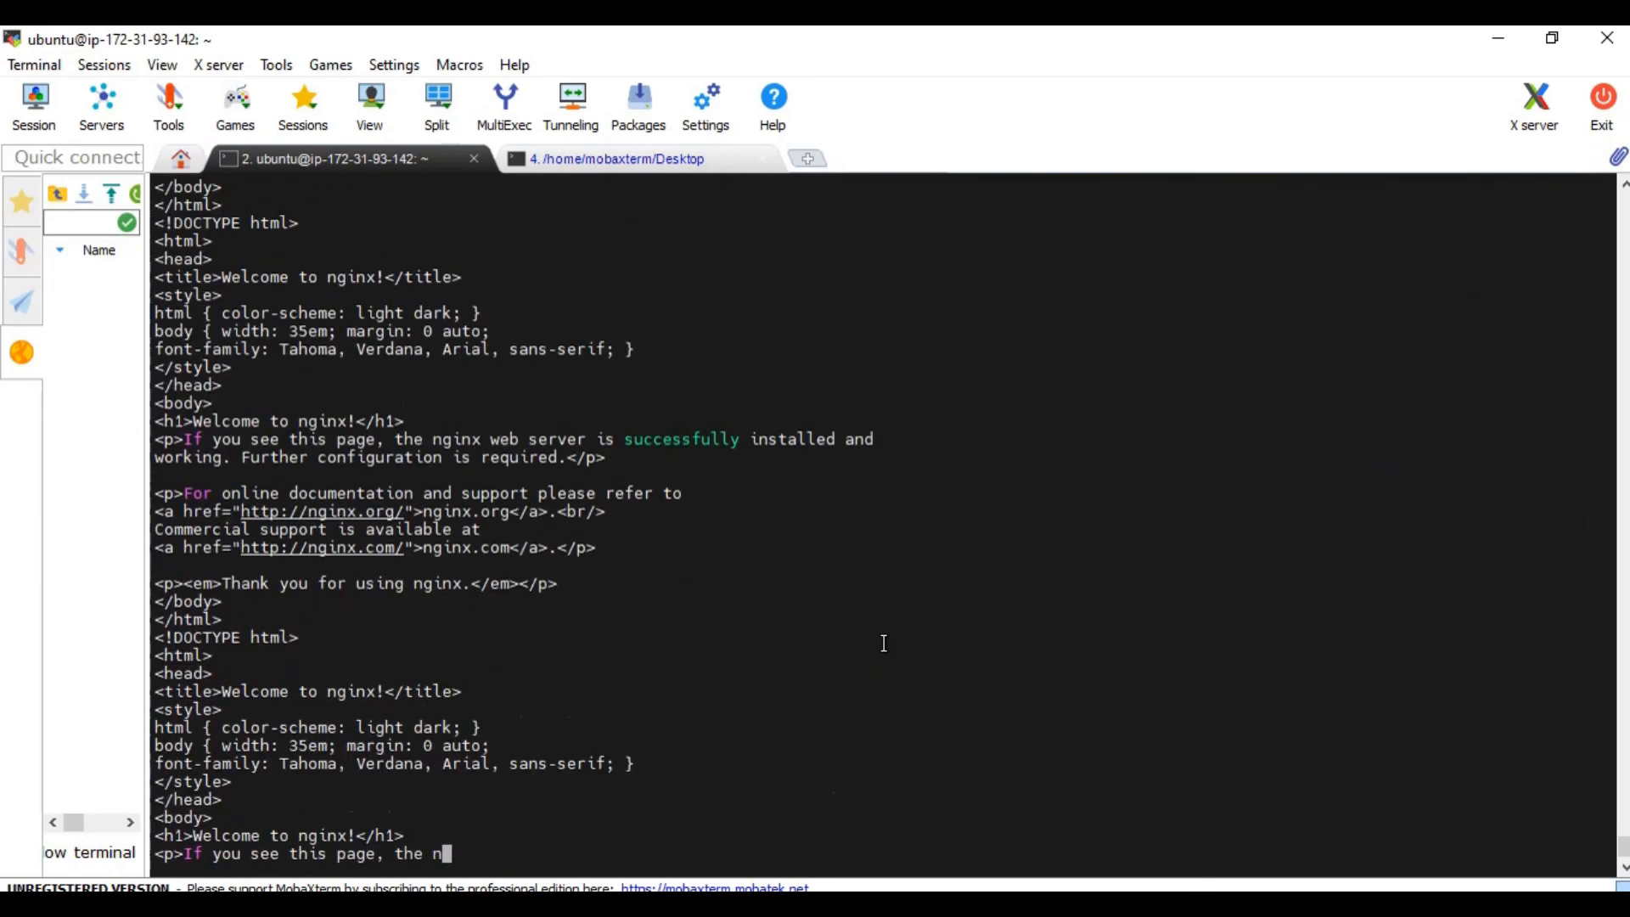
Reconnect session 4 via ssh to ubuntu@ec2-54-172-6-95 with abushad_key.pem and begin kubectl get all.
left_click(617, 158)
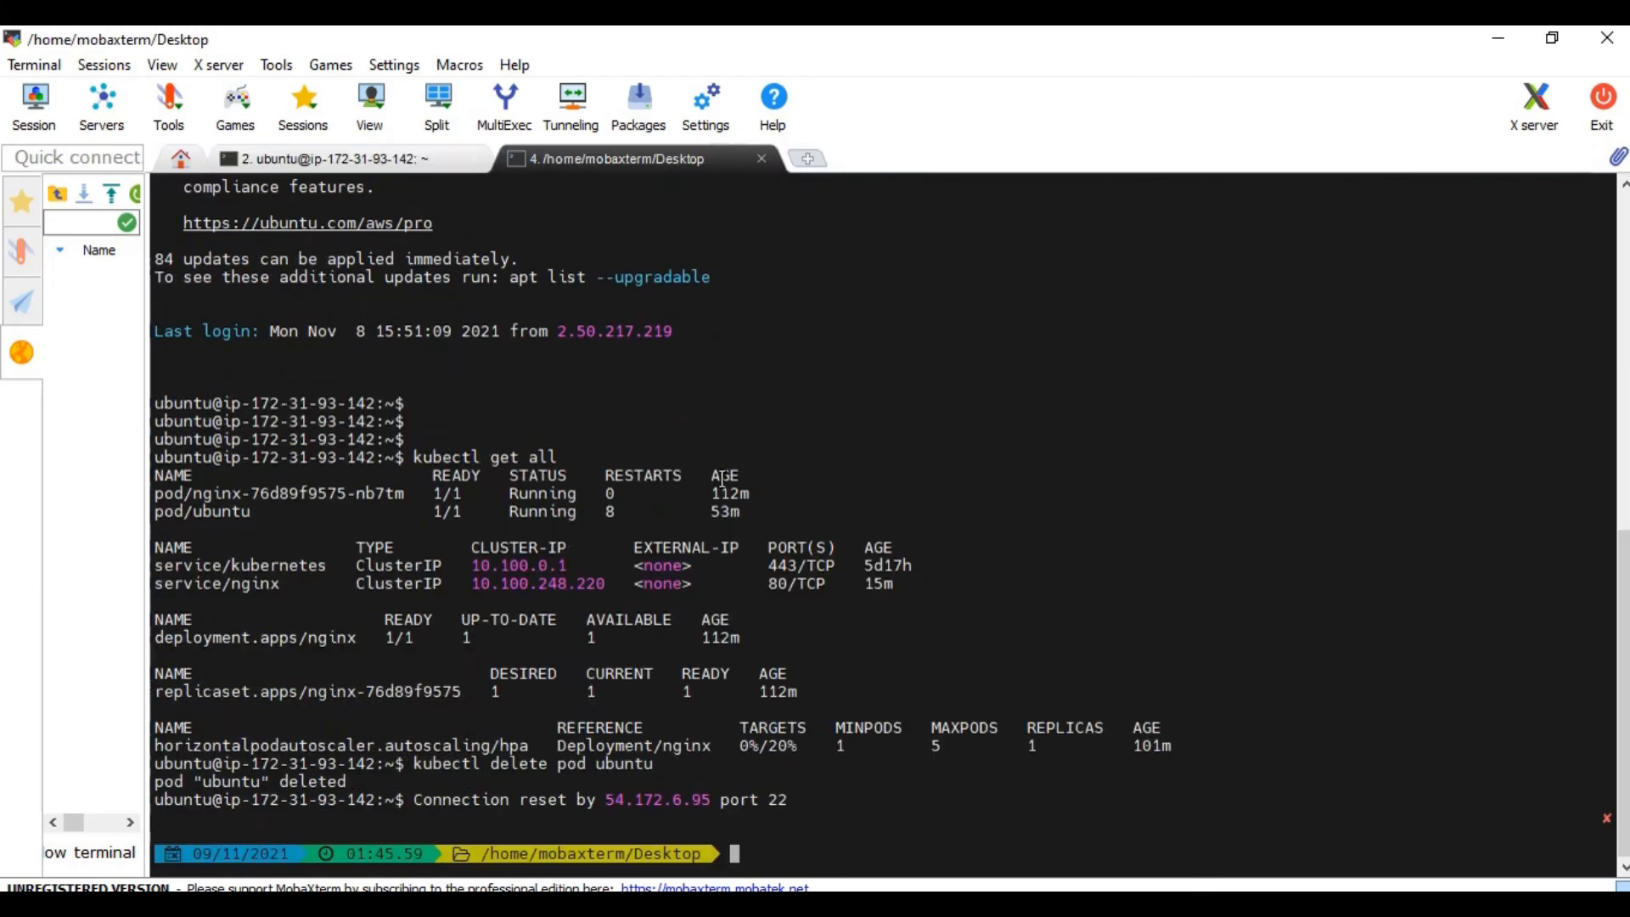
type("ssh -i \"abushad_key.pem\" ubuntu@ec2-54-172-6-95.compute-1.amazonaws.com")
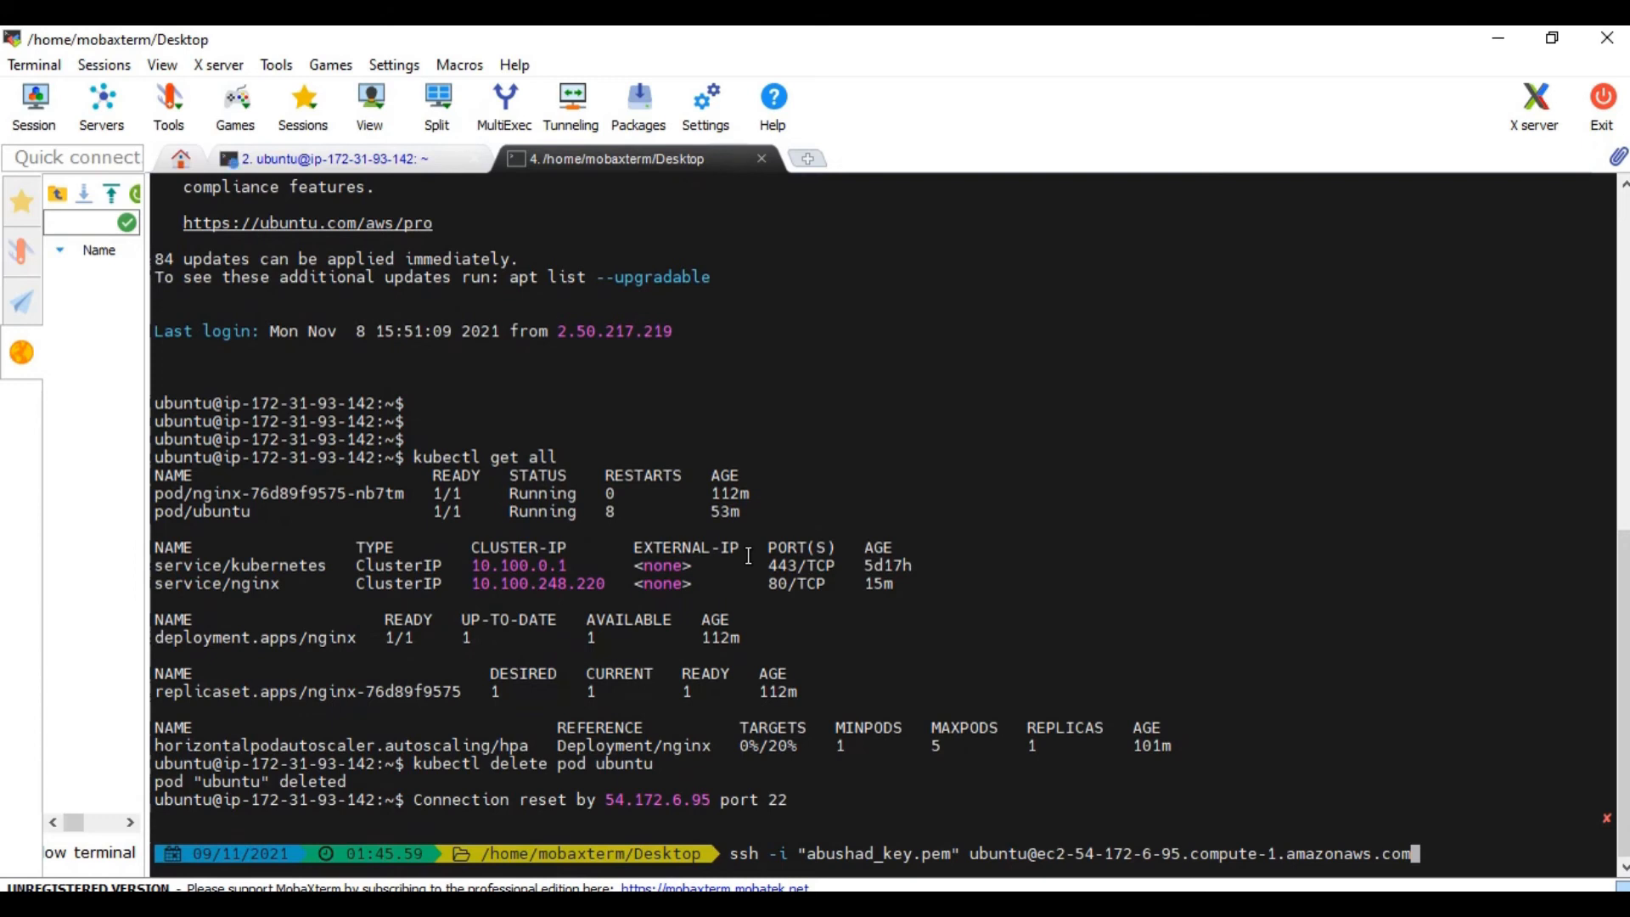
scroll("down", 3)
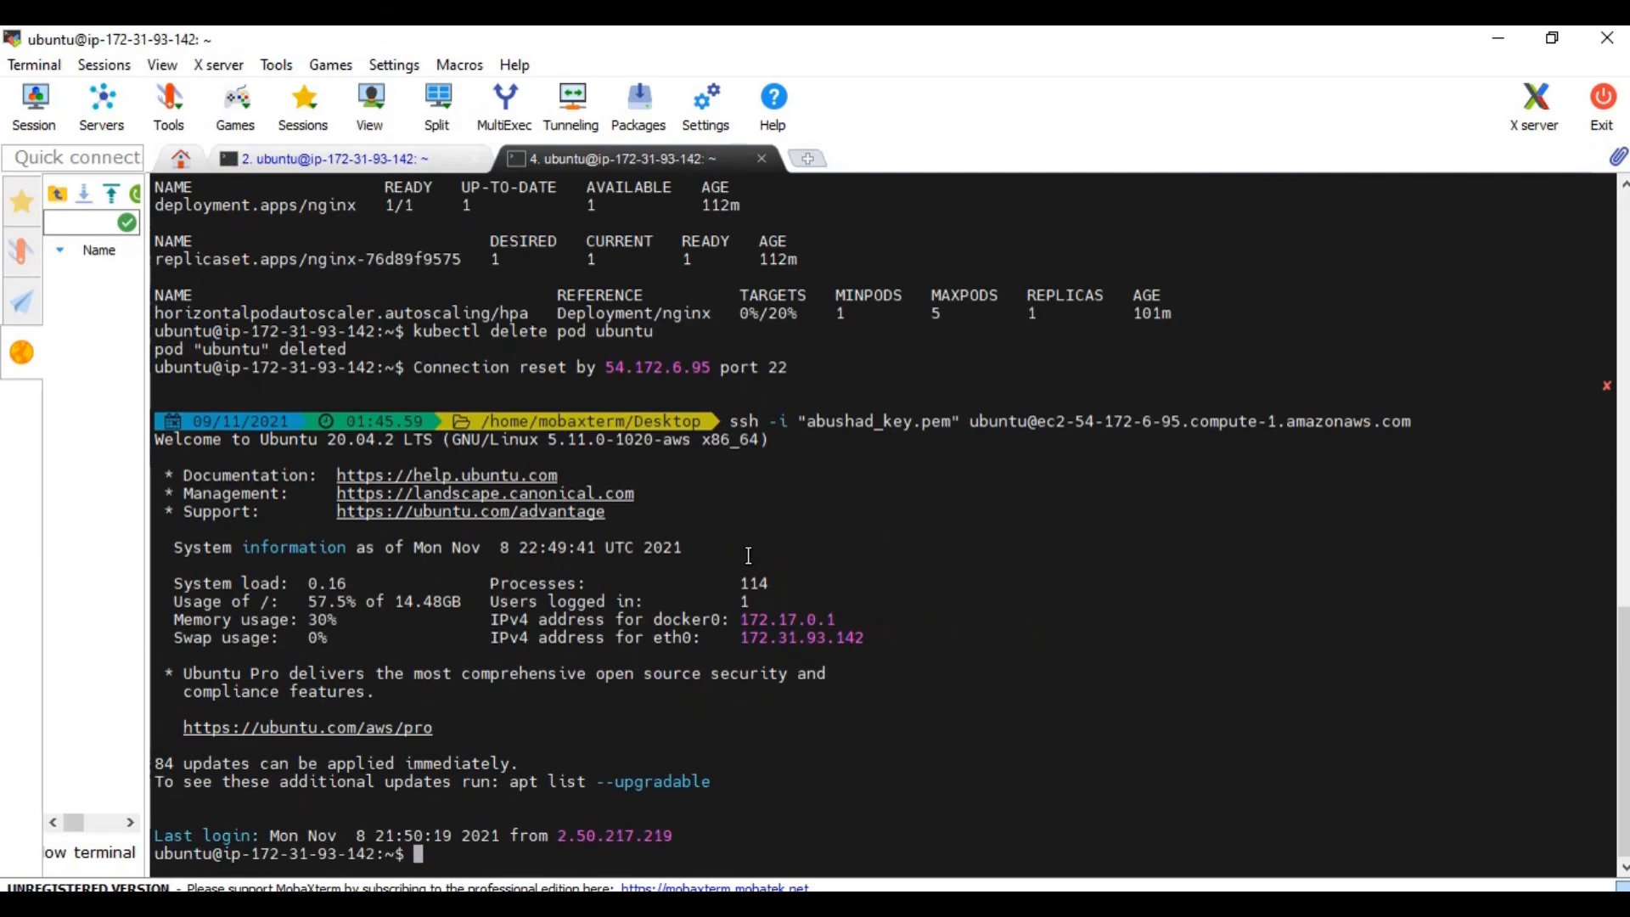
type("kubectl get all")
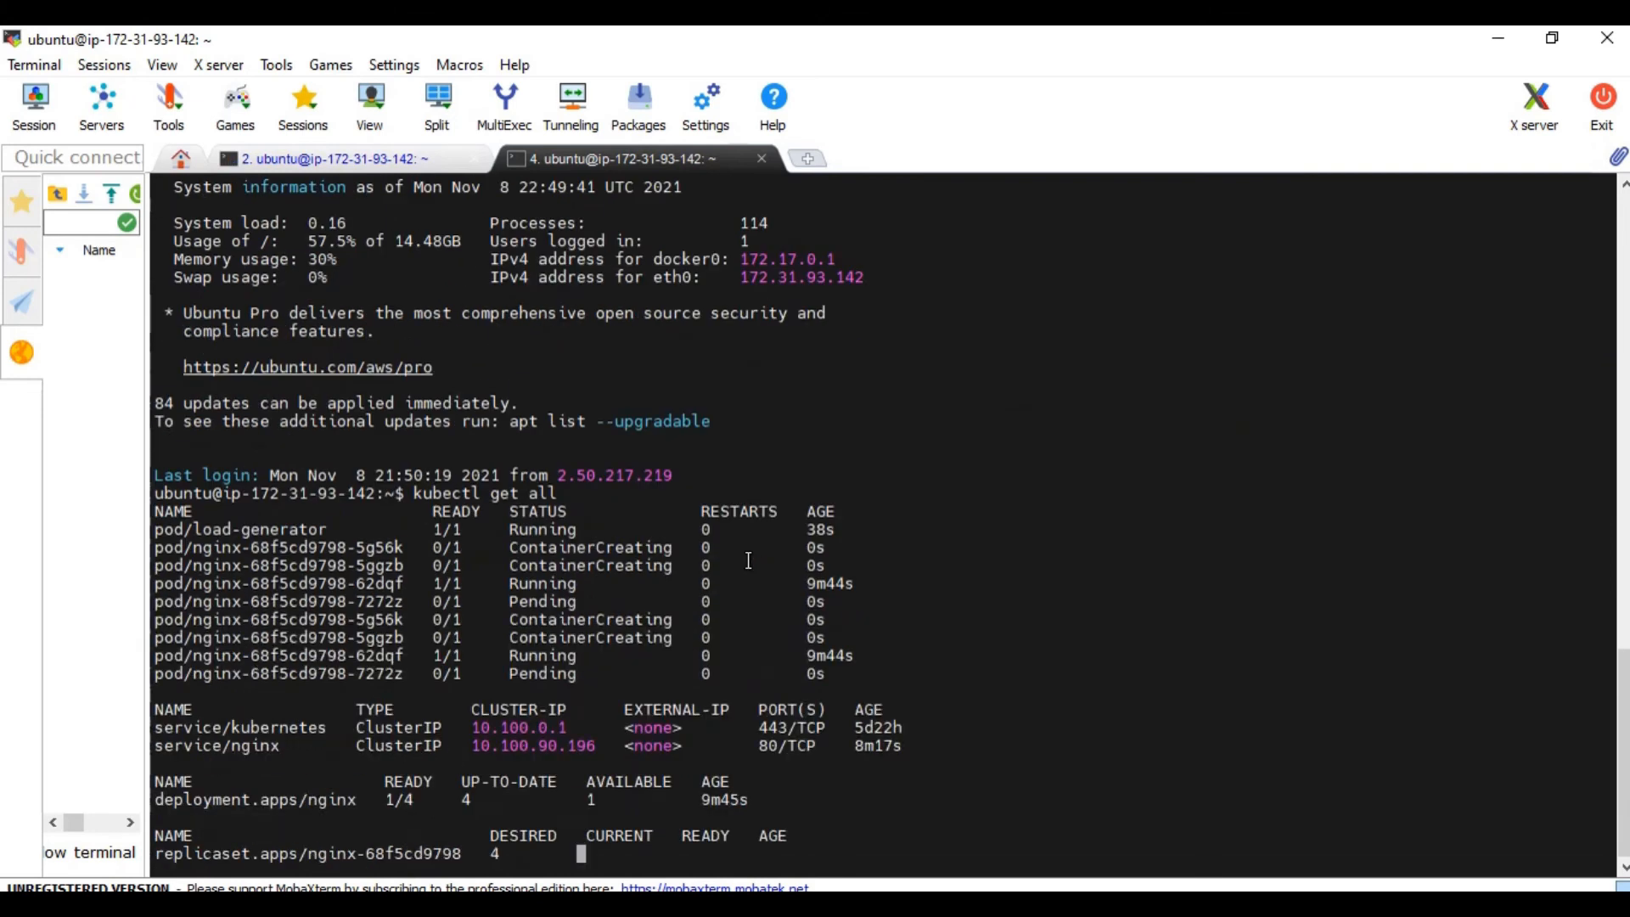
Run 'watch kubectl get all' for a live listing as the HPA scales nginx toward 5 replicas.
key("Return")
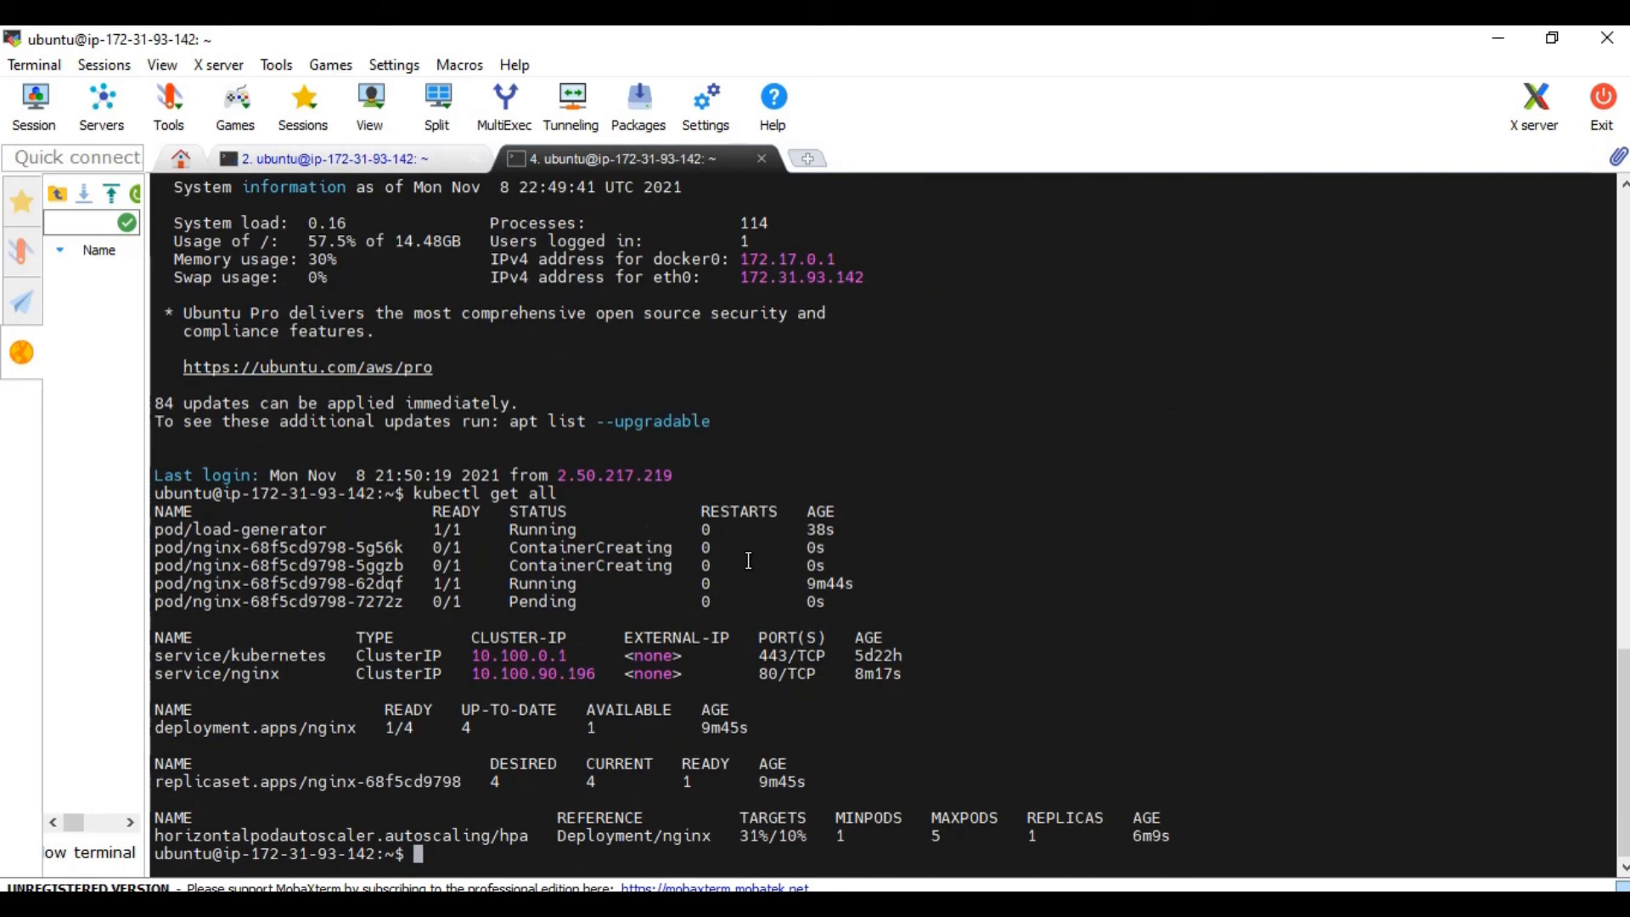
type("kubectl get all")
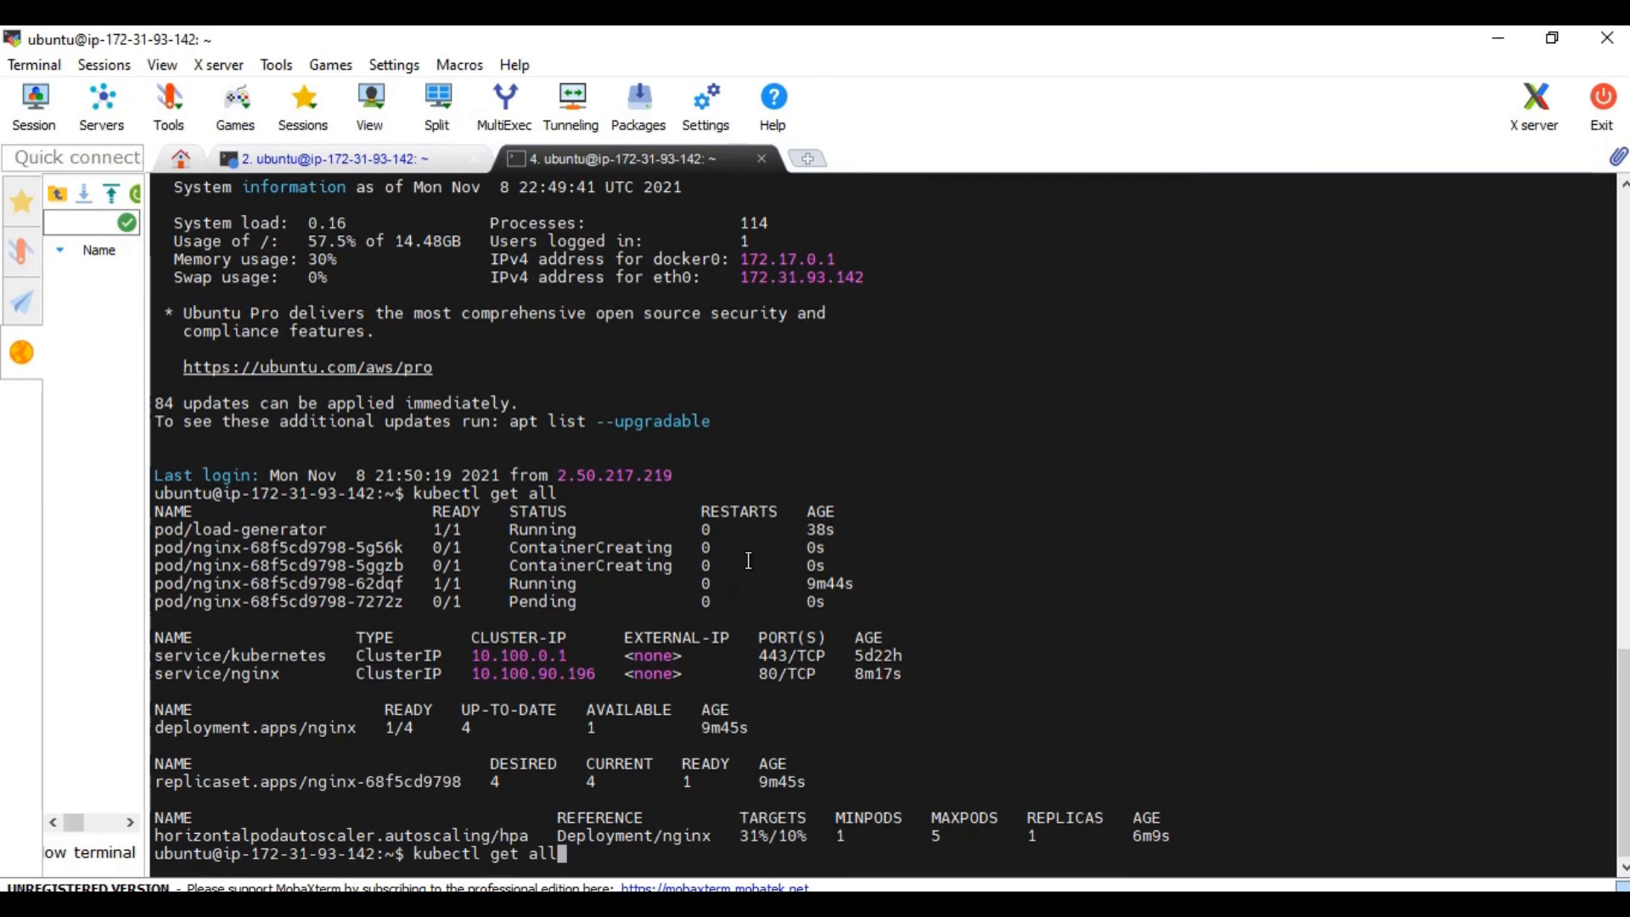
type("watch")
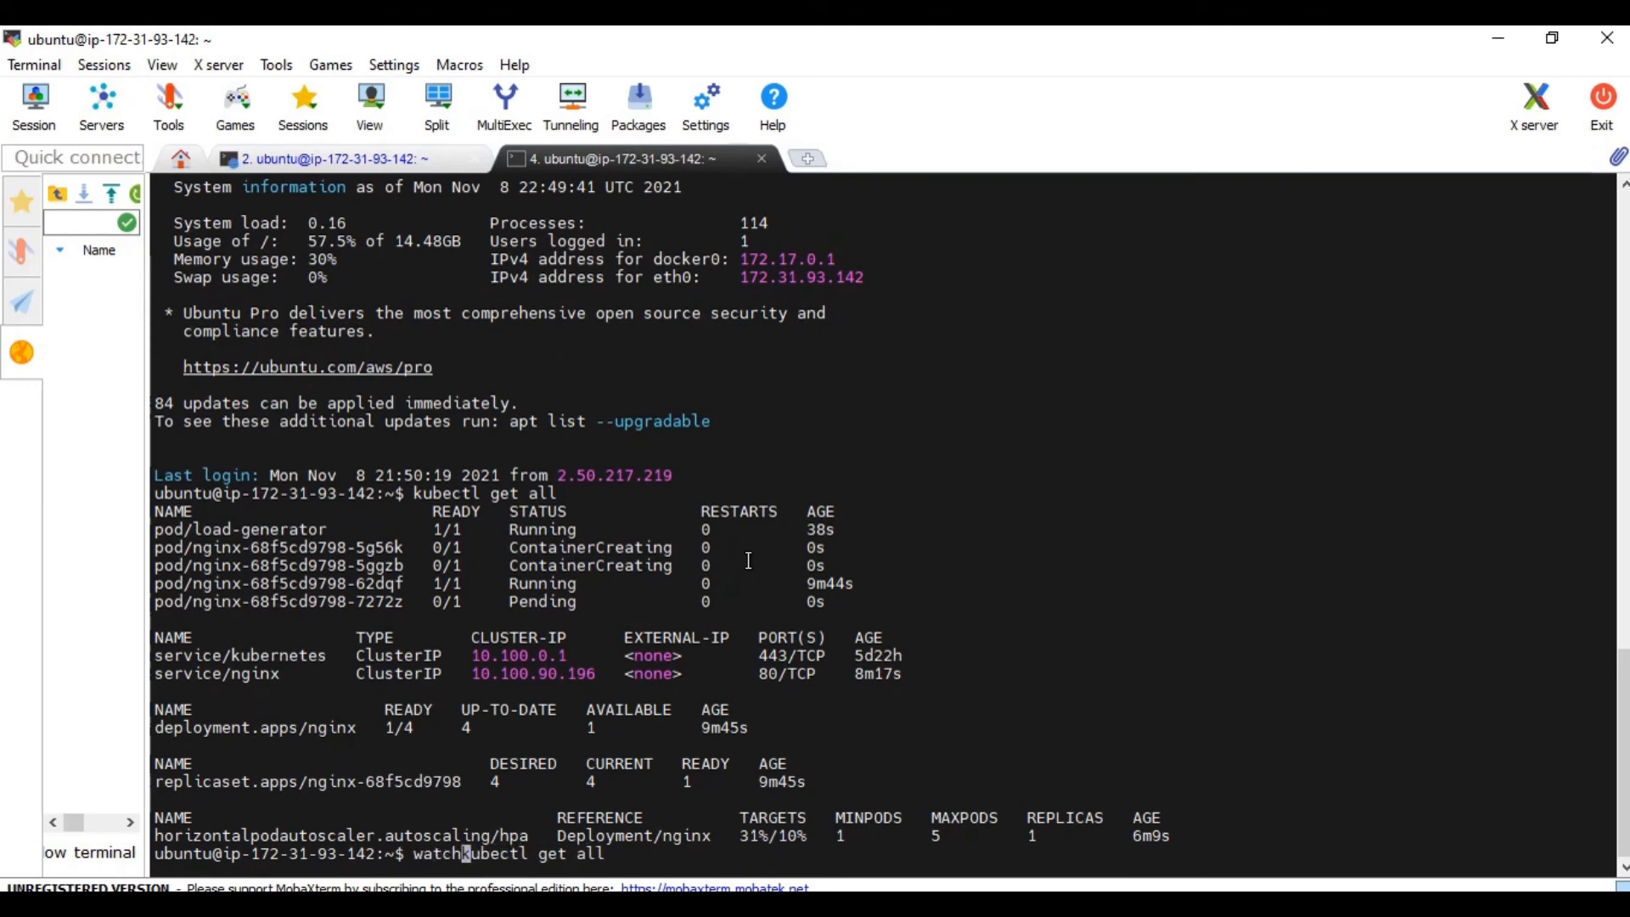
key("Return")
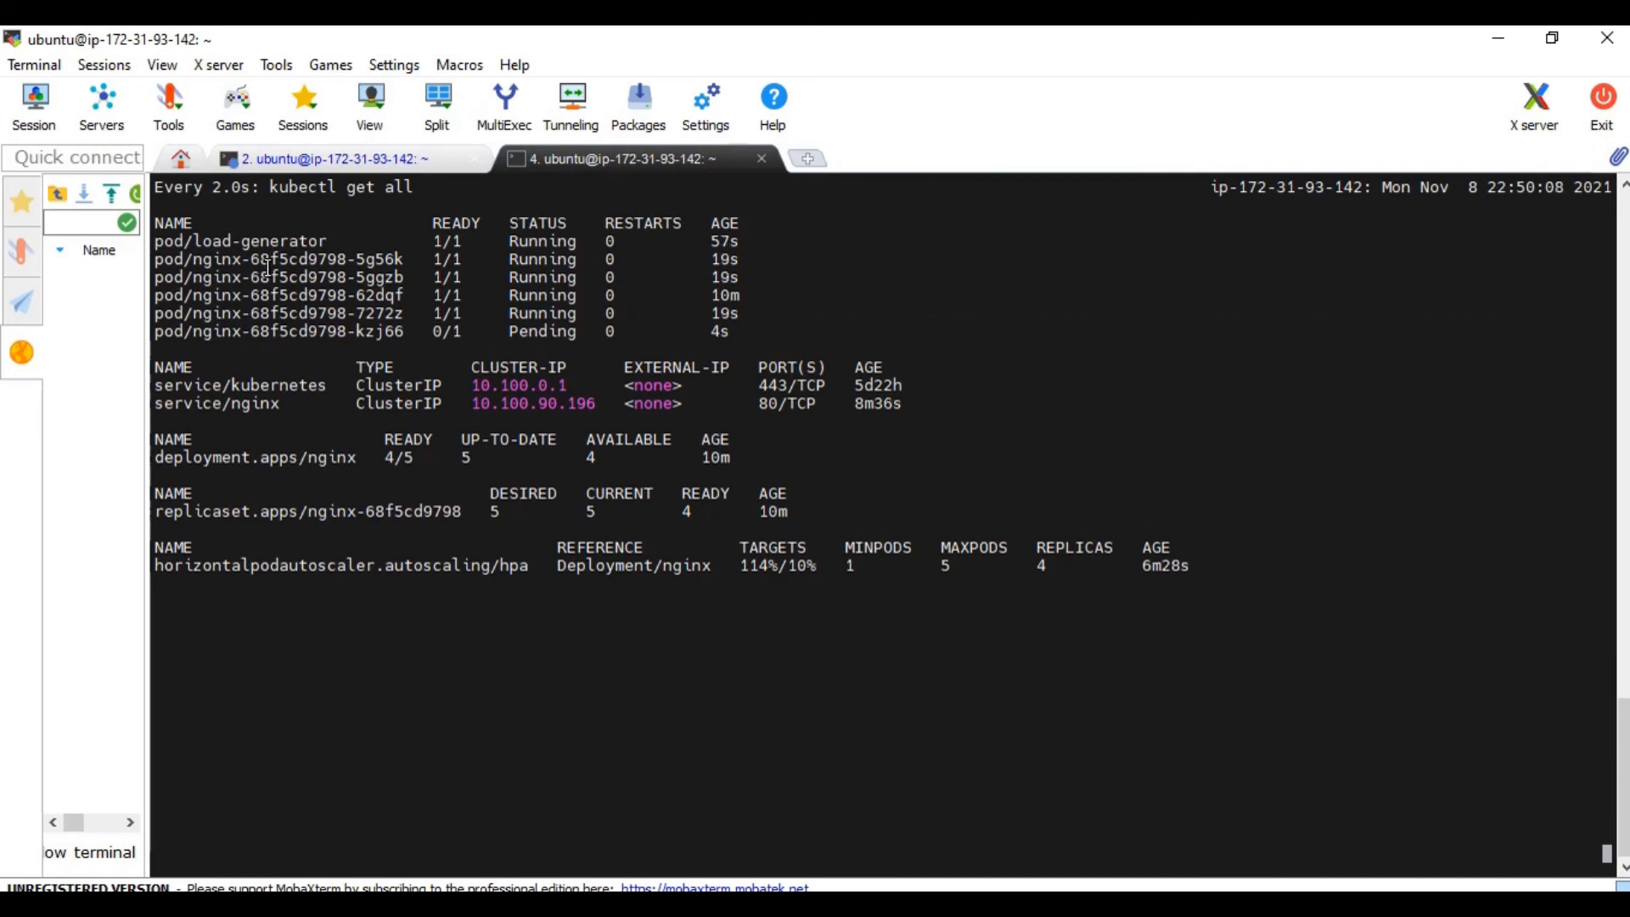
mouse_move(476, 377)
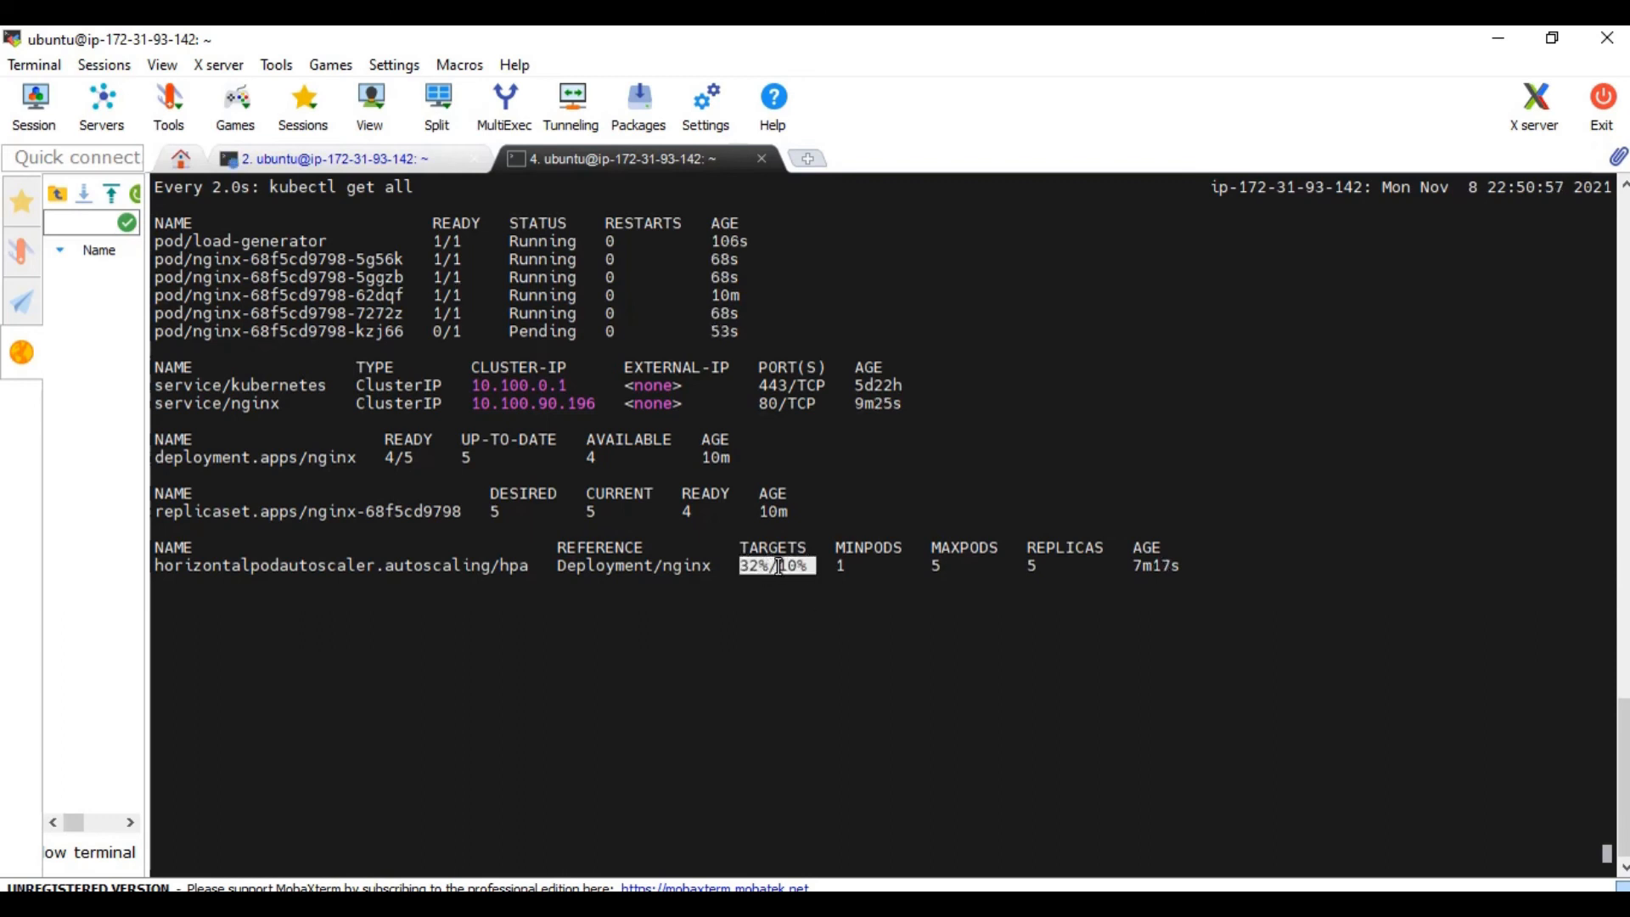
mouse_move(609, 367)
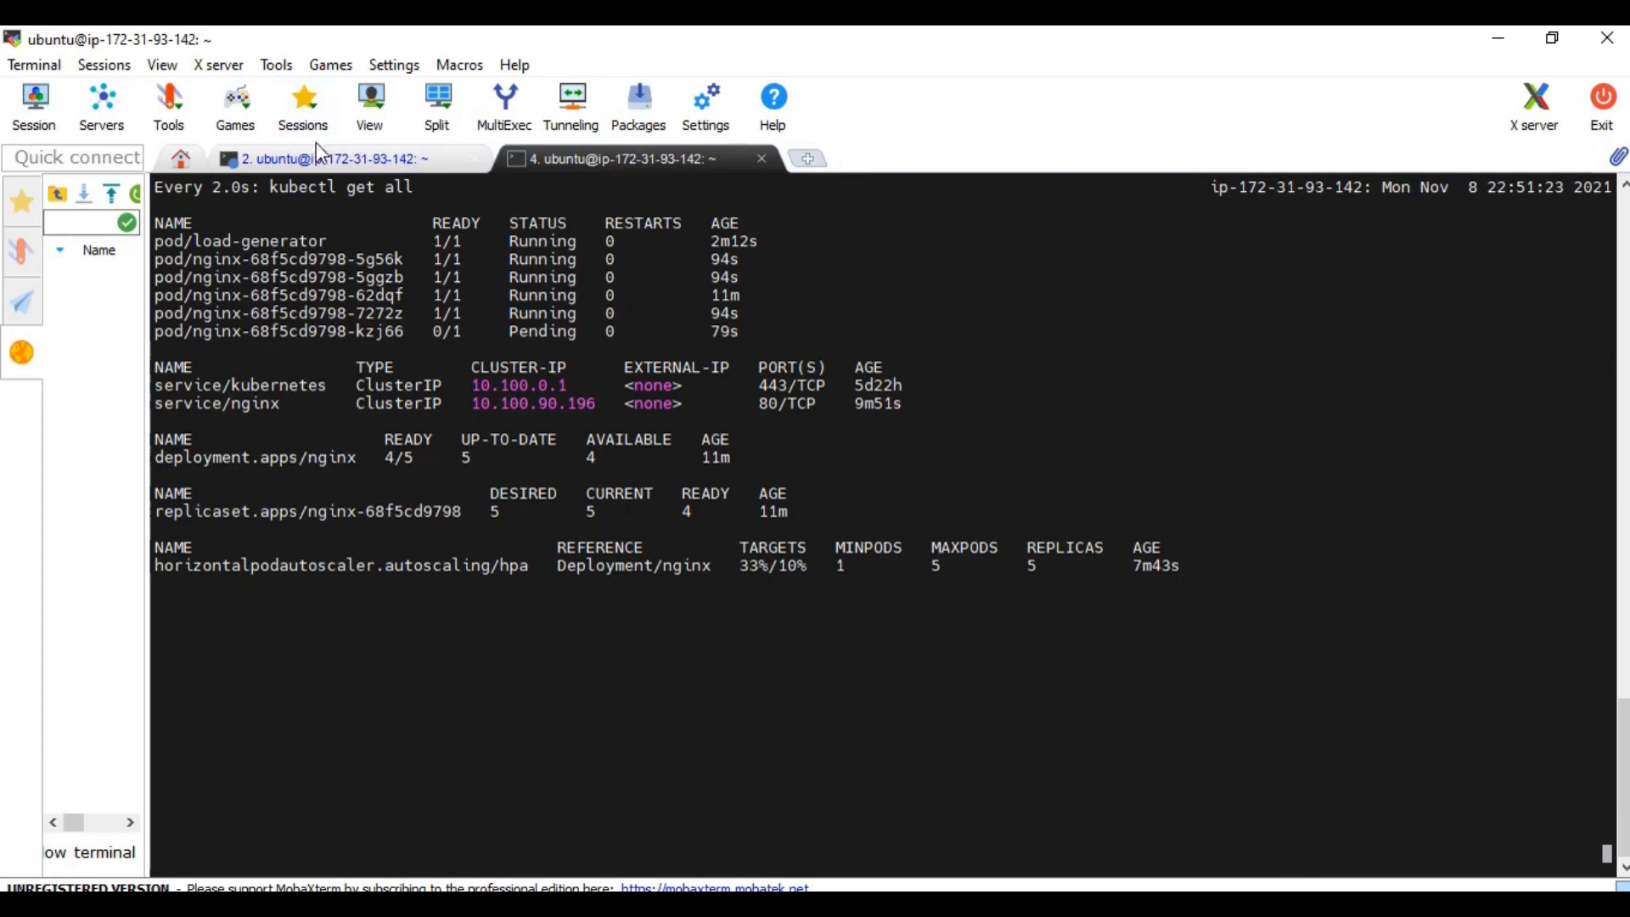
Stop the wget loop in session 2 and exit the watch in session 4.
left_click(328, 158)
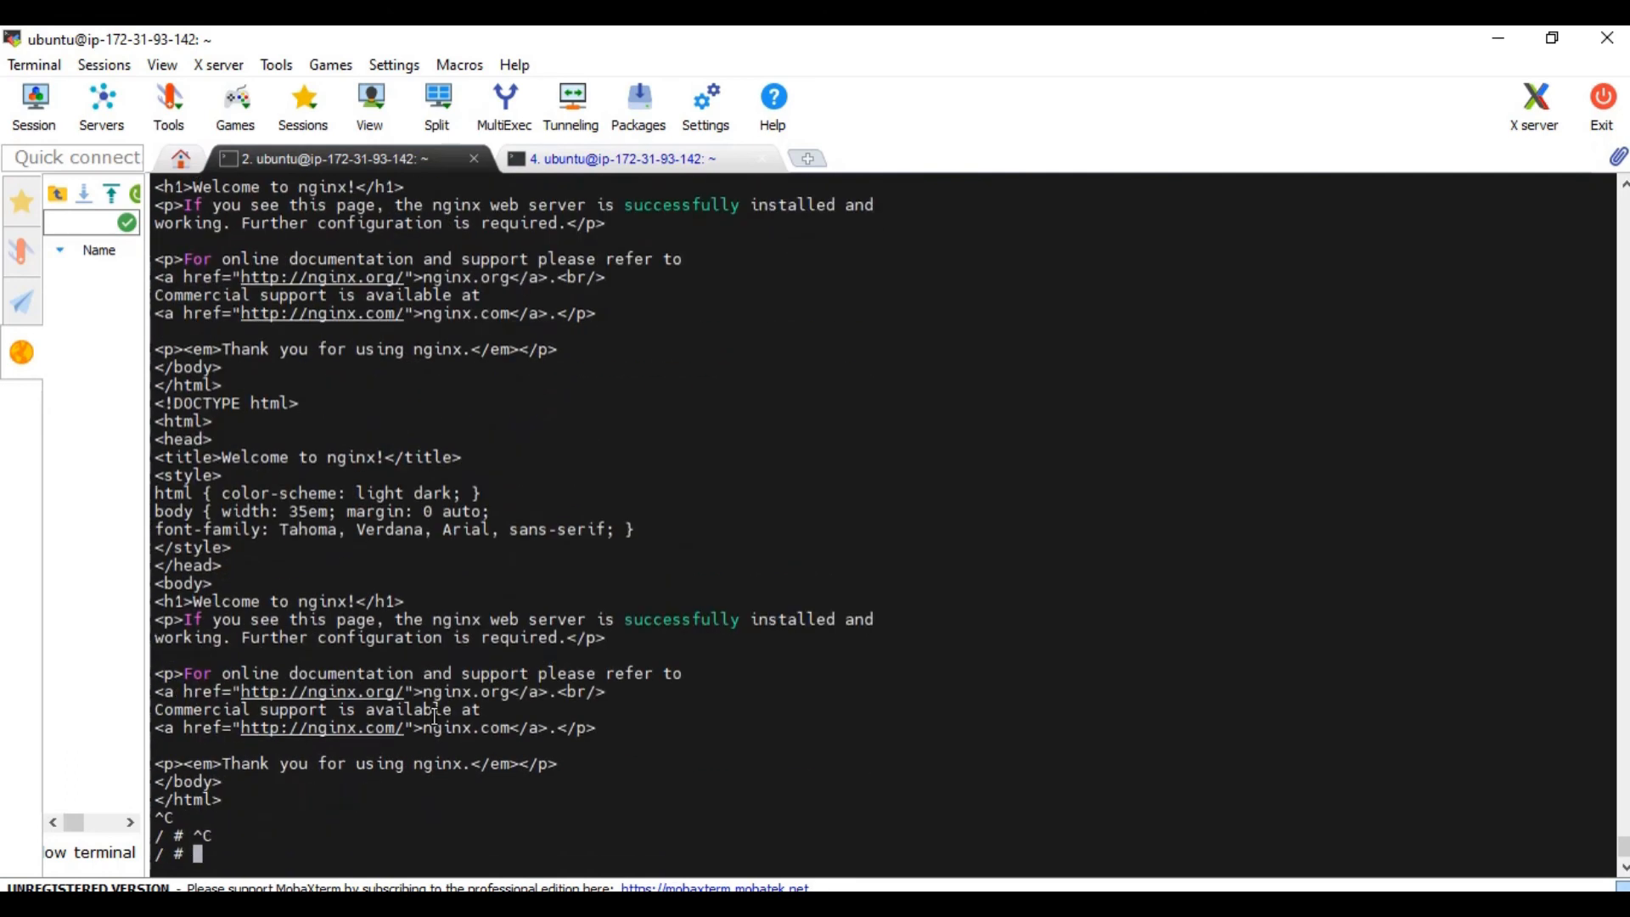
mouse_move(675, 173)
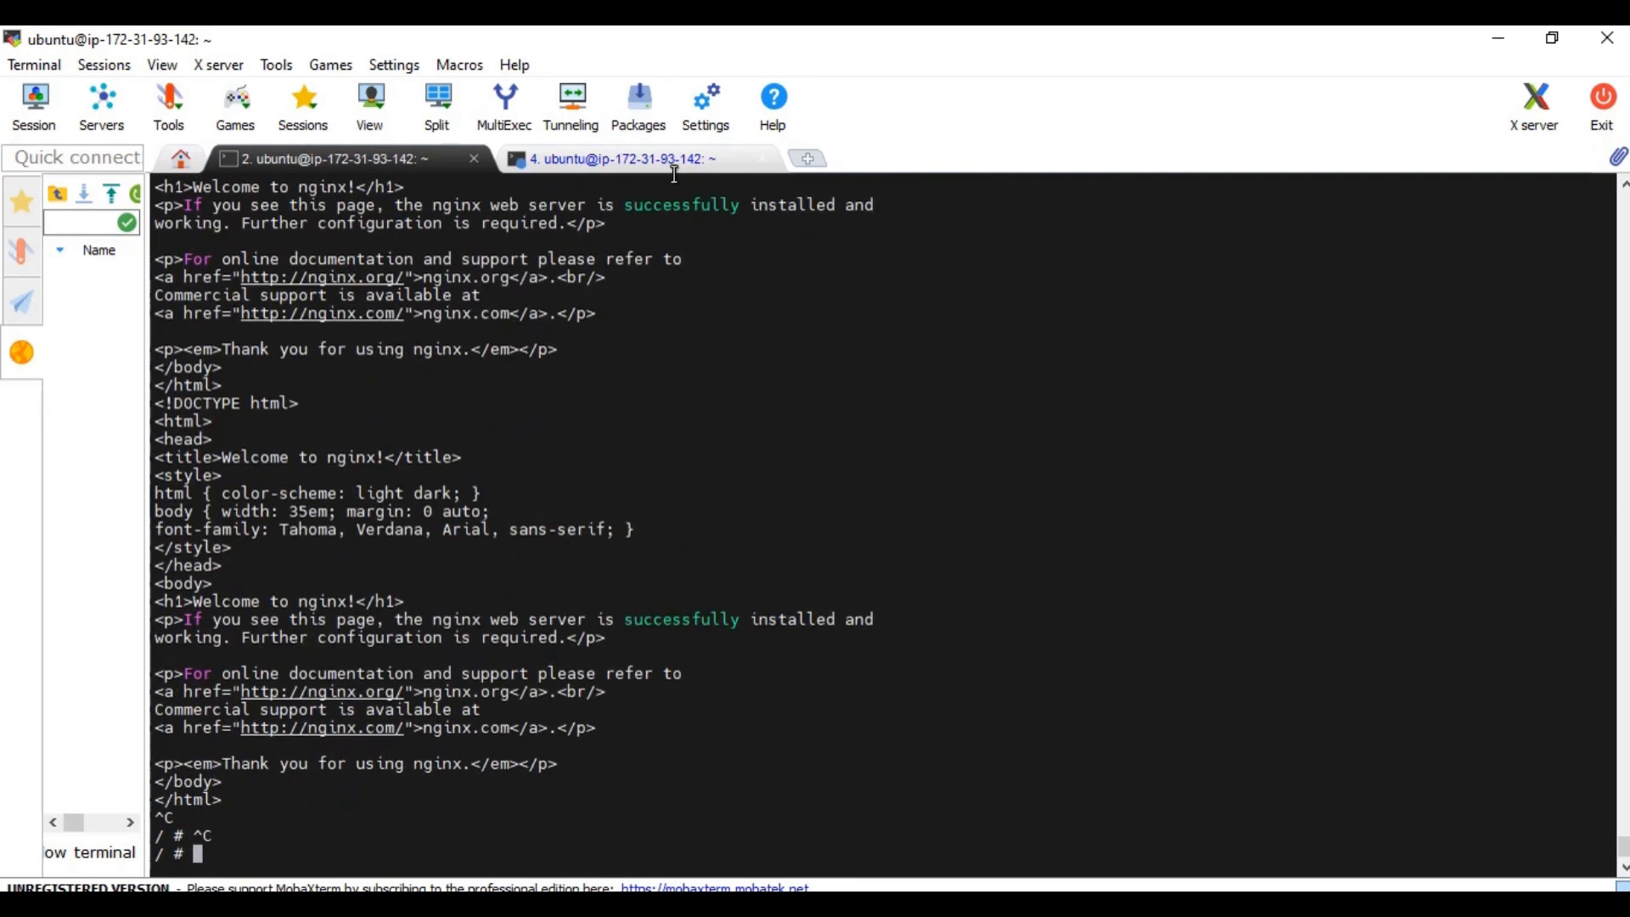
left_click(613, 158)
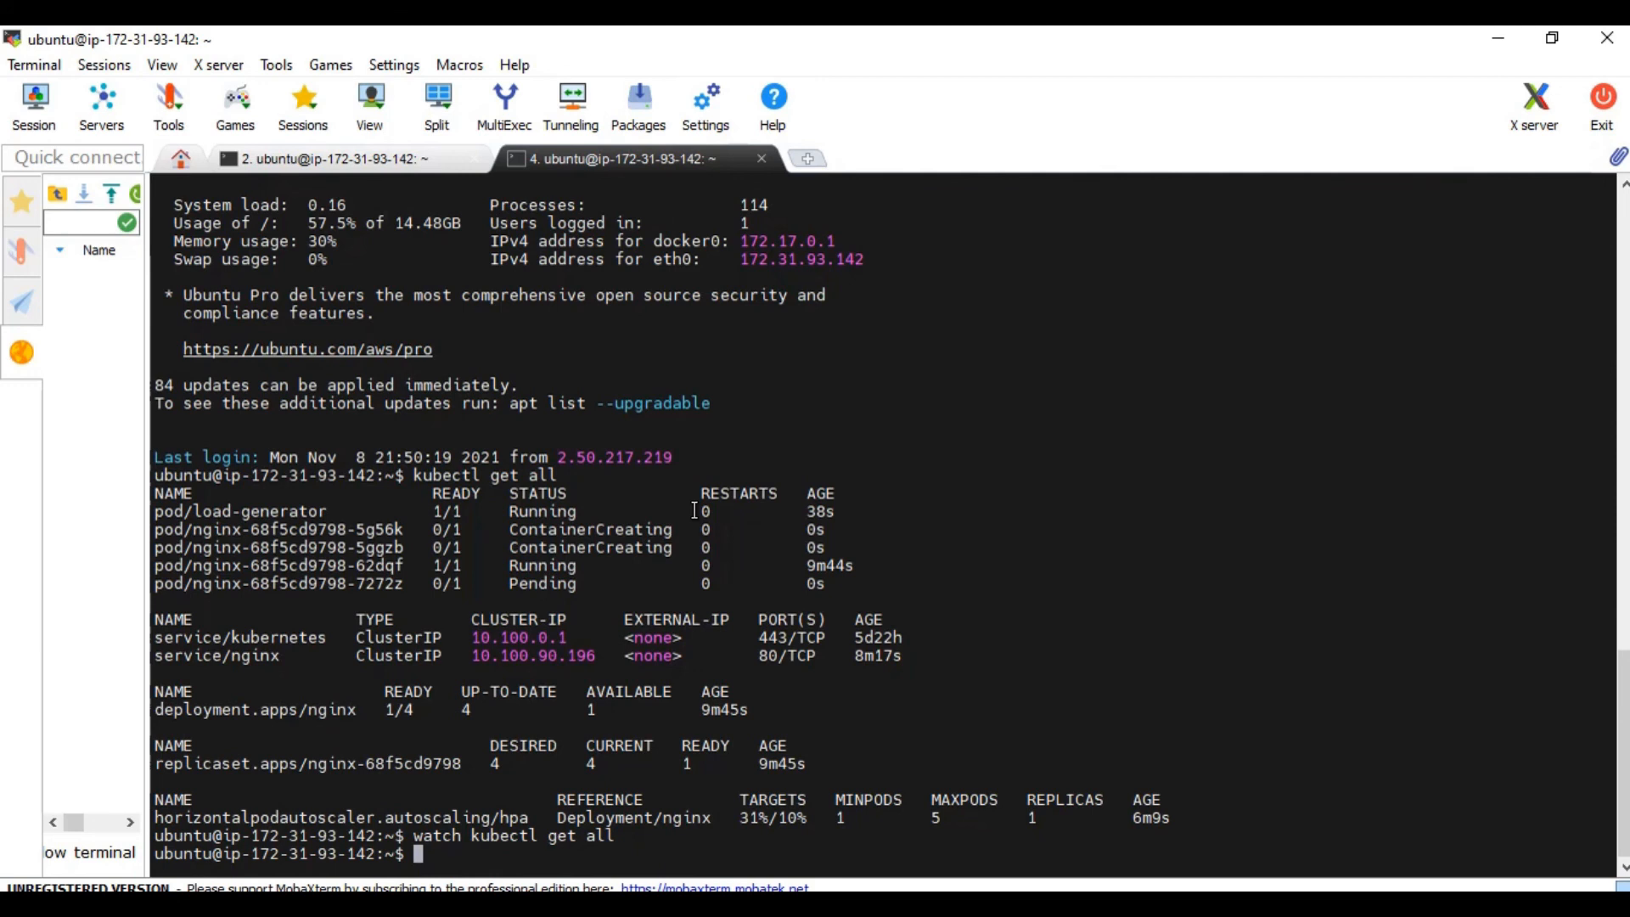
Run 'watch kubectl get all' to see the HPA CPU target fall to 0%/10% with 5 replicas.
type("watch kubectl get all")
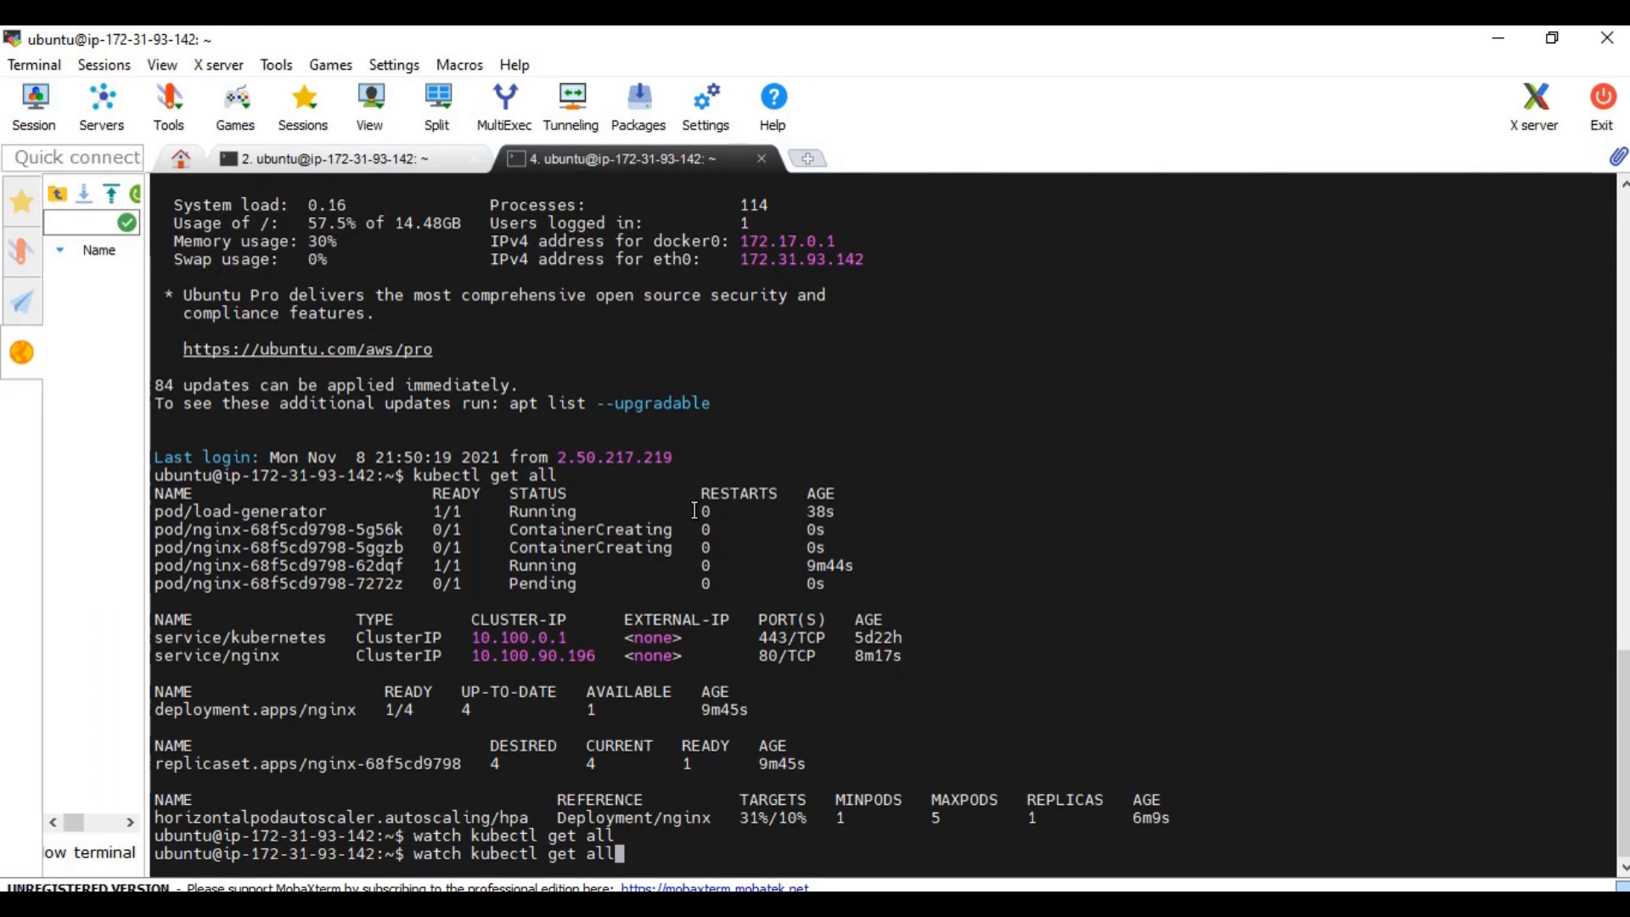
key("Return")
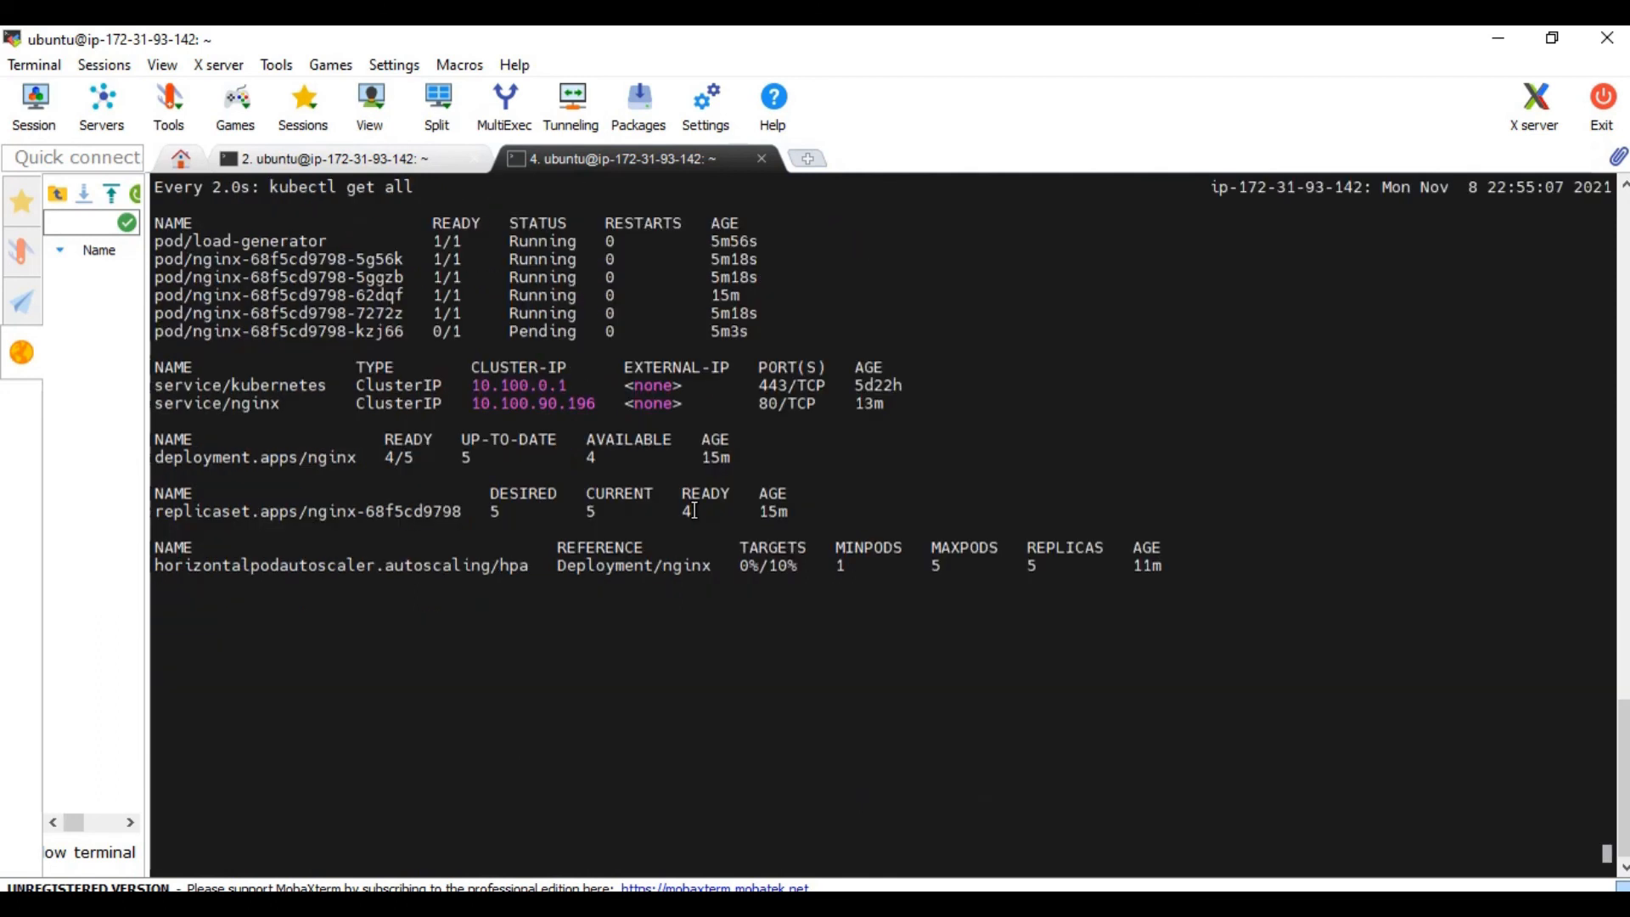